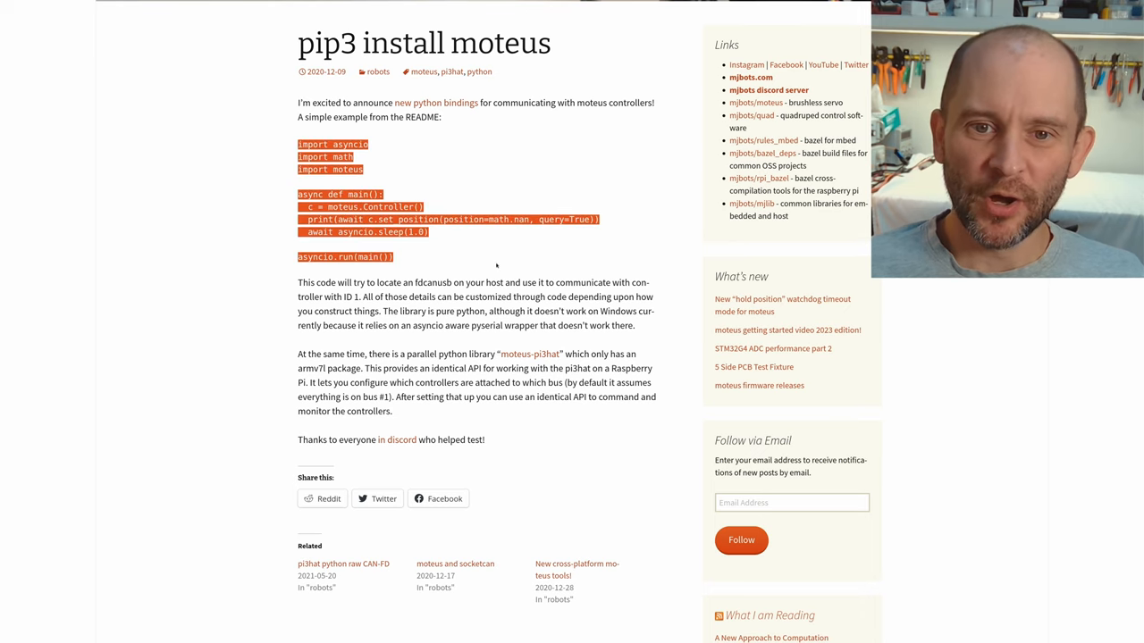
Step: Open lib/python/moteus/moteus.py in the mjbots/moteus repository and scroll through its transport code
left_click(497, 268)
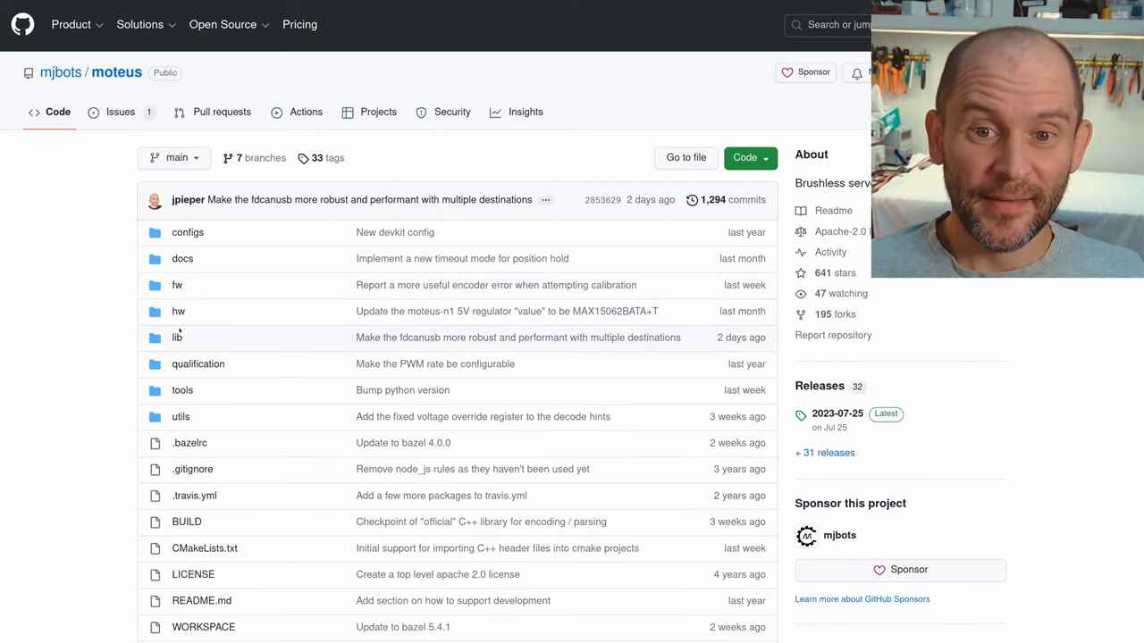
left_click(177, 337)
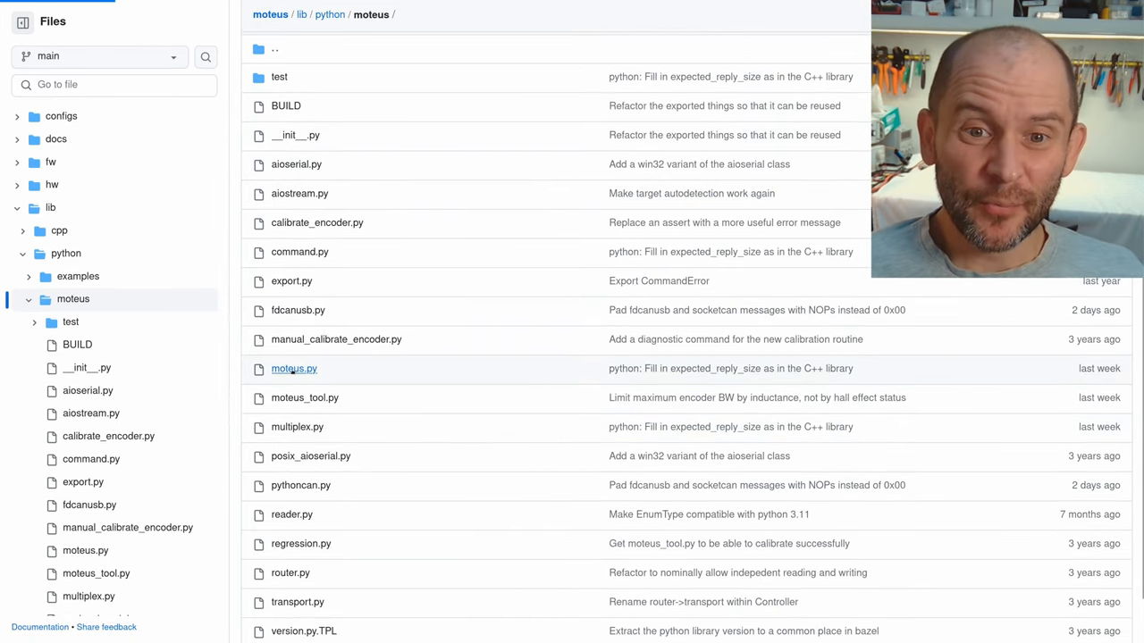
left_click(294, 368)
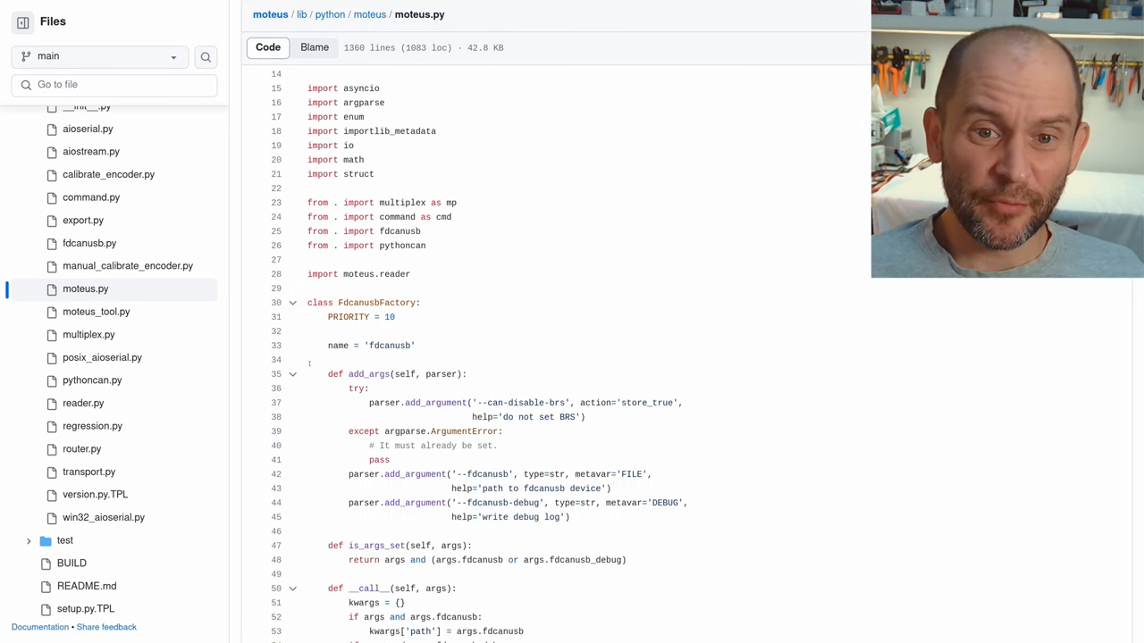
scroll("down", 3)
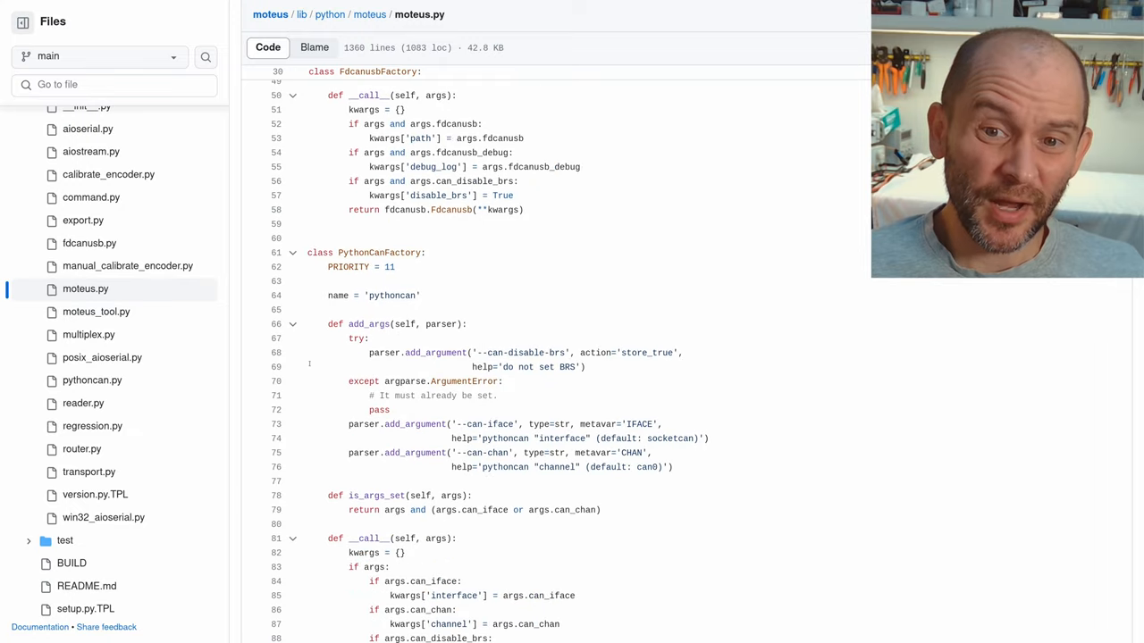
scroll("down", 3)
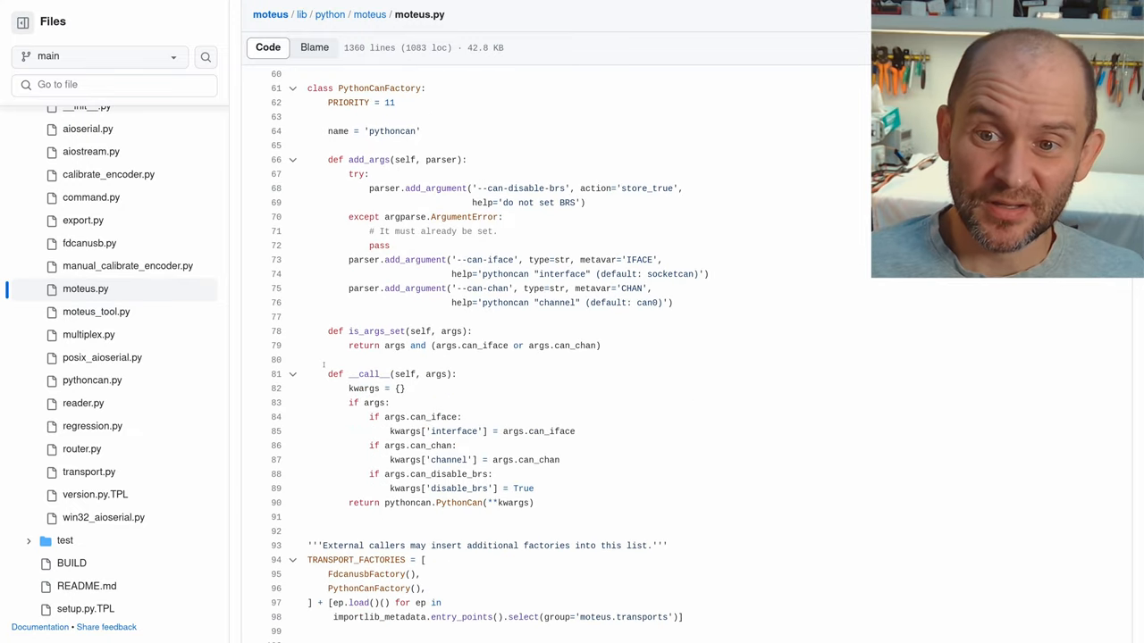
scroll("down", 3)
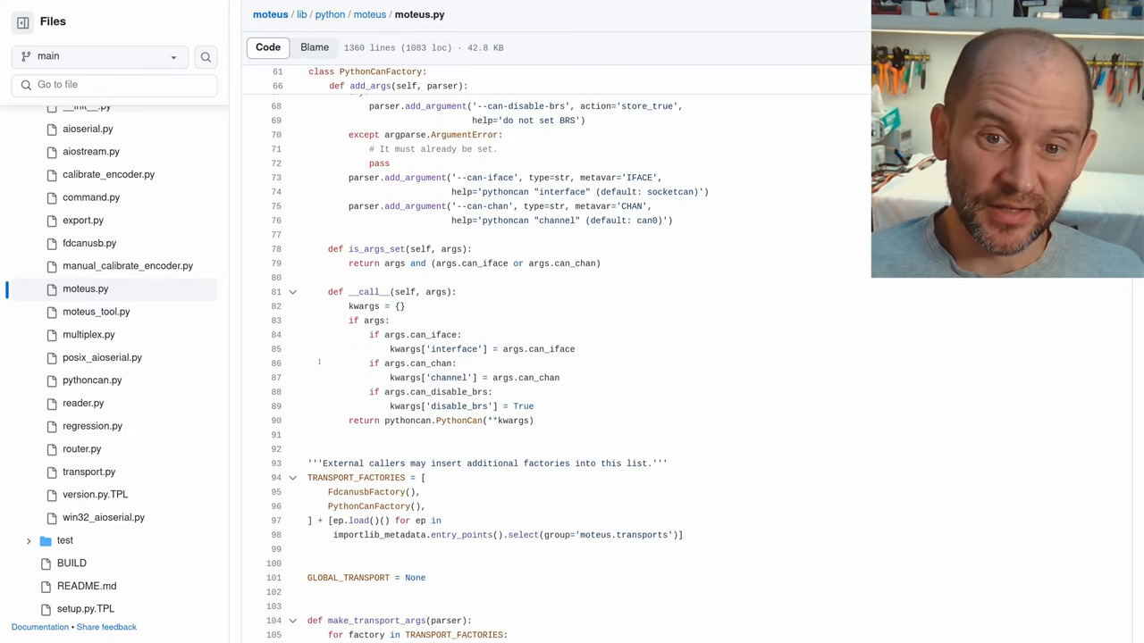
scroll("down", 3)
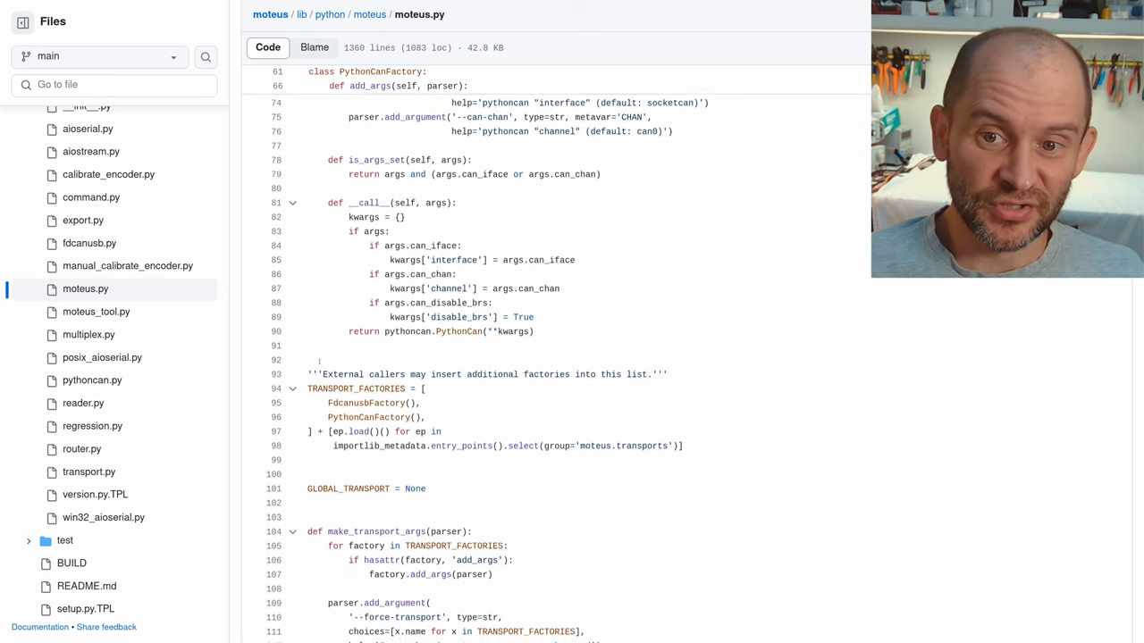
scroll("down", 3)
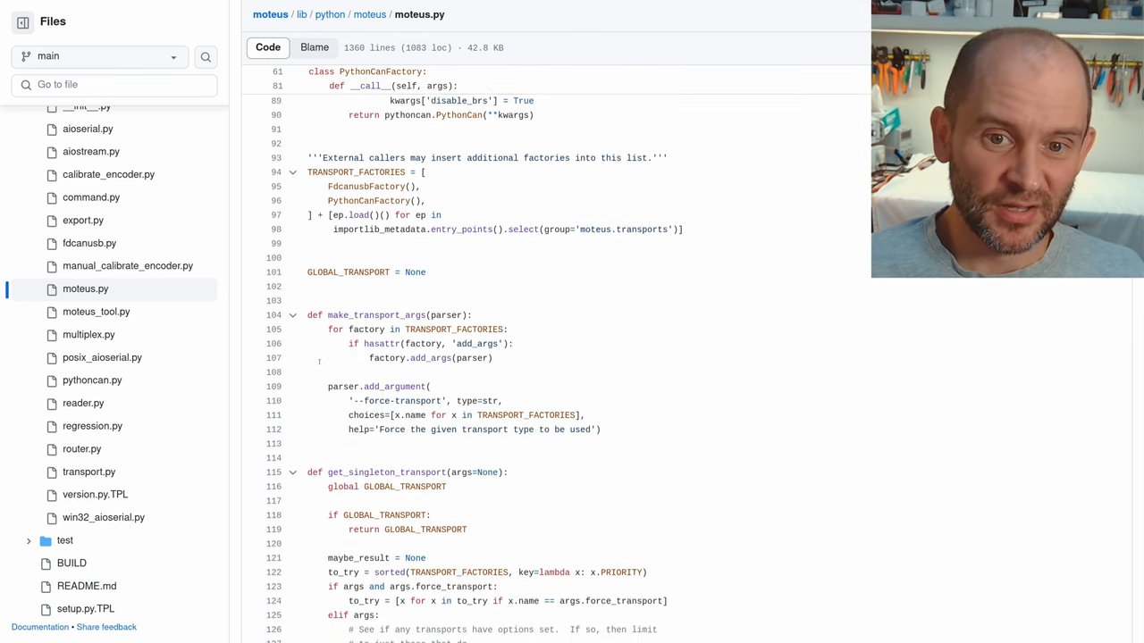
scroll("down", 3)
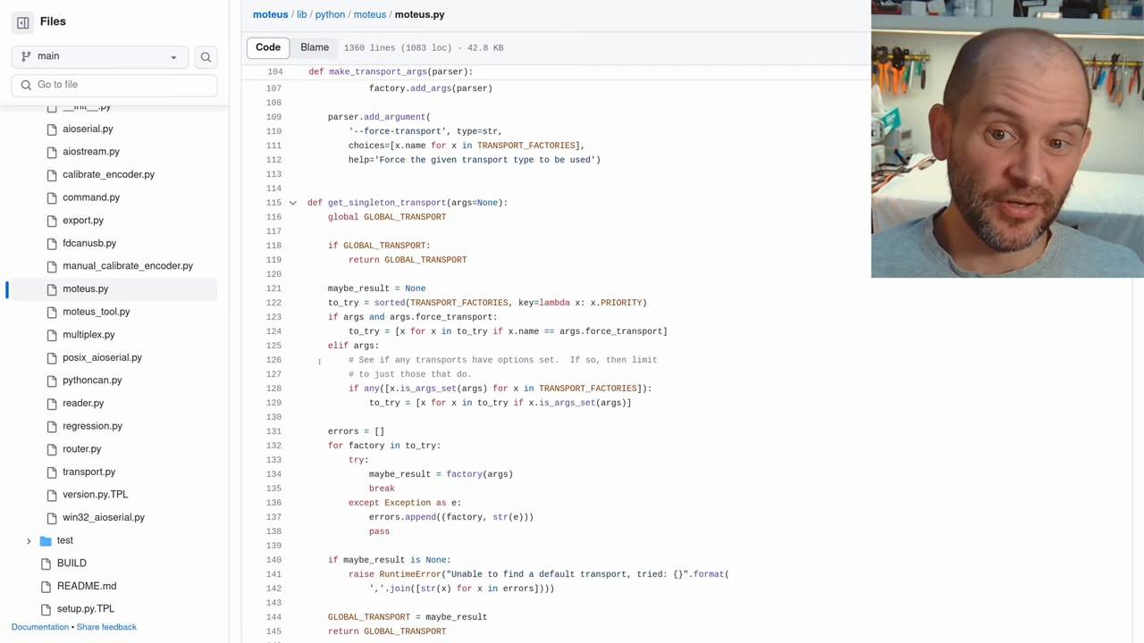
scroll("down", 3)
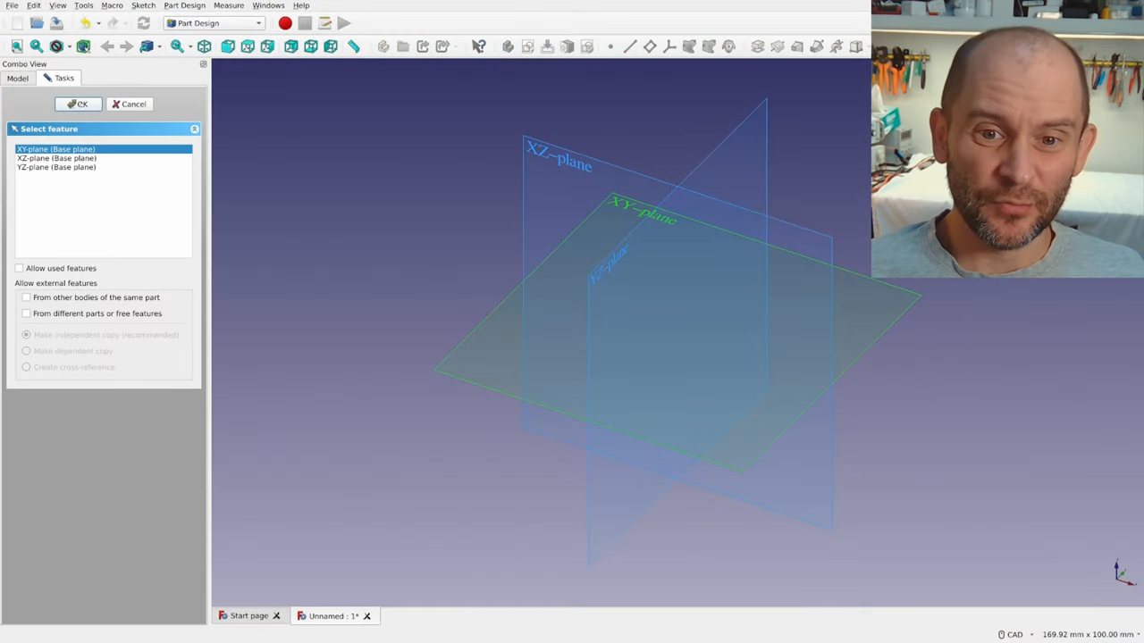
Step: Sketch the bracket on the XY plane and cut the 10 mm pocket
left_click(77, 103)
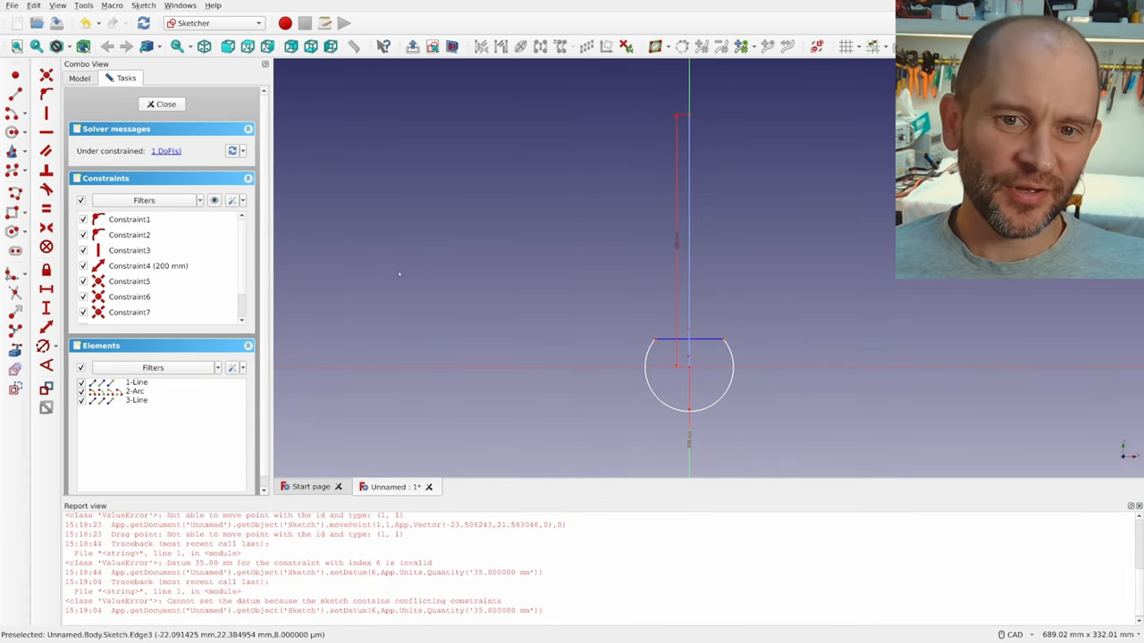
mouse_move(14, 114)
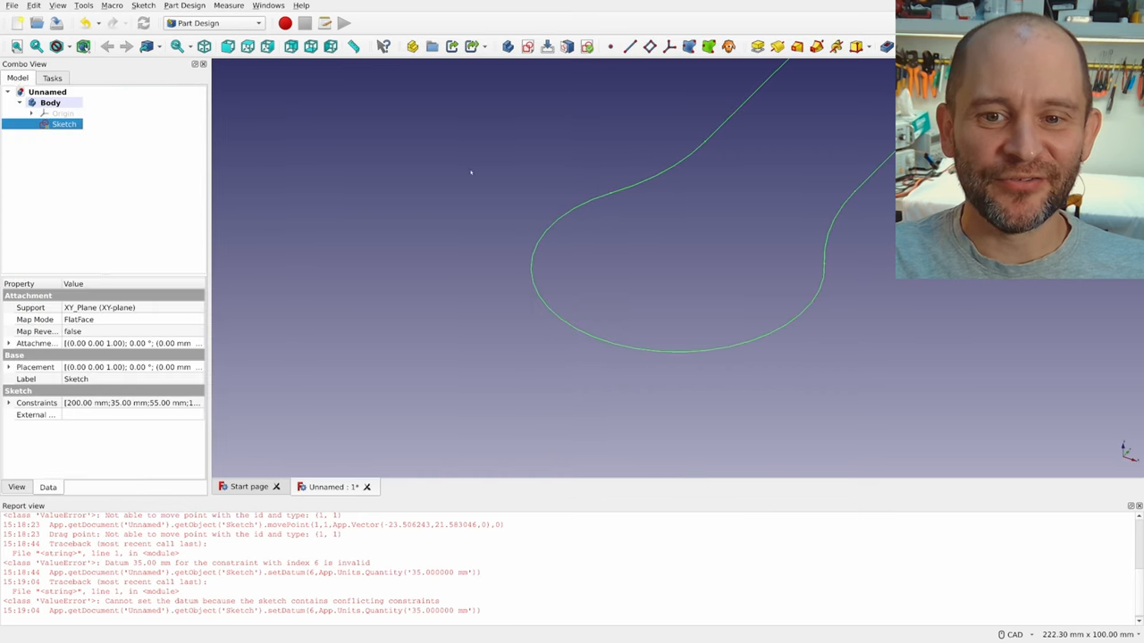
double_click(63, 123)
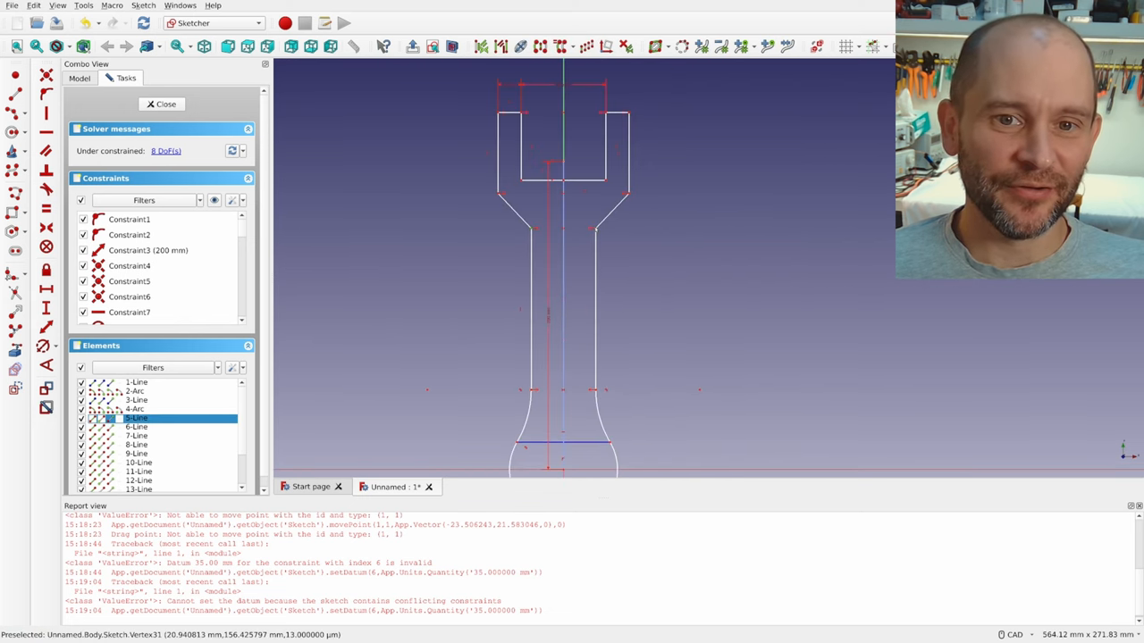
left_click(164, 103)
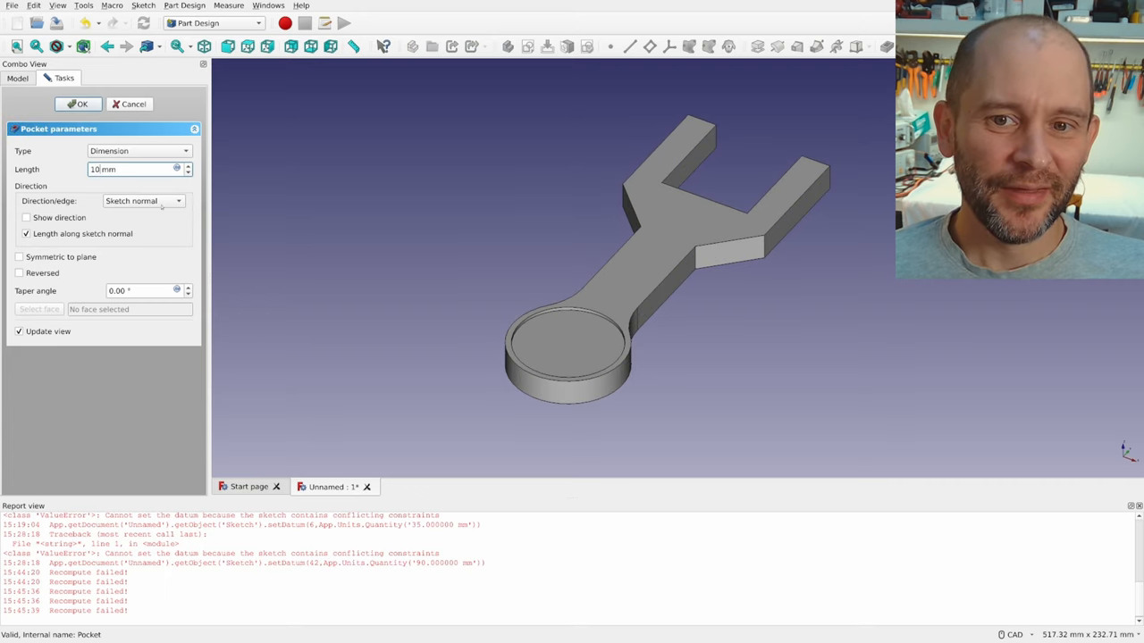
left_click(77, 104)
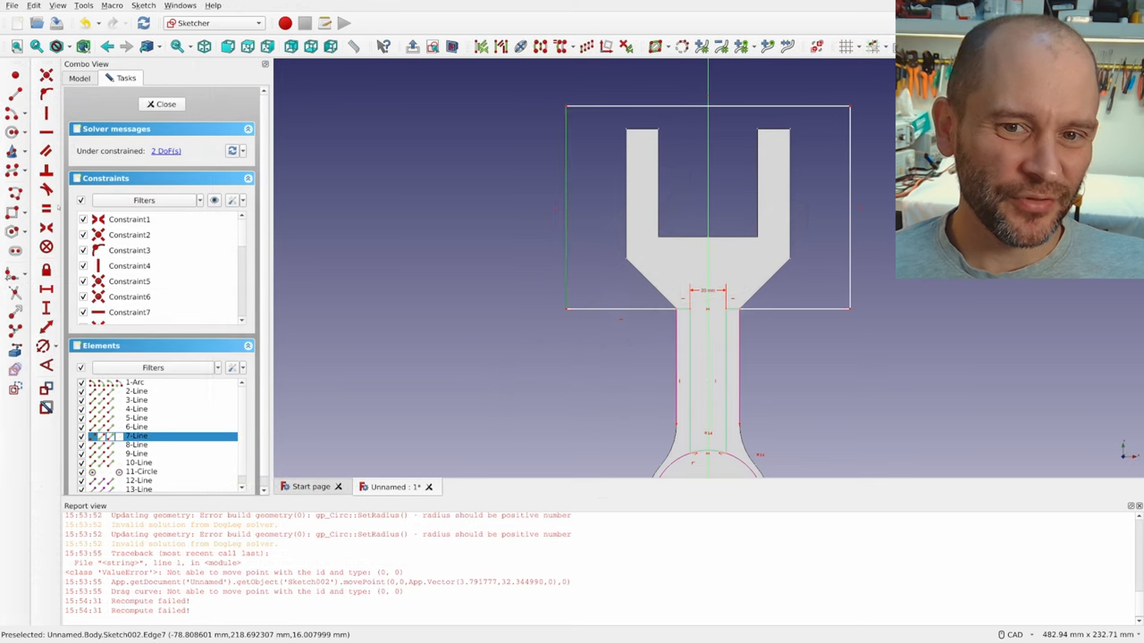
Step: Cut the channel pocket along the arm and the mounting-hole pocket, then add the chamfer
left_click(136, 444)
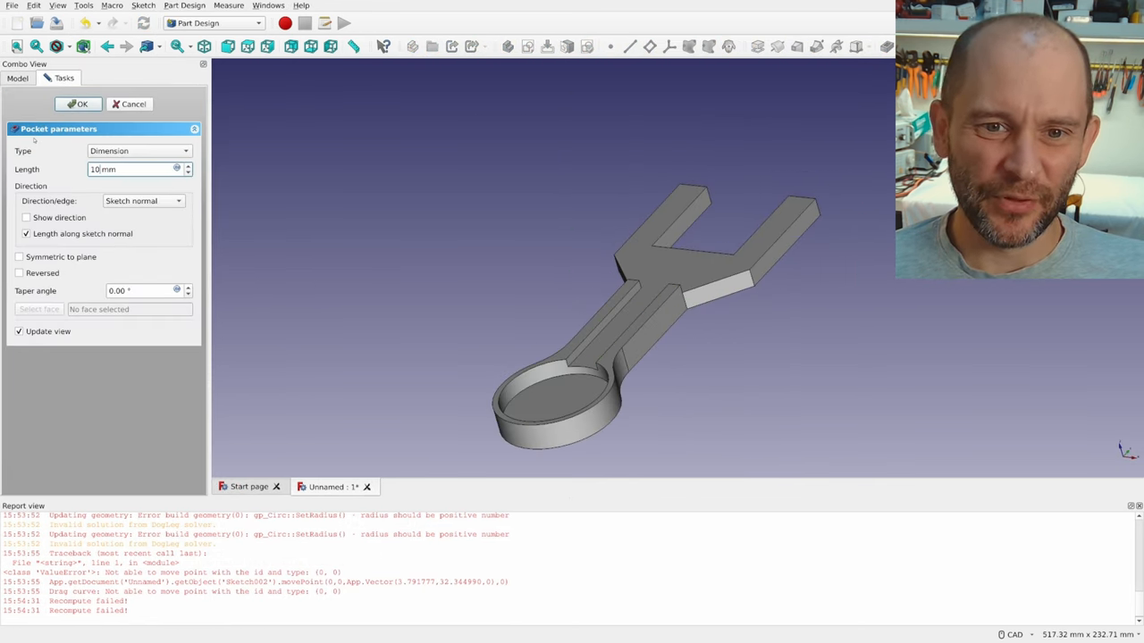
left_click(129, 104)
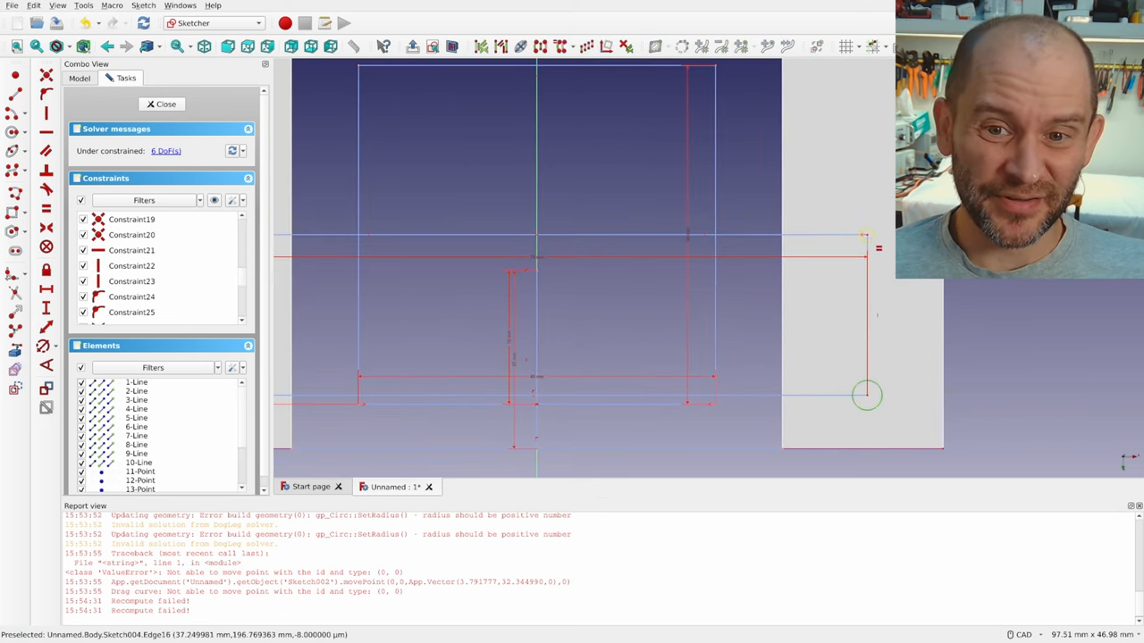
left_click(166, 103)
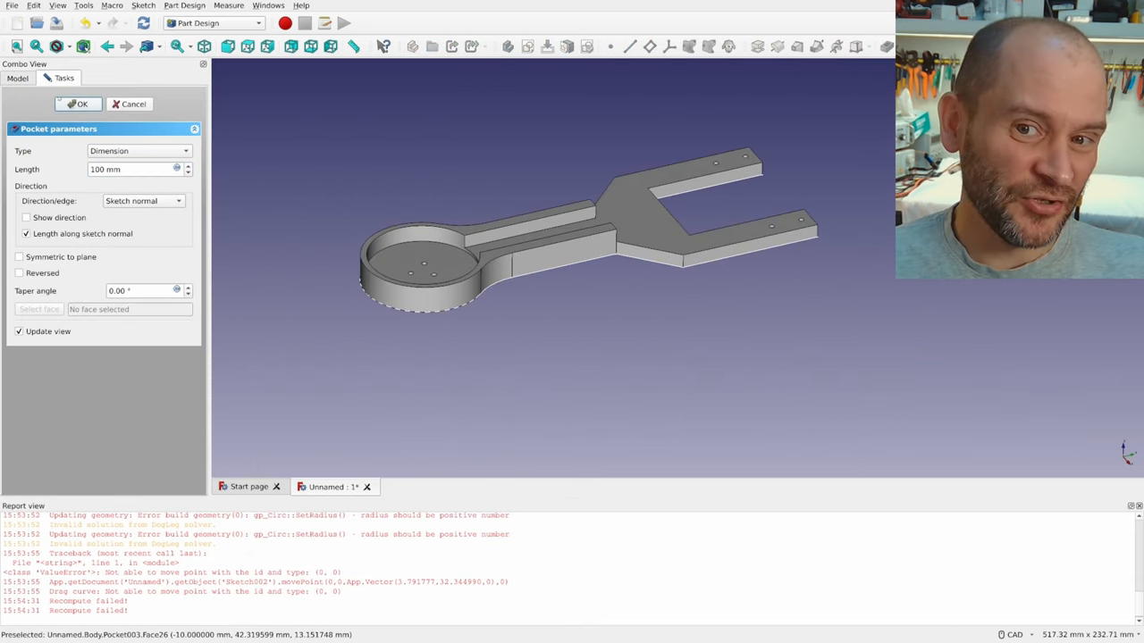
left_click(79, 104)
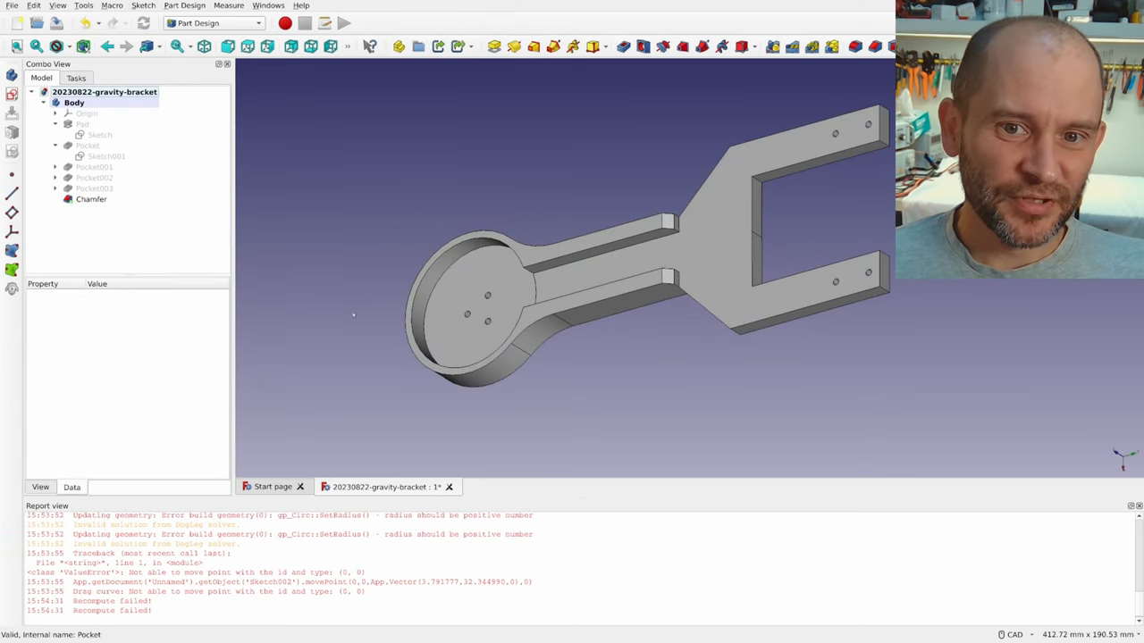
left_click(91, 199)
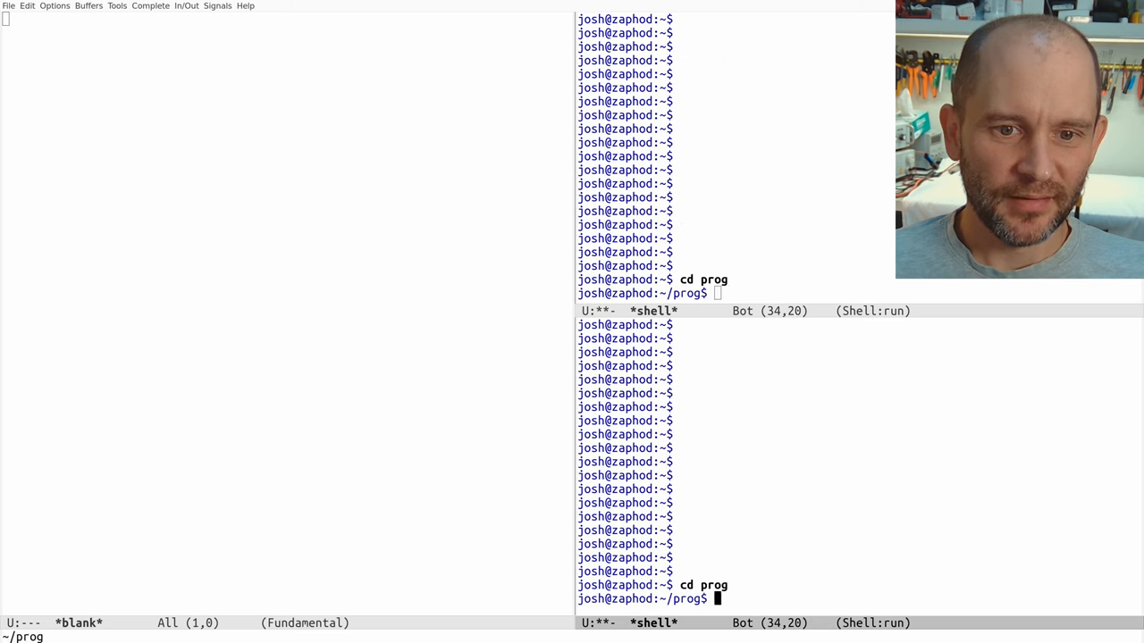
Step: Make and enter a gravity-comp directory in prog, and create CMakeLists.txt there
type("mkdir gravity-com")
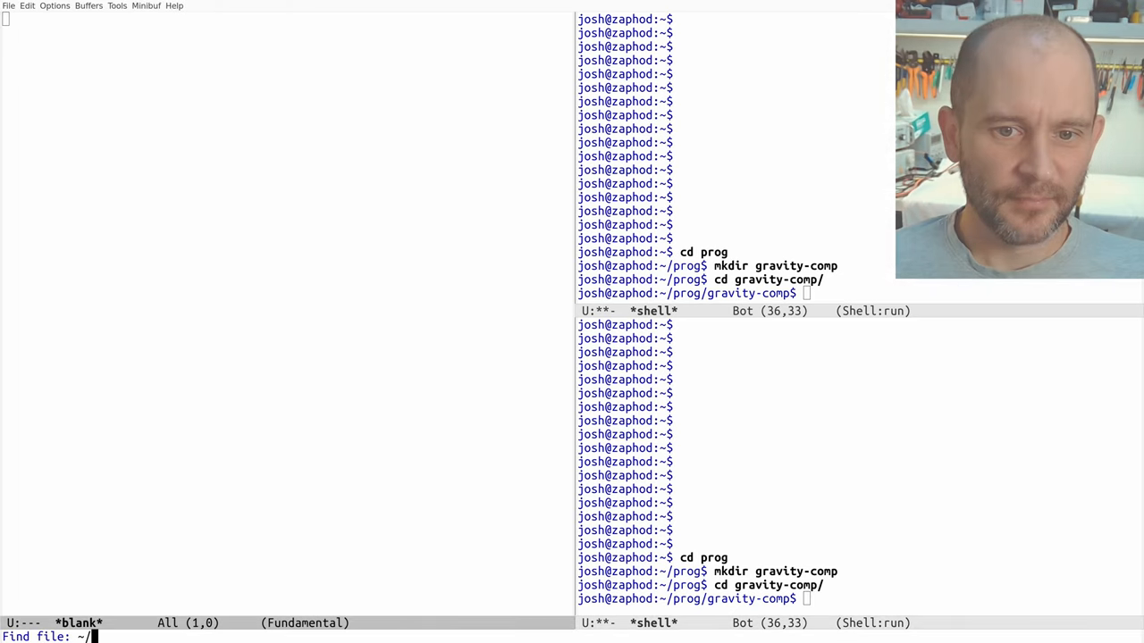
type("prog/gravity-comp/CM")
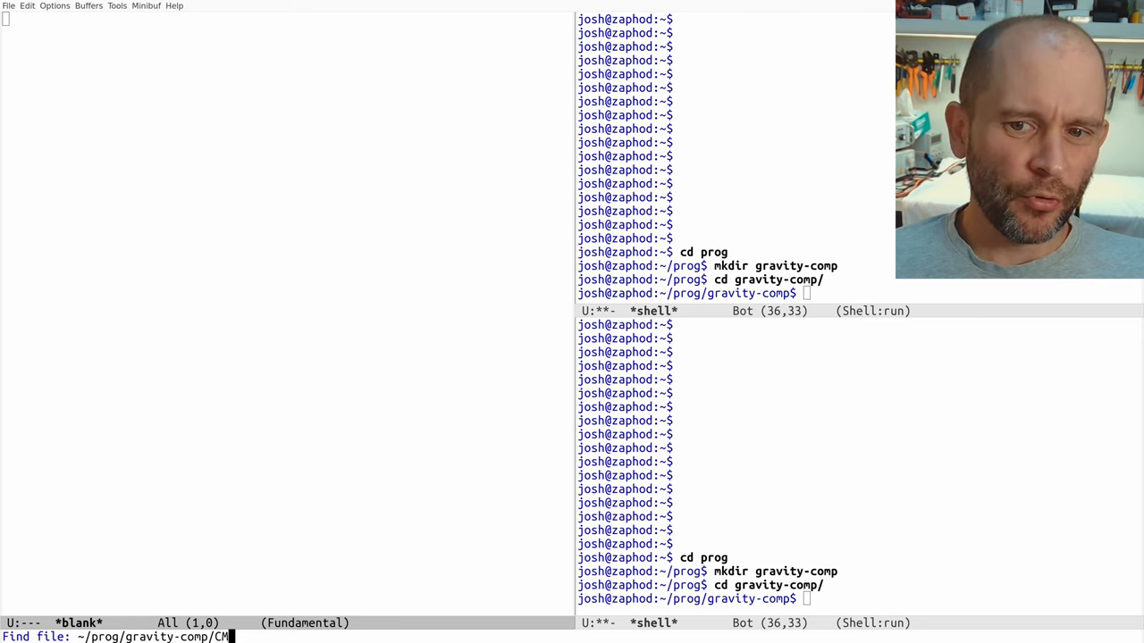
type("a")
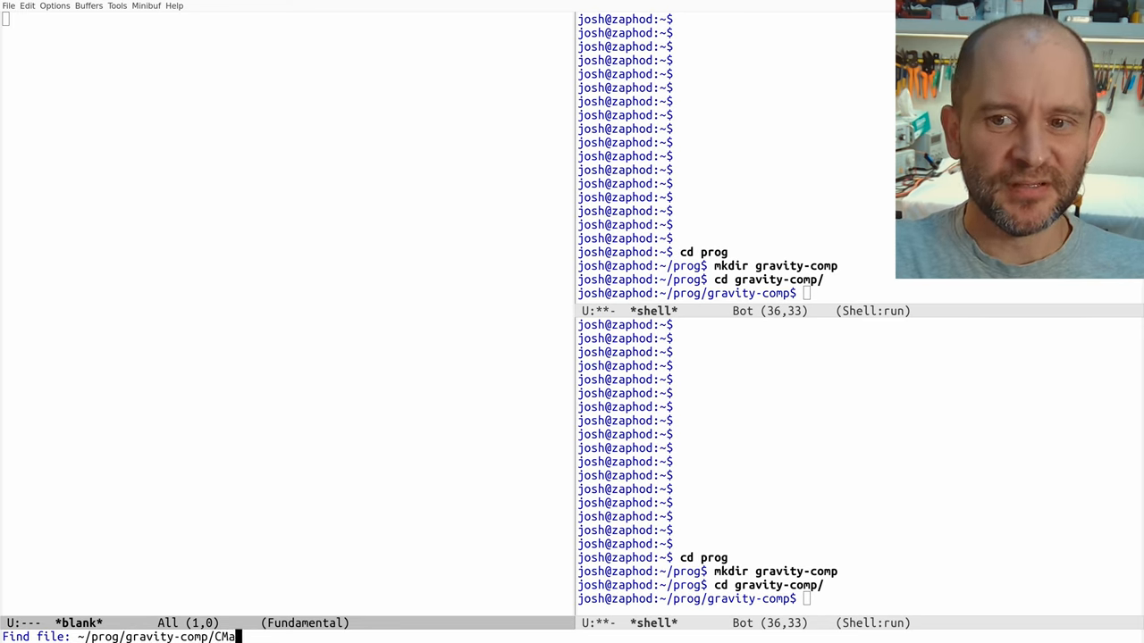
key("Return")
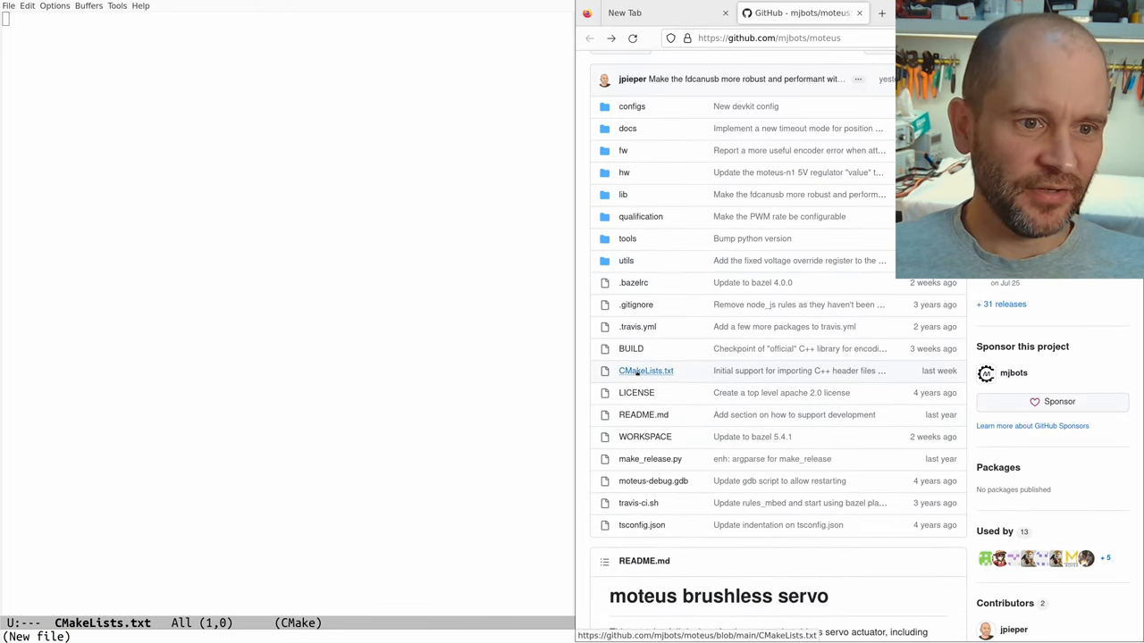
left_click(645, 370)
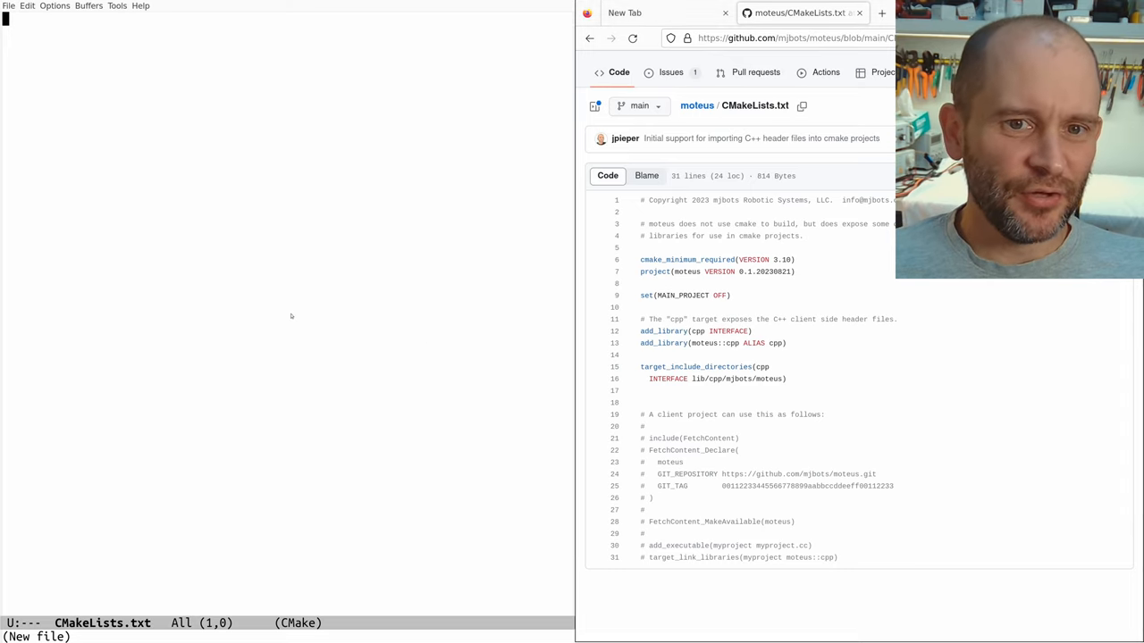
type("include")
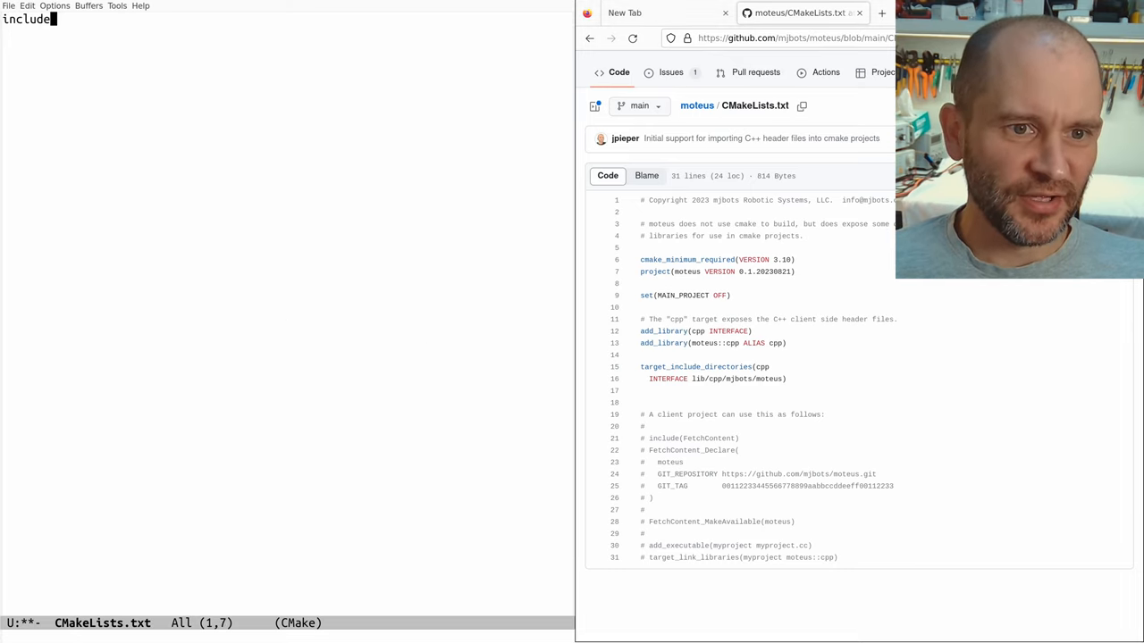
type("(FetchContent)")
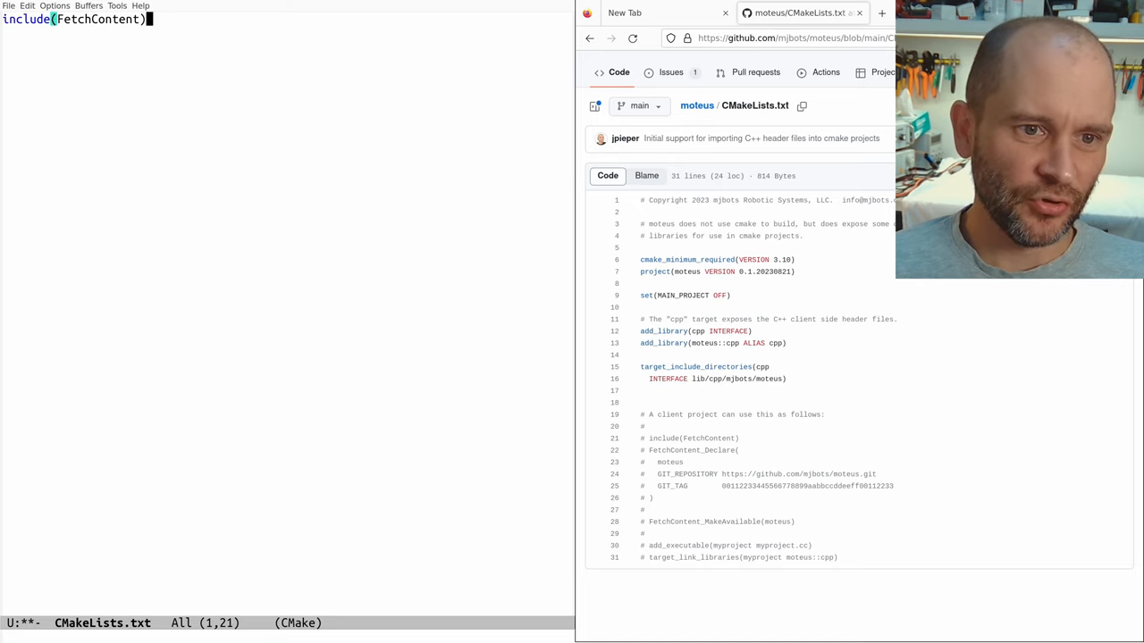
type("FetchContent_Declare")
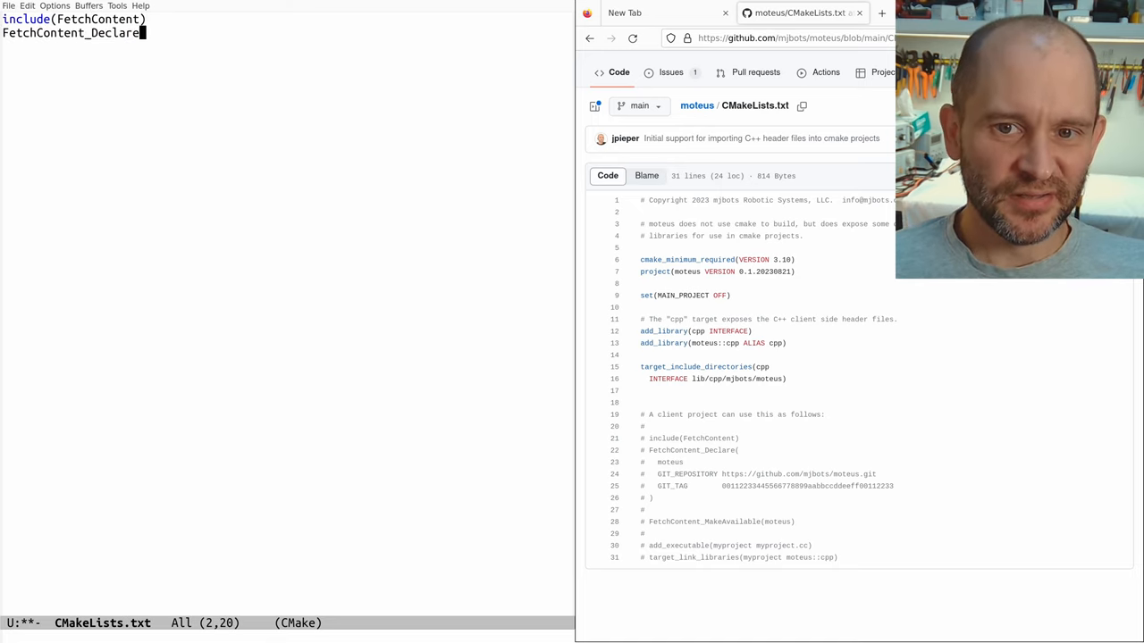
type("moteus")
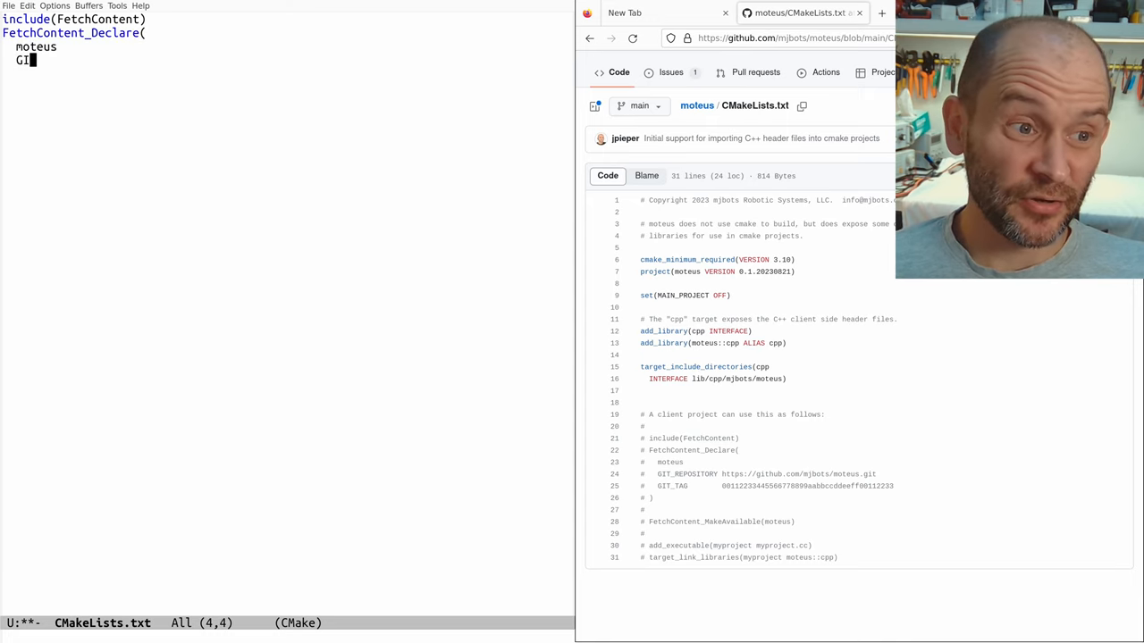
type("GIT_REPOSITORY https")
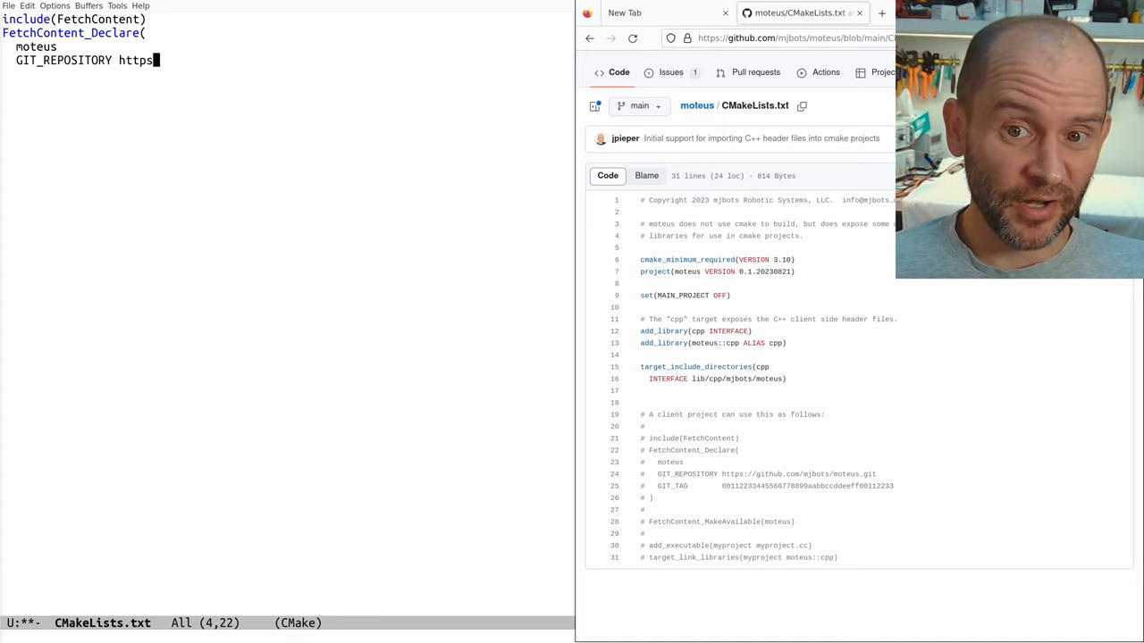
type("://github.com/")
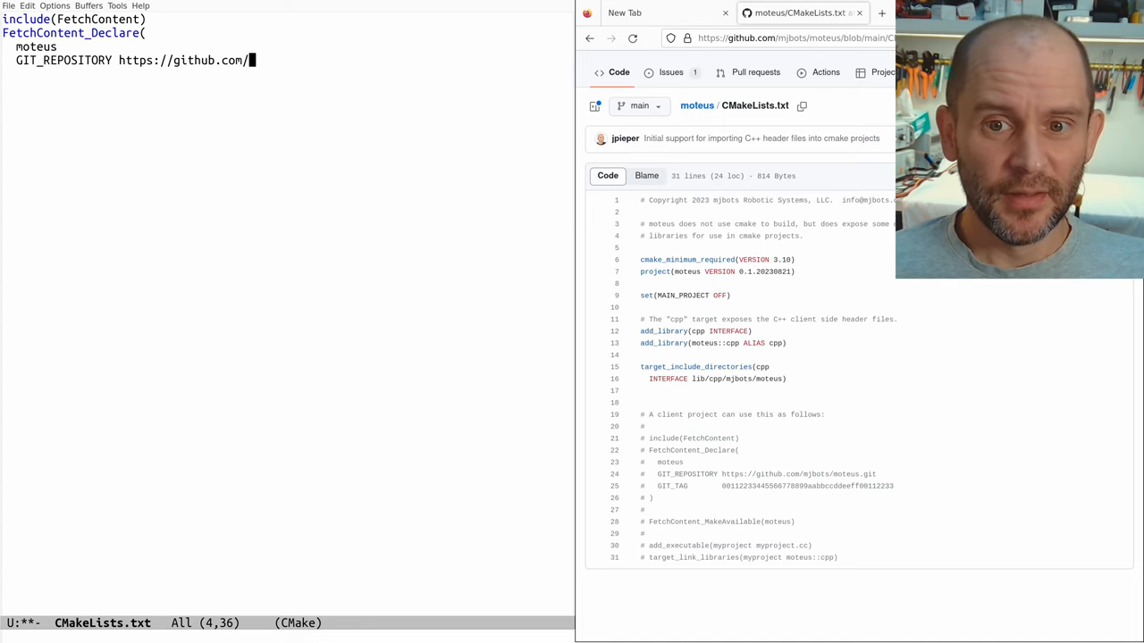
type("mjbots/moteus.git")
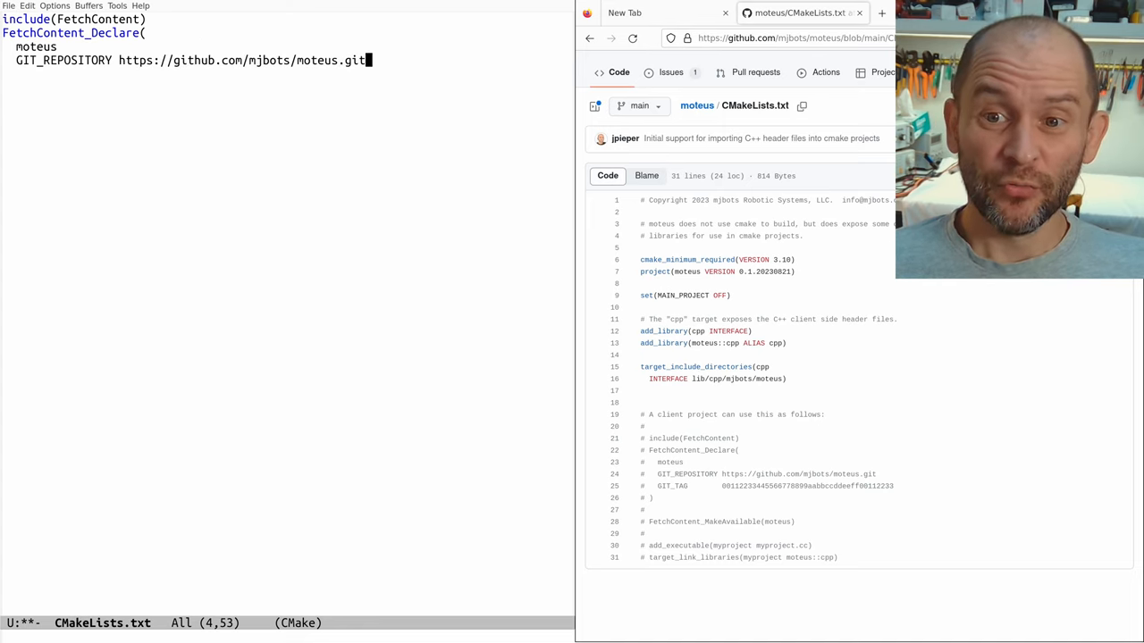
type("GIT_TAG")
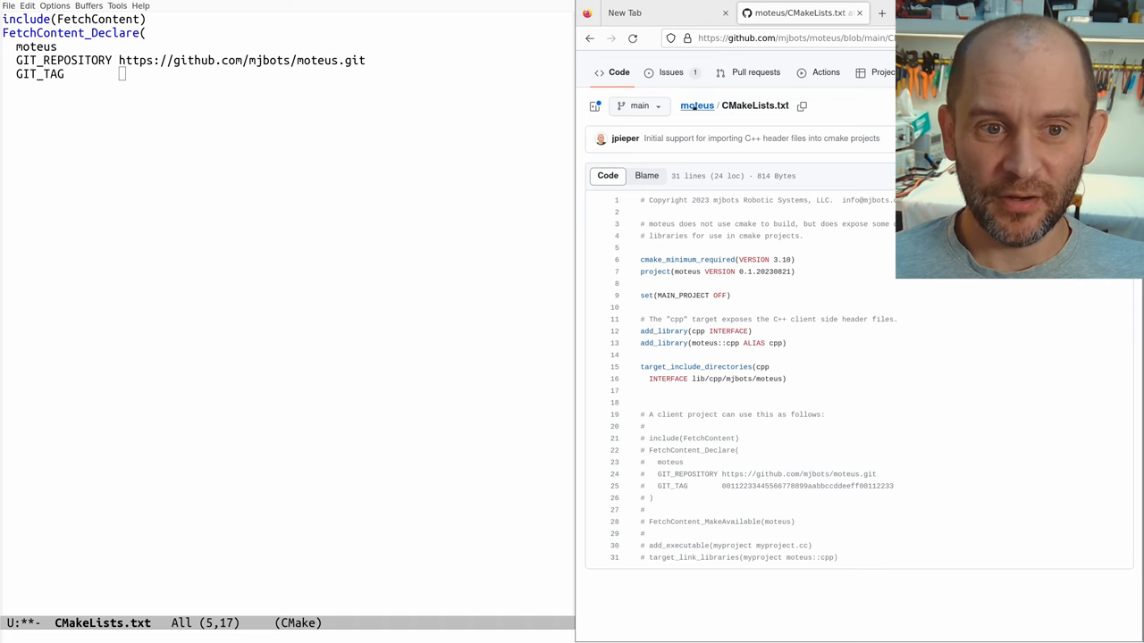
Step: Set GIT_TAG to the latest commit 2853629c74673d3891d4c56a44de016da8b59e84 and close the declaration
left_click(697, 106)
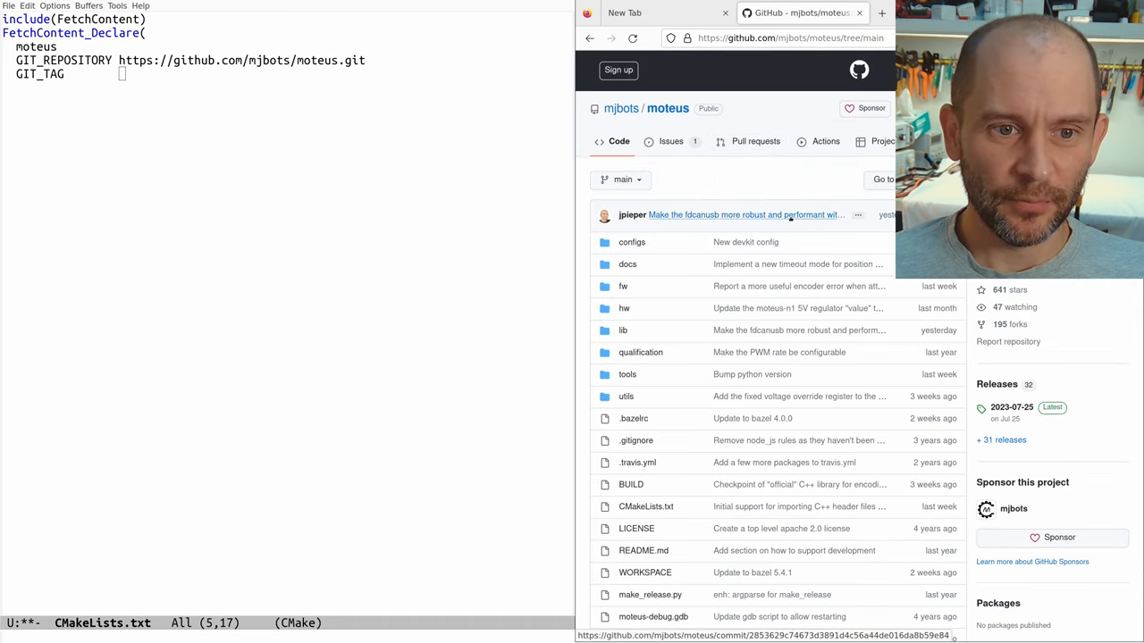
left_click(745, 214)
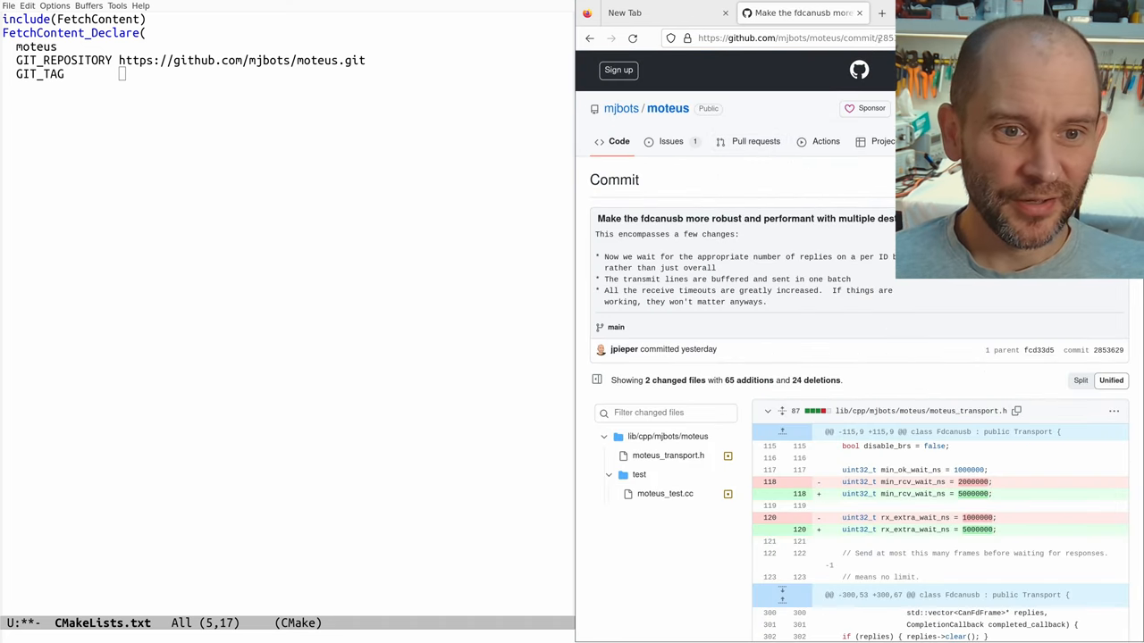
left_click(787, 37)
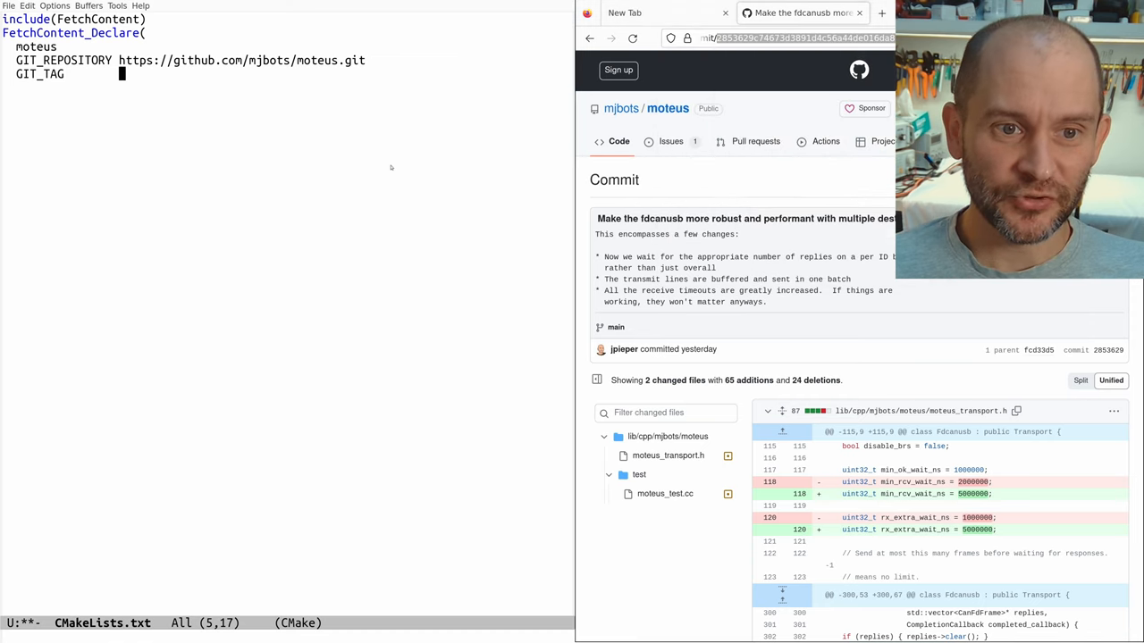
type("2853629c74673d3891d4c56a44de016da8b59e84")
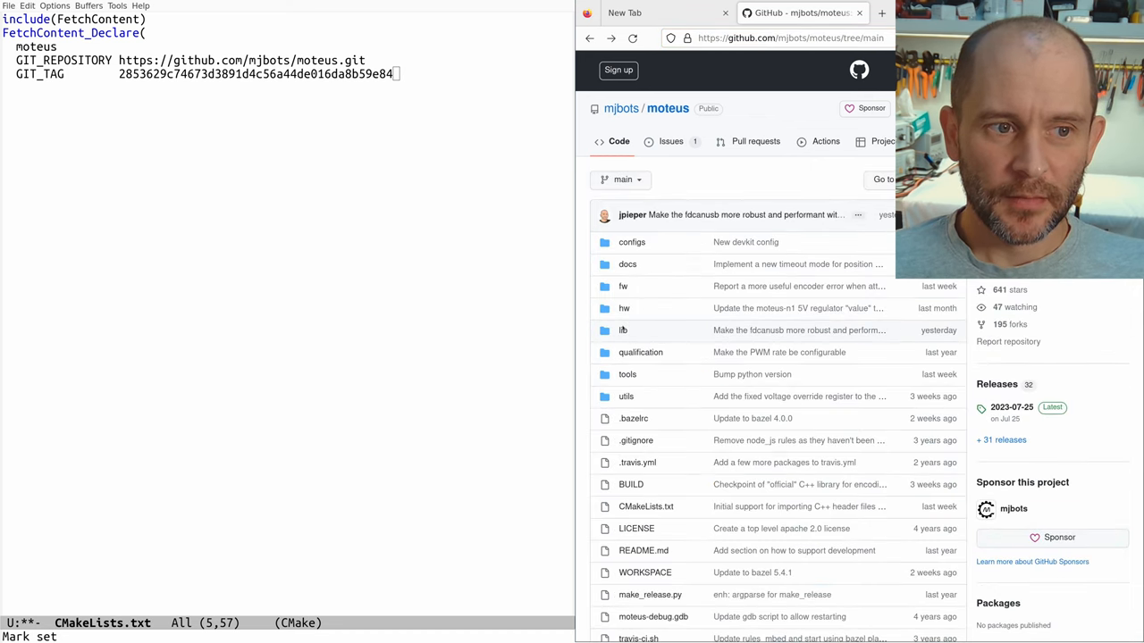
left_click(623, 330)
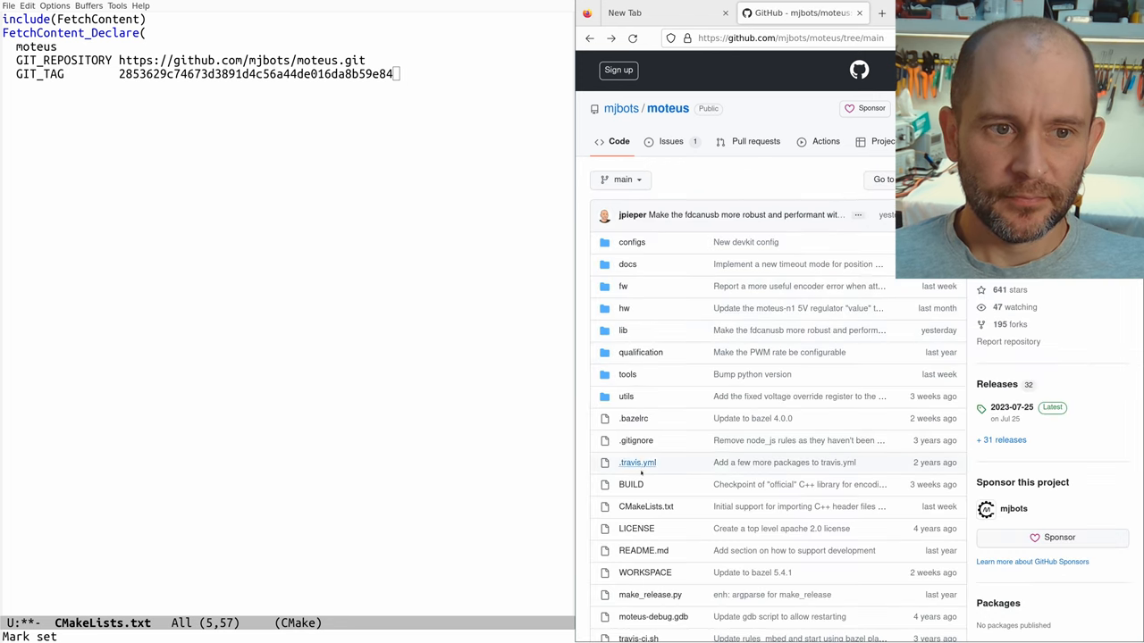
Step: Begin a FetchContent_MakeAvailable( call, following the moteus CMakeLists.txt example
left_click(645, 507)
type(")")
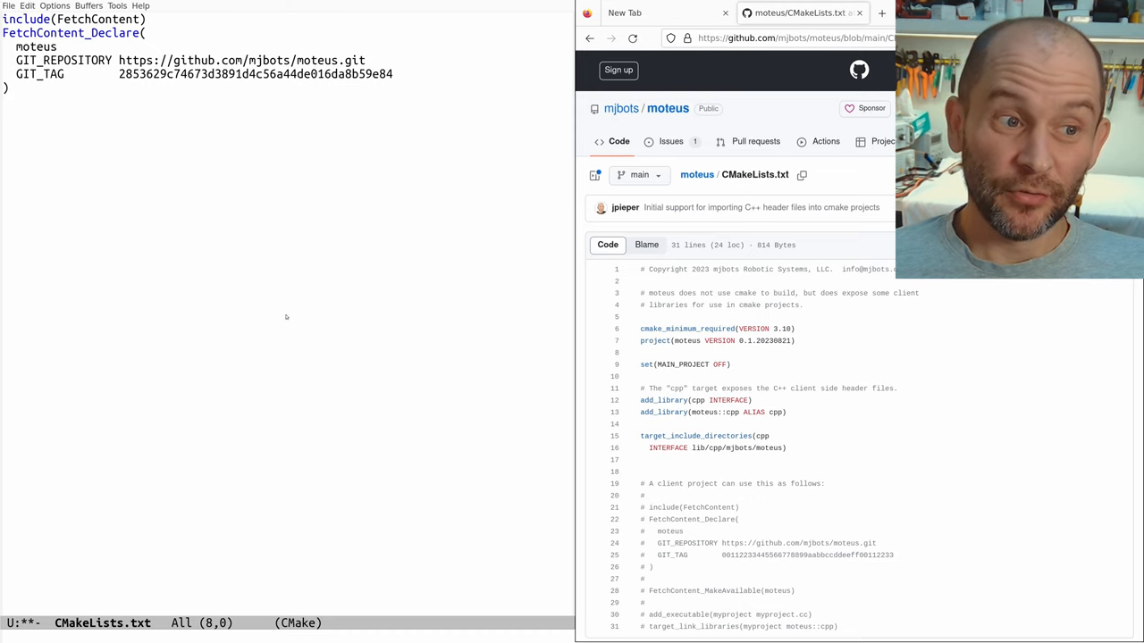
type("F")
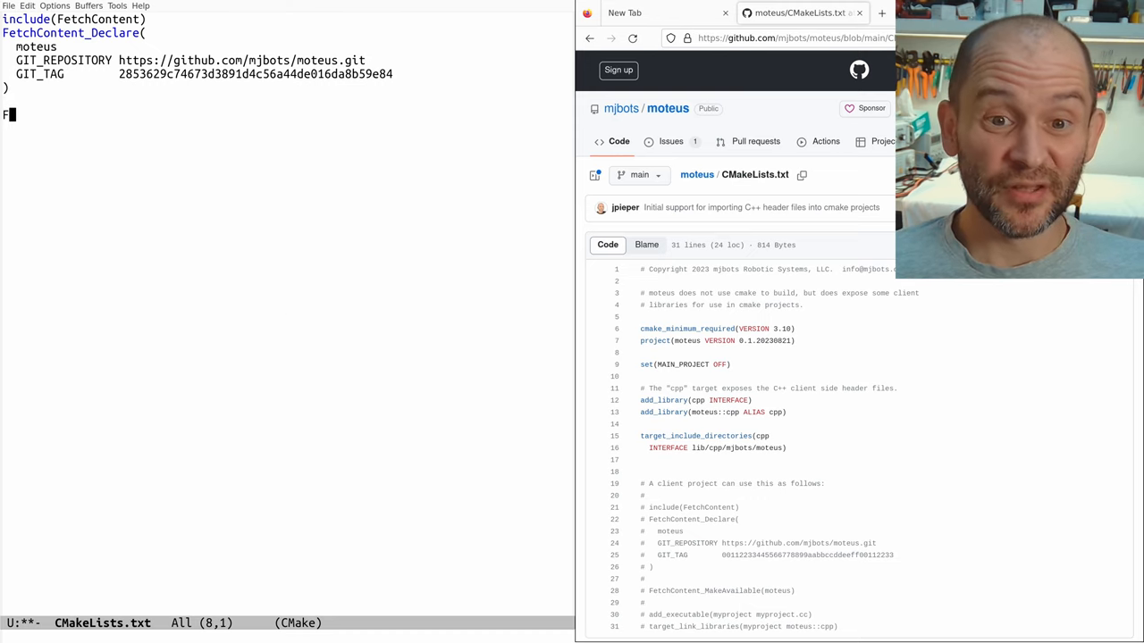
type("etchContent_Ma")
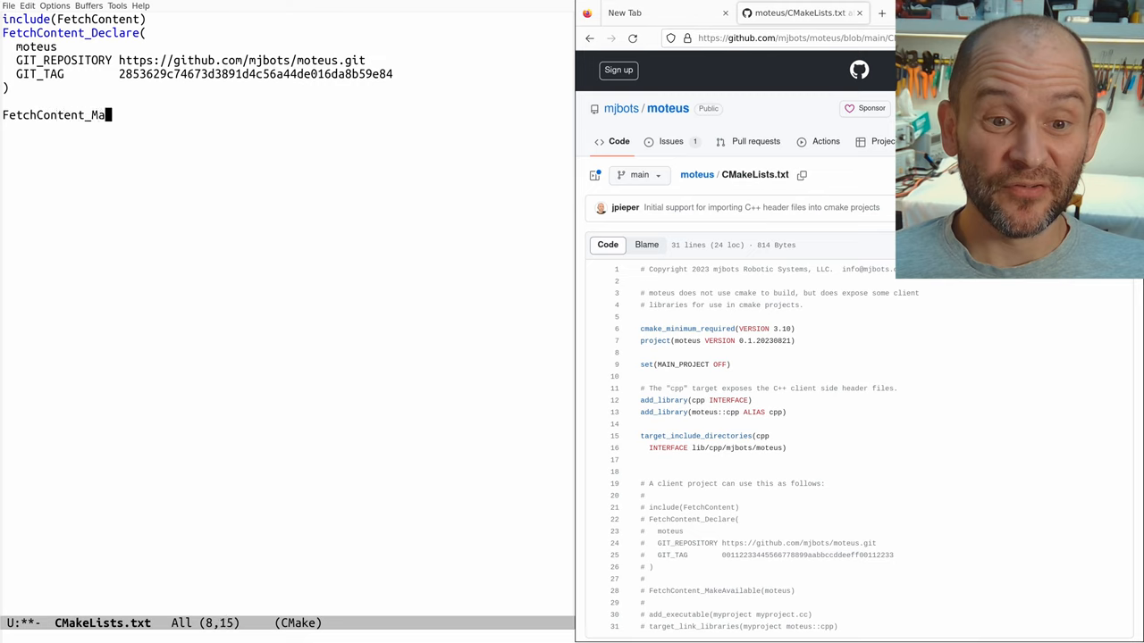
type("keAvailable(")
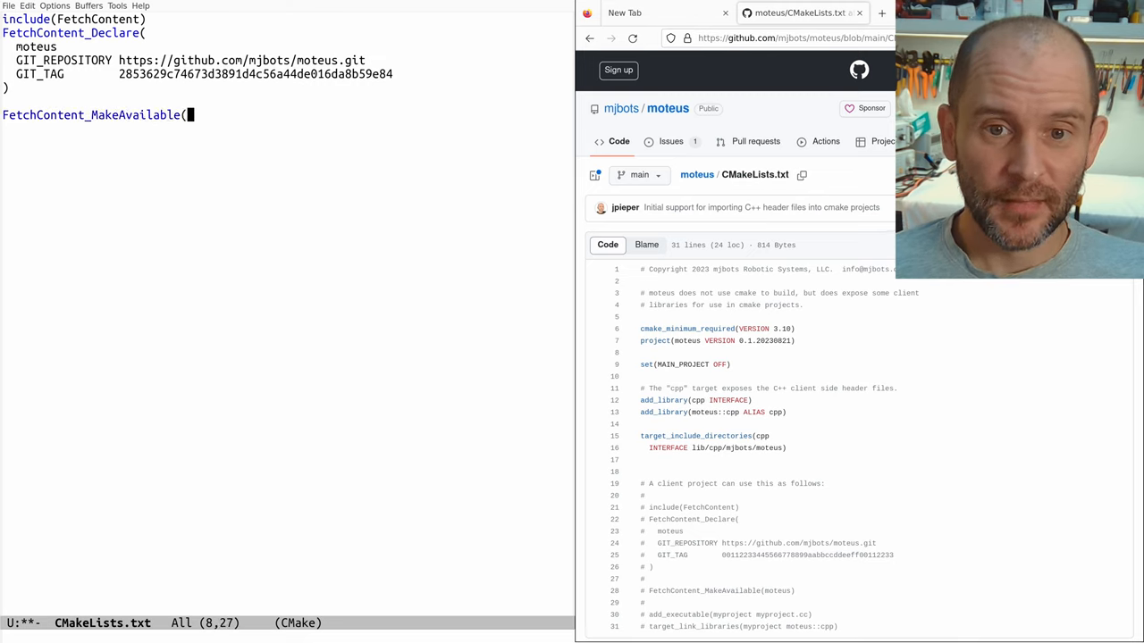
Step: Add FetchContent_MakeAvailable(moteus), a gravity-comp1 executable from gravity-comp1.cc, and link moteus::cpp
type("moteus)")
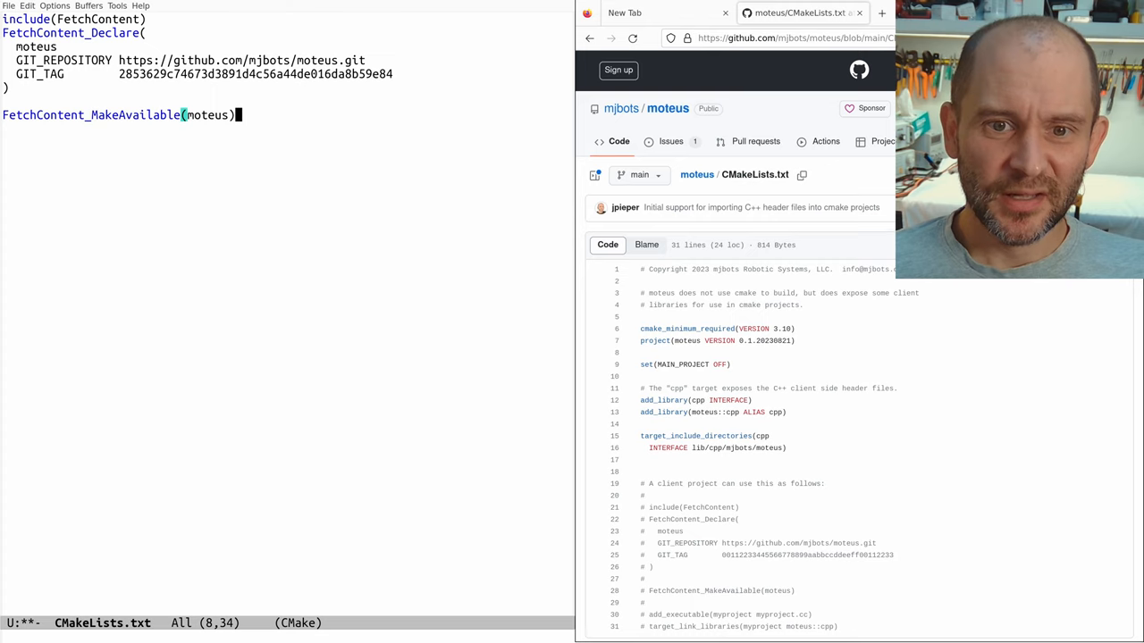
type("add_executable(")
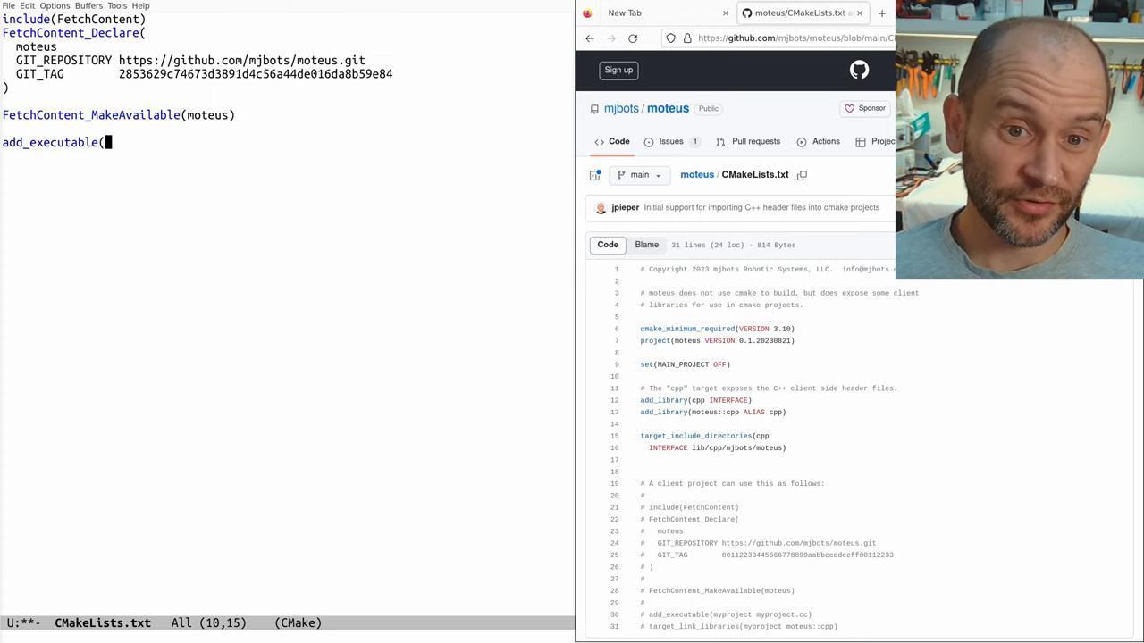
type("gravity-comp")
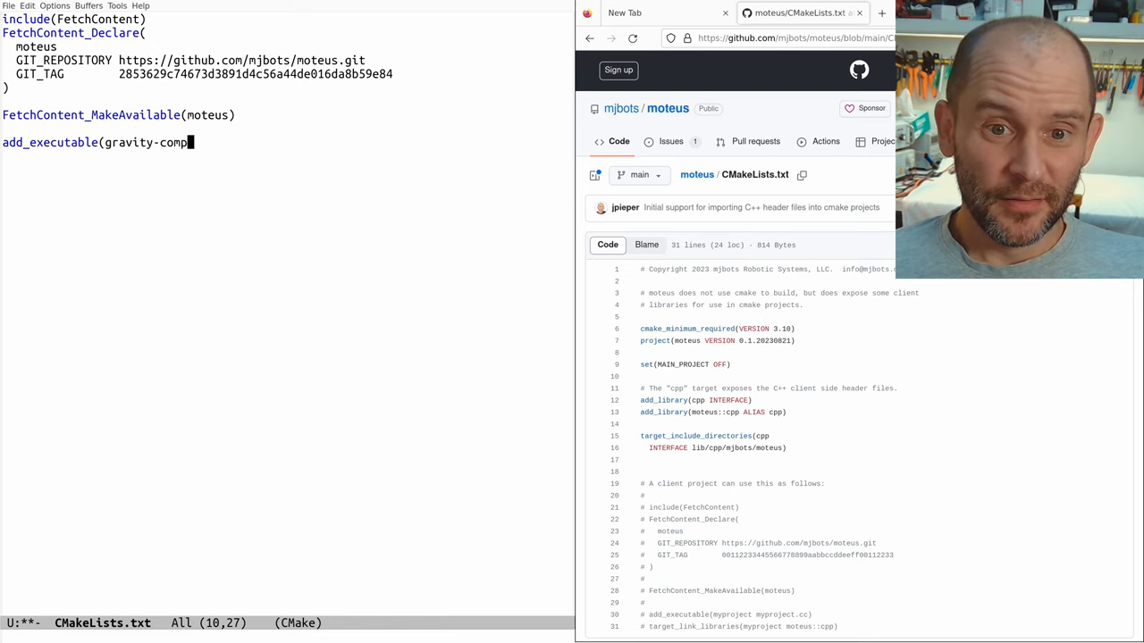
type("1 gravity-comp")
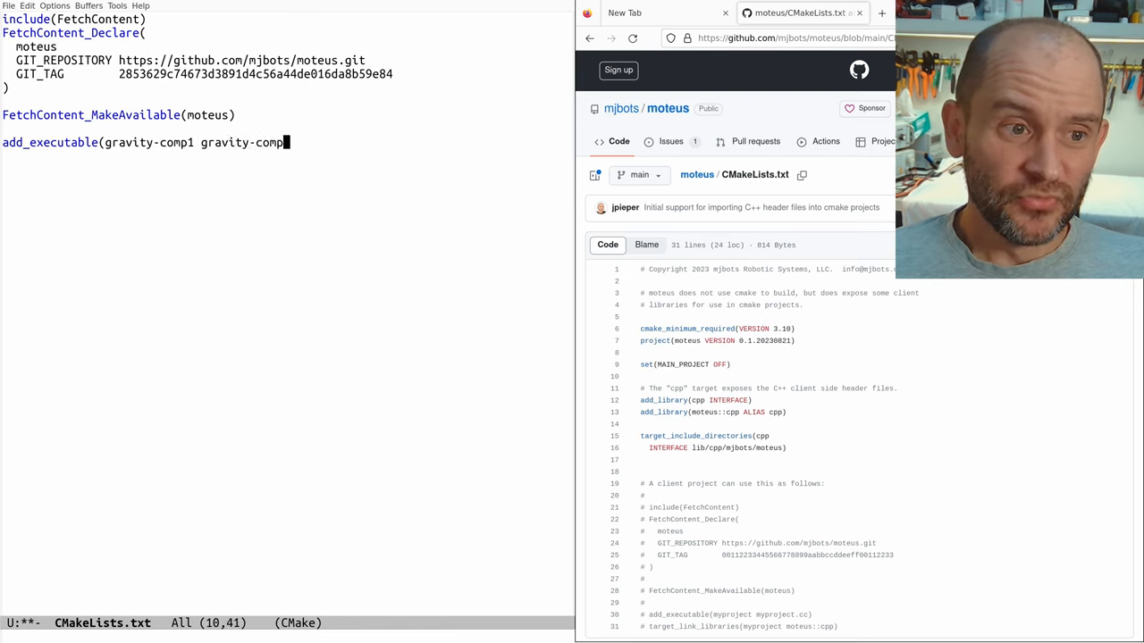
type(".cc)")
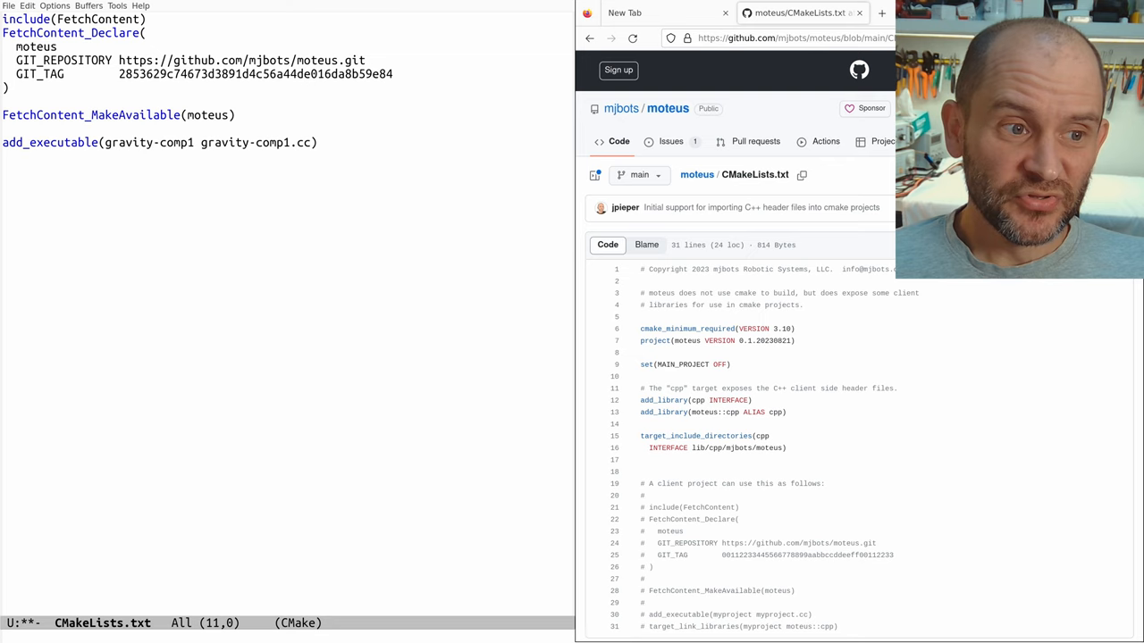
type("target_link_l")
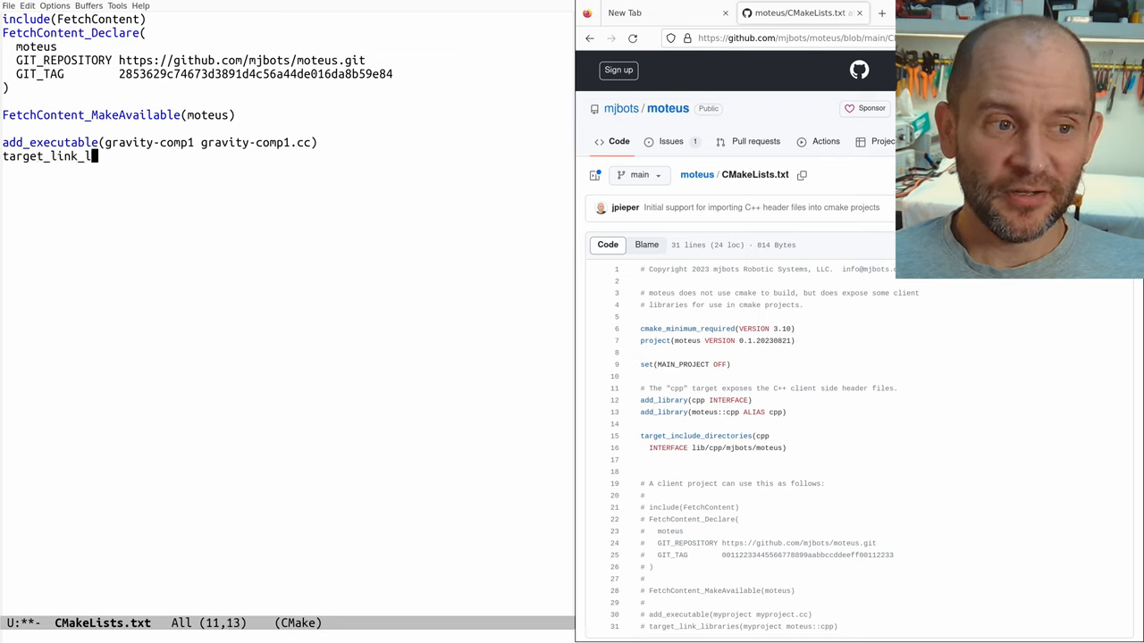
type("ibraries(")
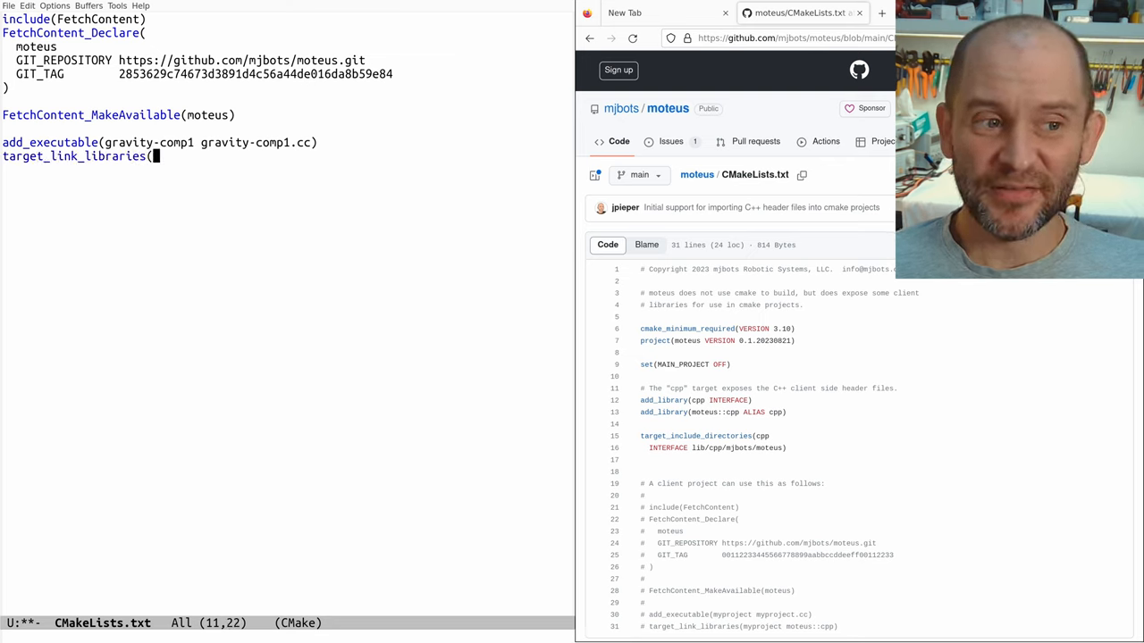
type("gravity-comp")
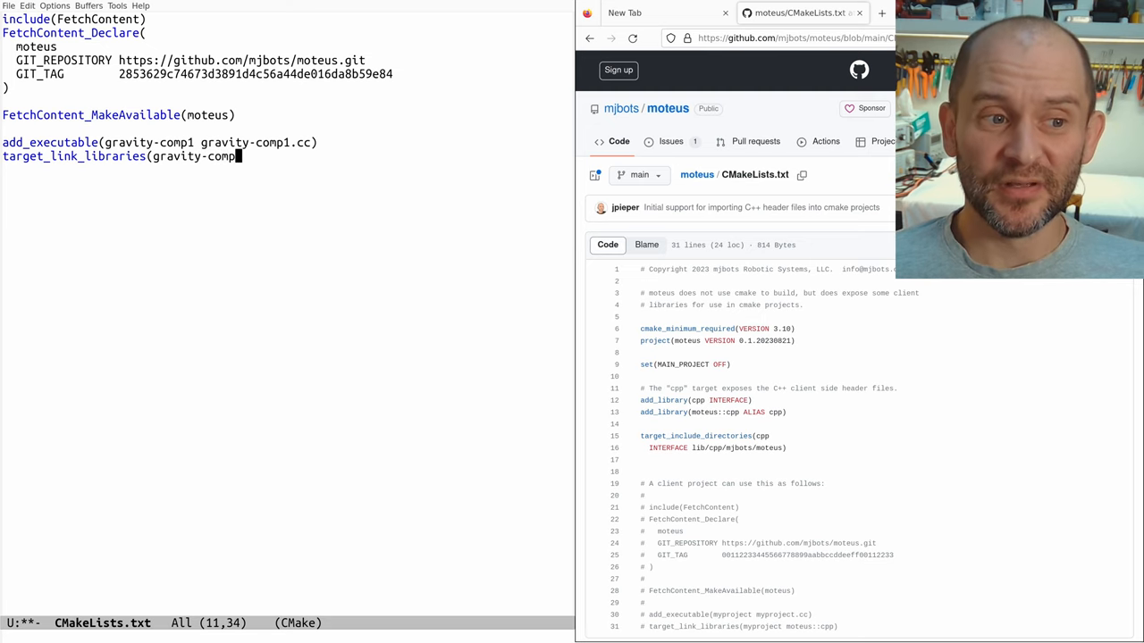
type("moteus:")
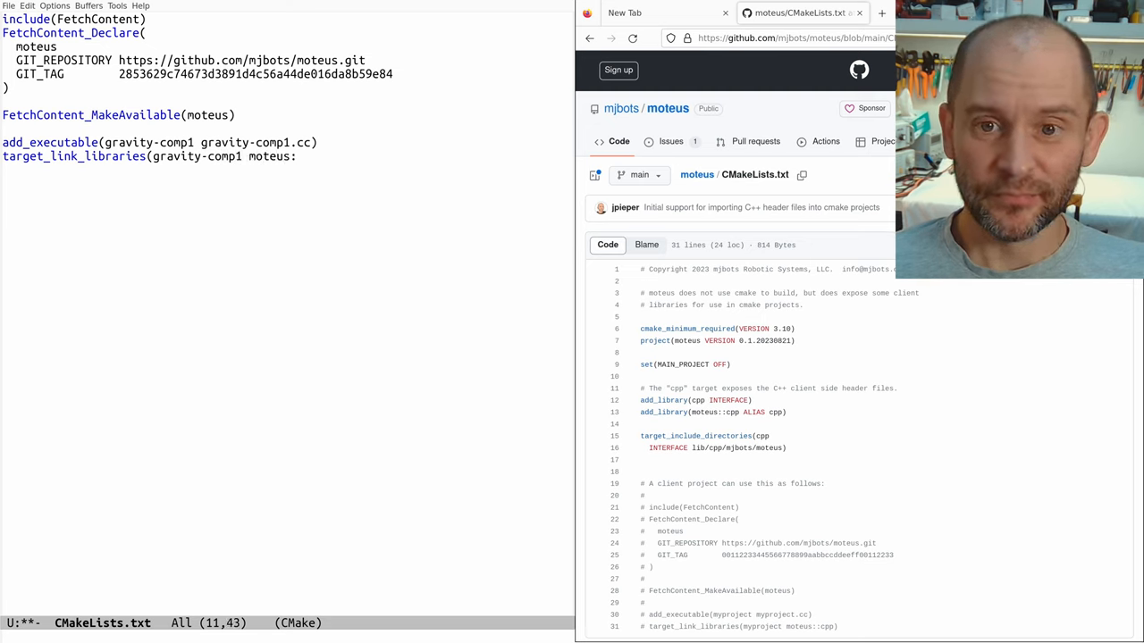
type(":cpp)")
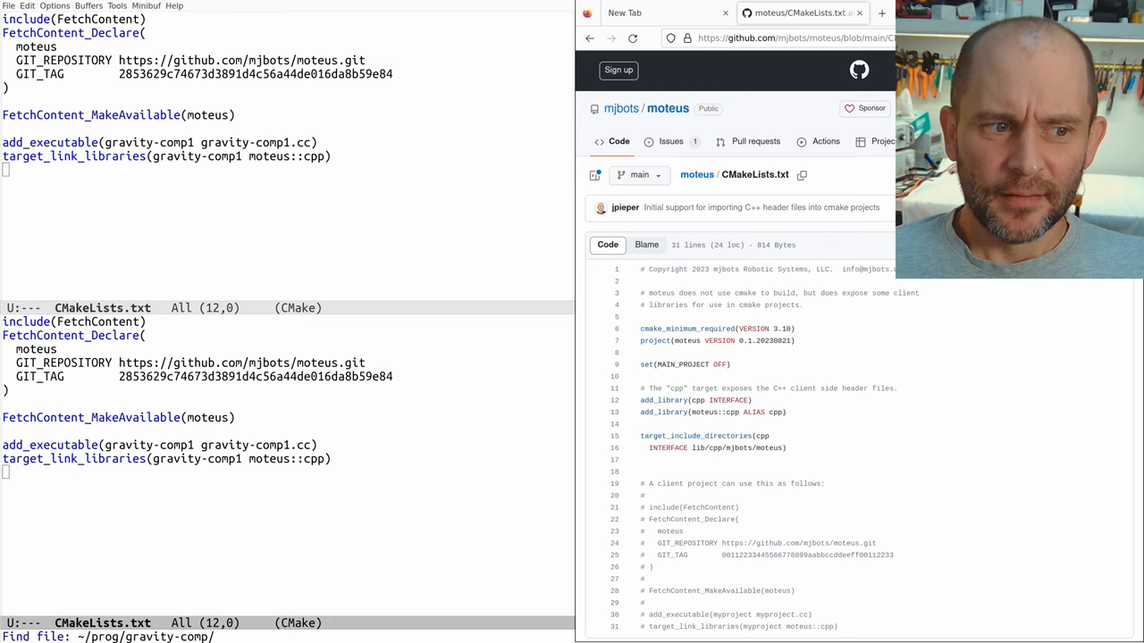
Step: Create gravity-comp1.cc with includes for iostream, stdio.h and moteus.h
type("gravity-comp1.")
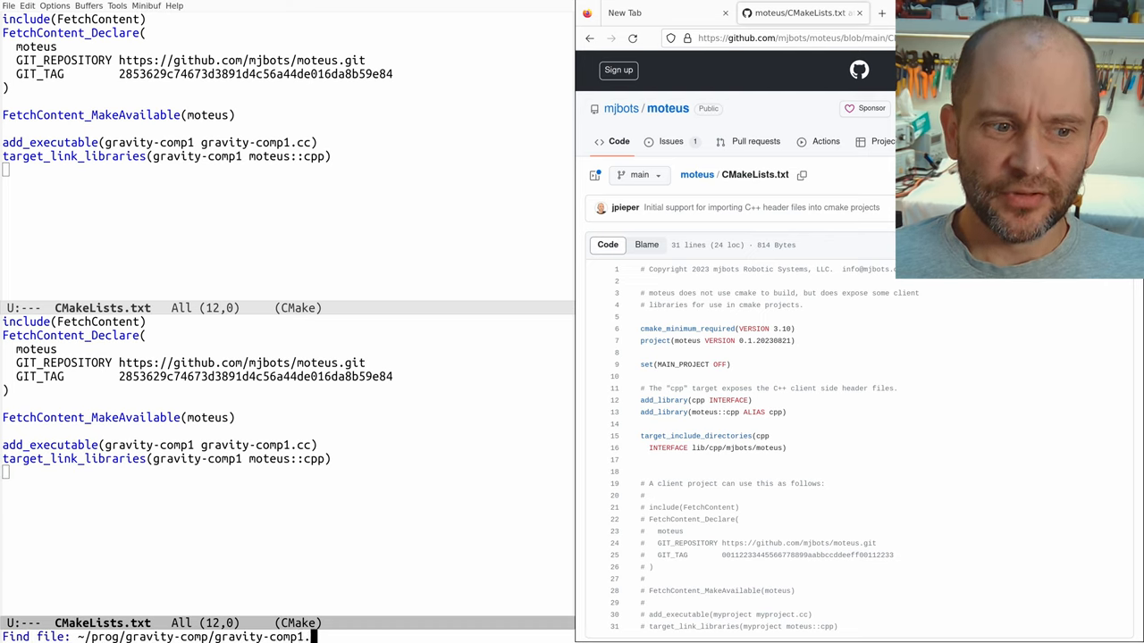
key("Return")
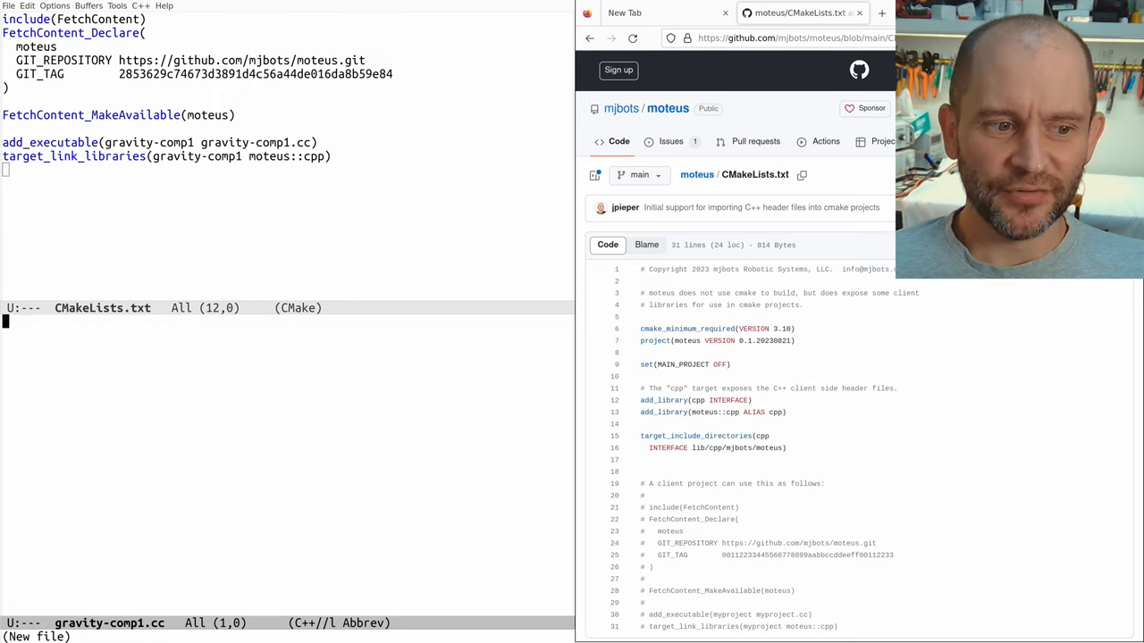
type("#include <iostr")
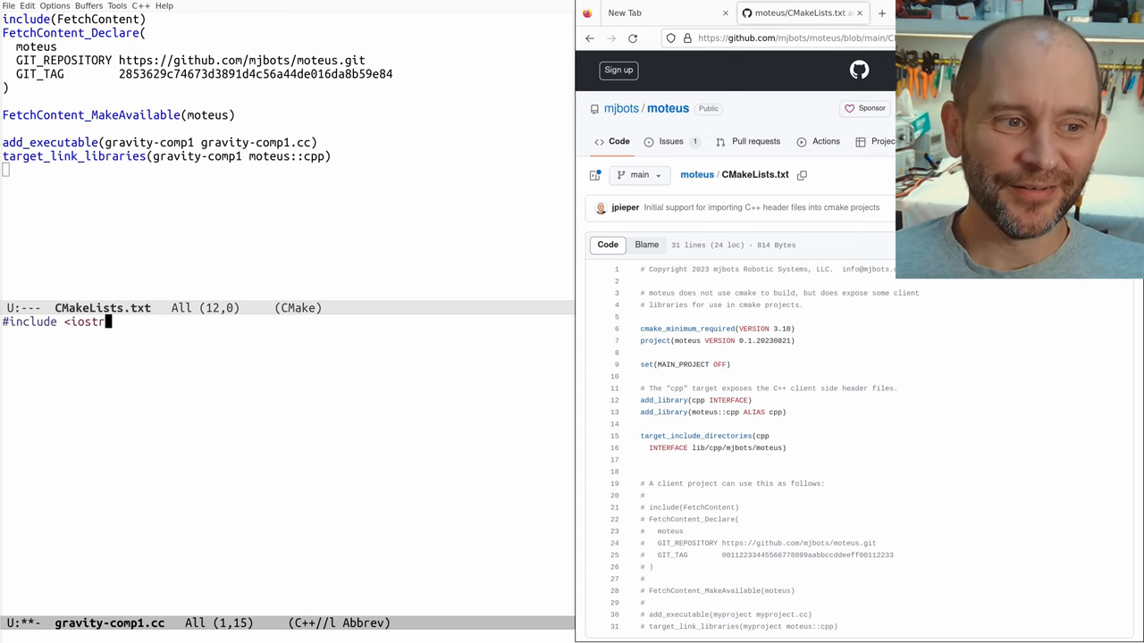
type("eam>")
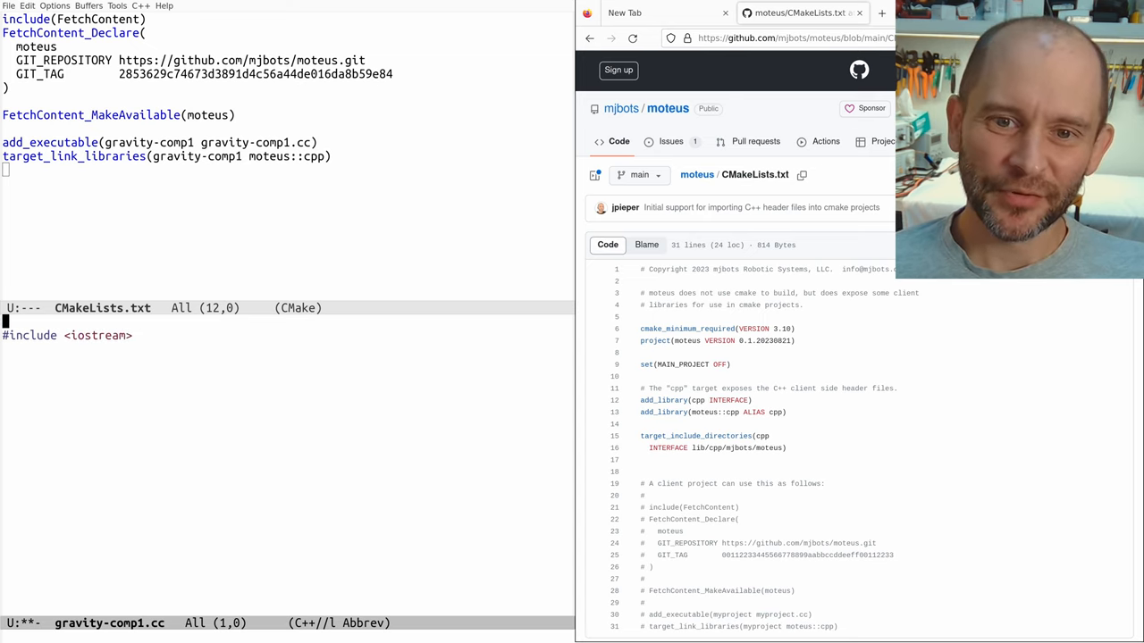
type("#include <stdio.h>")
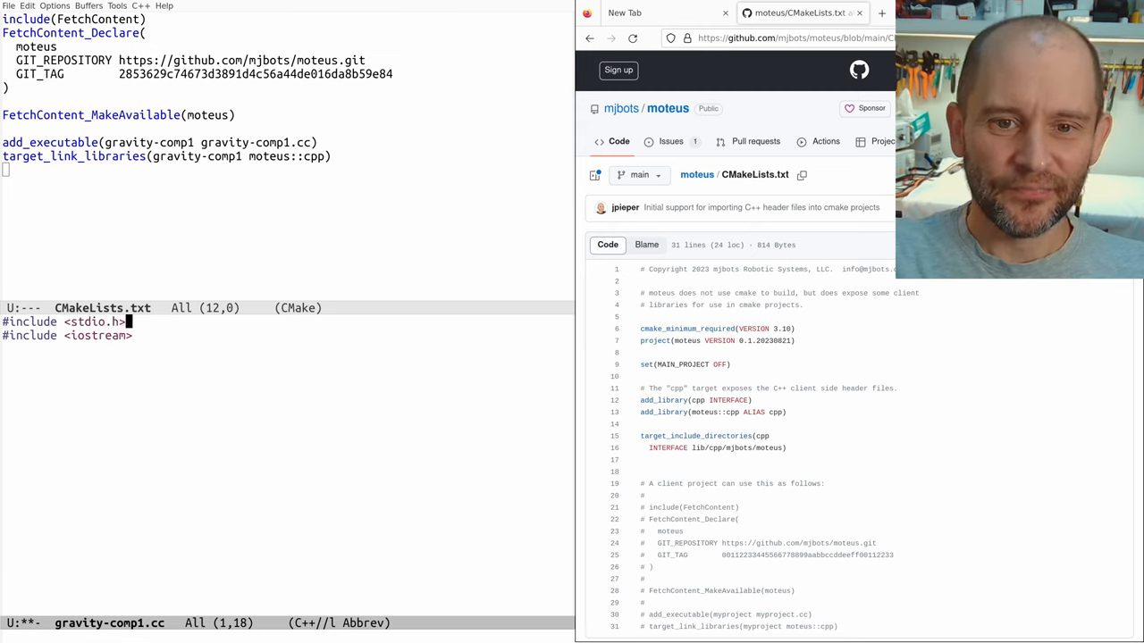
type("#include")
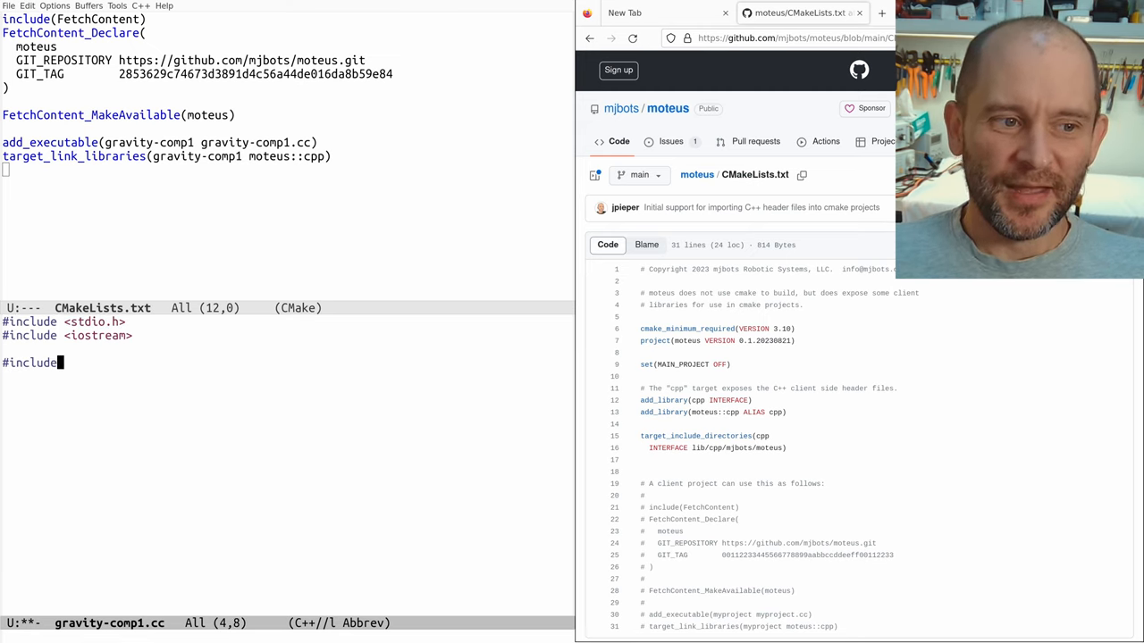
type("\"moteus.h\"")
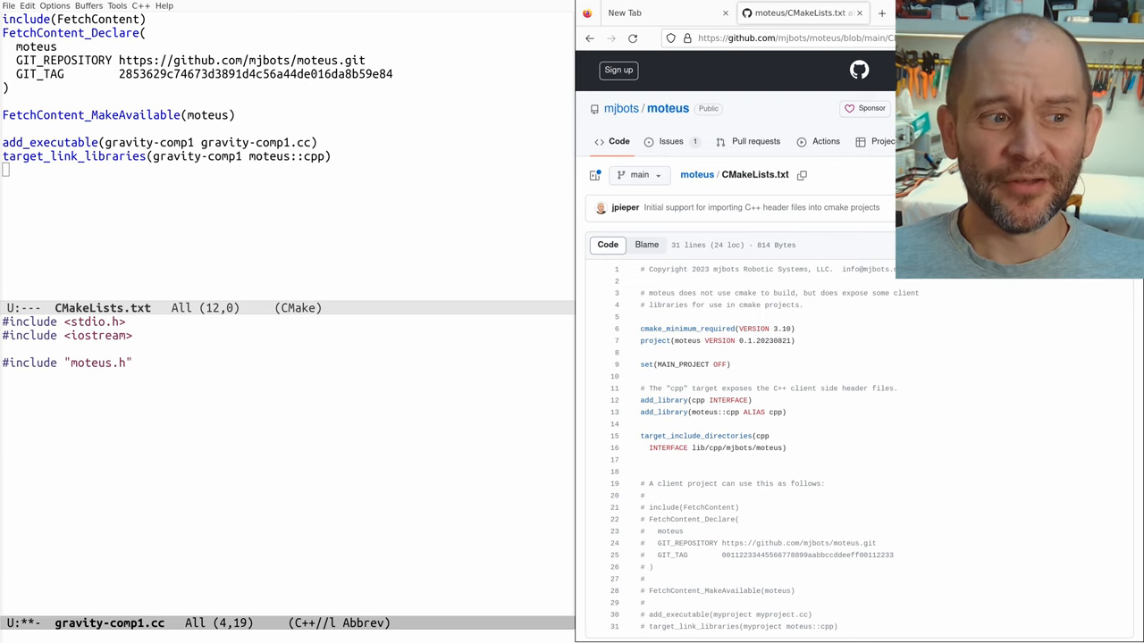
Step: Begin the main function as int main(int argc, char** argv)
type("int mai")
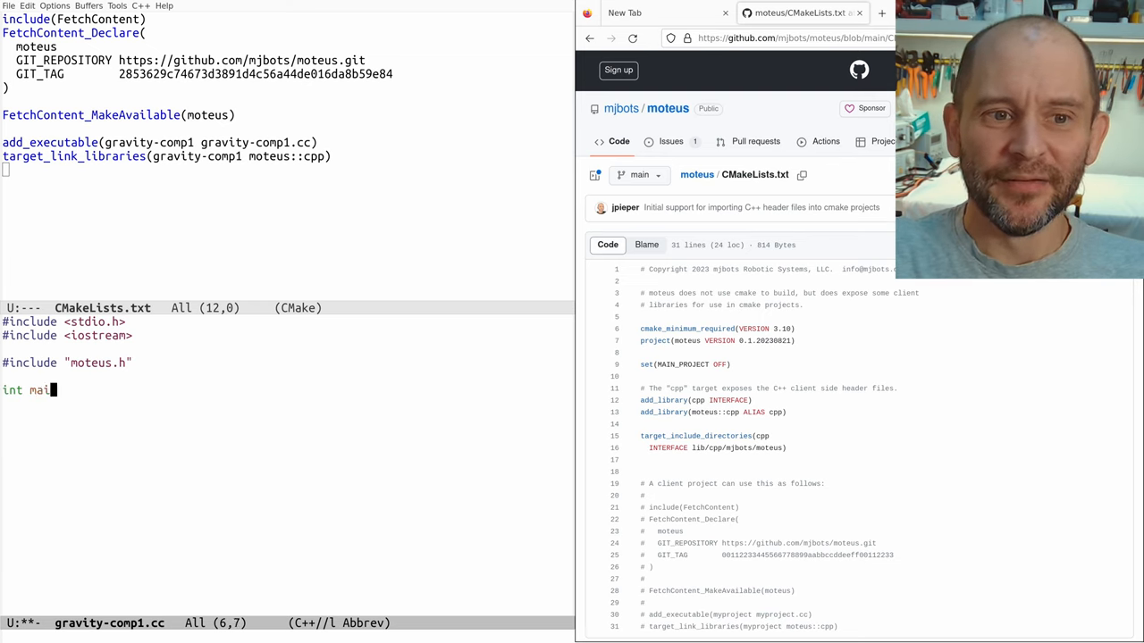
type("n(int argc,")
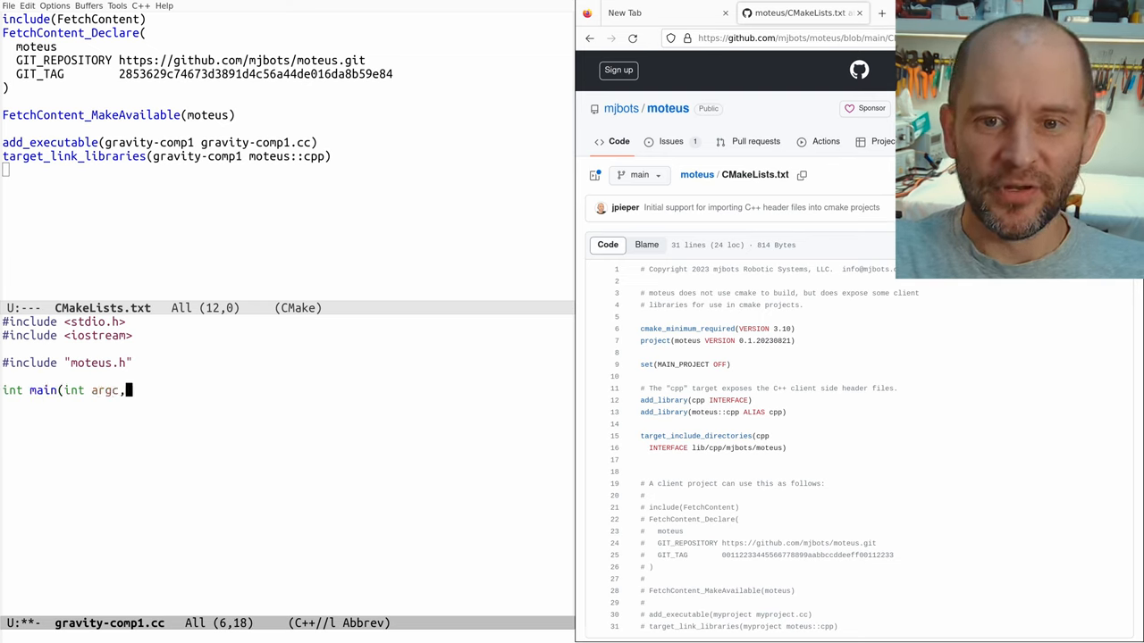
type("char** argv) {")
type("}")
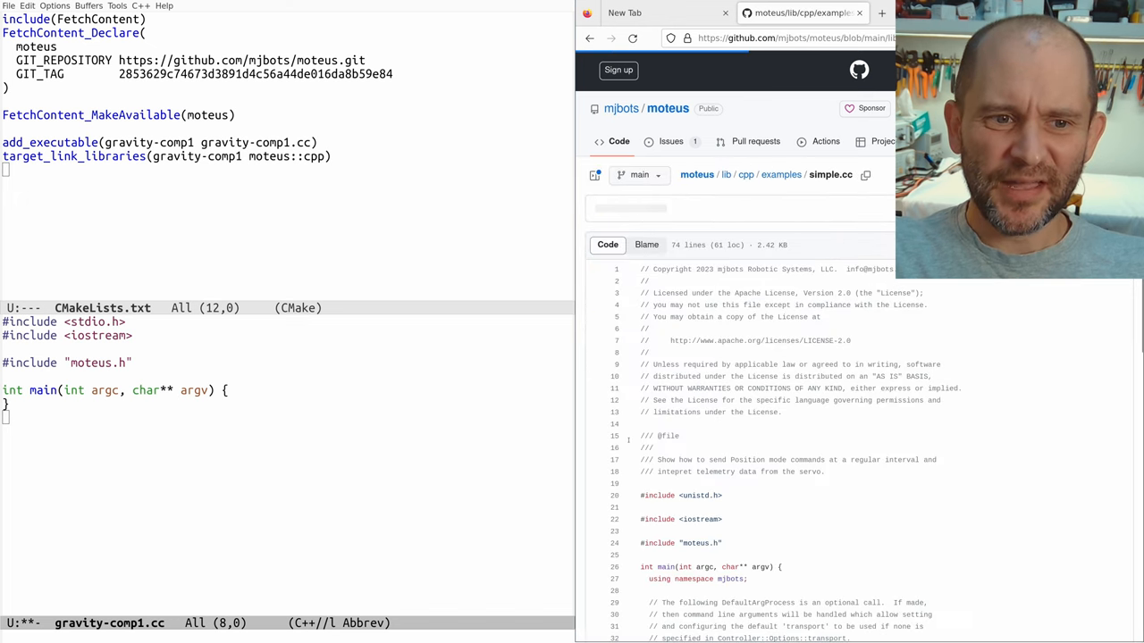
Step: Add 'using namespace mjbots;' and moteus::Controller::DefaultArgProcess(argc, argv); inside main
scroll("down", 3)
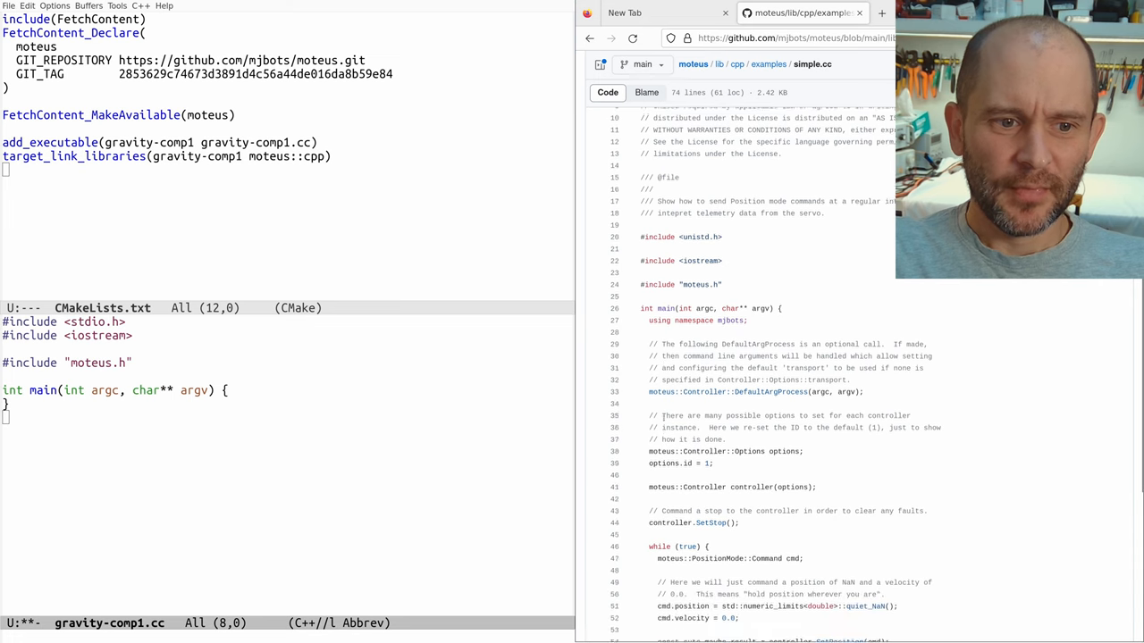
scroll("down", 3)
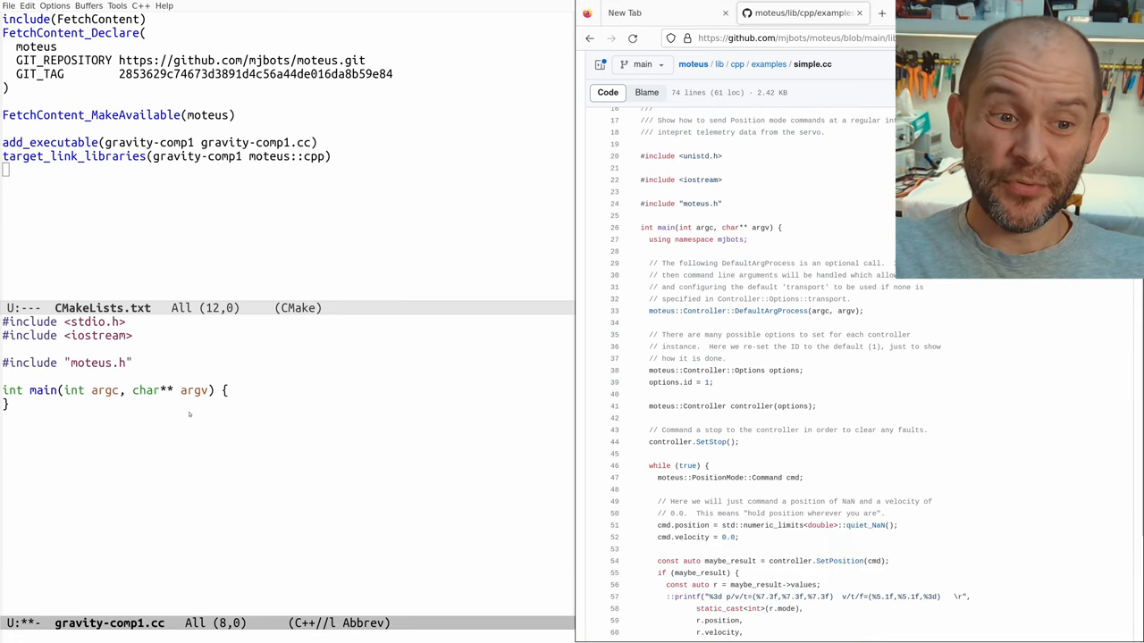
type("using namespace mjbots;")
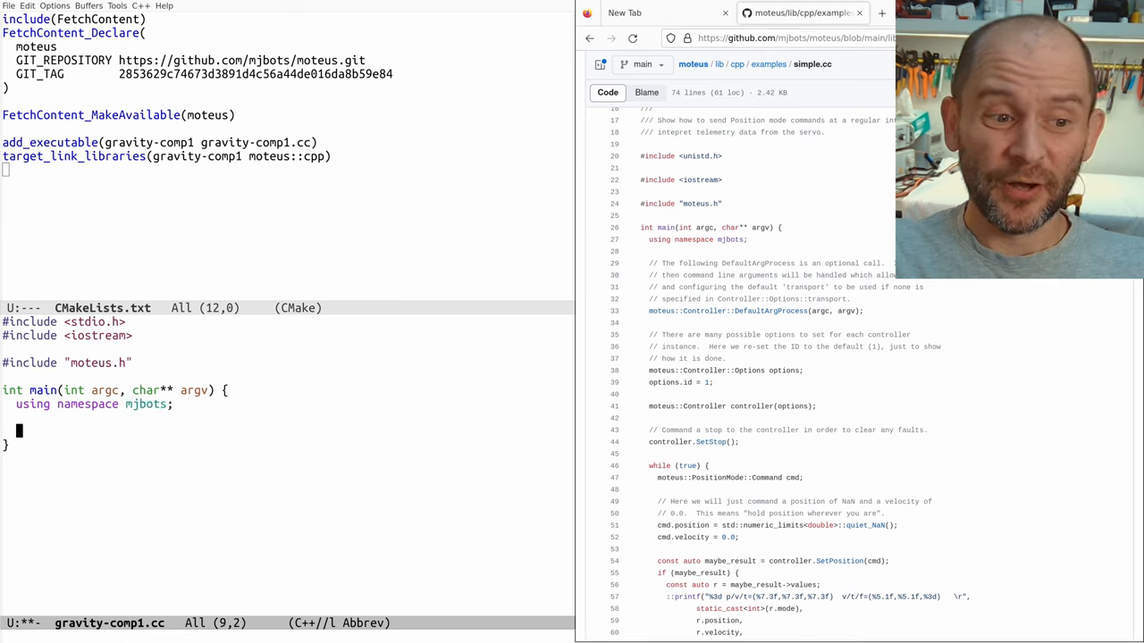
type("moteus::Controller::D")
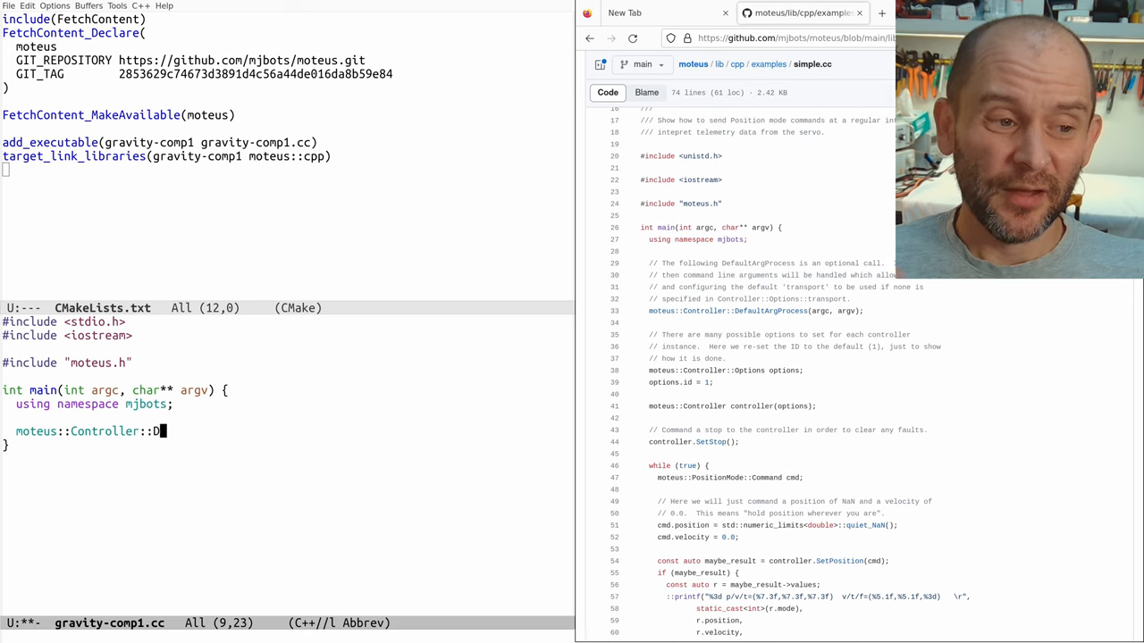
type("efaultArgProces")
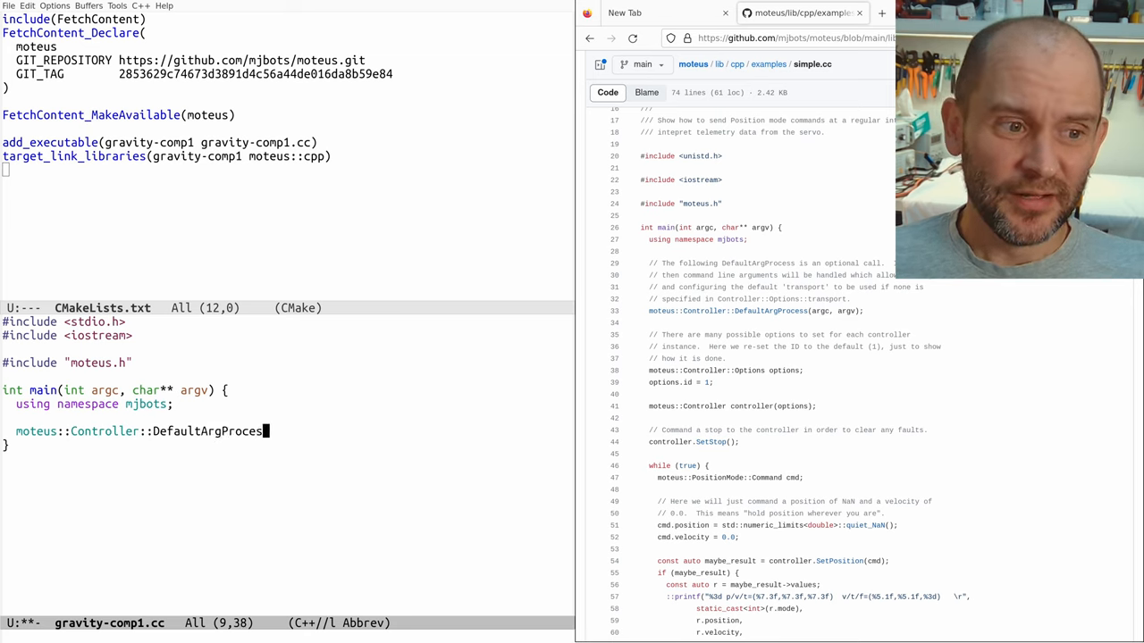
type("(argc")
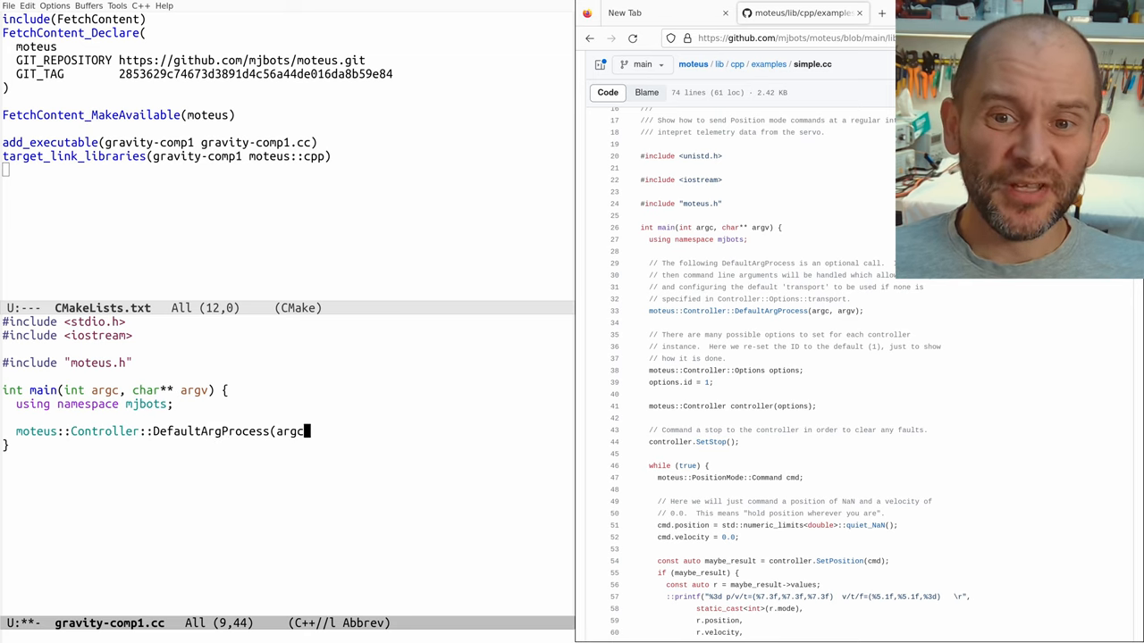
type(", argv);")
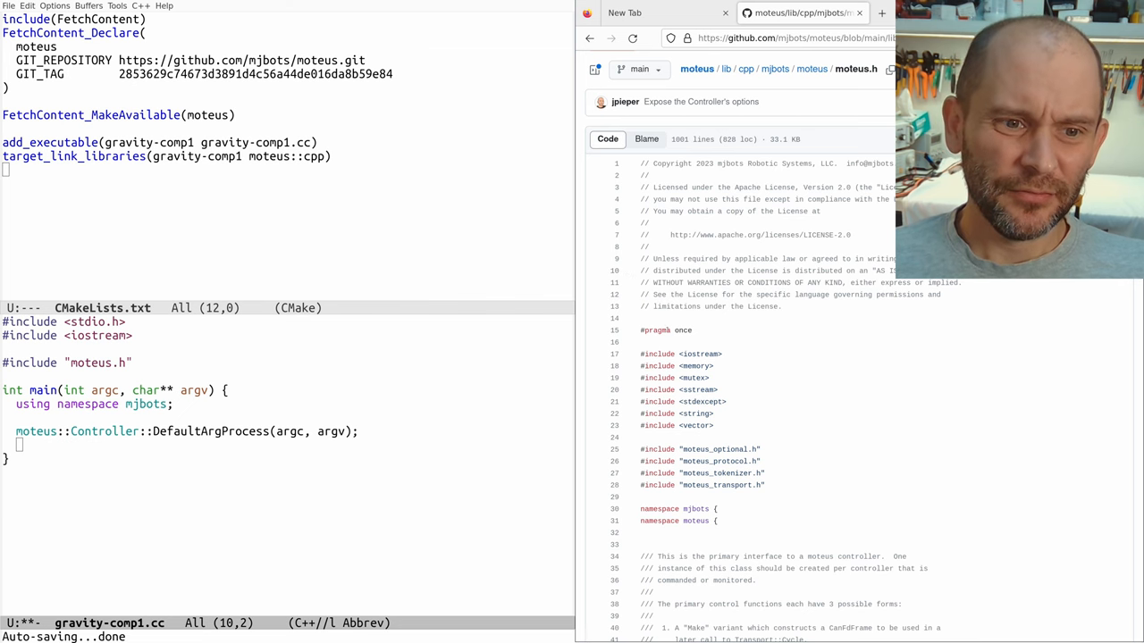
scroll("down", 3)
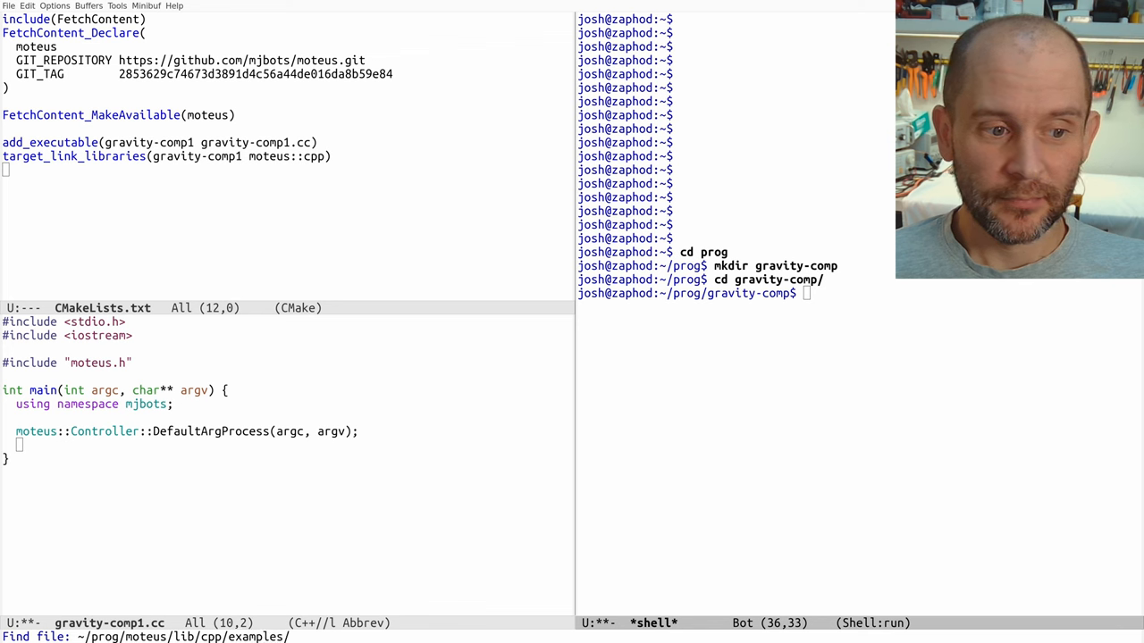
Step: Show simple.cc and the shell in the side panes, and end main with 'return 0;'
type("simple")
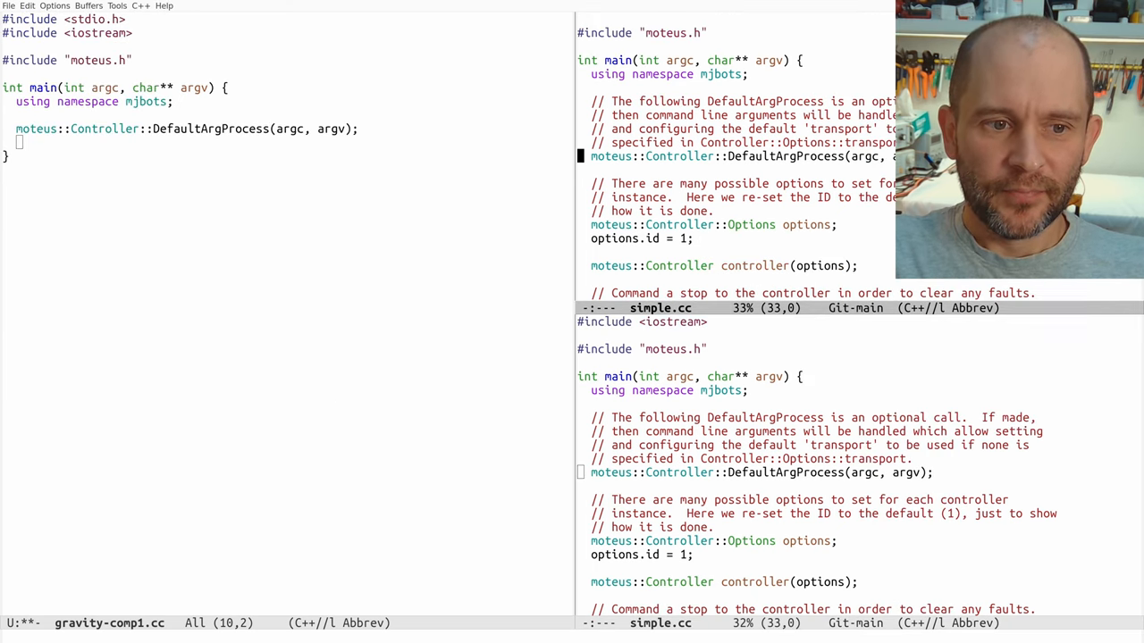
type("sh")
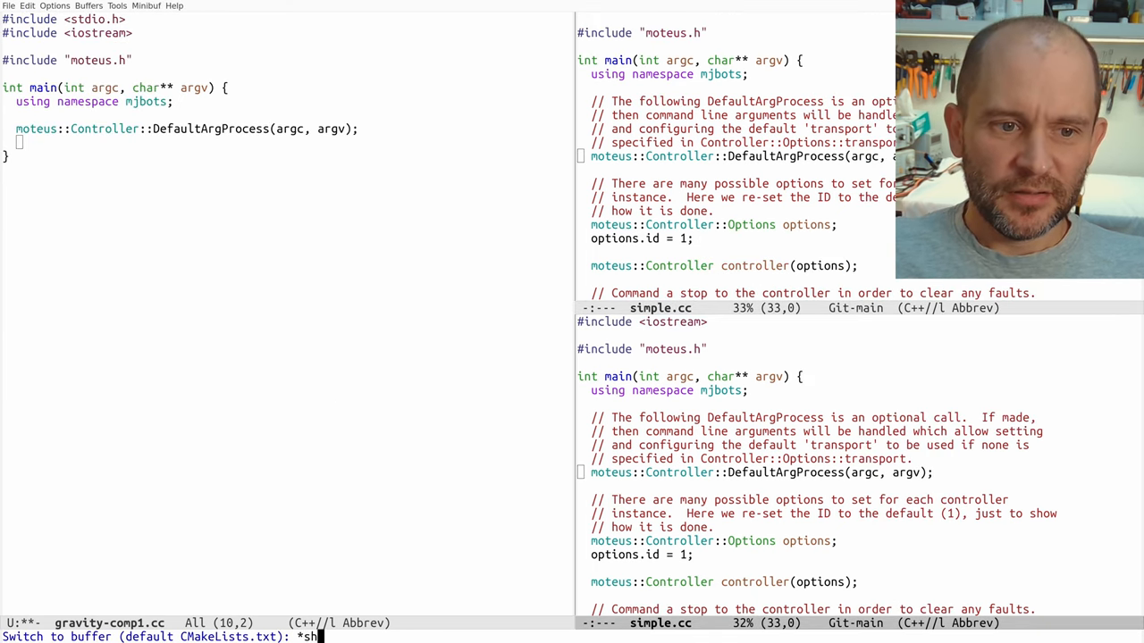
key("Return")
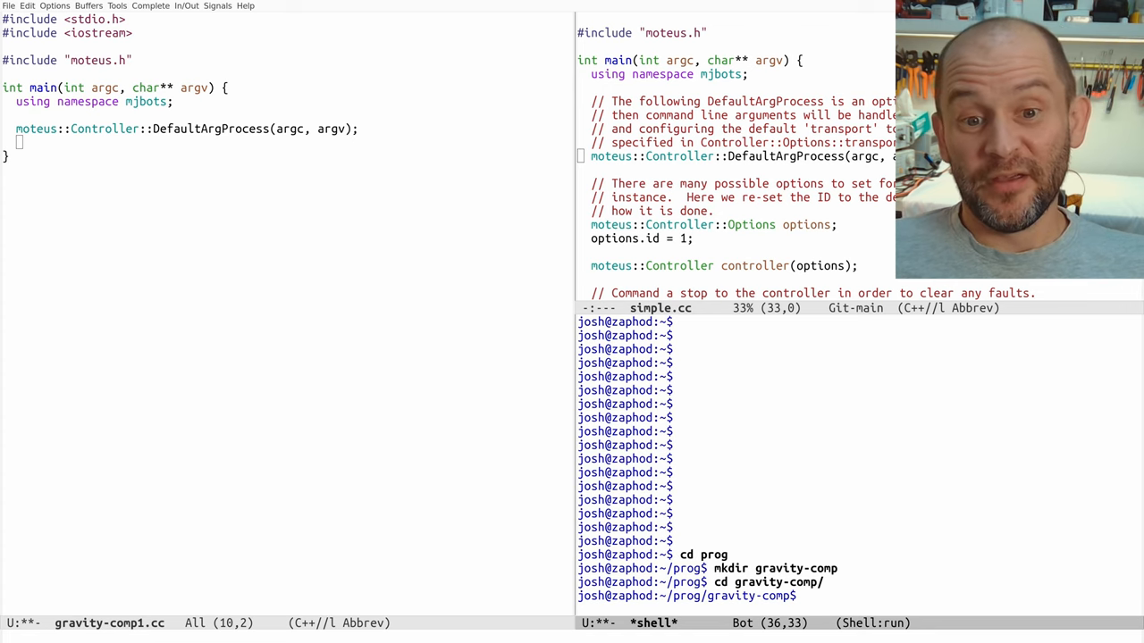
type("mkdir")
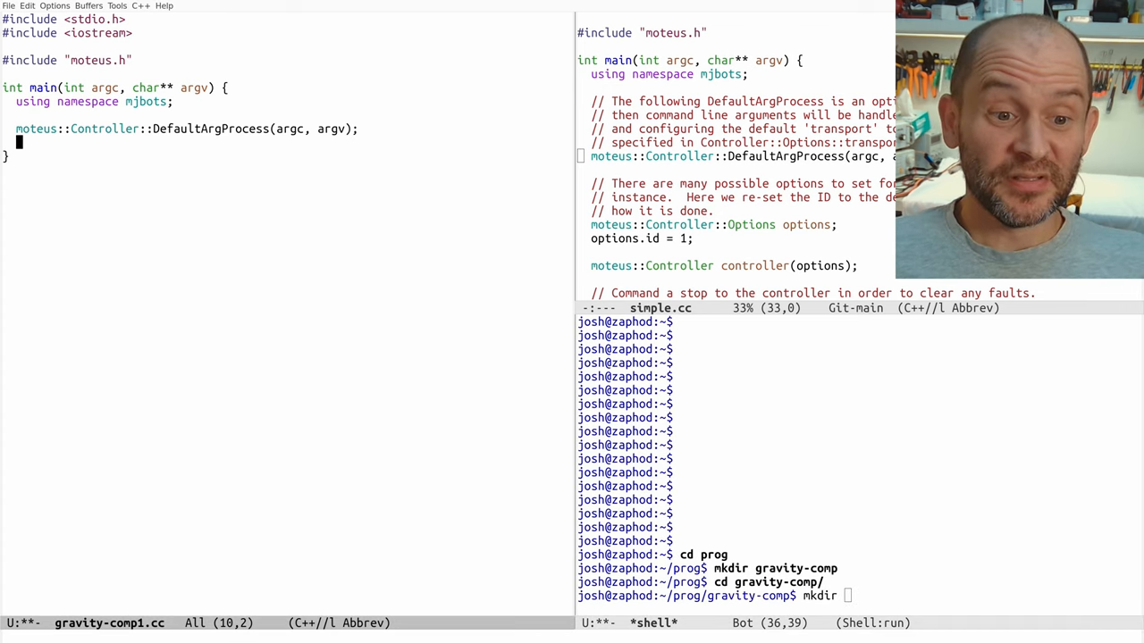
type("return 0;")
type("a")
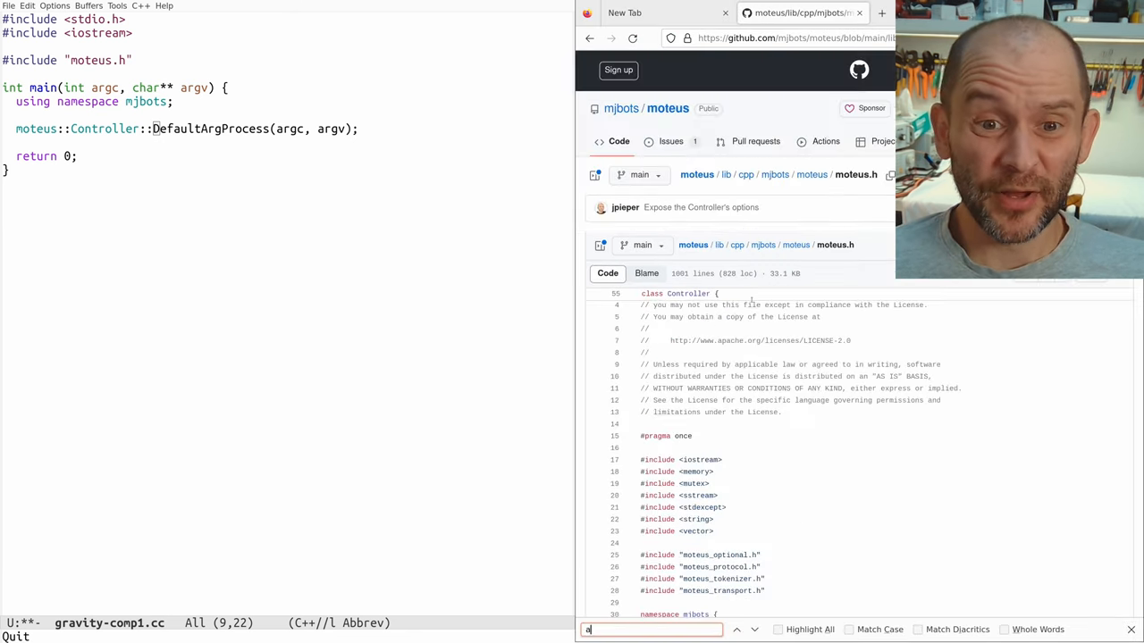
Step: Search moteus.h for 'argp' and scroll through the DefaultArgProcess and ProcessTransportArgs definitions
type("rgp")
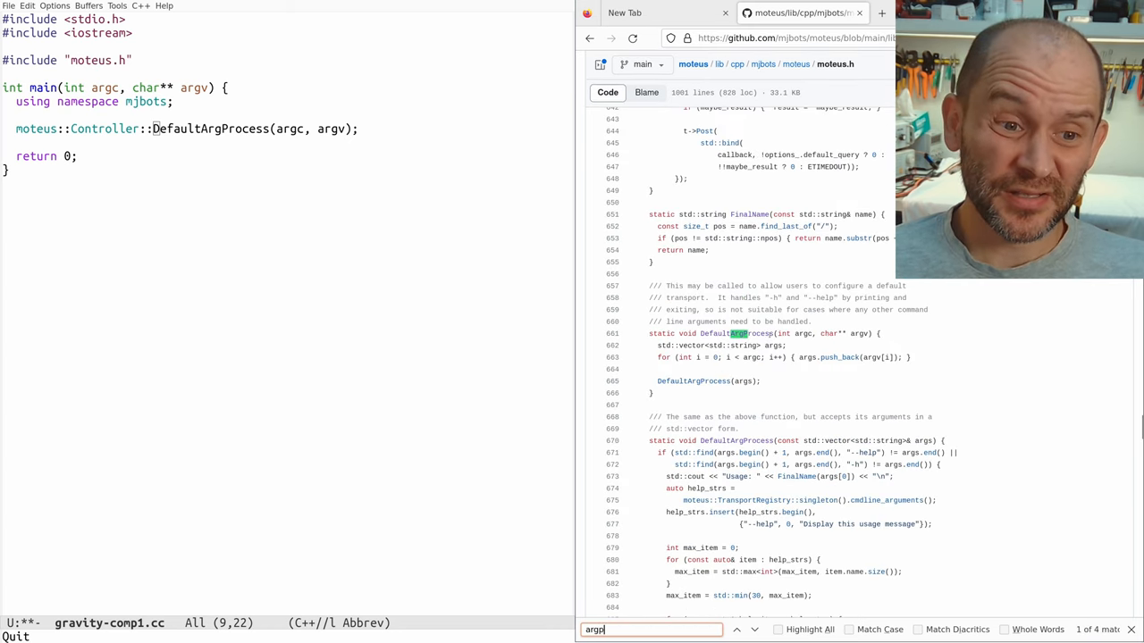
scroll("down", 3)
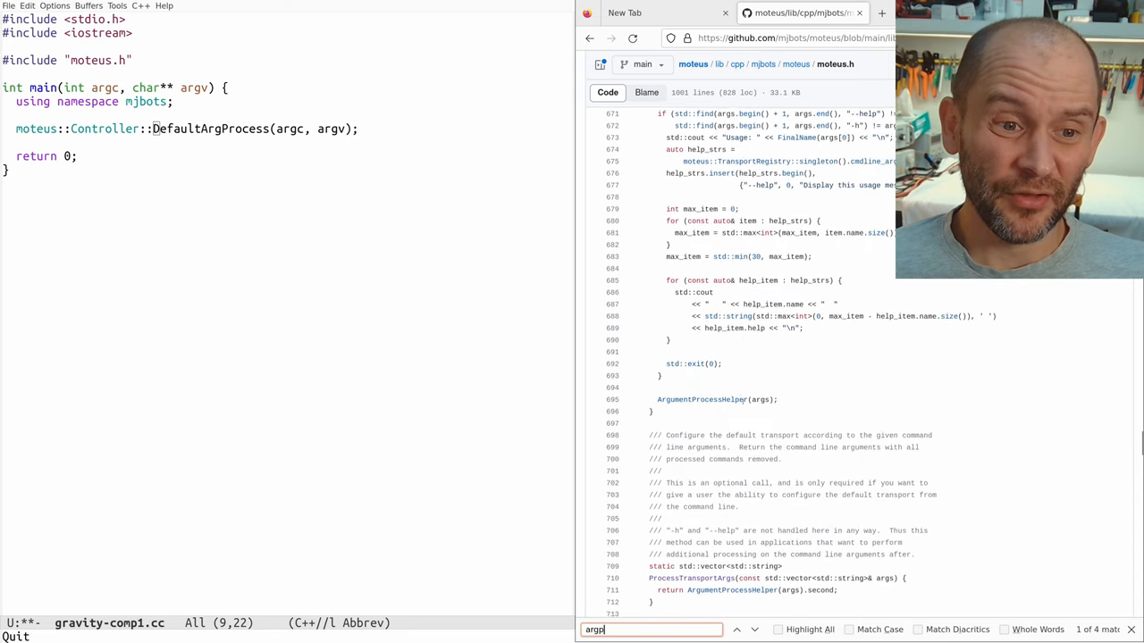
scroll("down", 3)
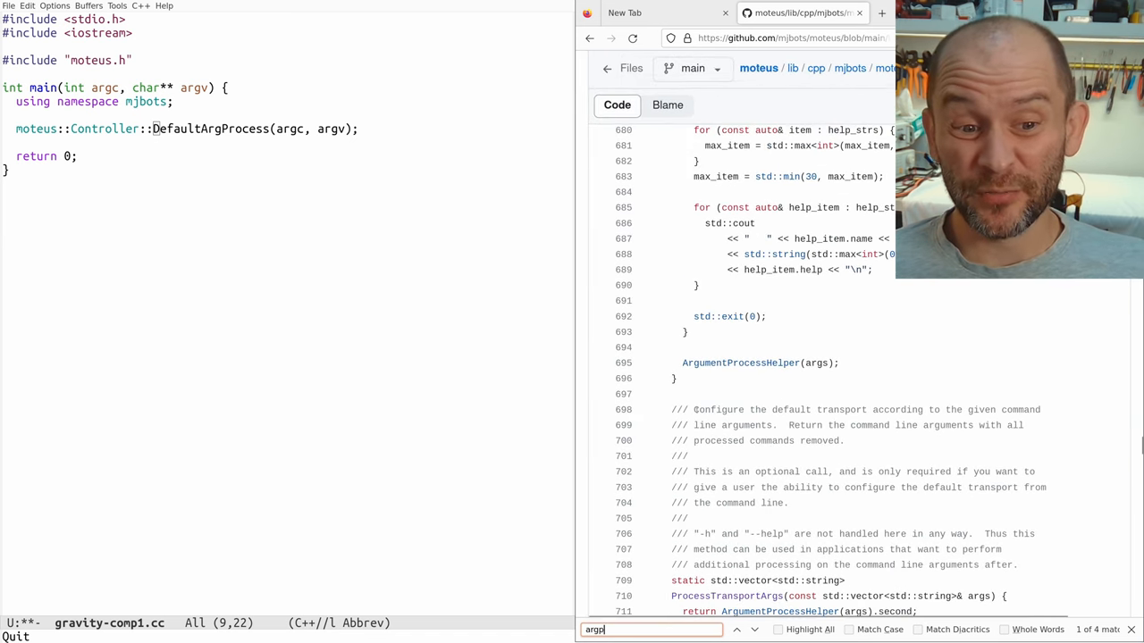
scroll("down", 3)
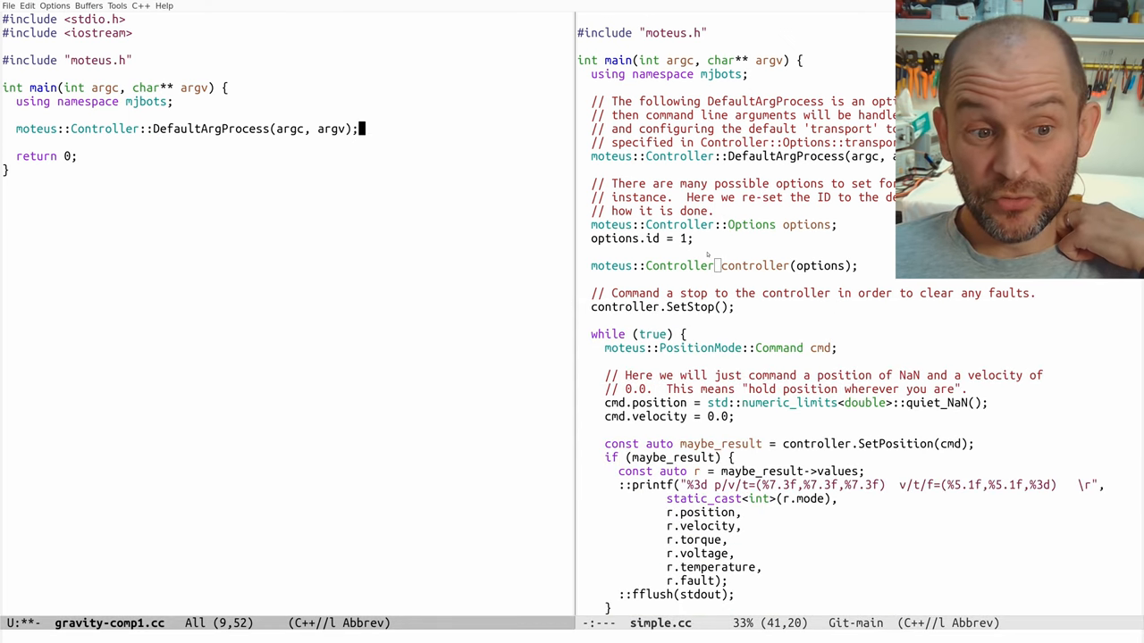
Step: Type 'moteus::Controller::Options options;' and 'moteus::Controller controller(options);' in main, checking moteus.h
type("moteus::Controller::")
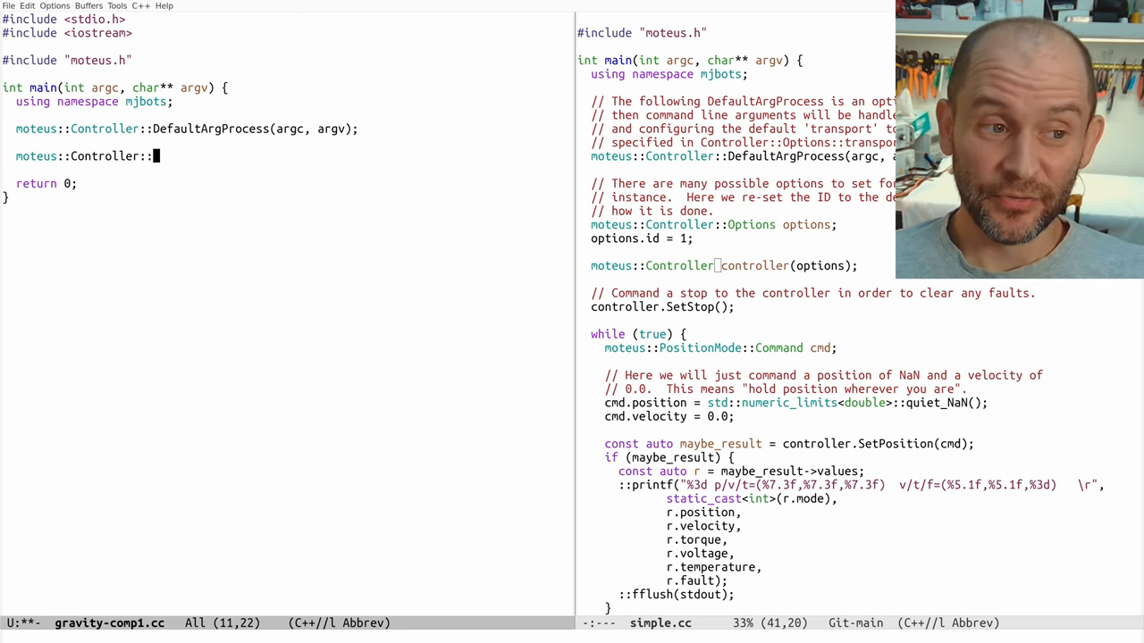
type("controller;")
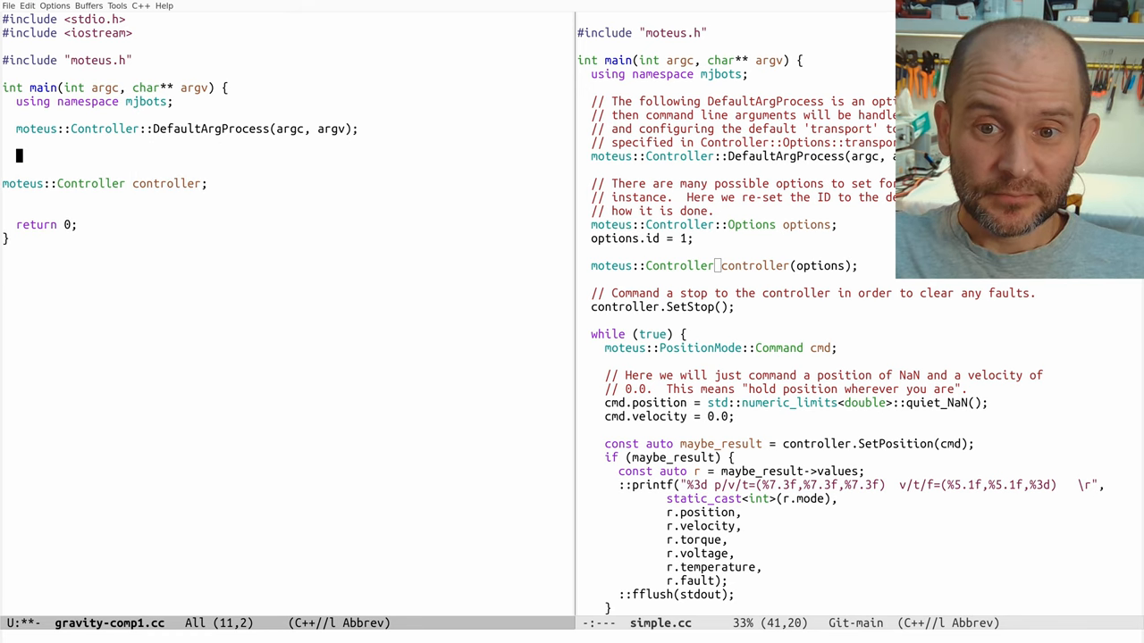
type("mote")
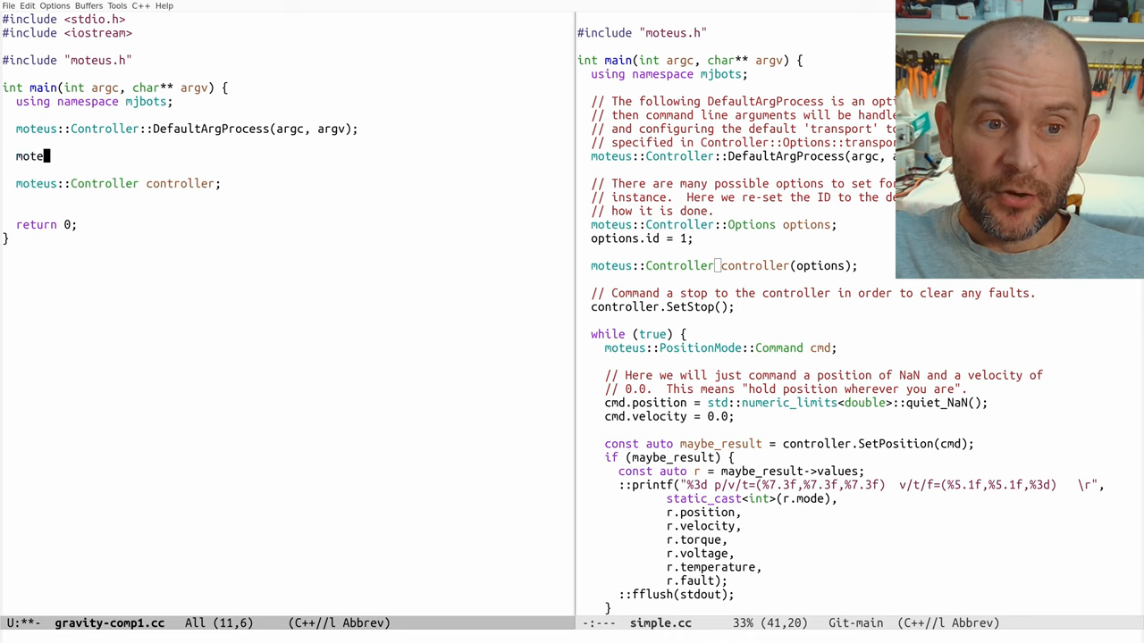
type("us::Controller")
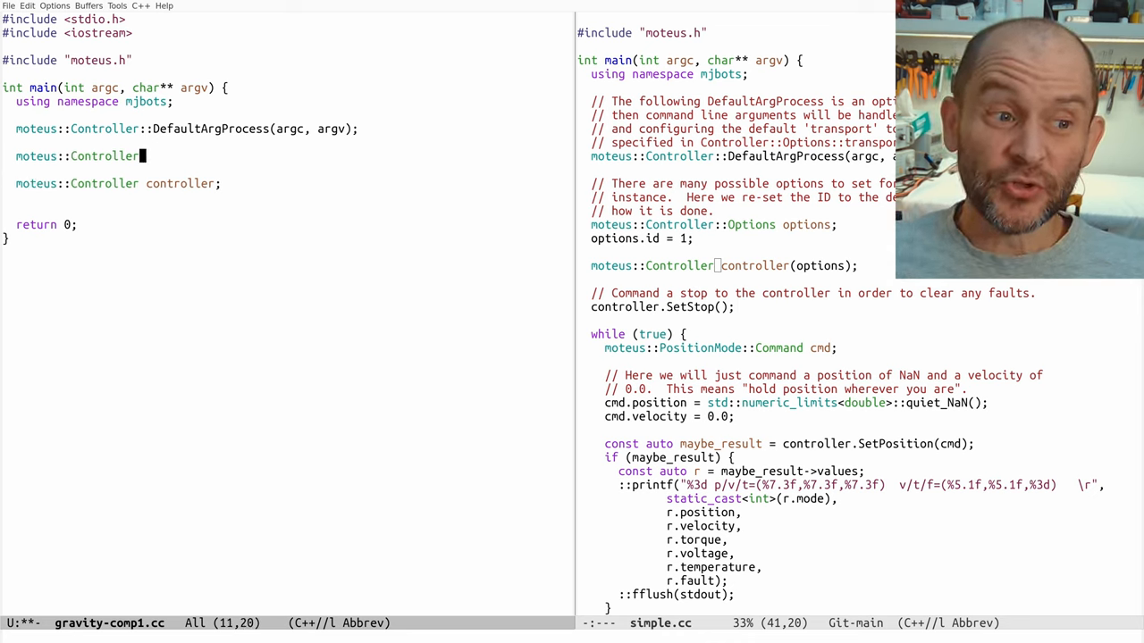
type("::")
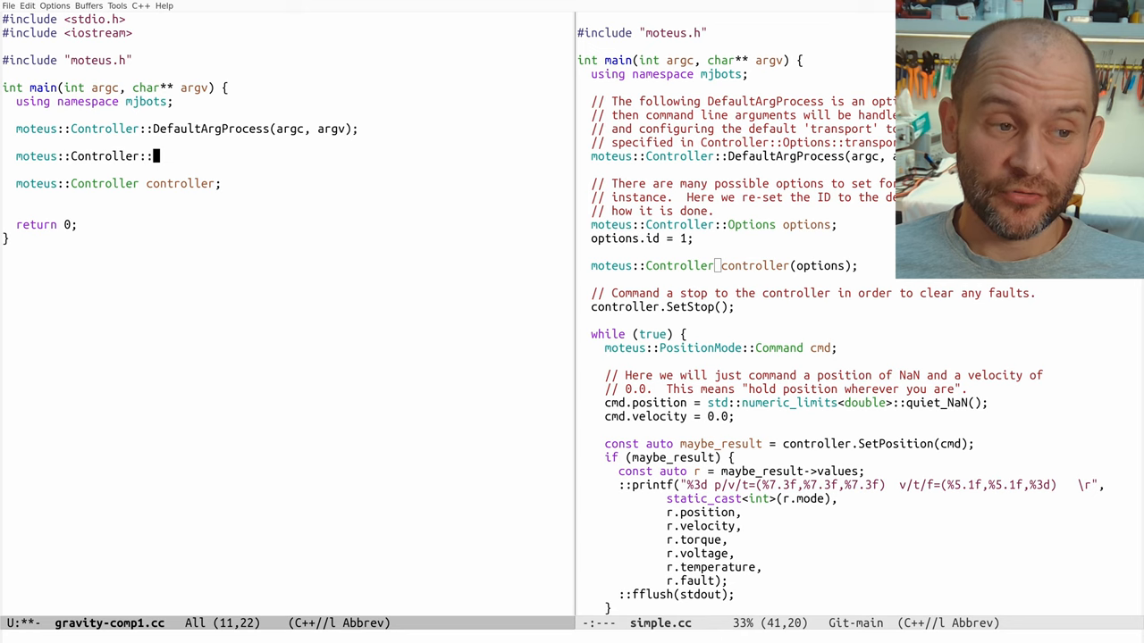
type("Options options;")
left_click(286, 183)
type("(options)")
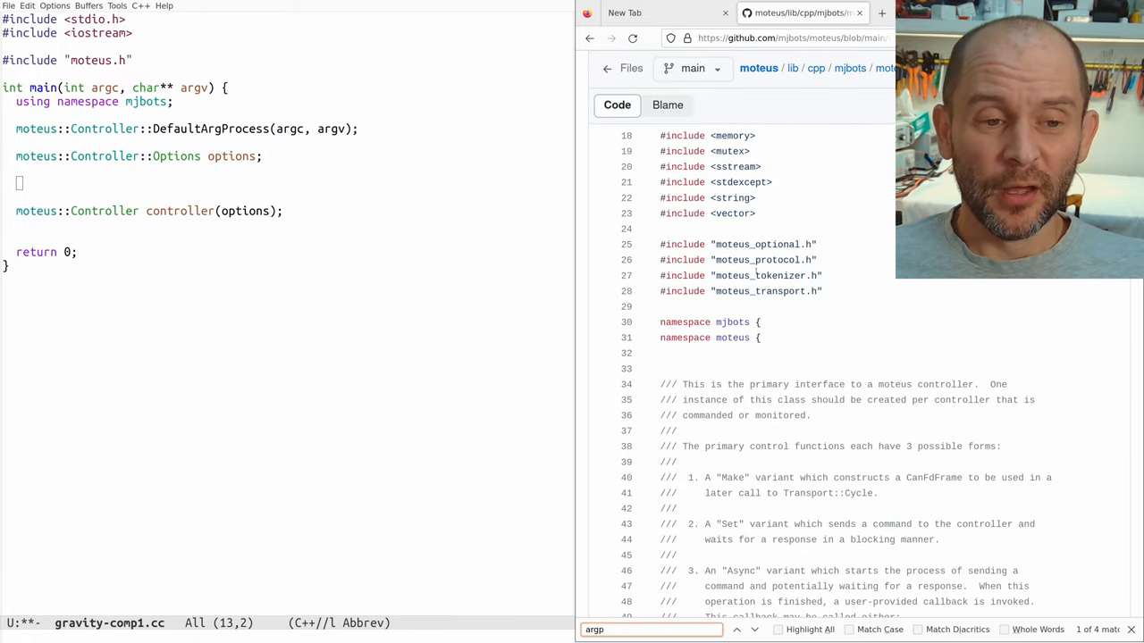
scroll("down", 3)
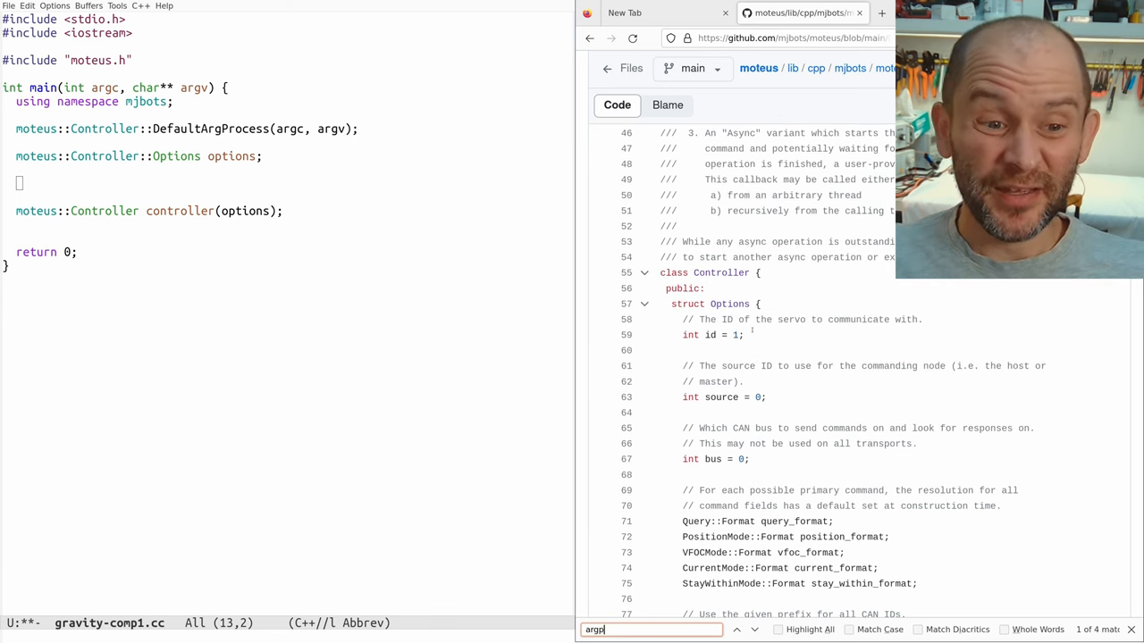
scroll("down", 3)
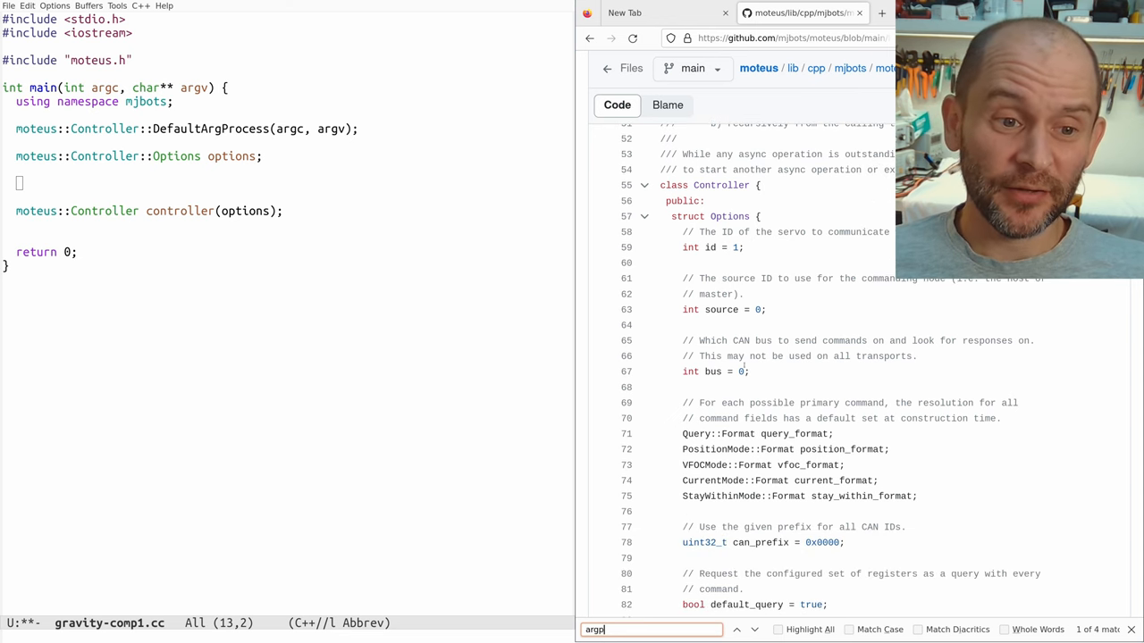
scroll("down", 3)
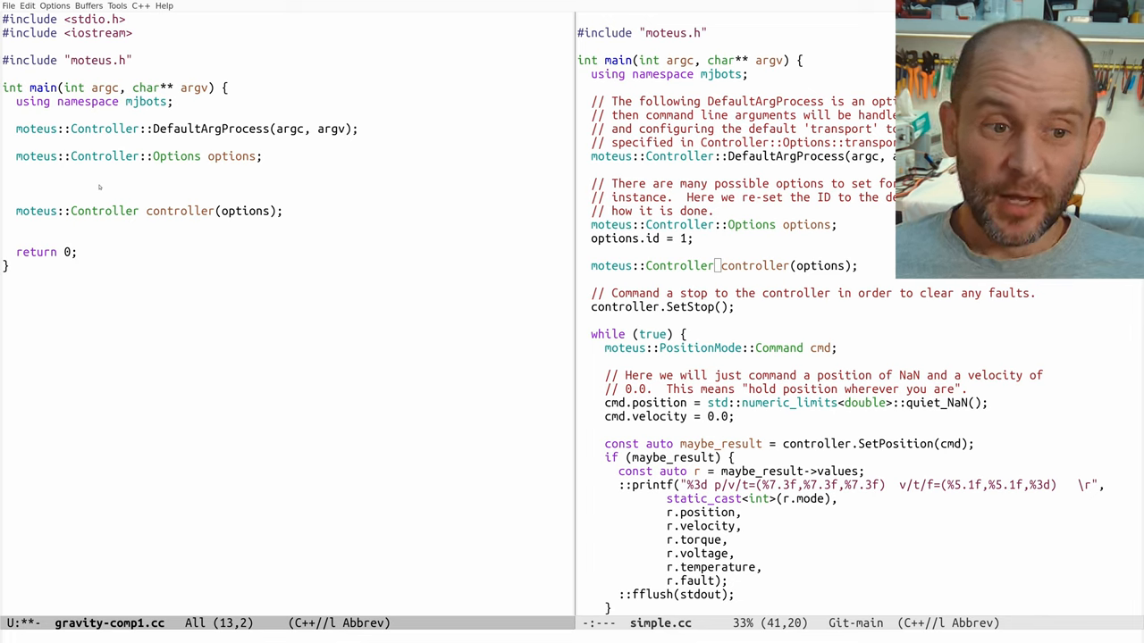
Step: Bind auto& pf to options.position_format and set its position to a moteus::k value
type("options.")
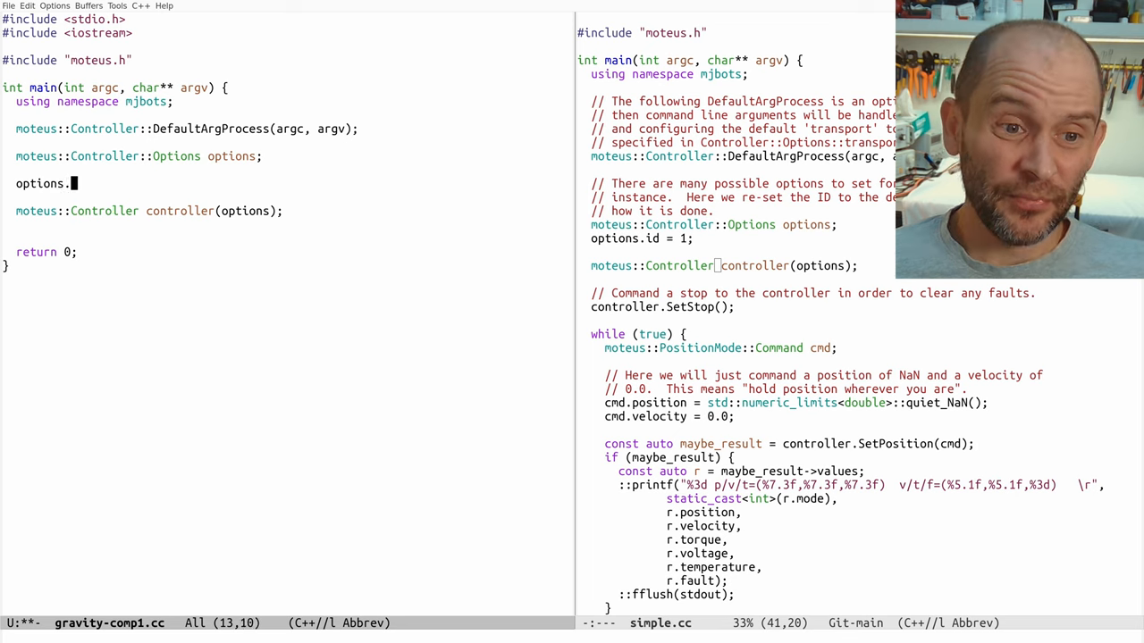
type("position_format")
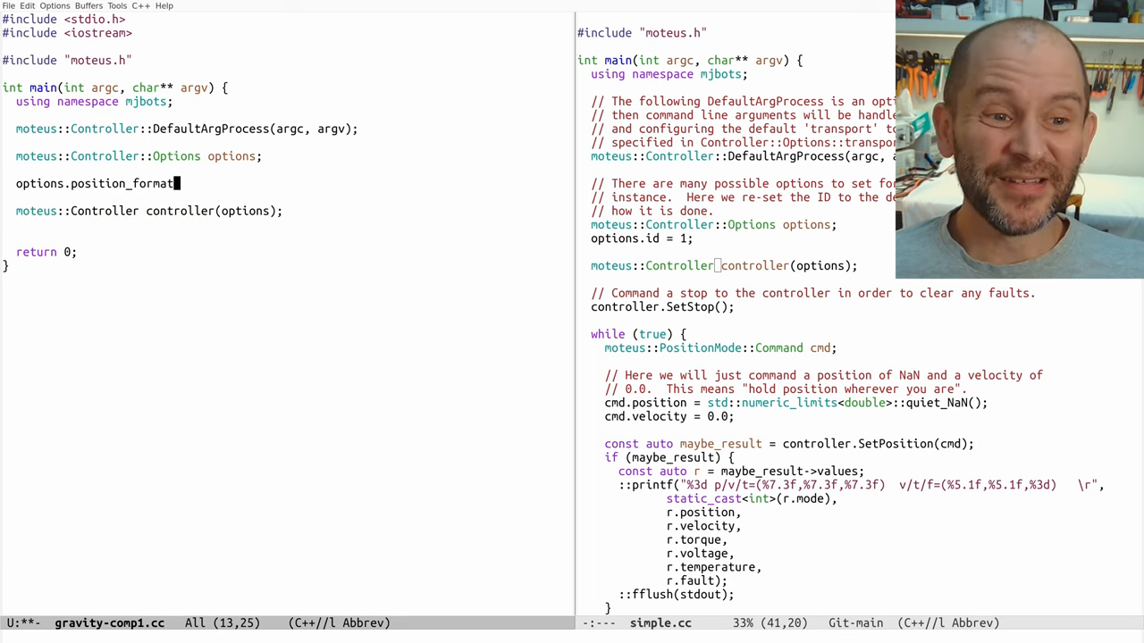
type(".position")
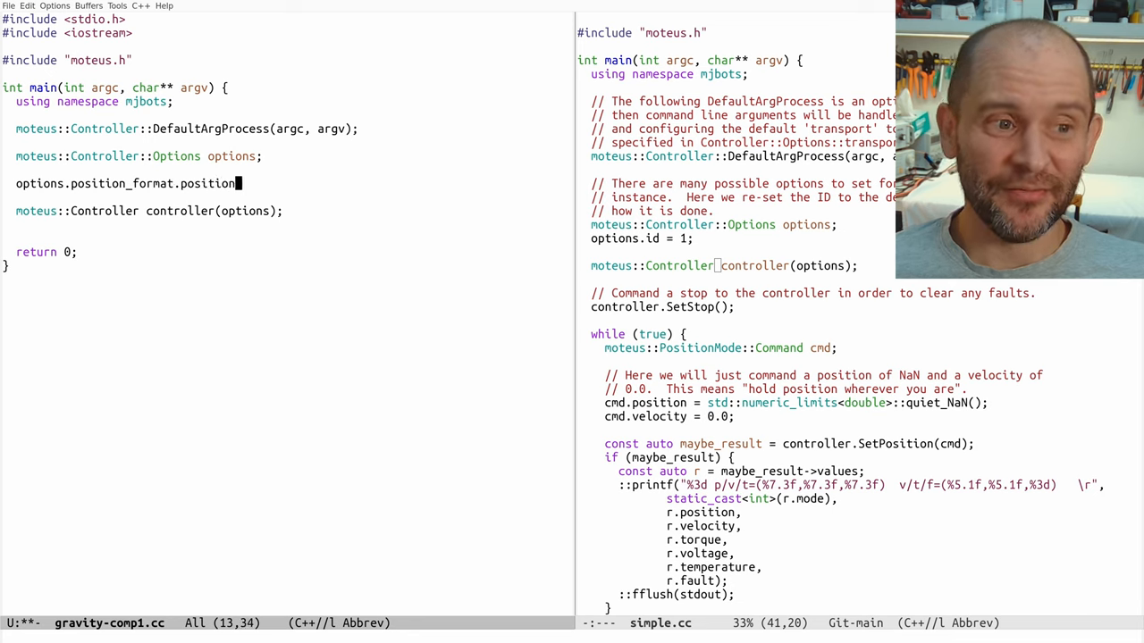
type("= moteus::kIgnore;")
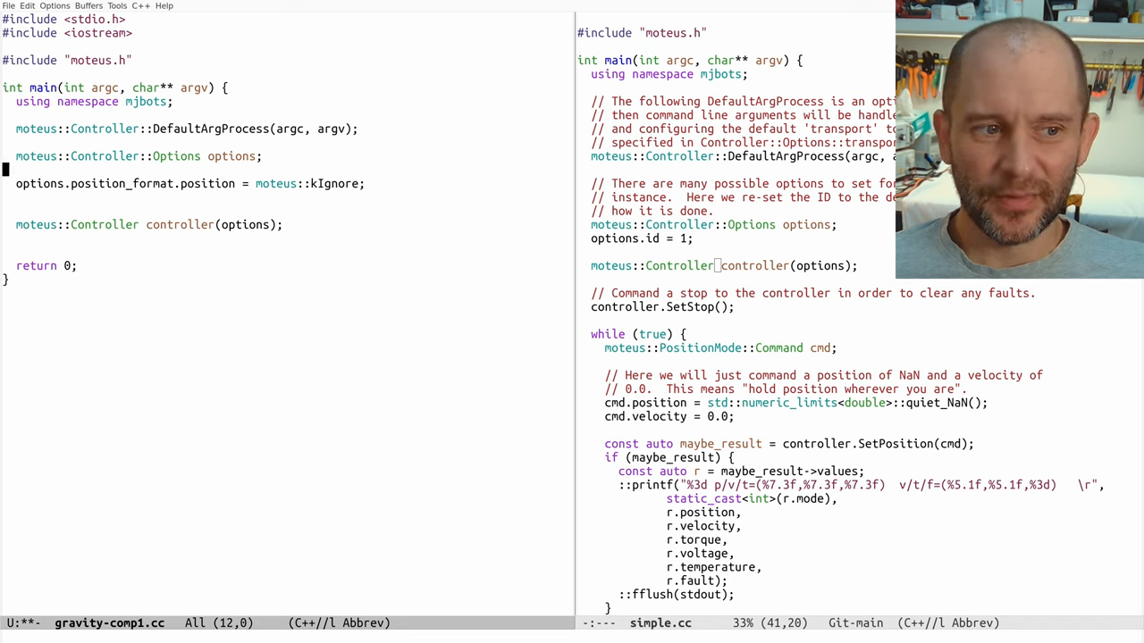
type("auto& pf options")
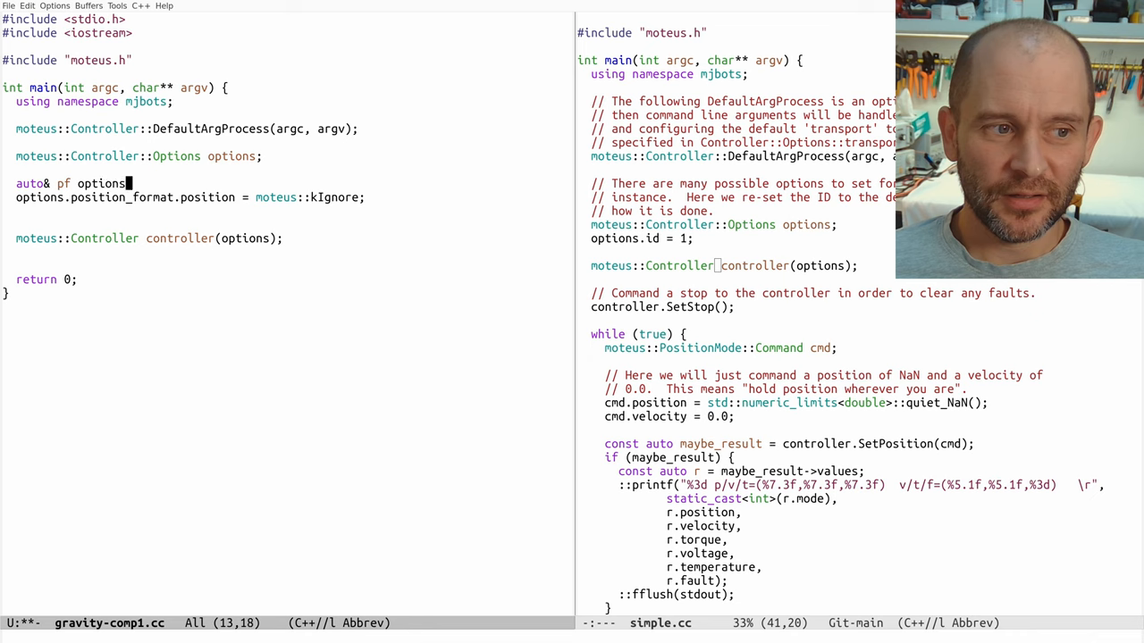
type(".position_fo")
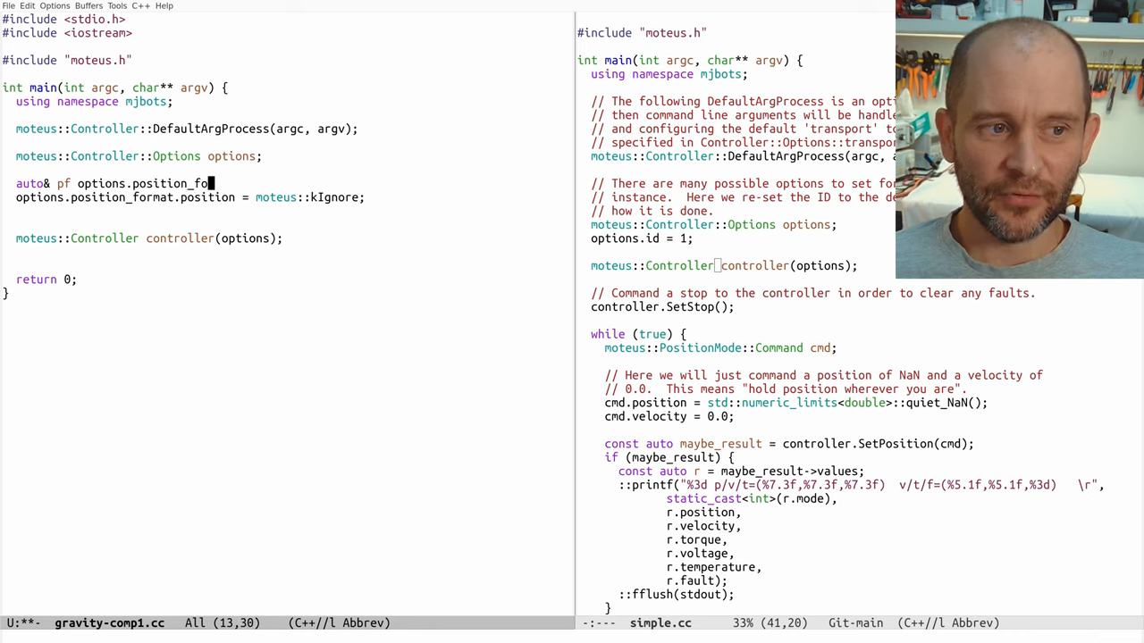
type("rmat;")
left_click(286, 211)
type("pf")
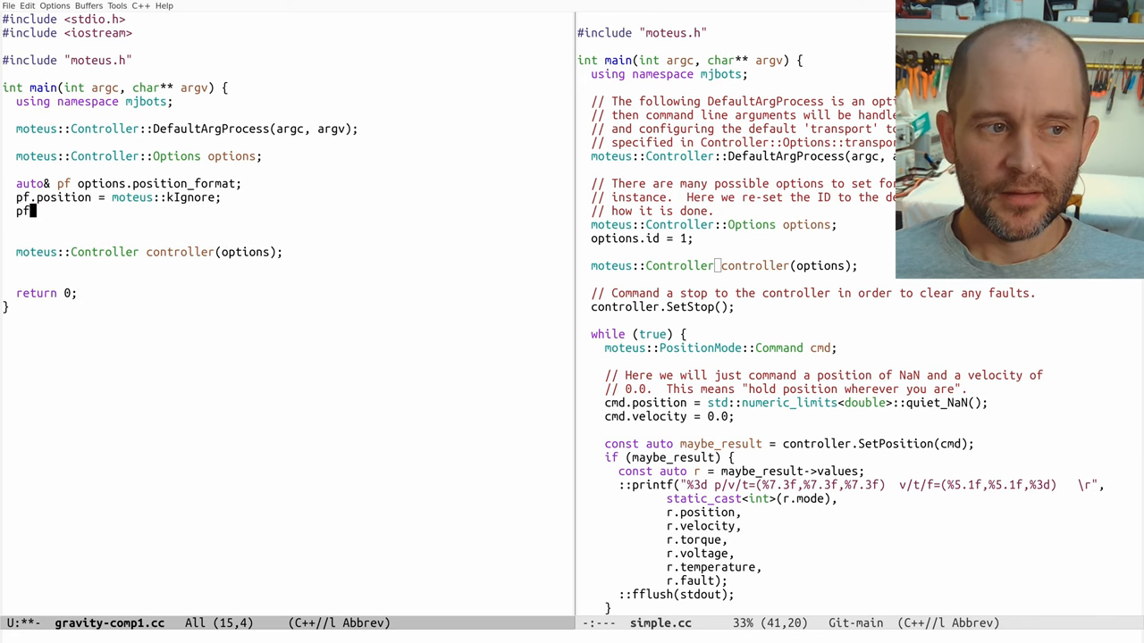
Step: Set pf velocity to kIgnore and feedforward_torque to kFloat, then begin pf.kp_scale
type("velocity = moteus::kIgnore;")
type("pf.")
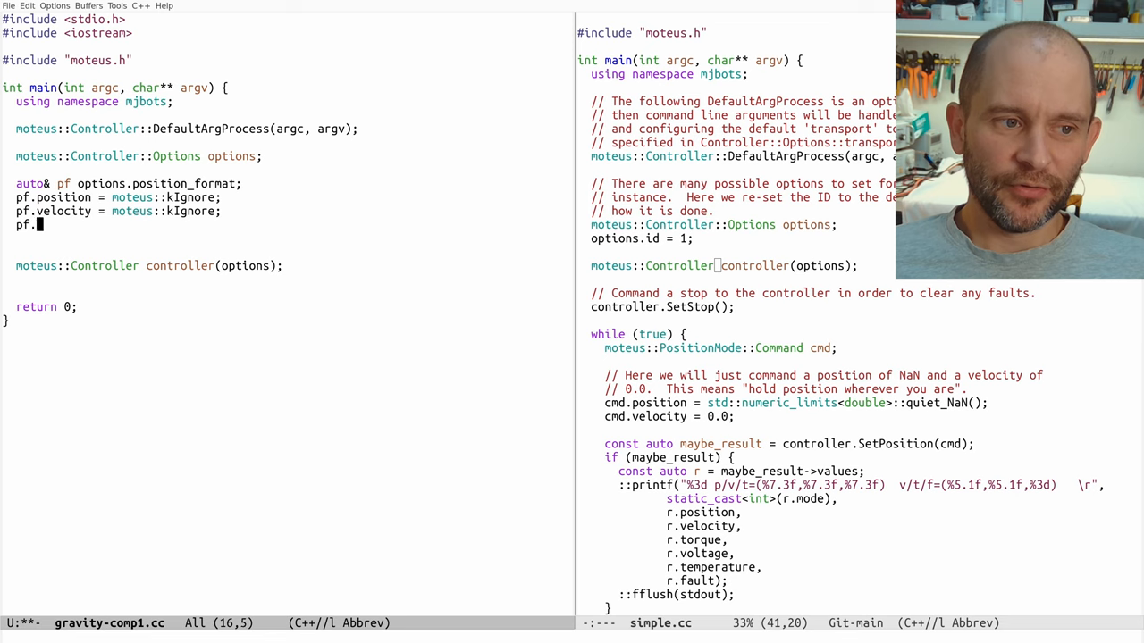
type("to")
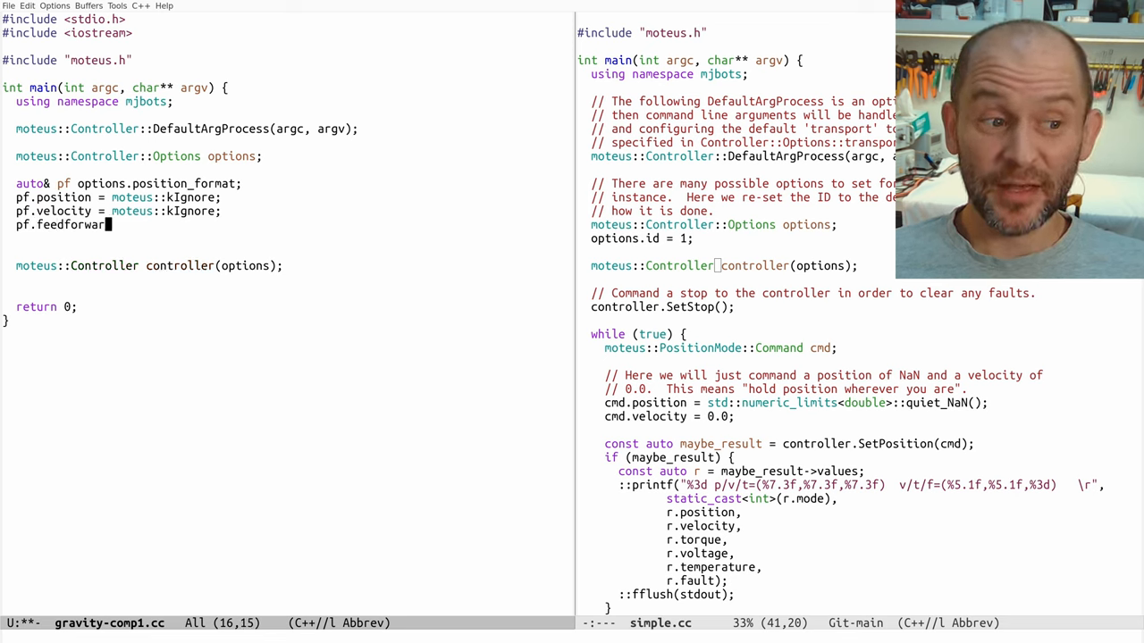
type("_torque = moteus::kFloat;")
type("pf.")
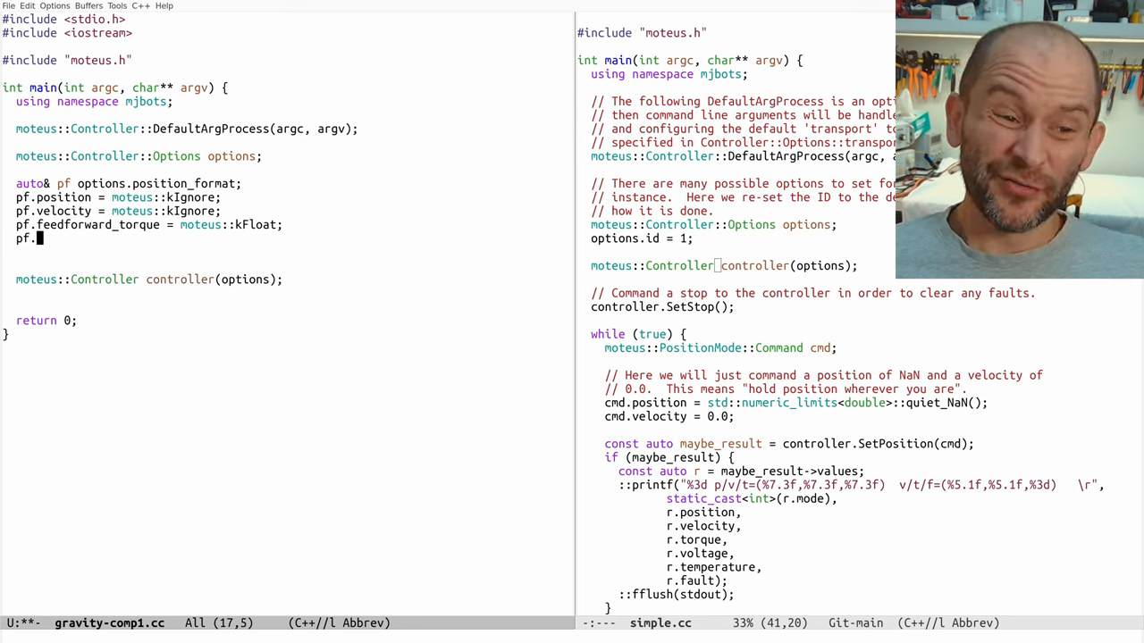
type("kp_scale")
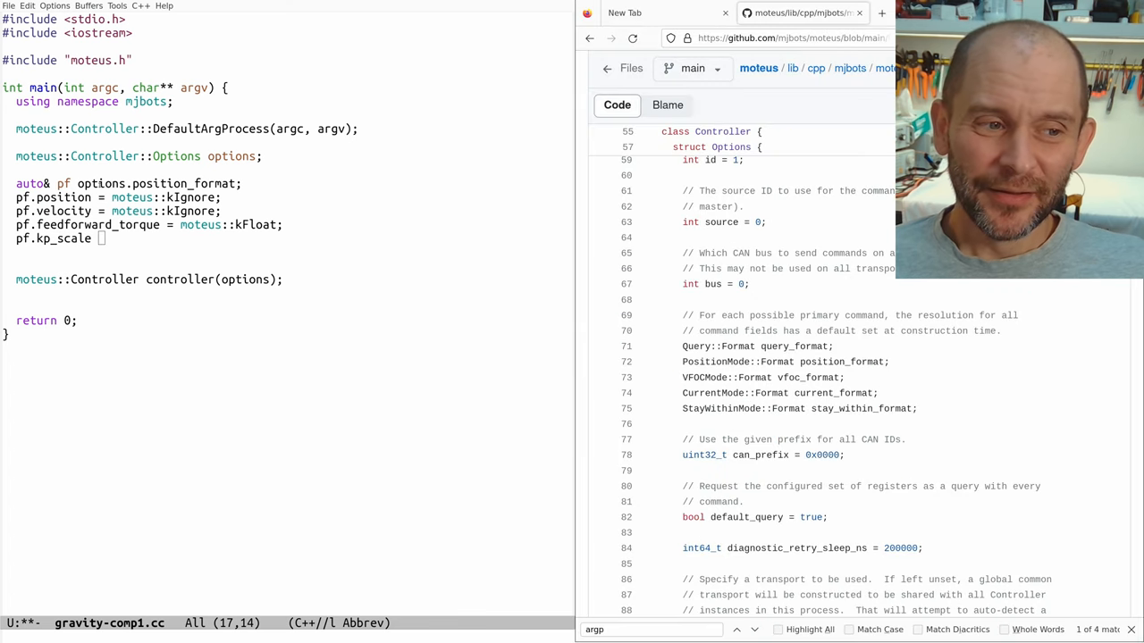
Step: Go to github.com/mjbots/moteus in a new Firefox tab
left_click(881, 12)
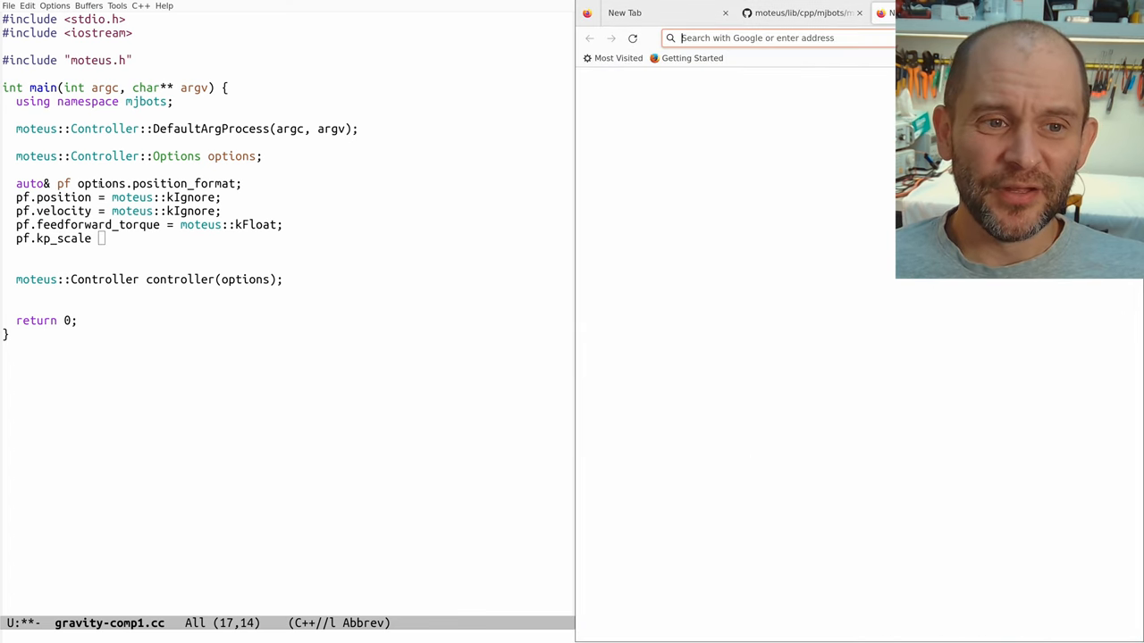
type("mjj")
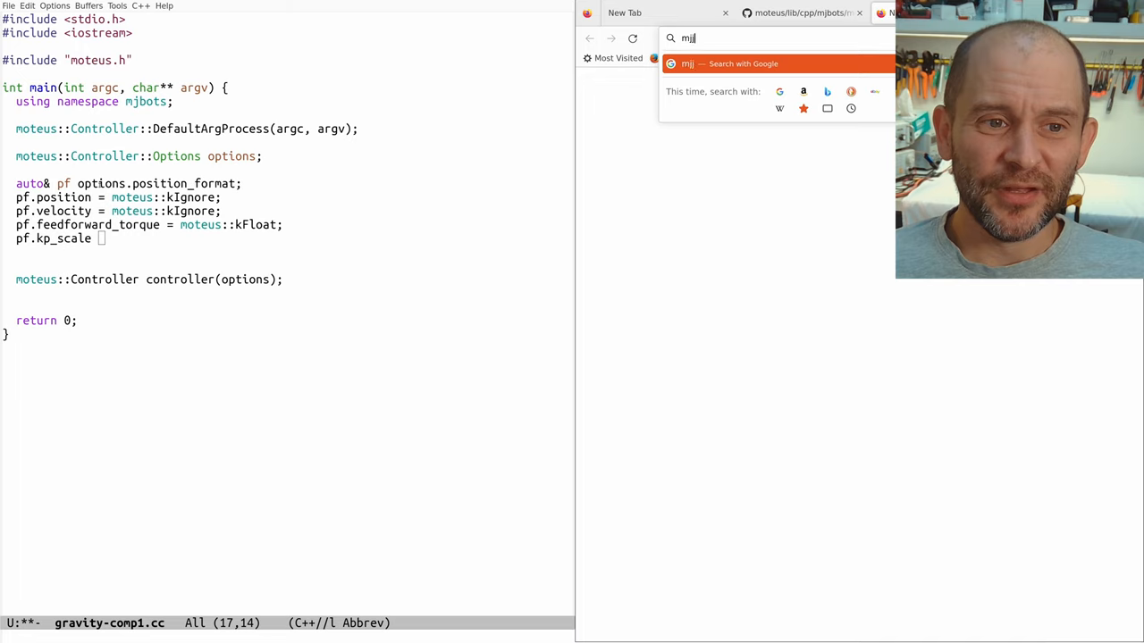
type("github.com/mjbots/moteus")
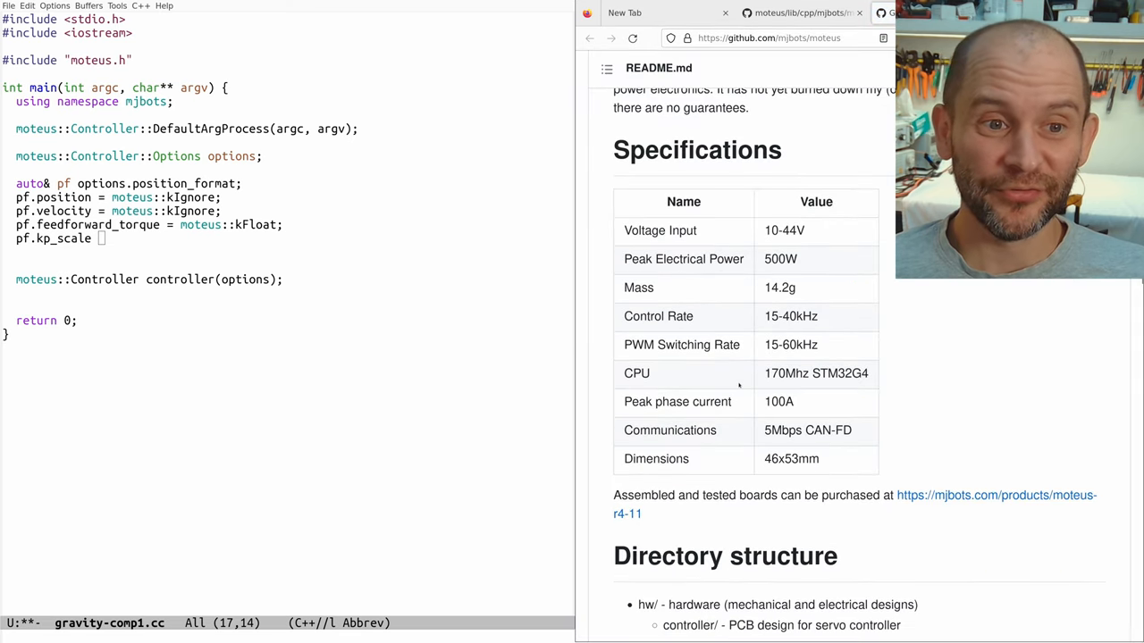
scroll("down", 3)
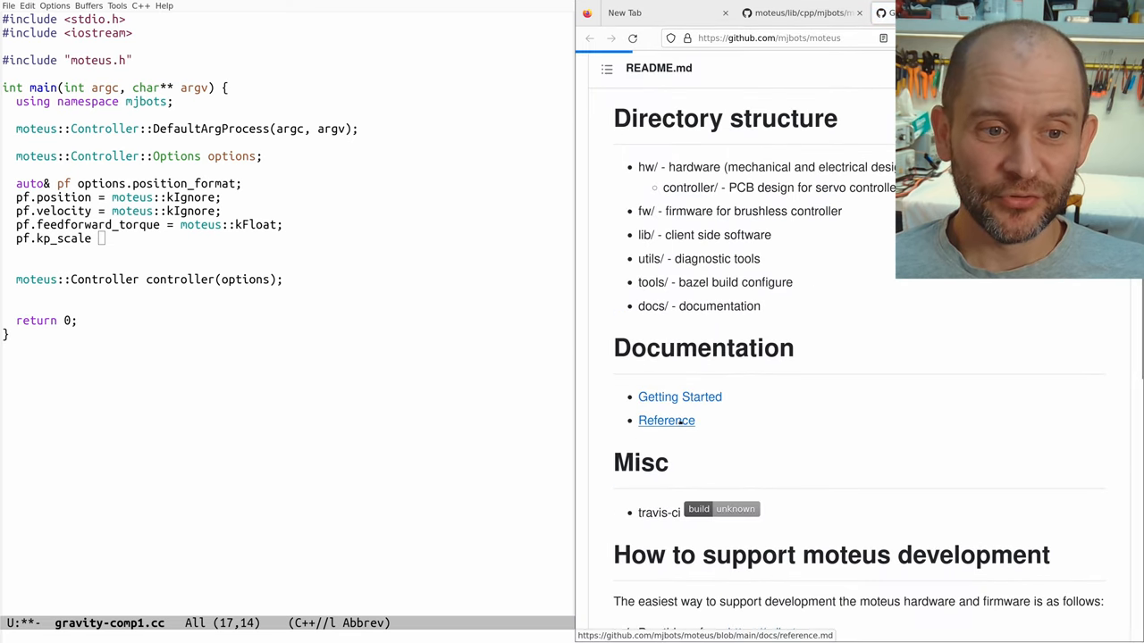
Step: Open the moteus Reference docs and find the Torque Control section
left_click(666, 420)
type("torque")
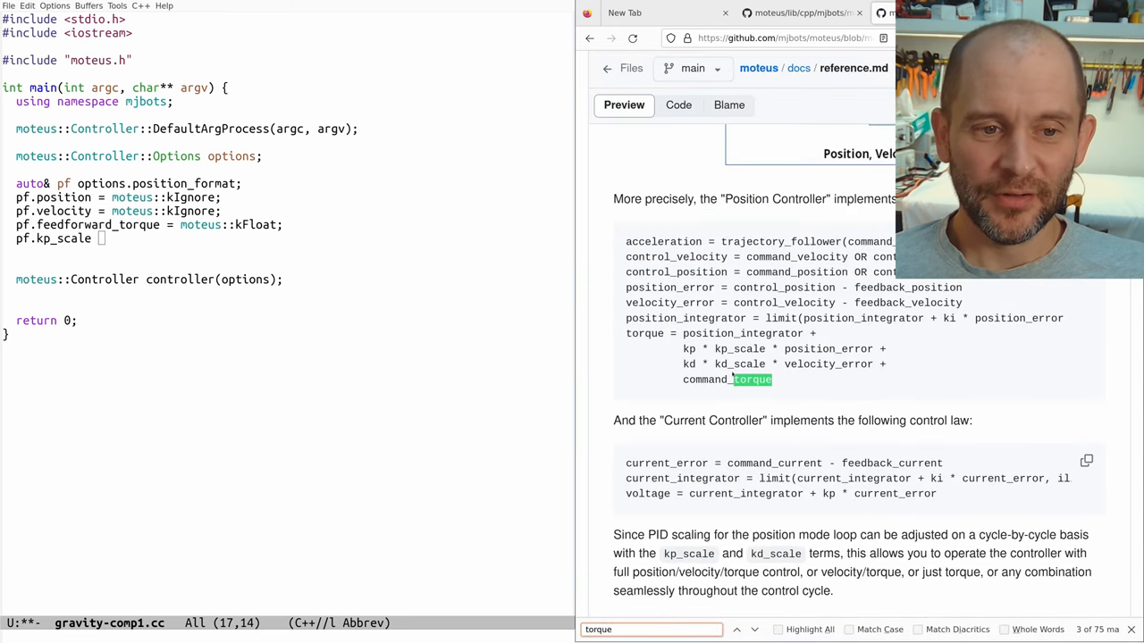
left_click(754, 630)
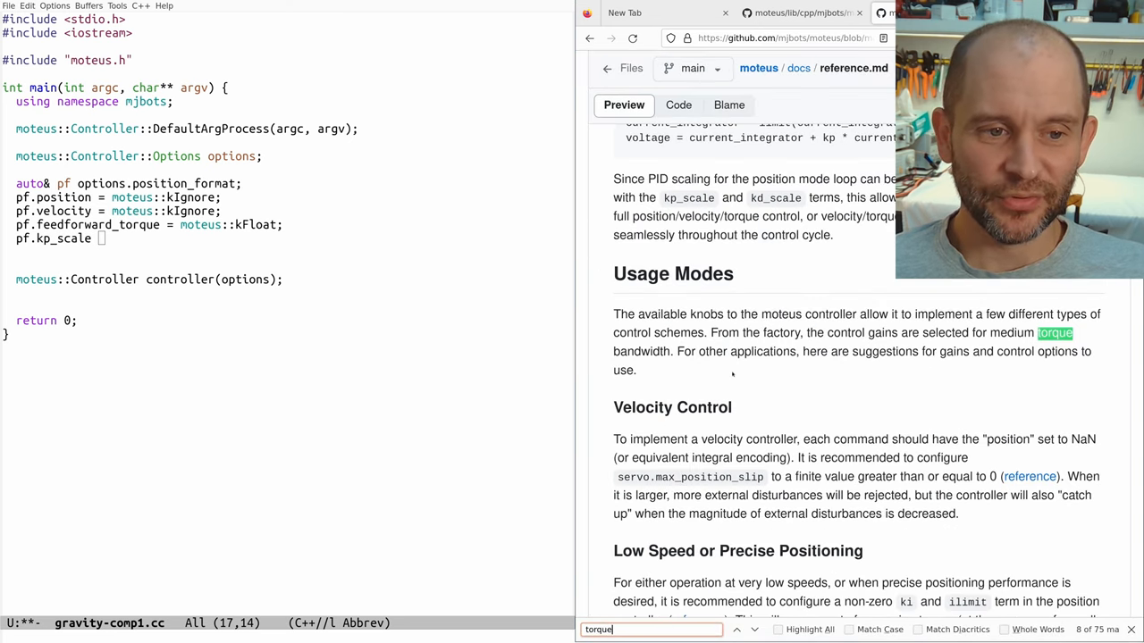
scroll("down", 3)
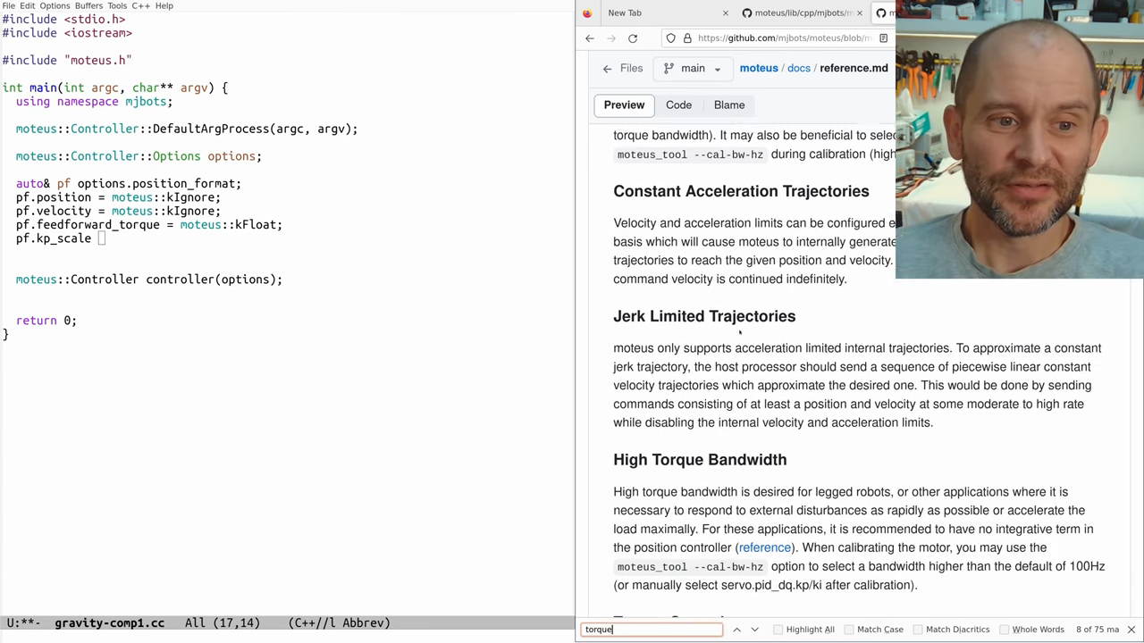
scroll("down", 3)
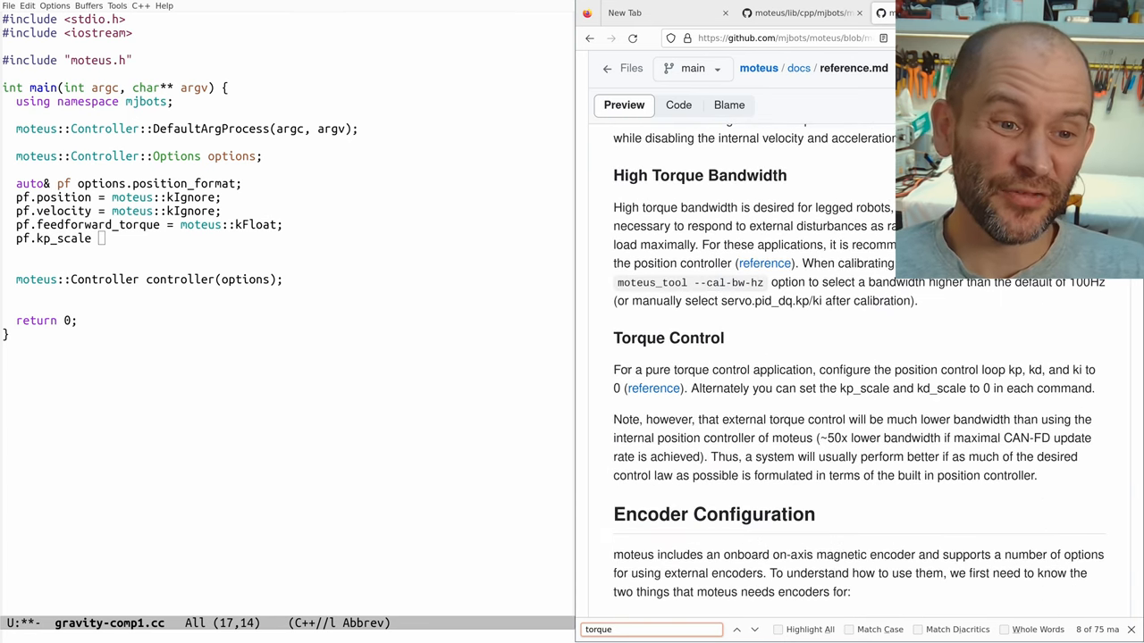
left_click_drag(613, 370, 1036, 475)
type(" = moteus::k")
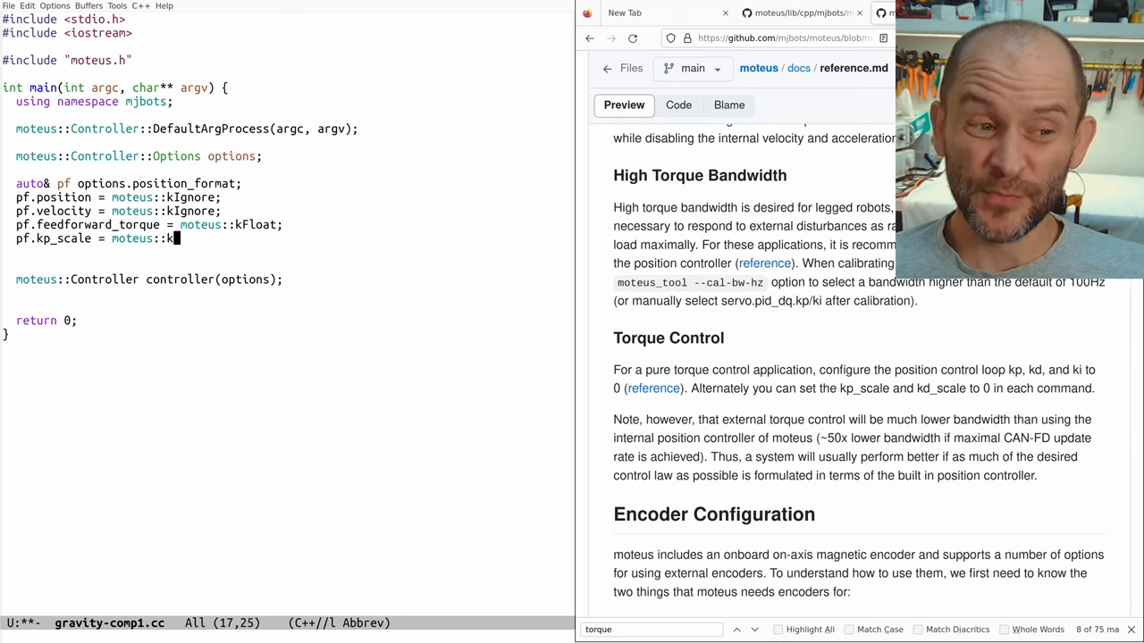
Step: Set pf.kp_scale and pf.kd_scale to moteus::kInt8, rename the controller to c, and add c.SetStop();
type("Int8")
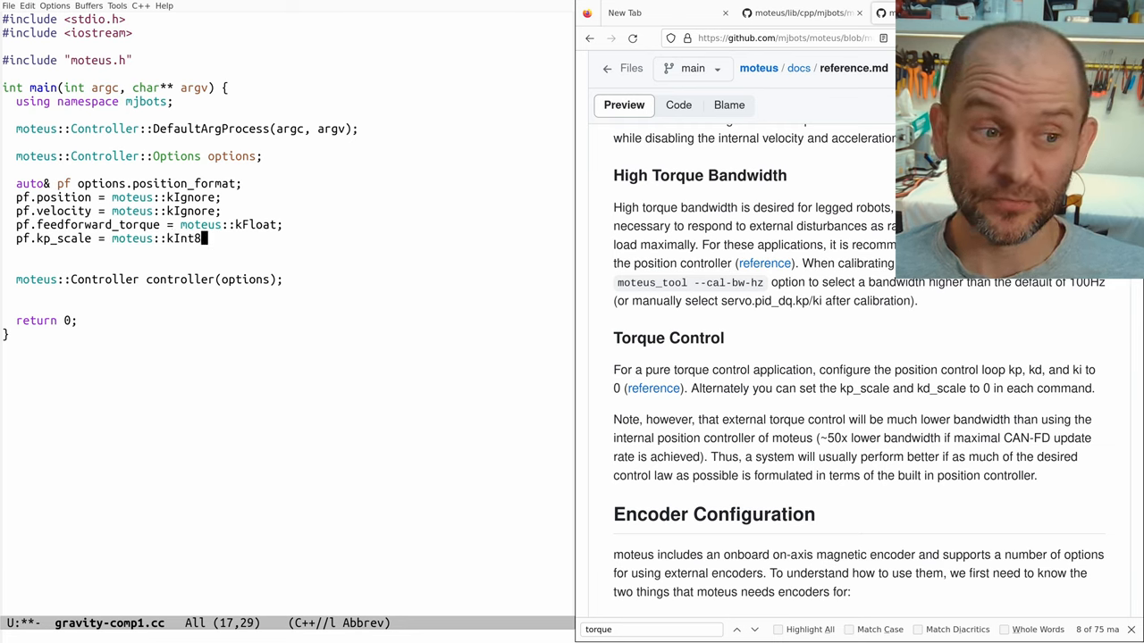
type("pf.kd_scale = moteus:")
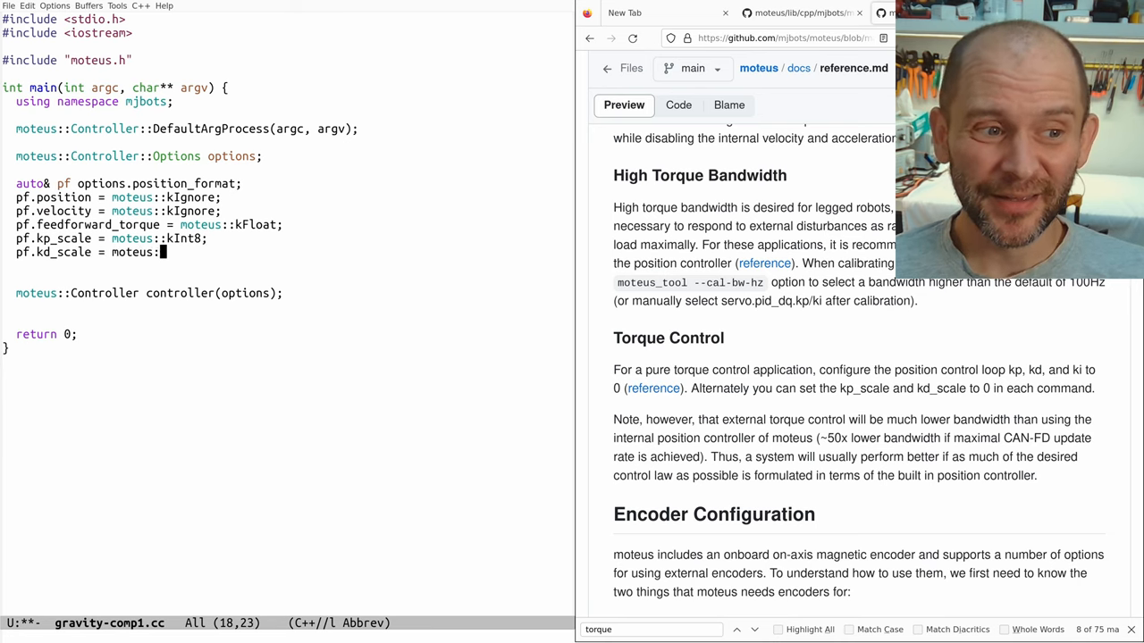
type("kInt8;")
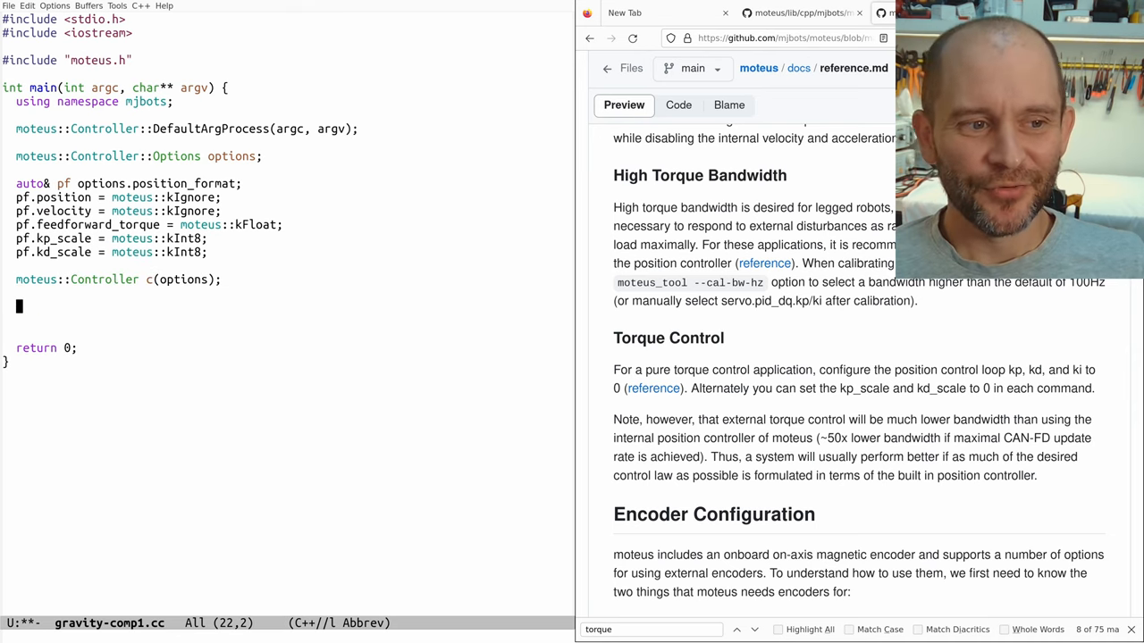
type("c.Setp")
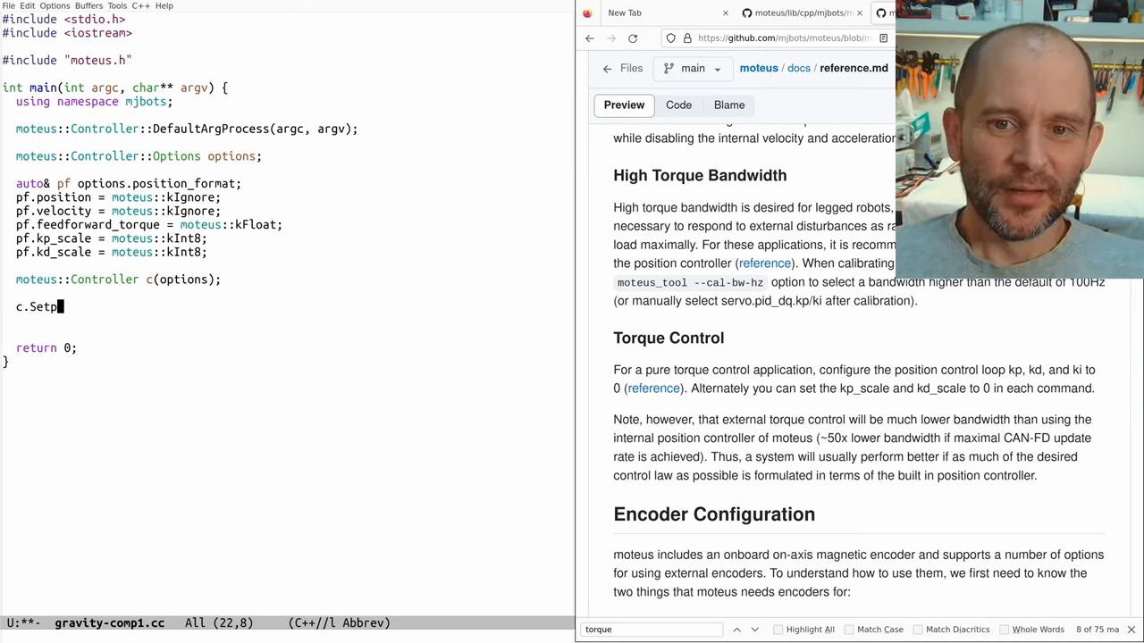
type("Stop();")
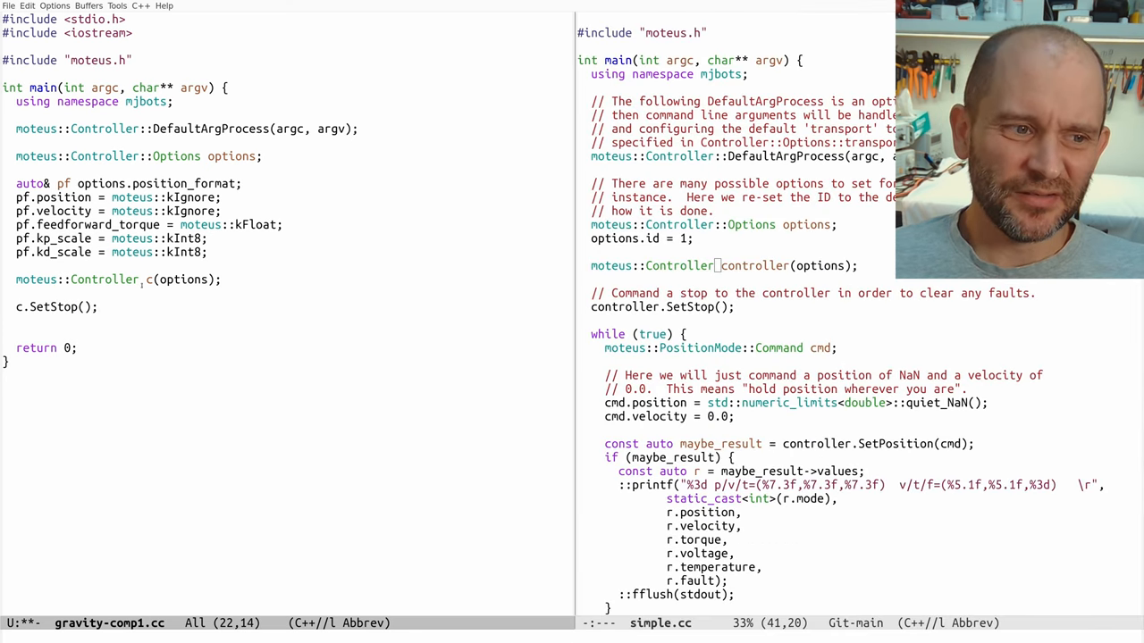
Step: Declare moteus::PositionCommand::Command cmd with kp_scale, kd_scale and feedforward_torque all 0.0
left_click(702, 307)
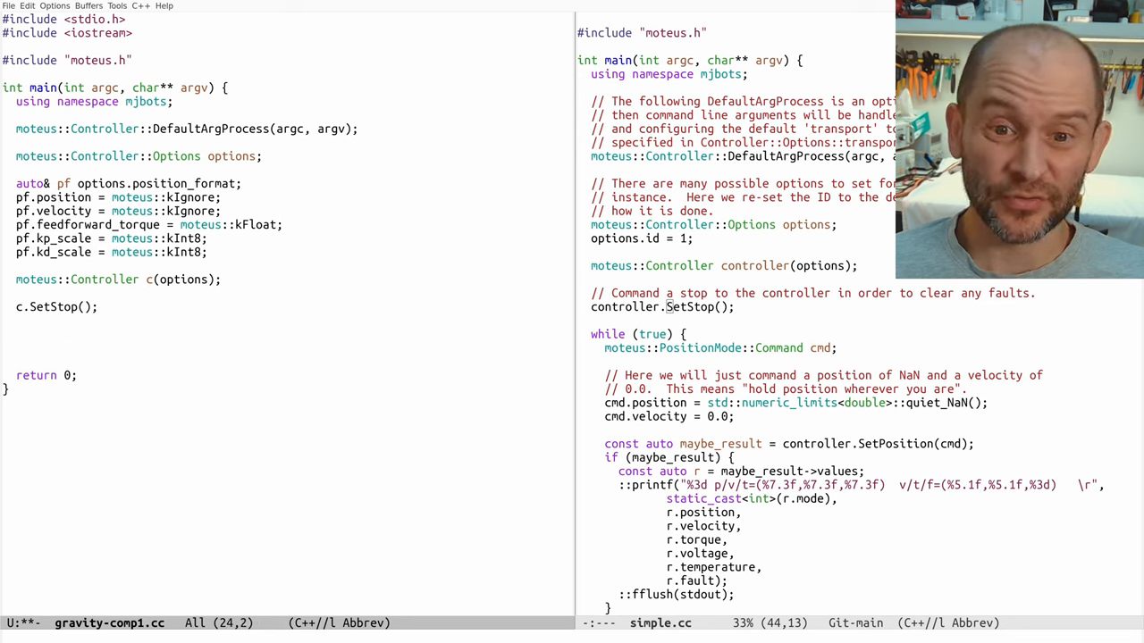
type("moteus::")
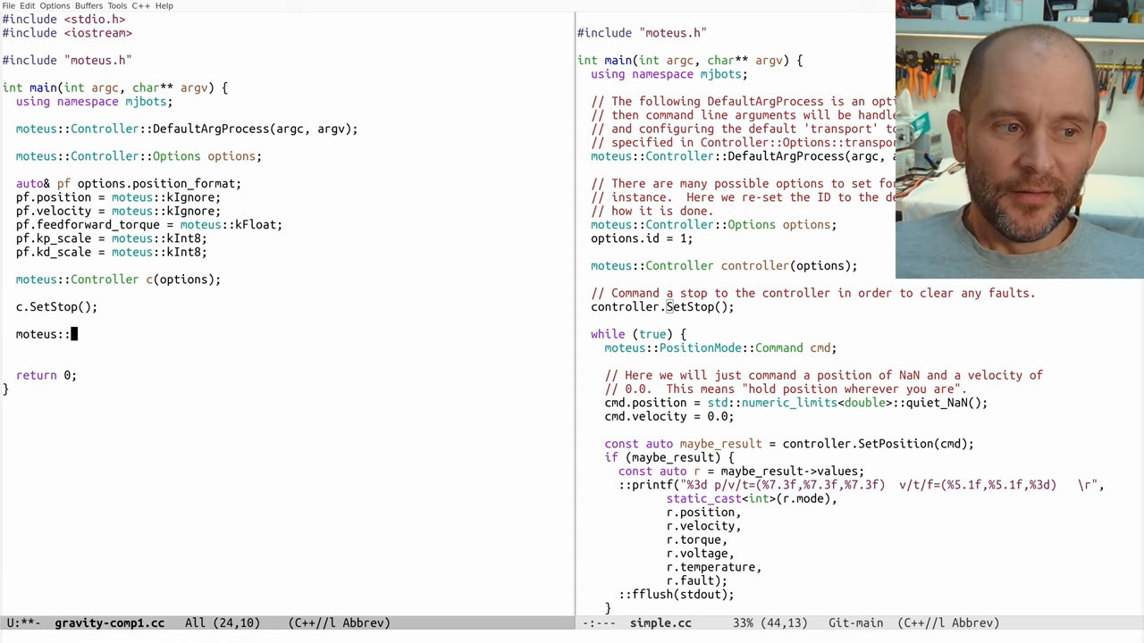
type("PositionCo")
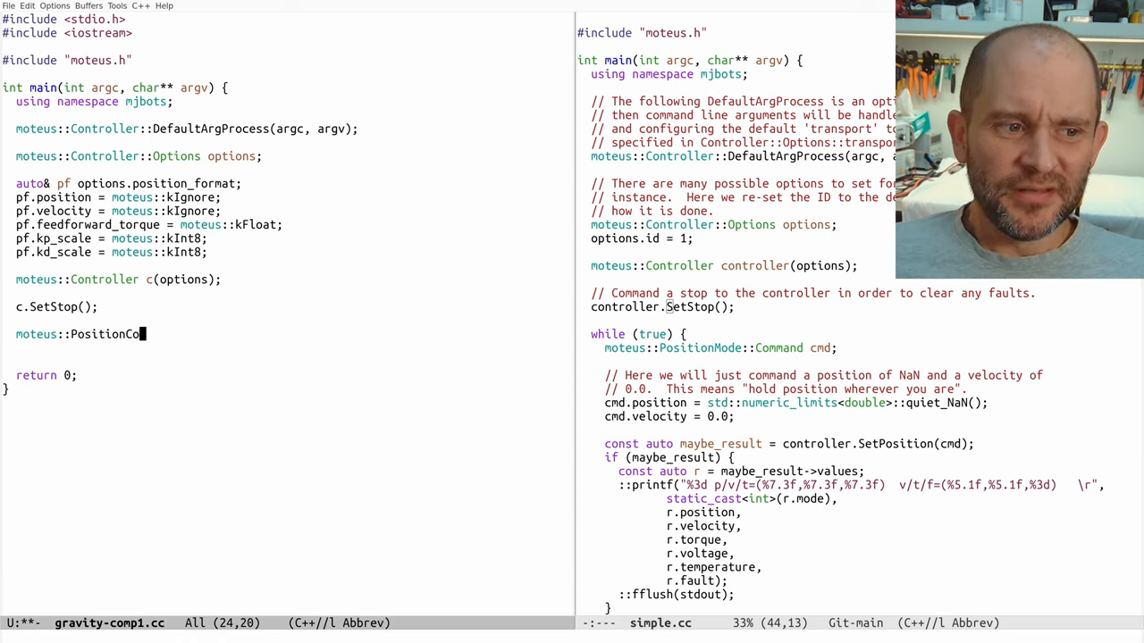
type("mmand::Command cmd;")
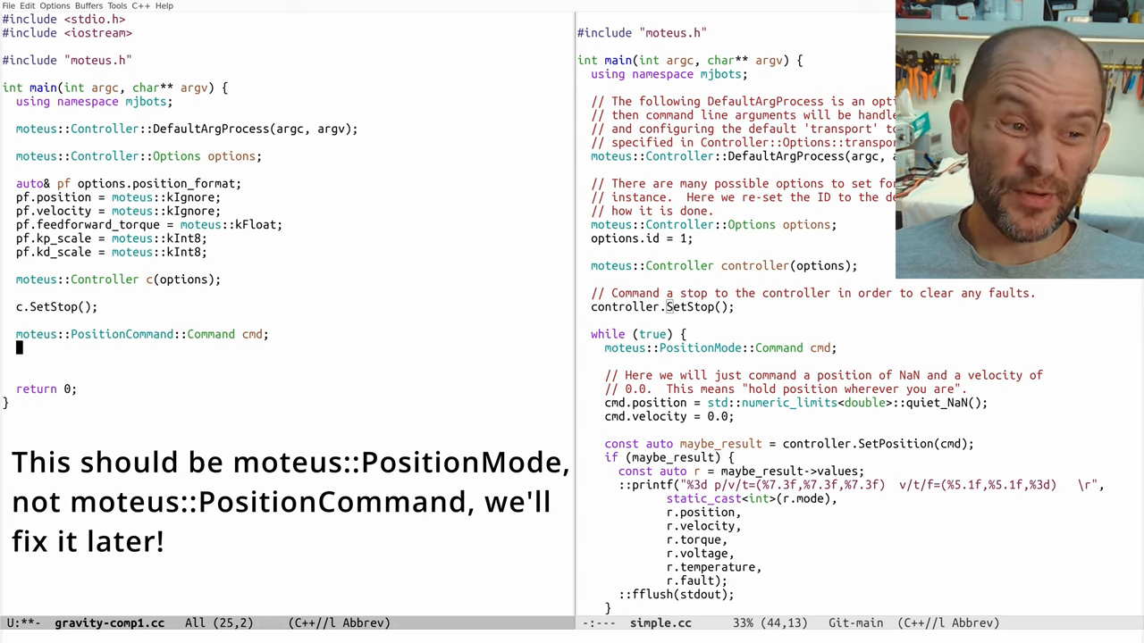
type("c")
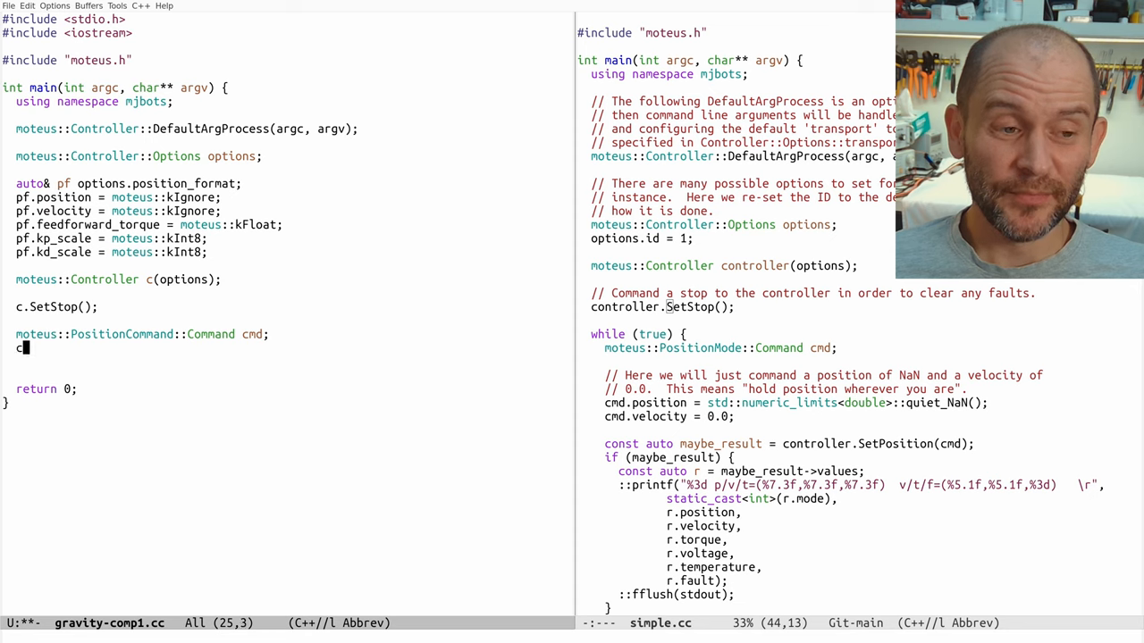
type("md.kp_scale = 0.0;")
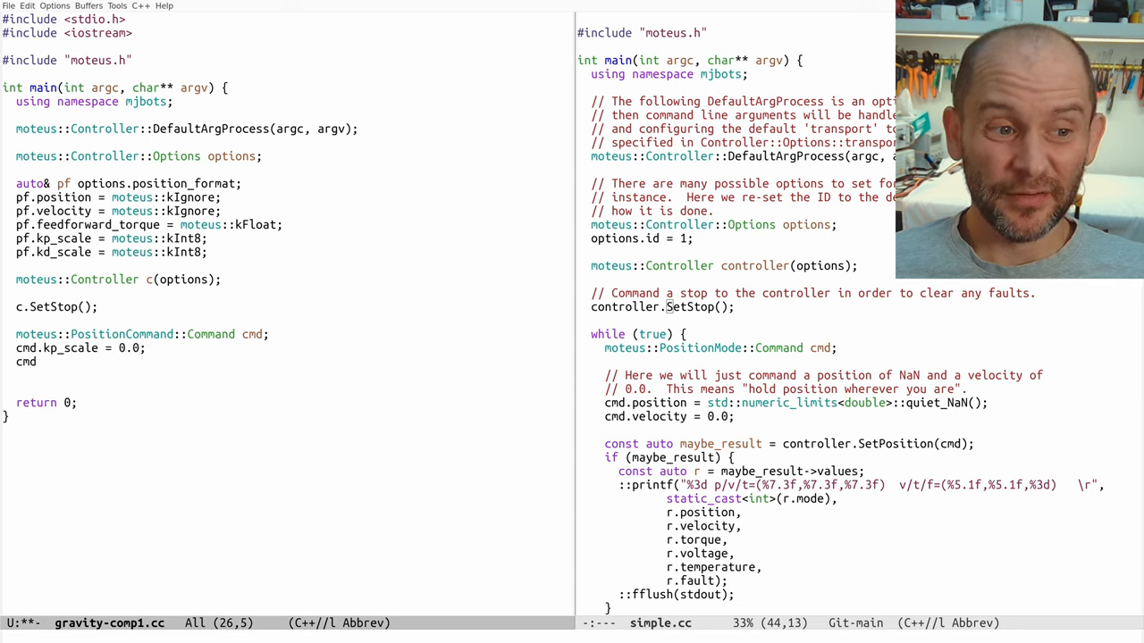
type("cmd.kd_scale = 0.0;")
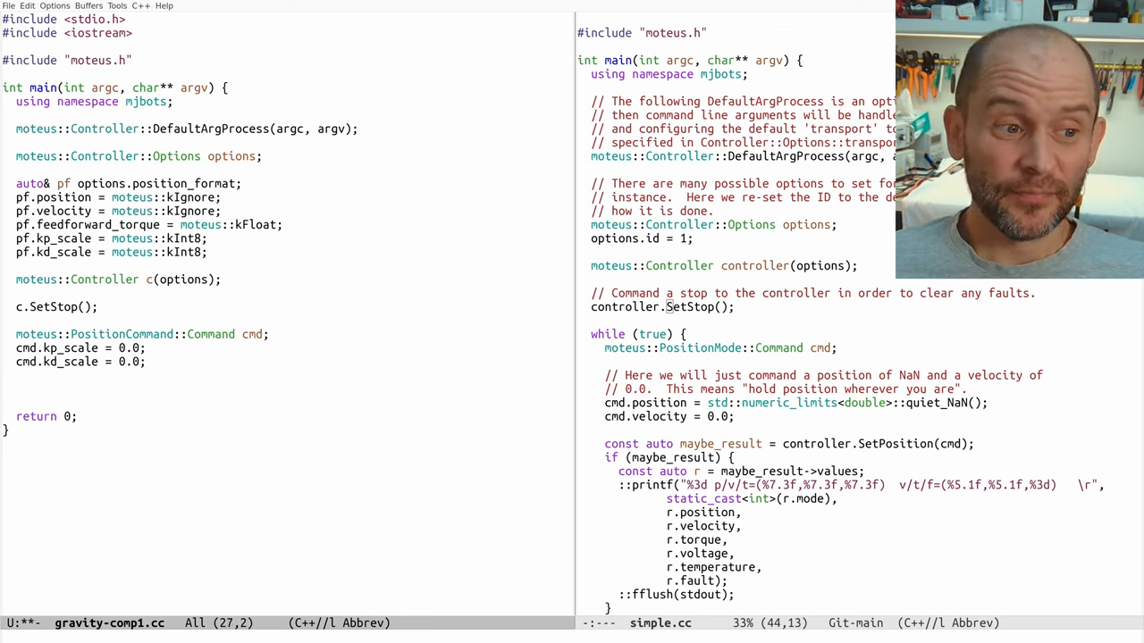
type("cmd.feedforward_torque =")
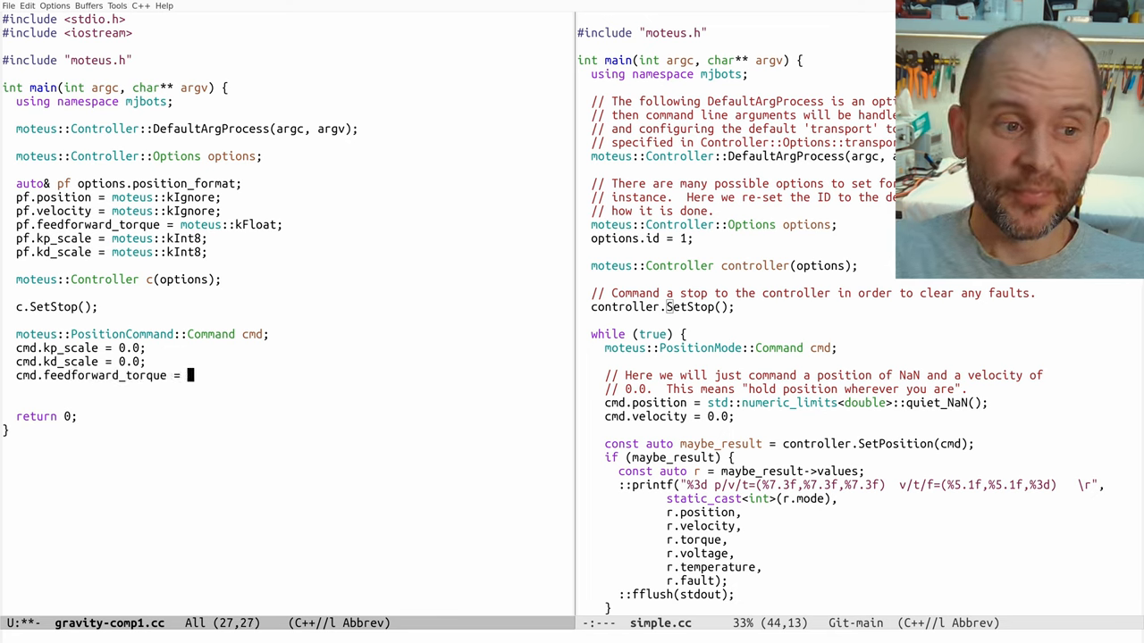
type("0.0;")
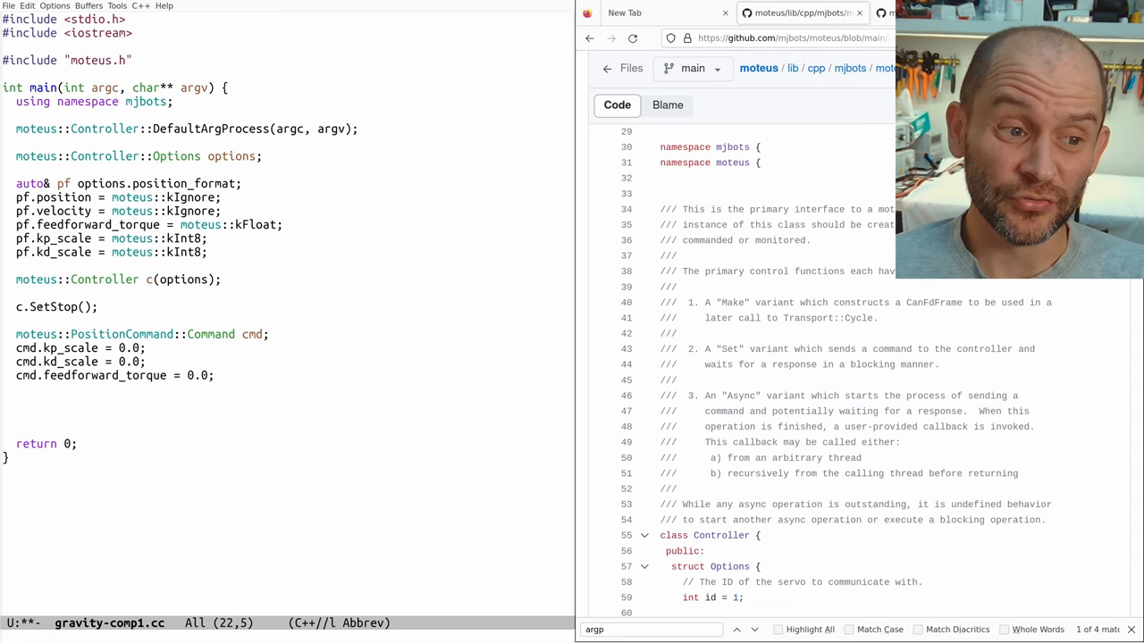
mouse_move(45, 307)
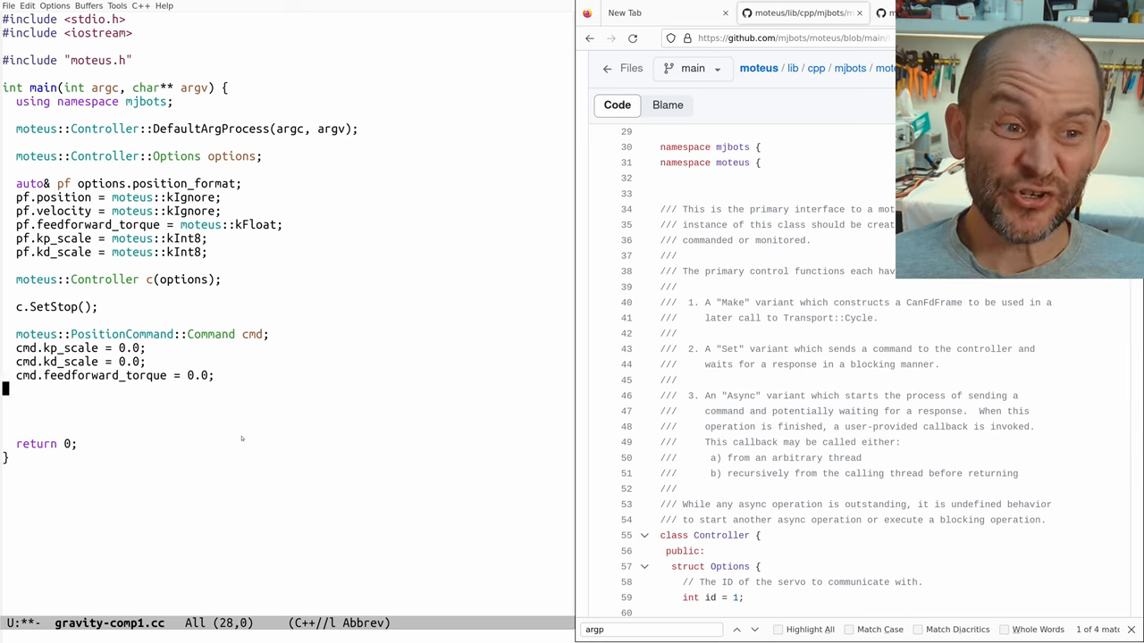
Step: Start a while (true) loop that sleeps with ::usleep(10)
type("while")
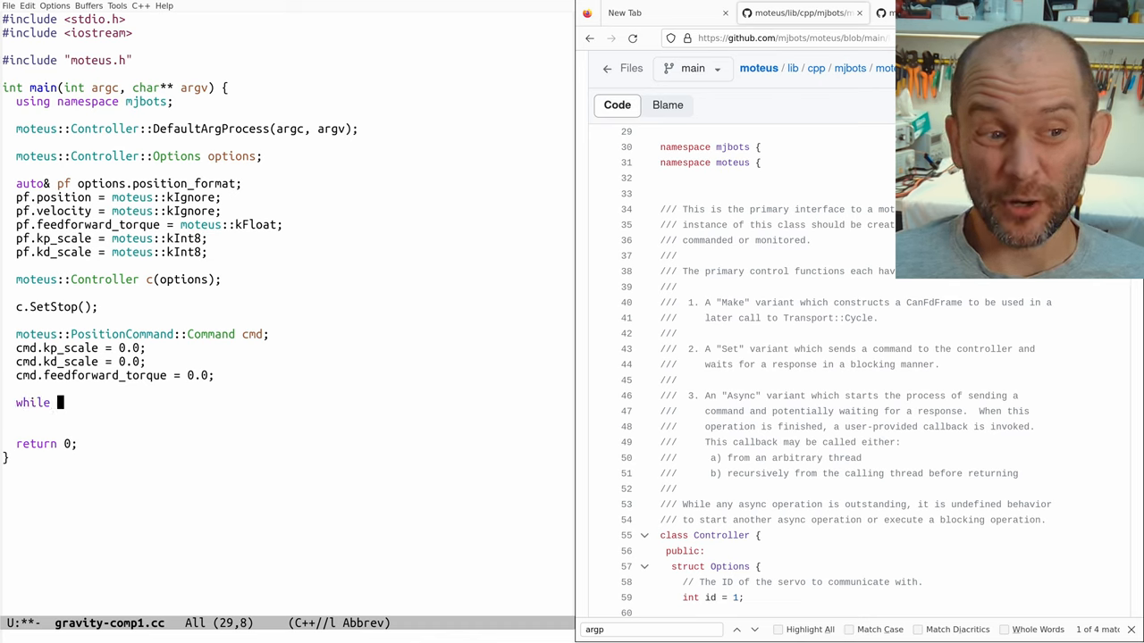
type("(true) {")
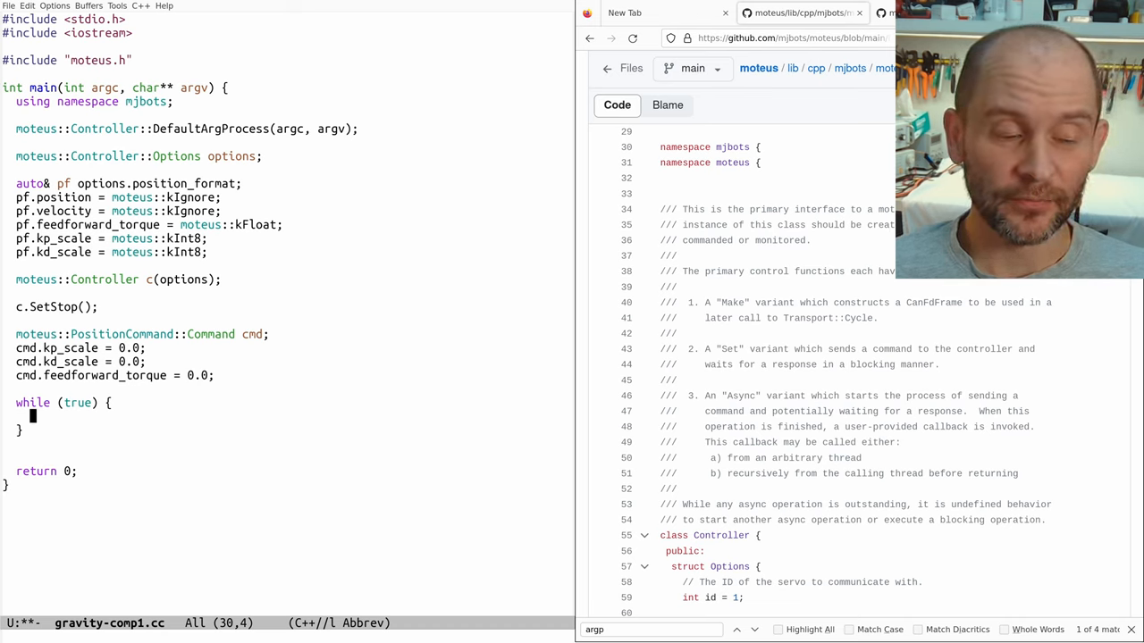
mouse_move(230, 439)
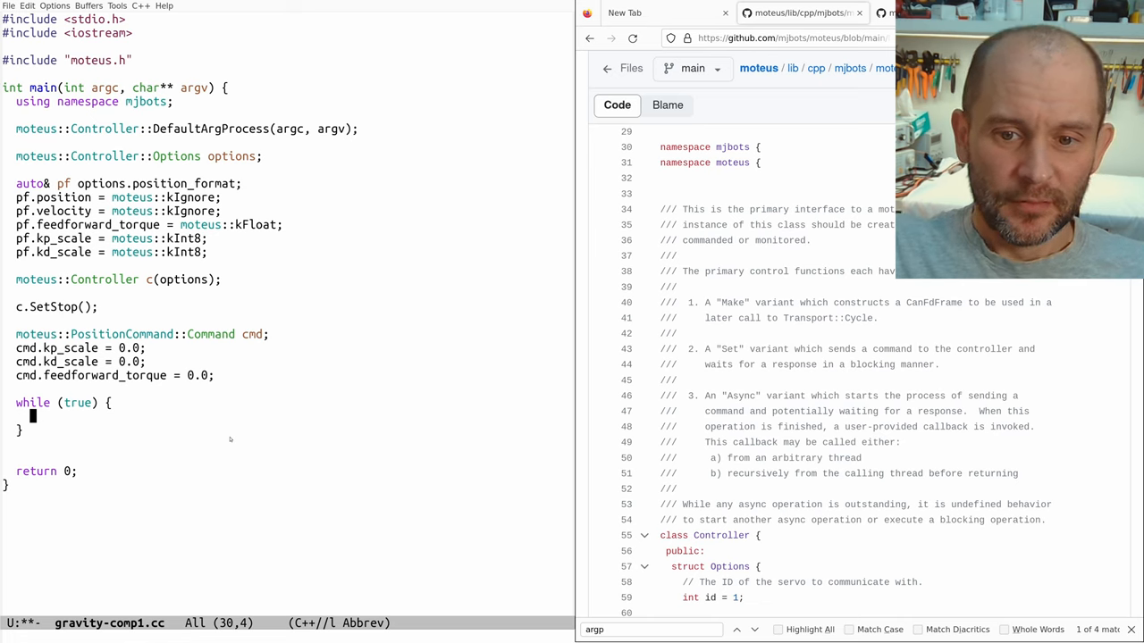
type("::usleep(10);")
type("#include <unistd.h>")
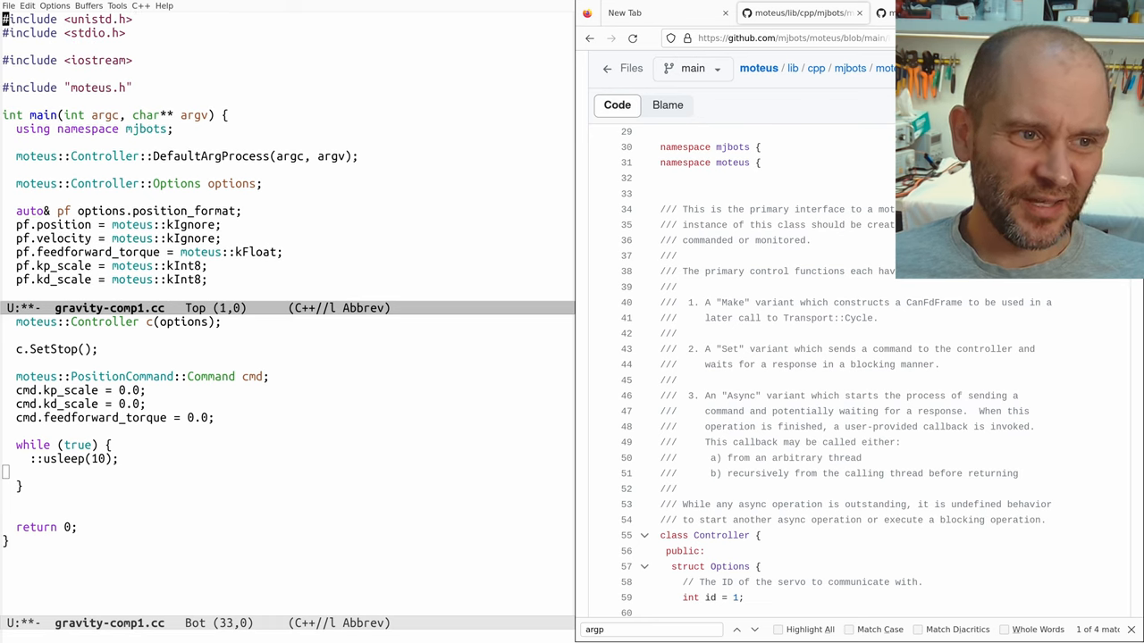
scroll("down", 3)
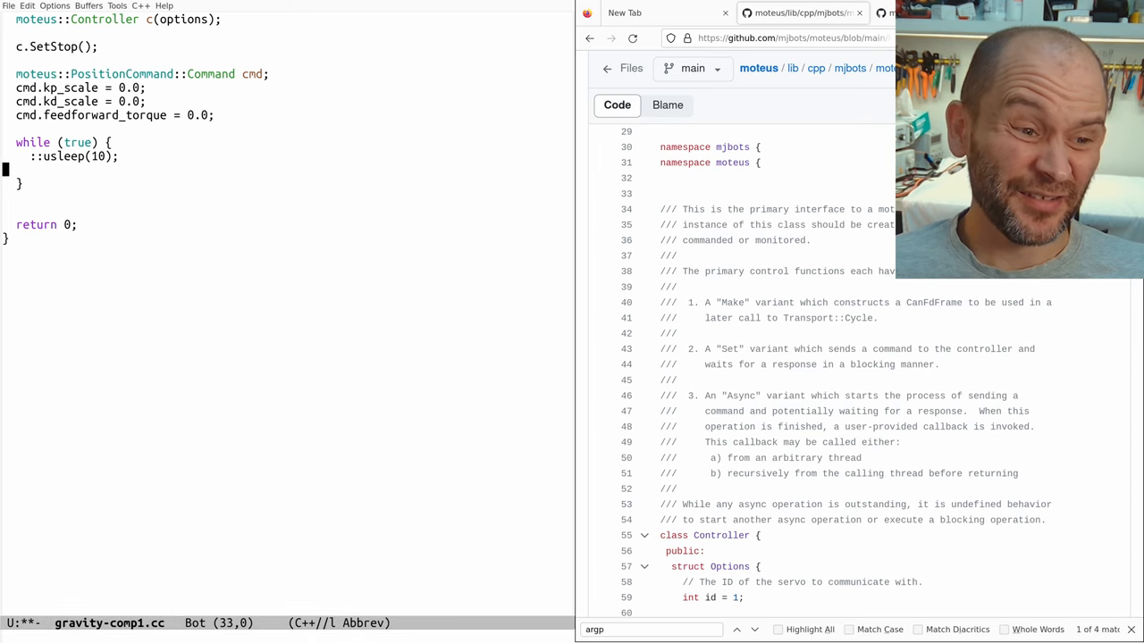
key("C-x C-s")
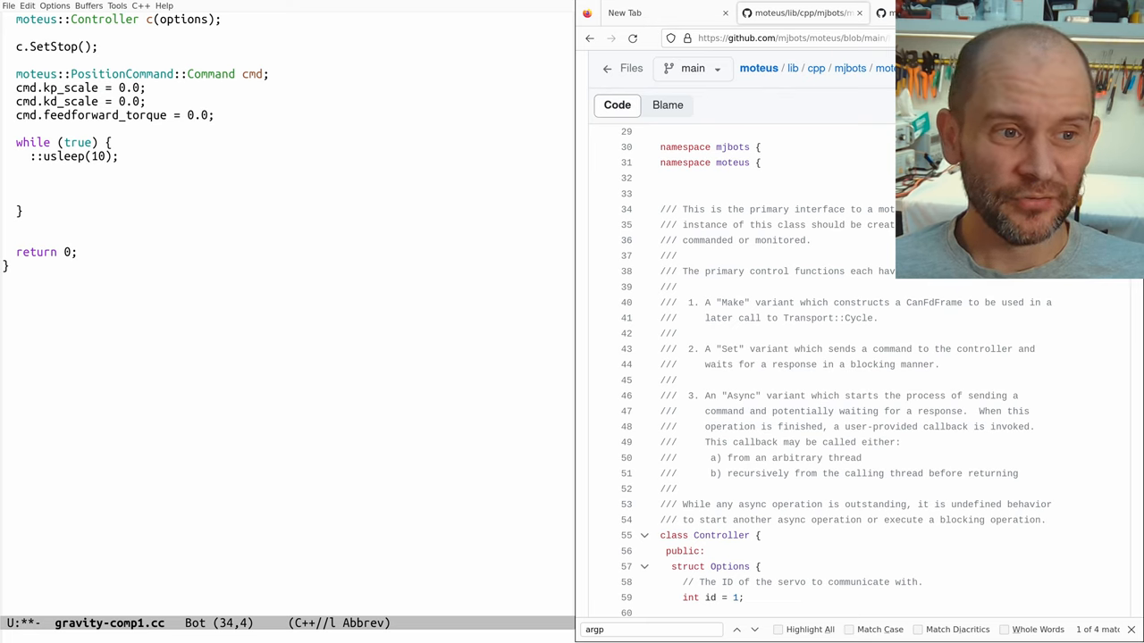
Step: Inside the loop, store c.SetPosition(cmd)'s reply in const auto maybe_result
type("const")
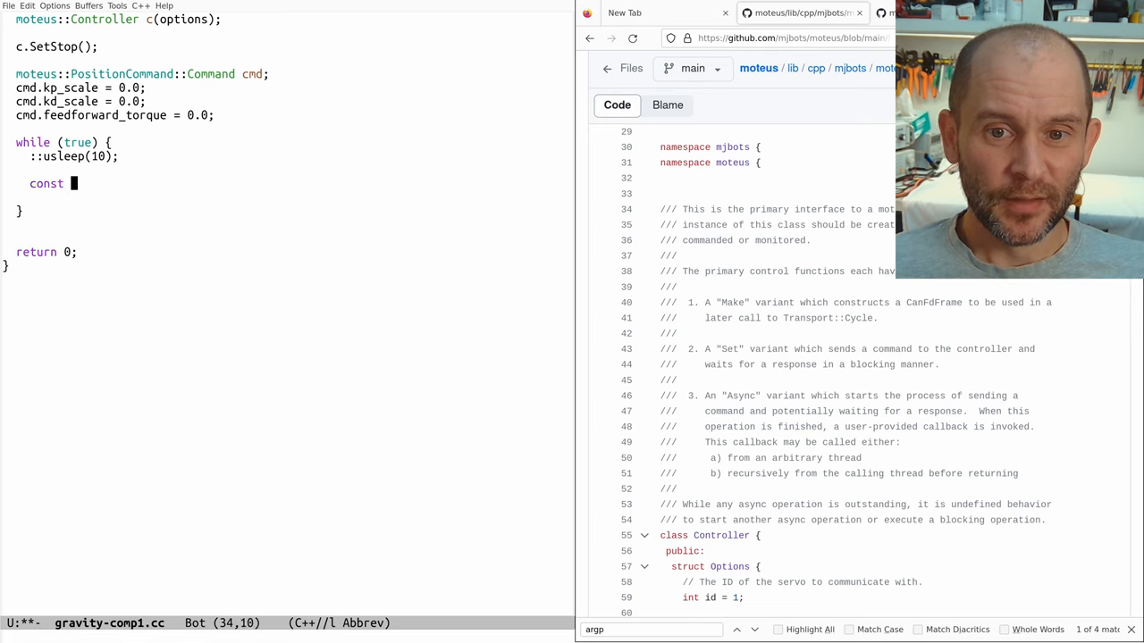
type("auto maybe_result =")
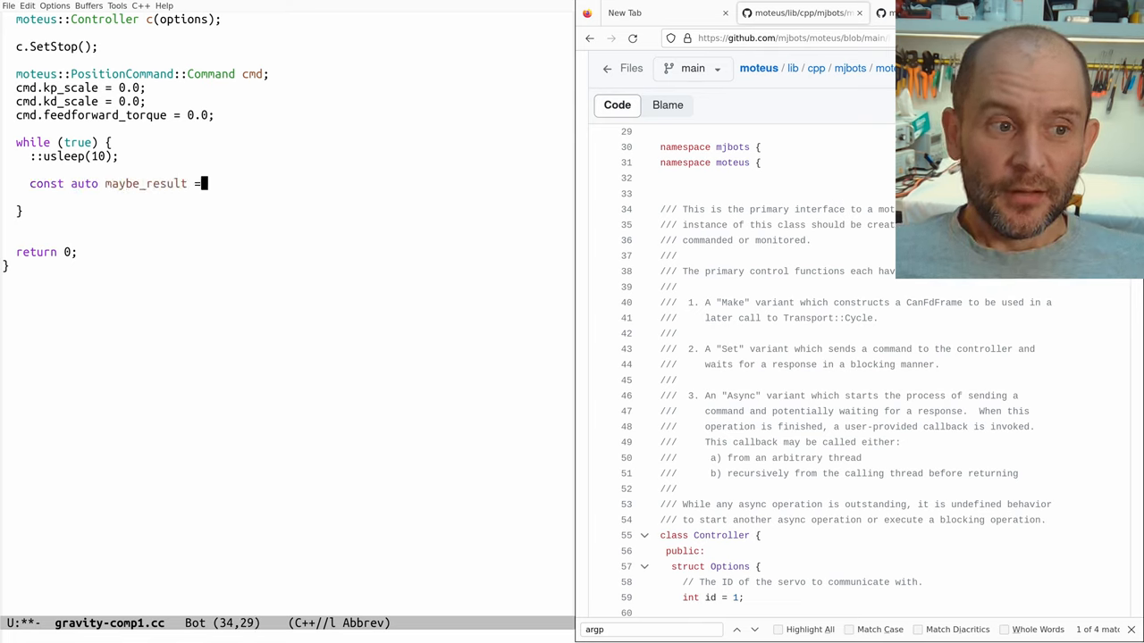
type("c.SetPos")
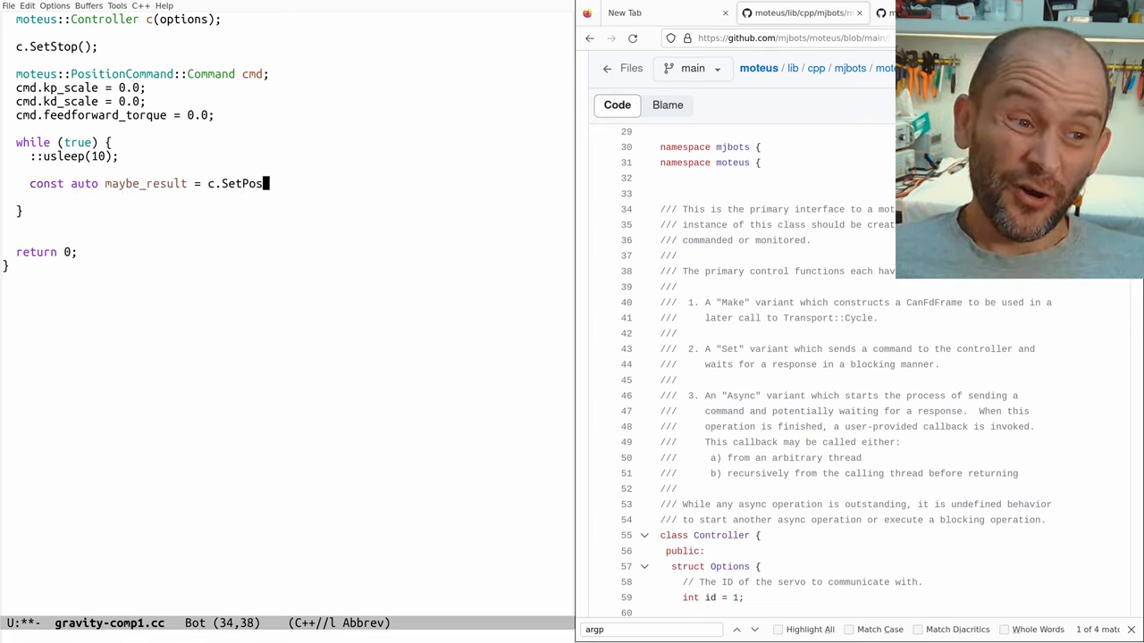
type("ition(cmd);")
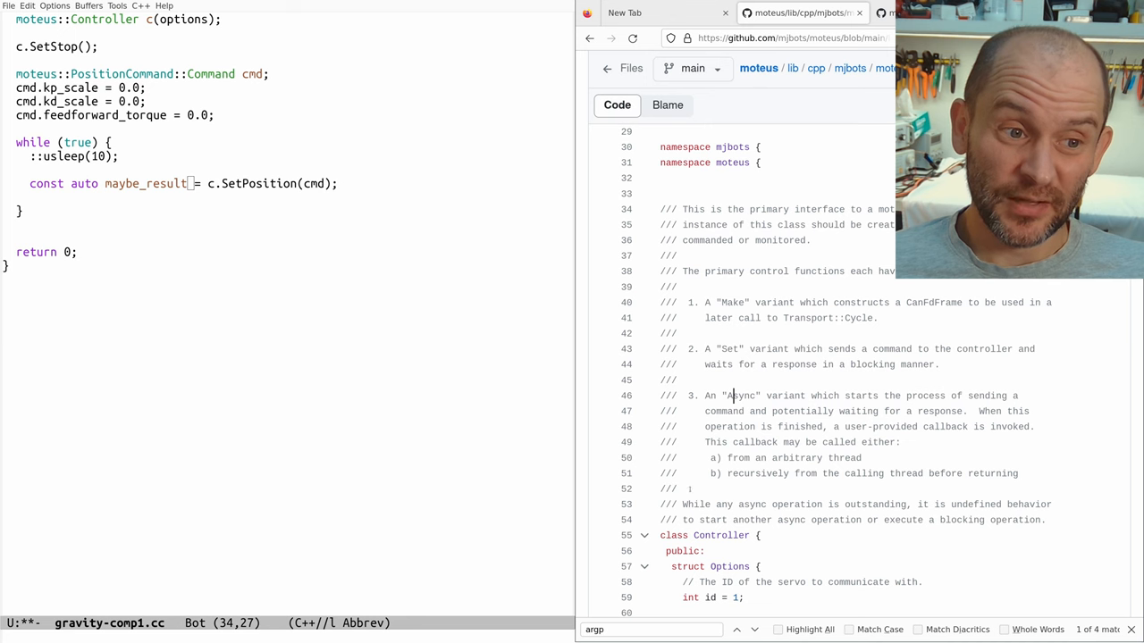
type("setpos")
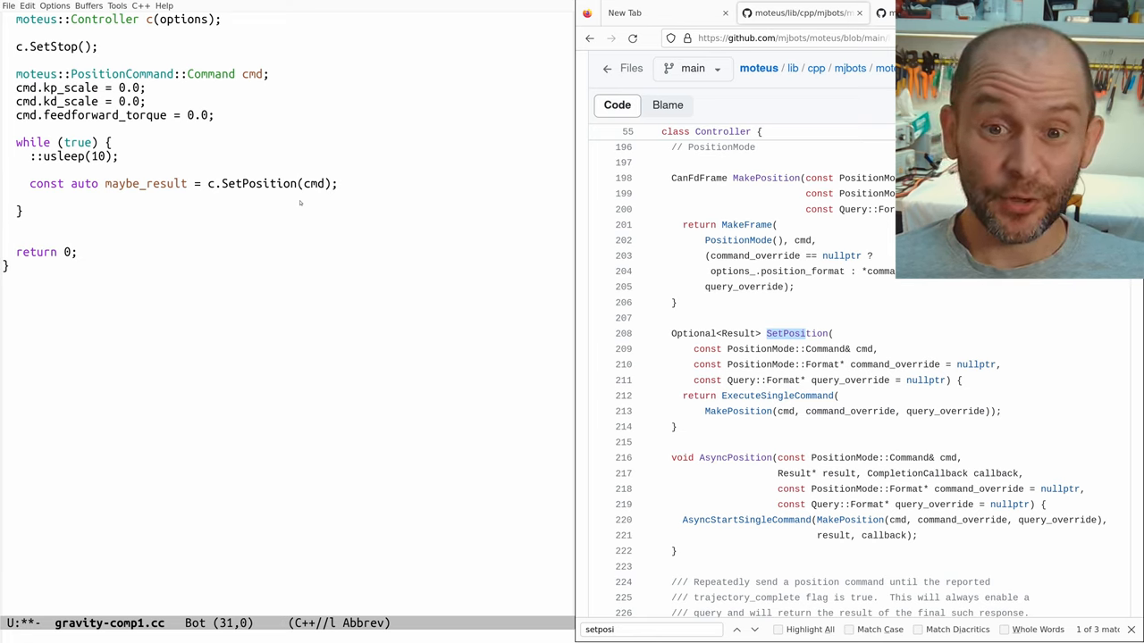
Step: Add an if (!maybe_result) check and declare int missed_replies = 0
type("if (")
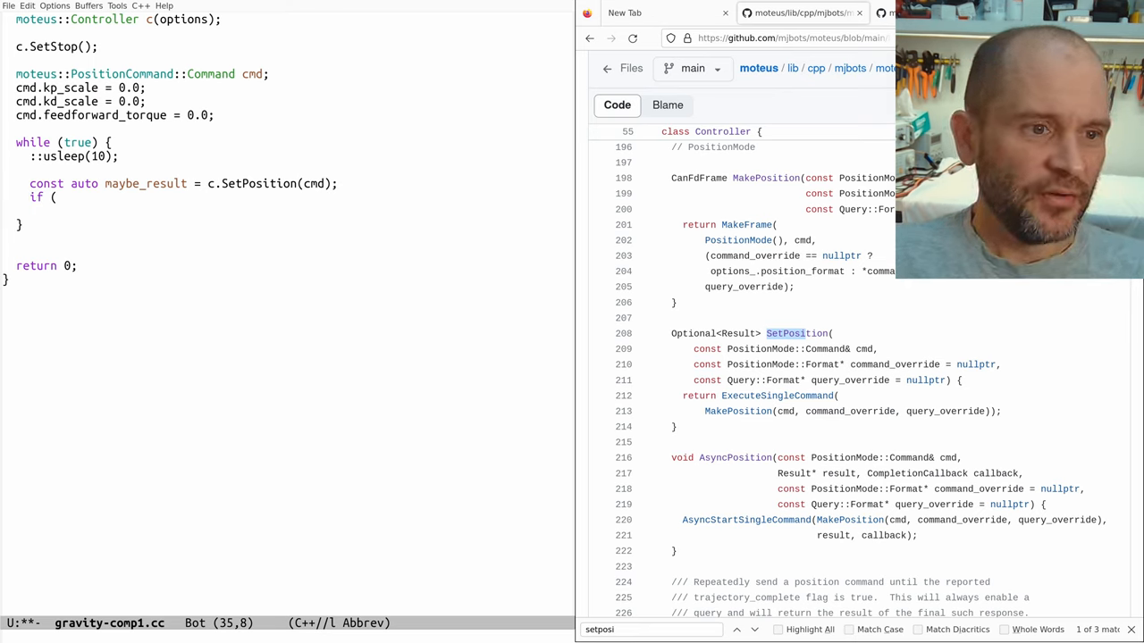
type("!maybe_result) {")
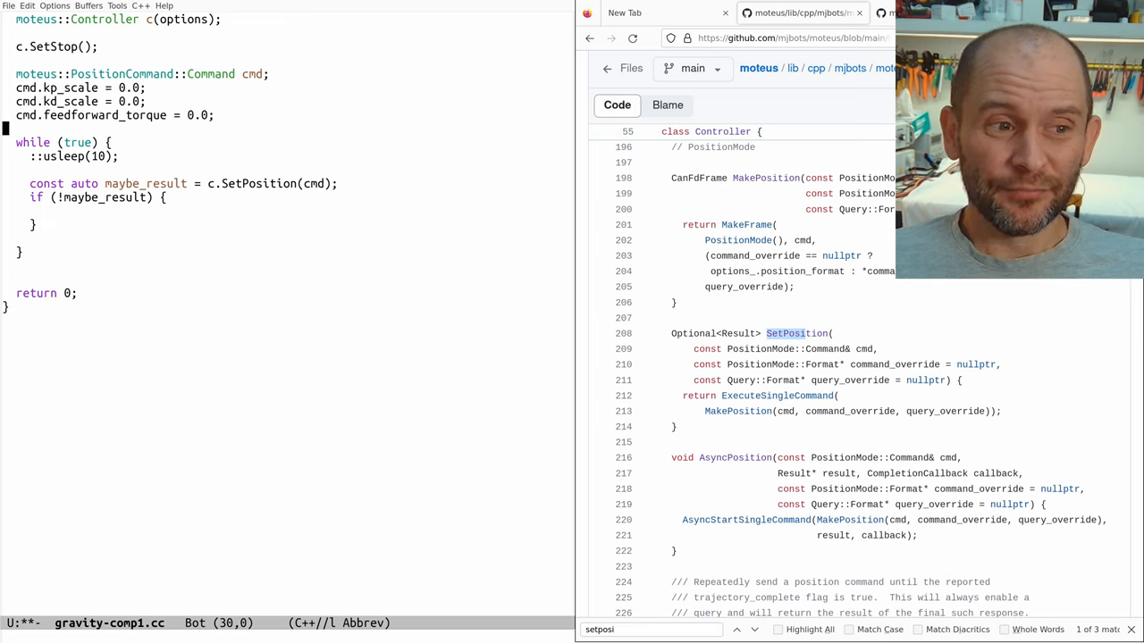
type("int missed_replies = 0;")
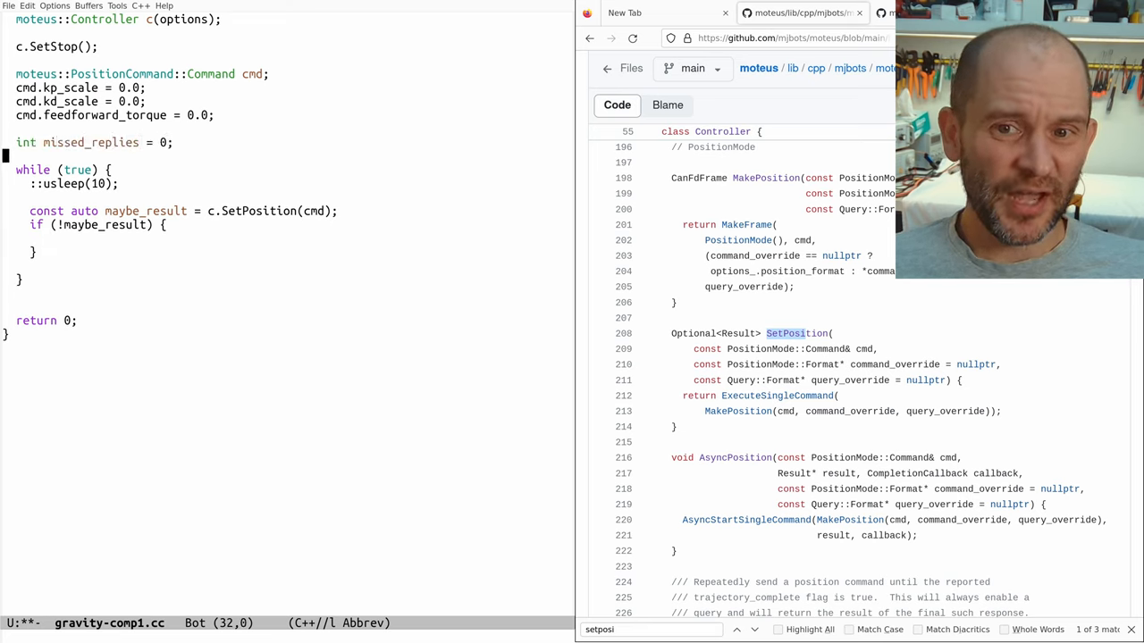
type("missed_replies++;")
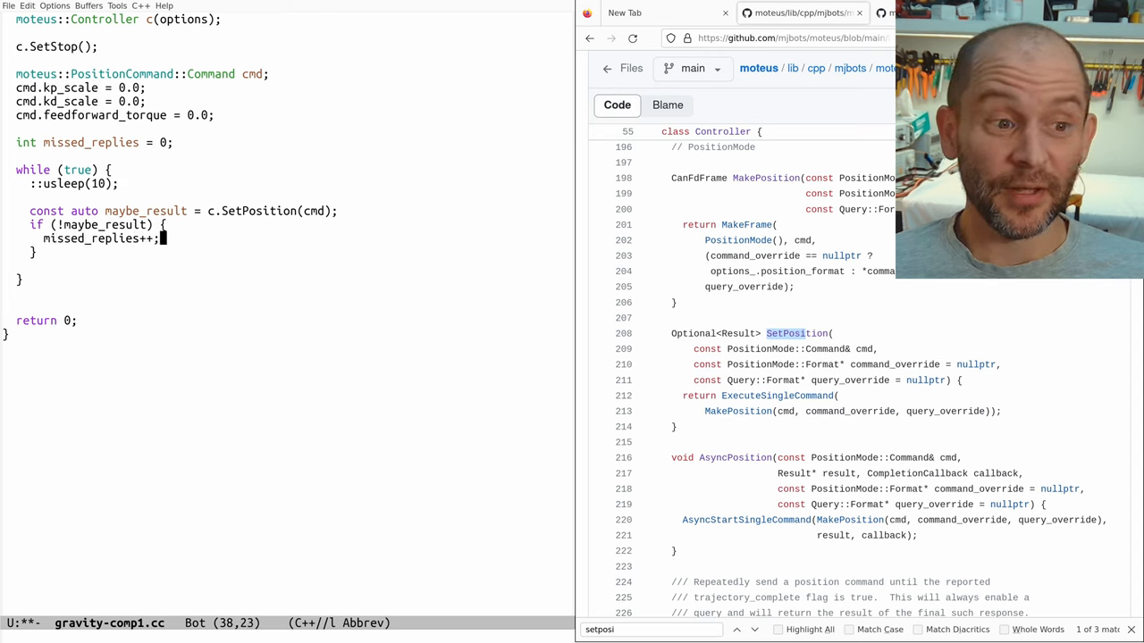
Step: Print "motor timeout!" and break when missed_replies > 3, then begin a TODO comment
type("if (missed_replies")
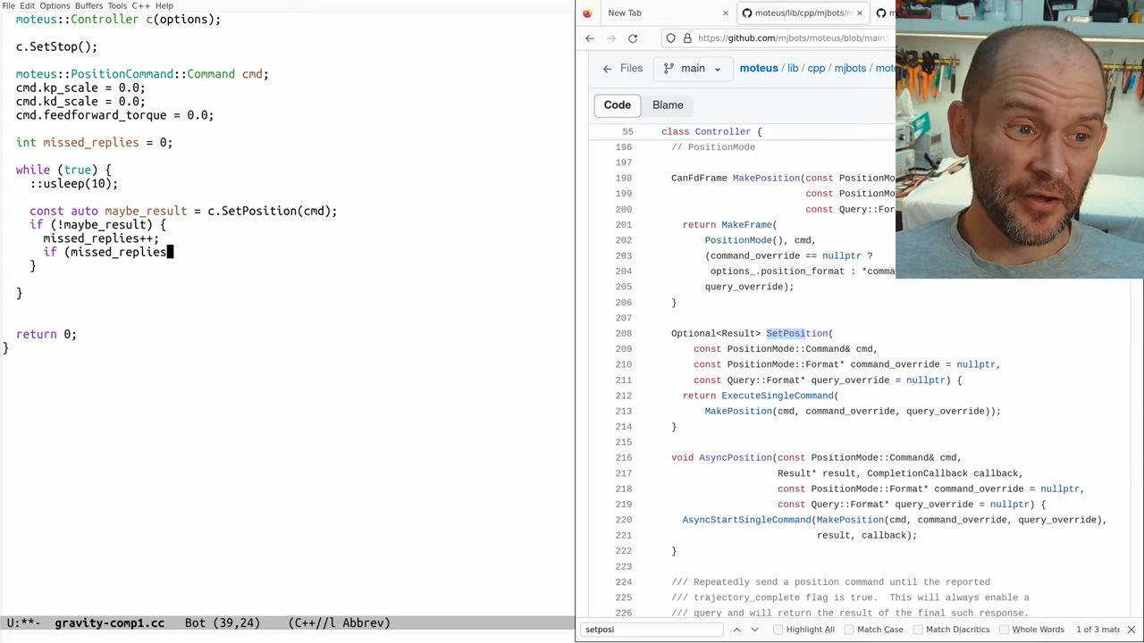
type("> 3) {")
type("break;")
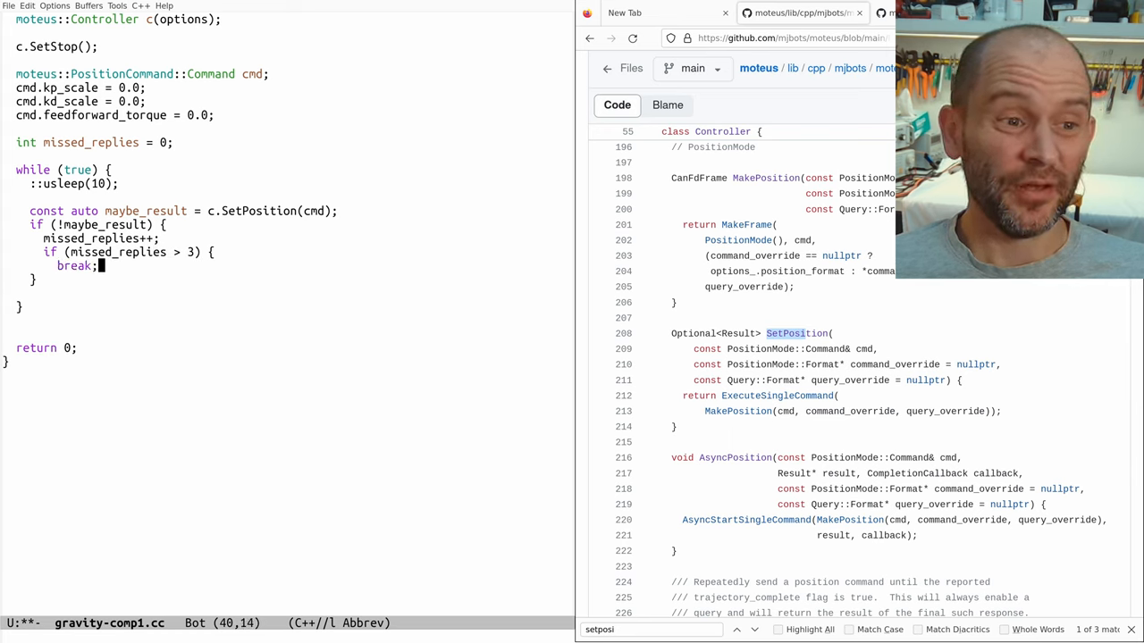
type("printf(\"\\n\\n")
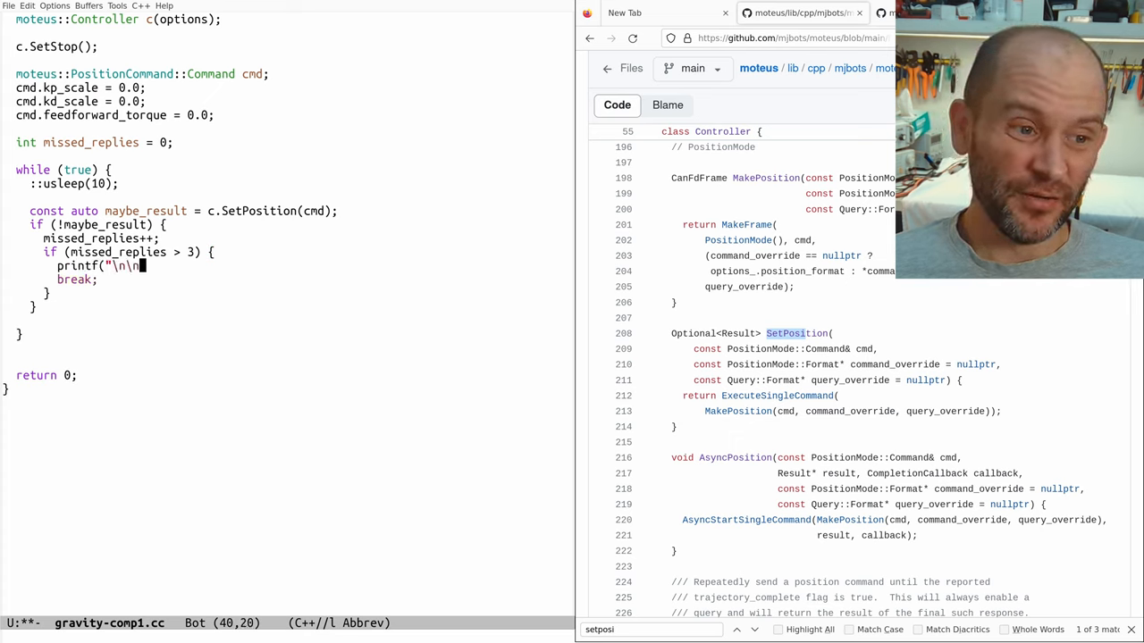
type("motor timeout!")
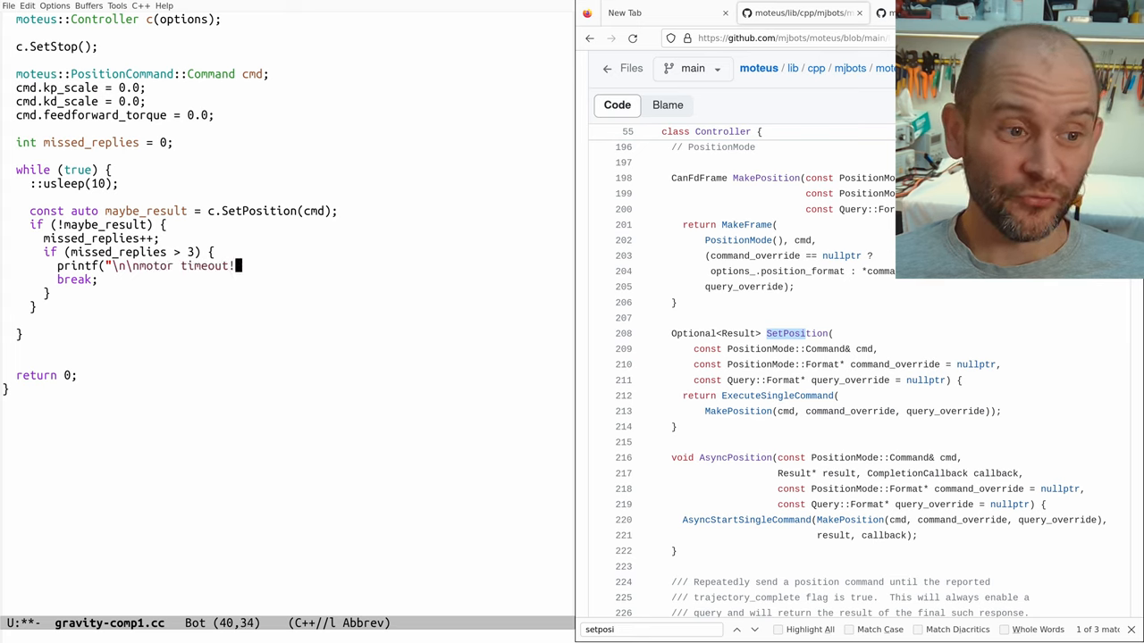
type("\\n\");")
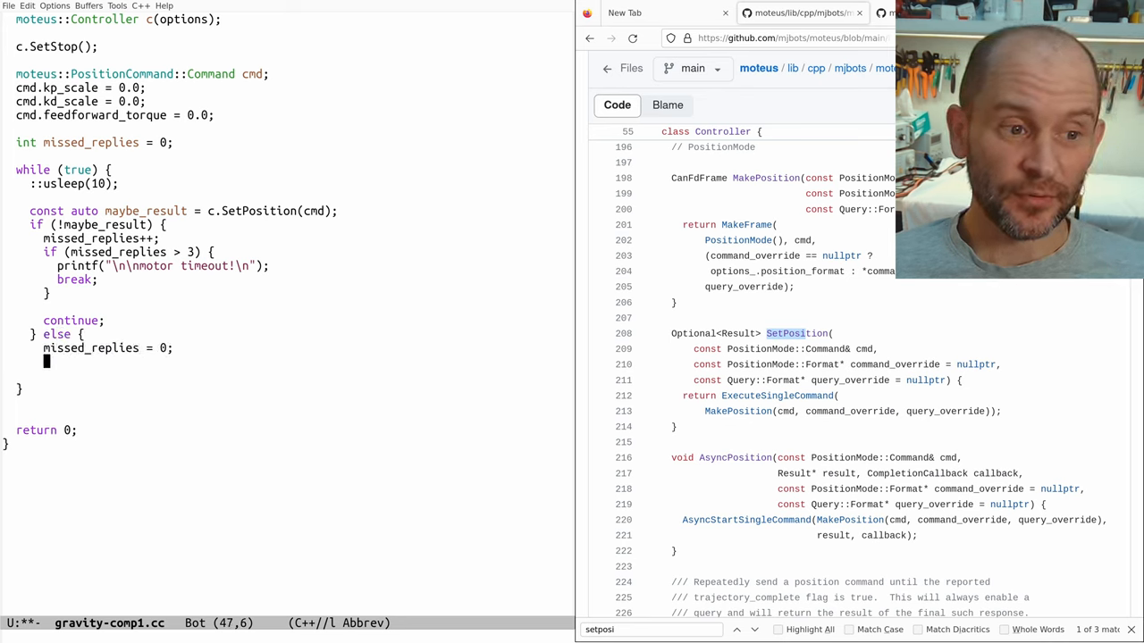
key("Return")
type("/")
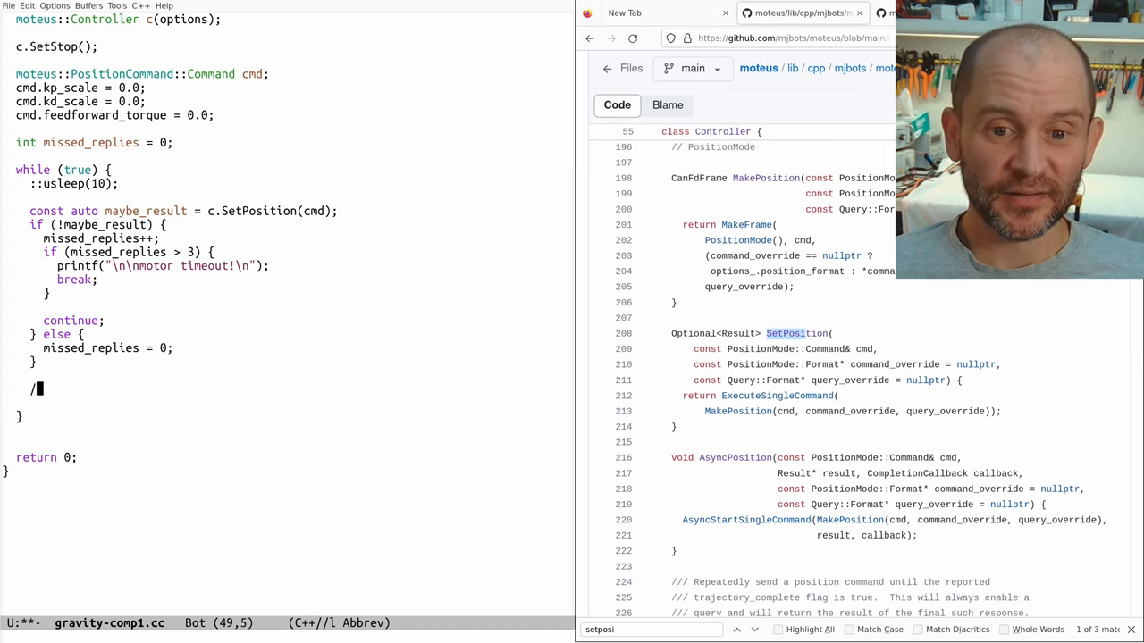
type("TODO: Calculate")
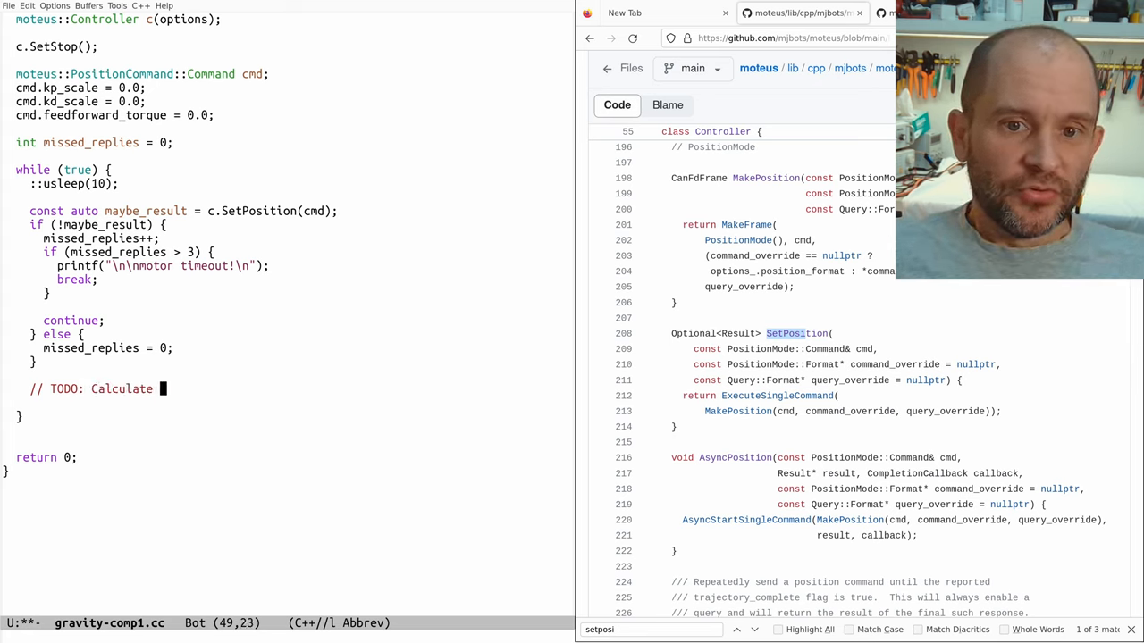
Step: Finish the TODO about computing our new torque and print "Entering fault mode!" after the loop
type("our new torque.")
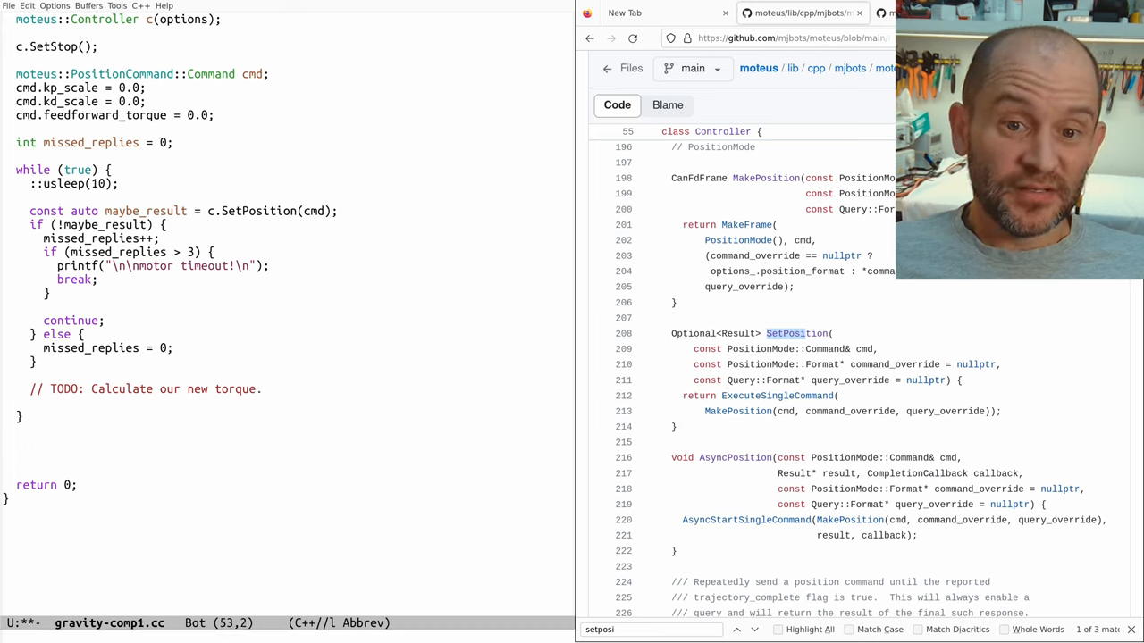
type("printf(\"Entering fa")
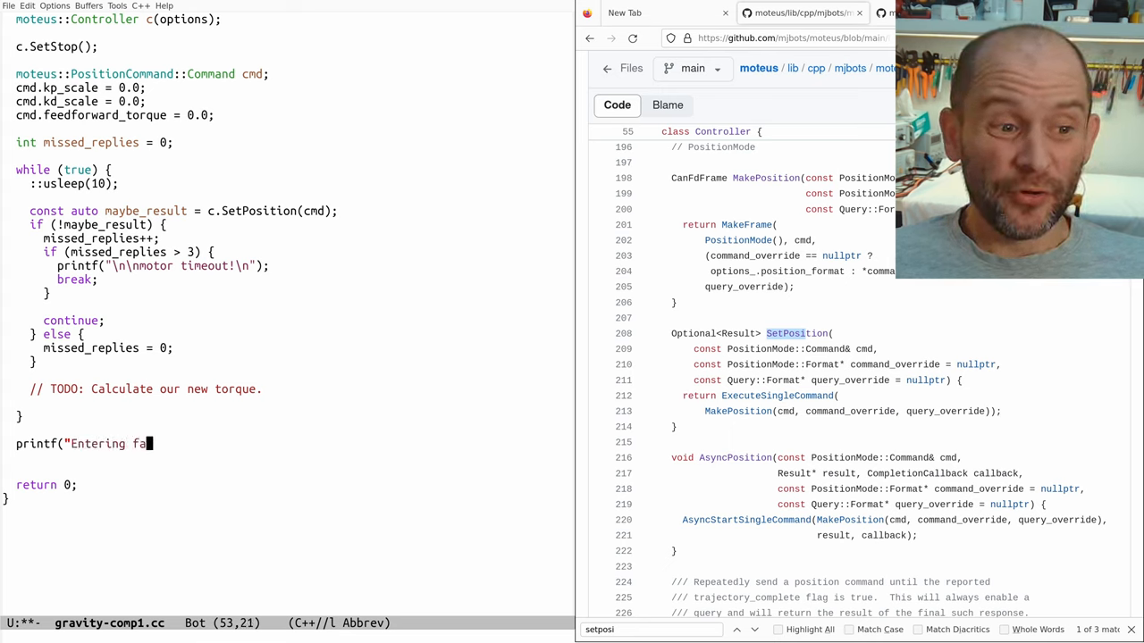
type("ult mode!\"")
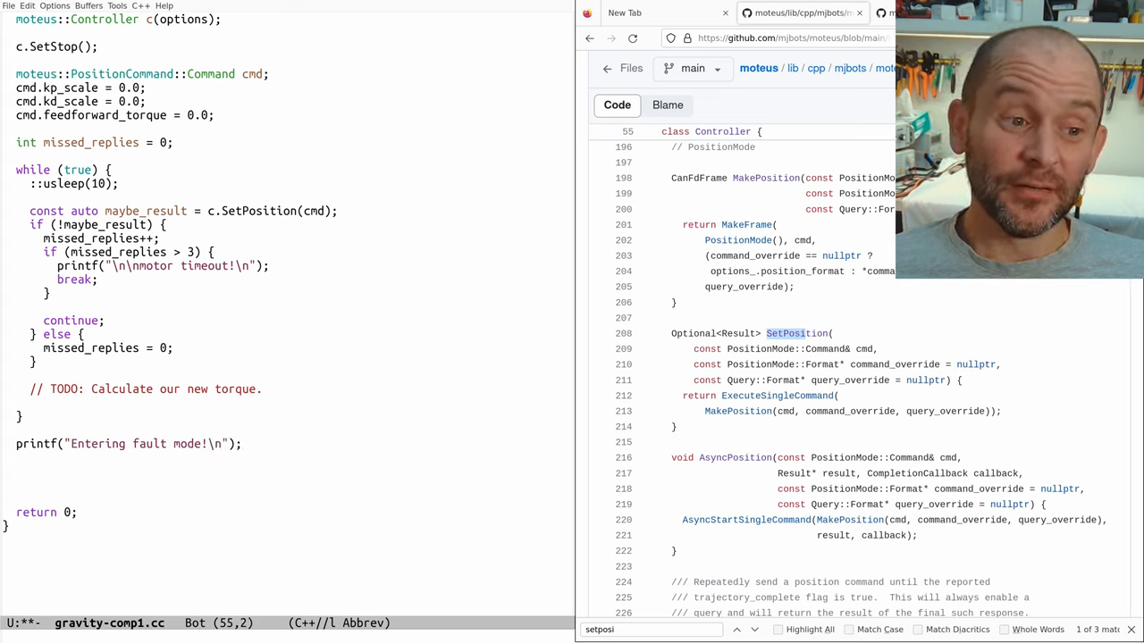
Step: Add a while (true) loop calling c.SetBrake() with ::usleep(50000)
type("while (true) {")
type("::usleep")
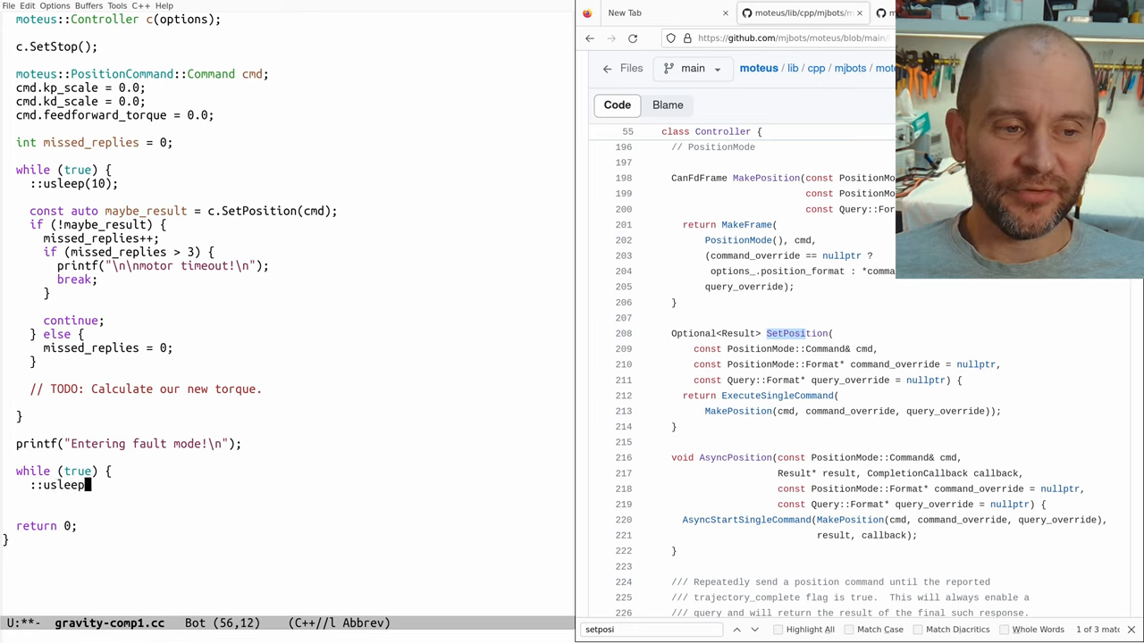
type("c.s")
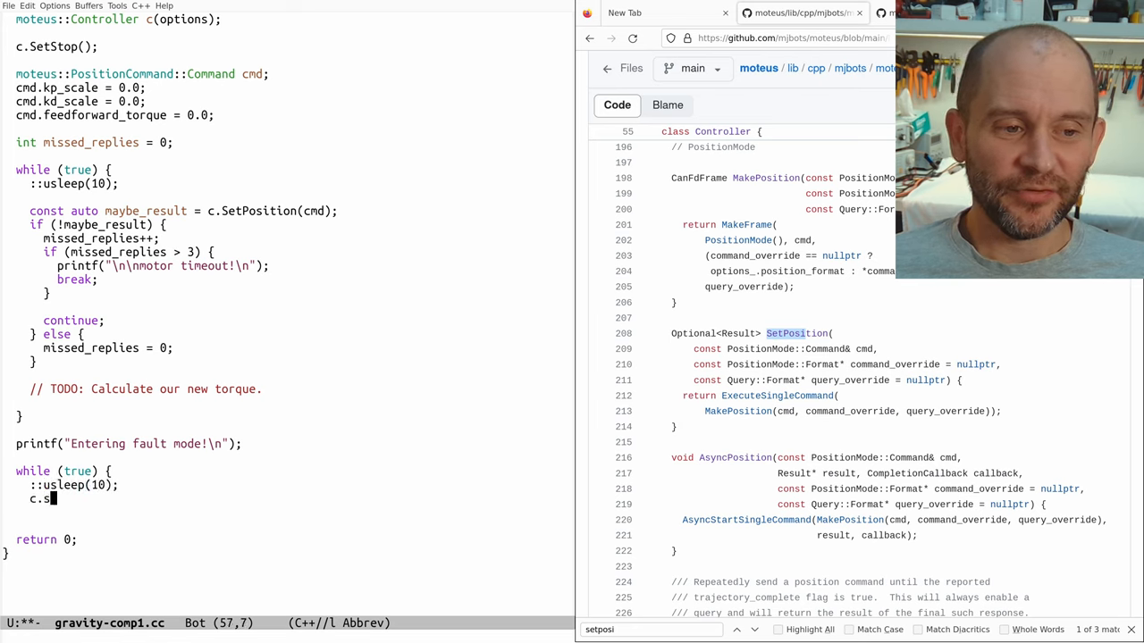
type("et")
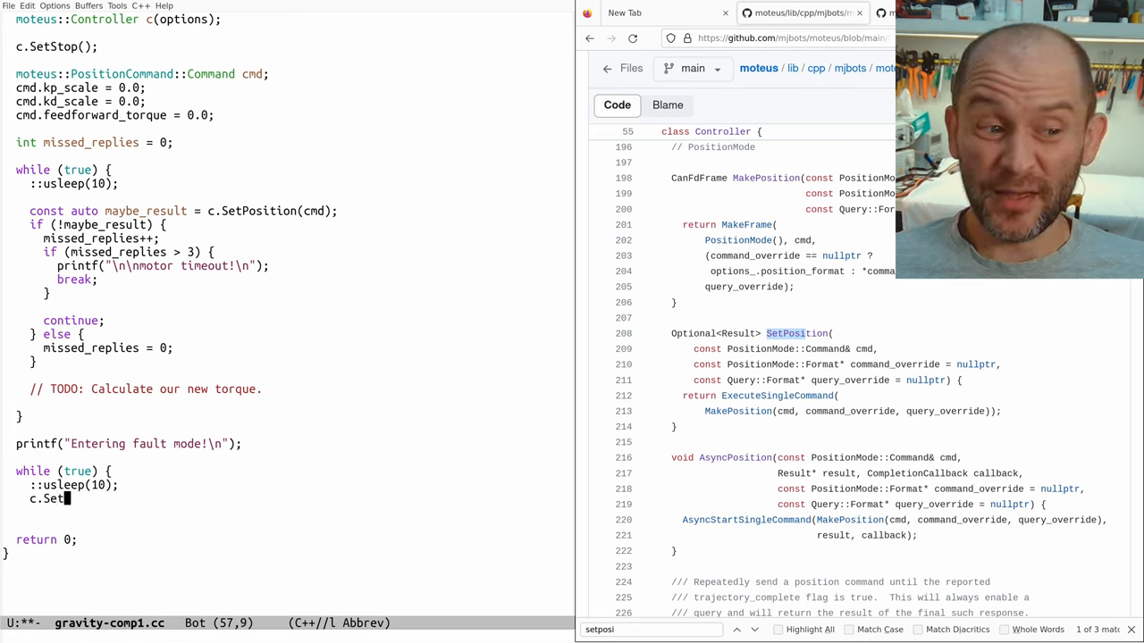
type("Brake();")
left_click(73, 485)
type("0000")
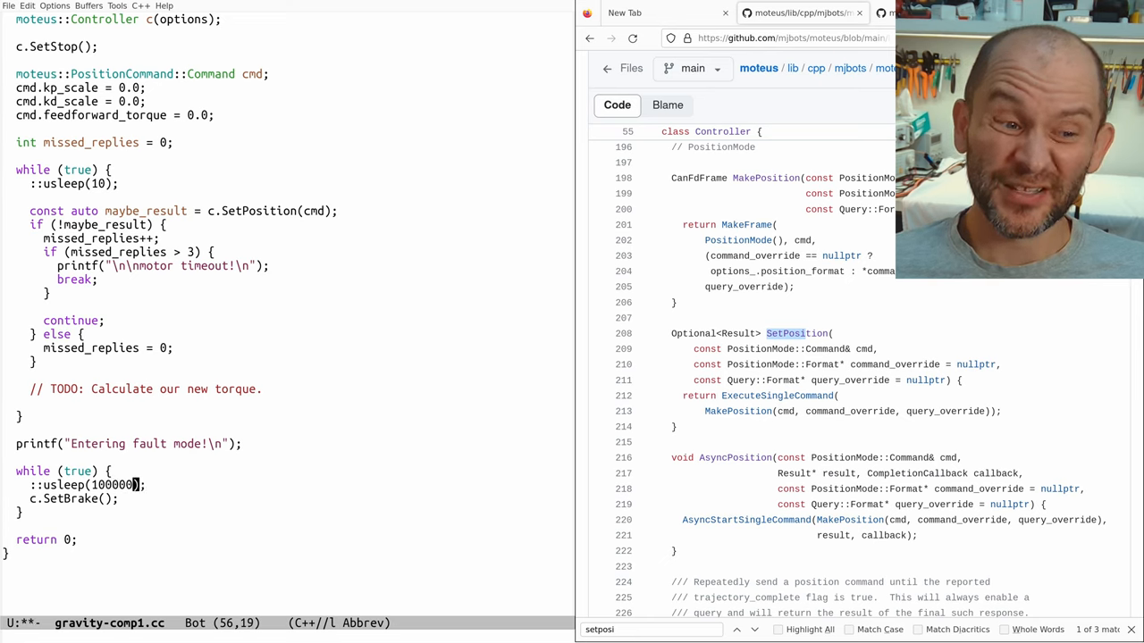
key("BackSpace")
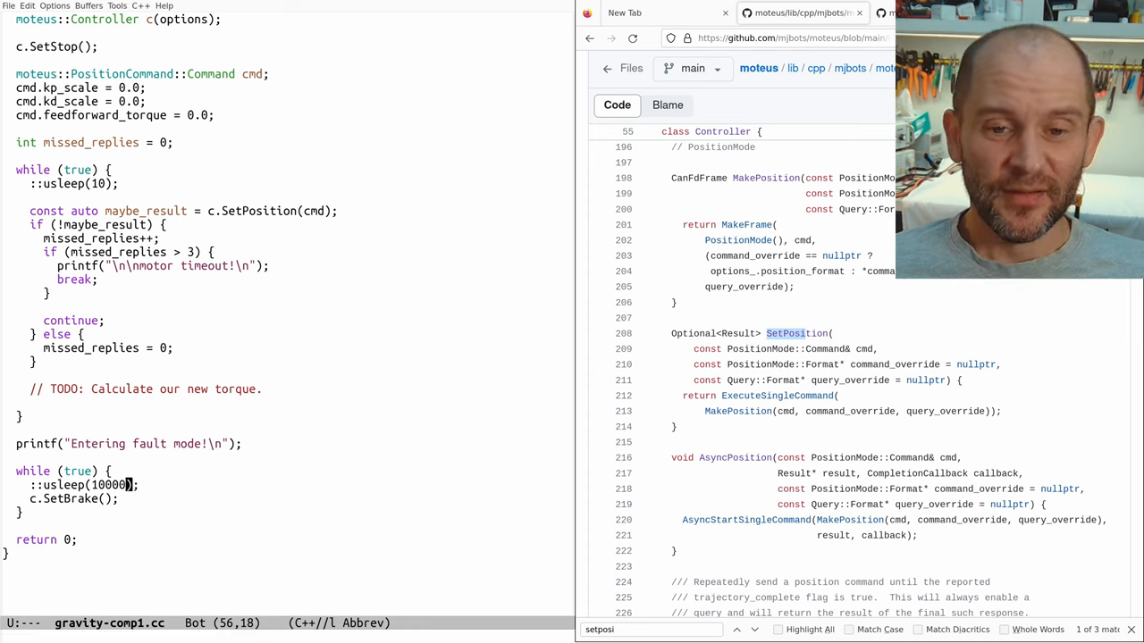
type("50000")
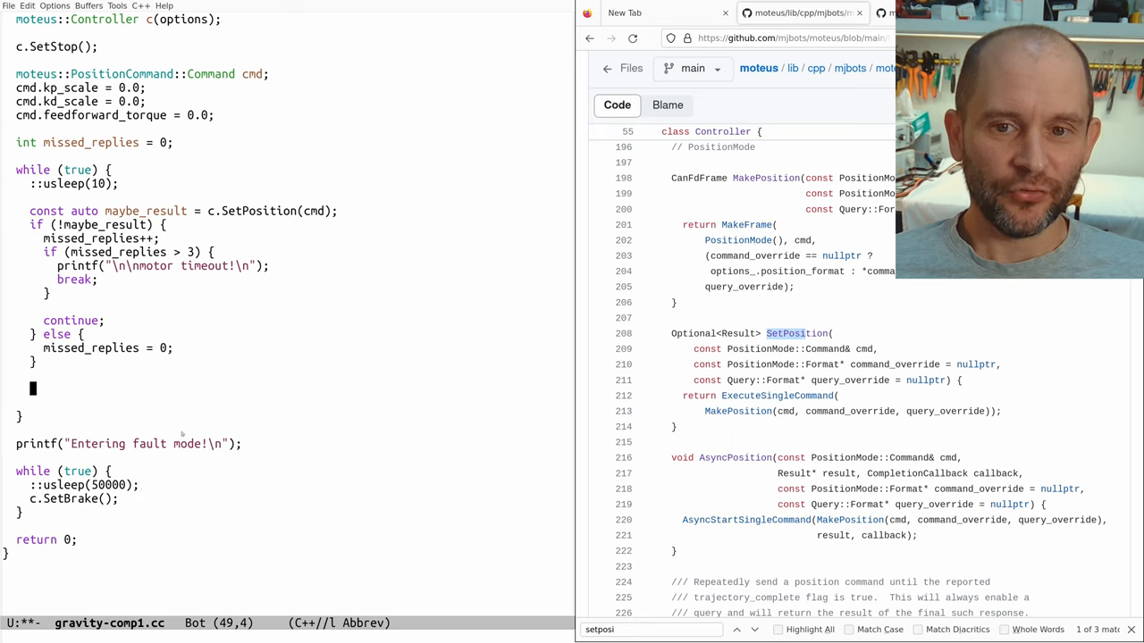
Step: In the loop, bind const auto& v = result.values;
type("const auto& result = *maybe_result;")
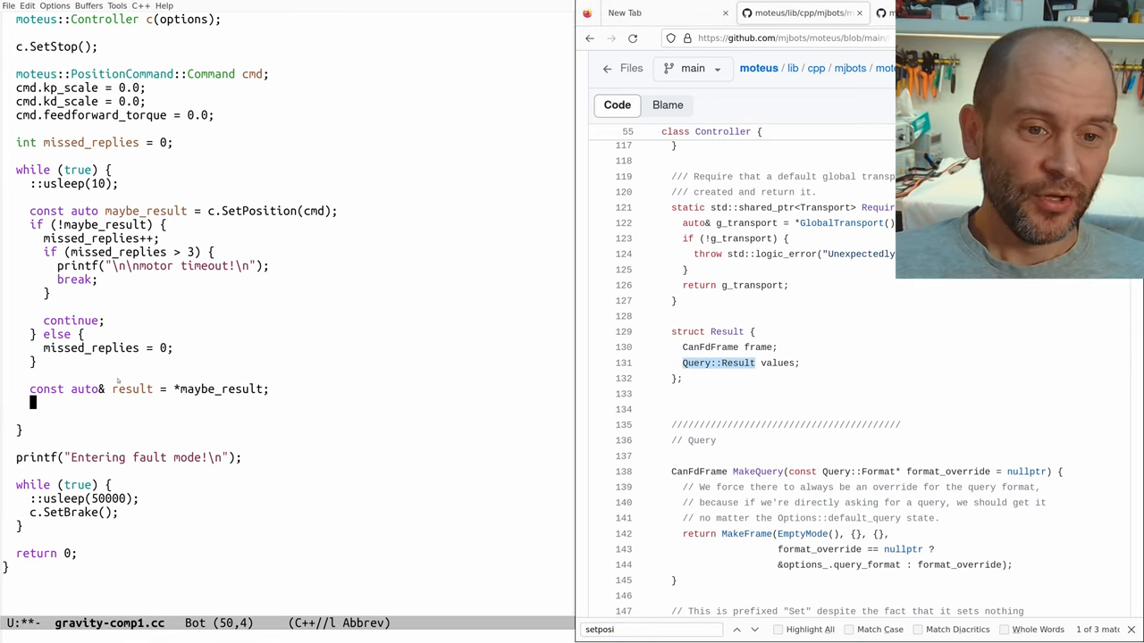
type("const auto& v =")
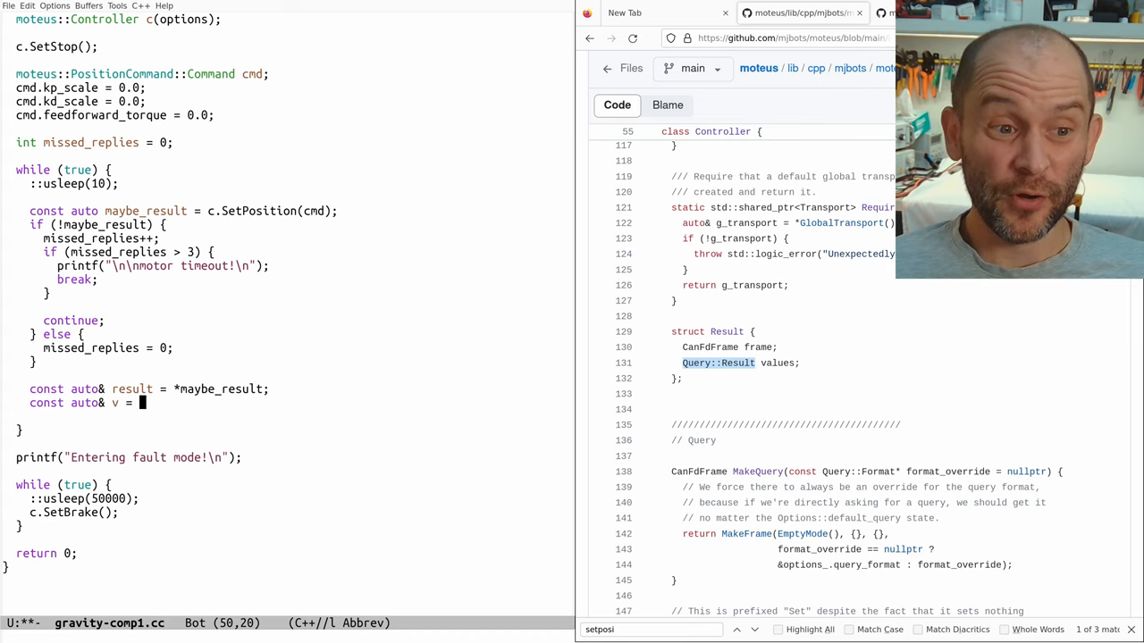
type("result.values;")
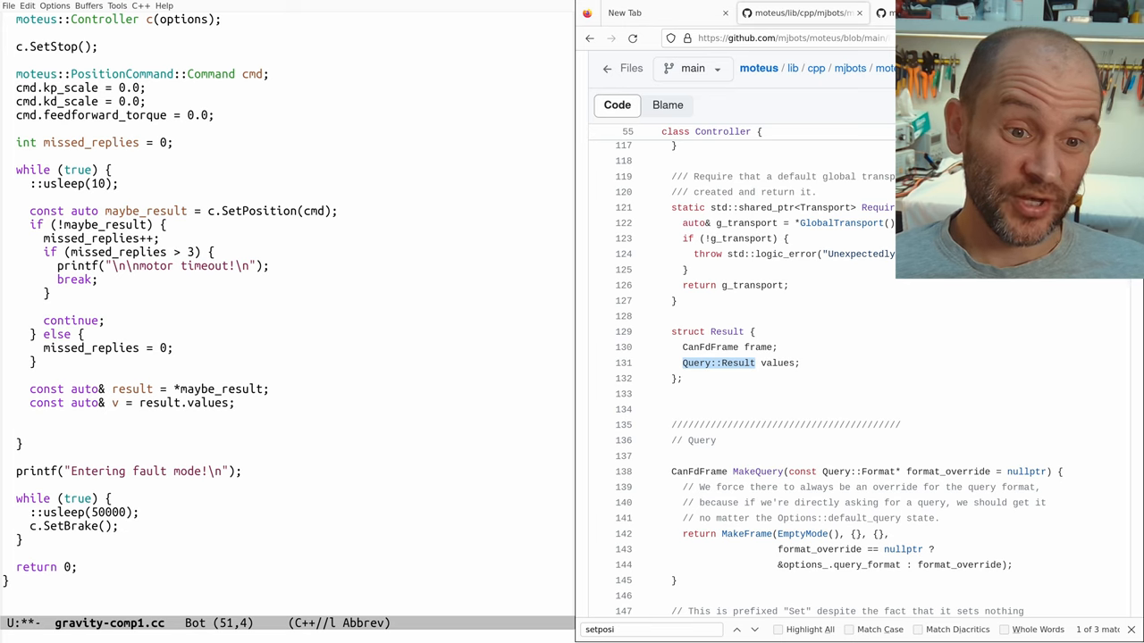
Step: Set cmd.feedforward_torque = std::sin(v.position * 2 * M_PI) * kMassKg * kLinkLength * 9.8
type("cmd")
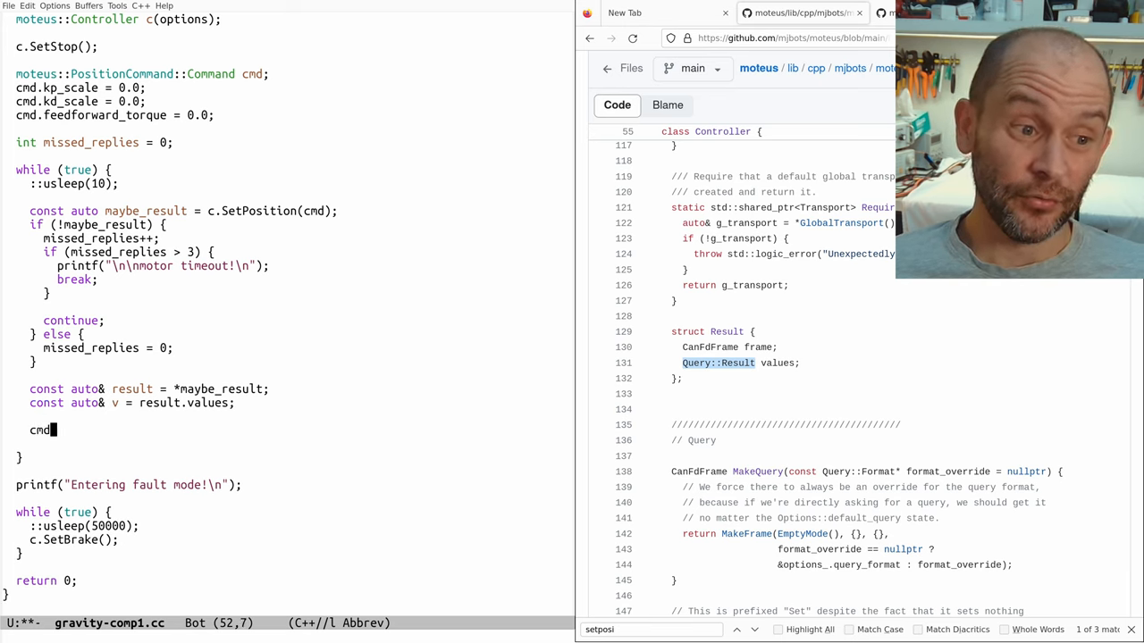
type(".feedforward_")
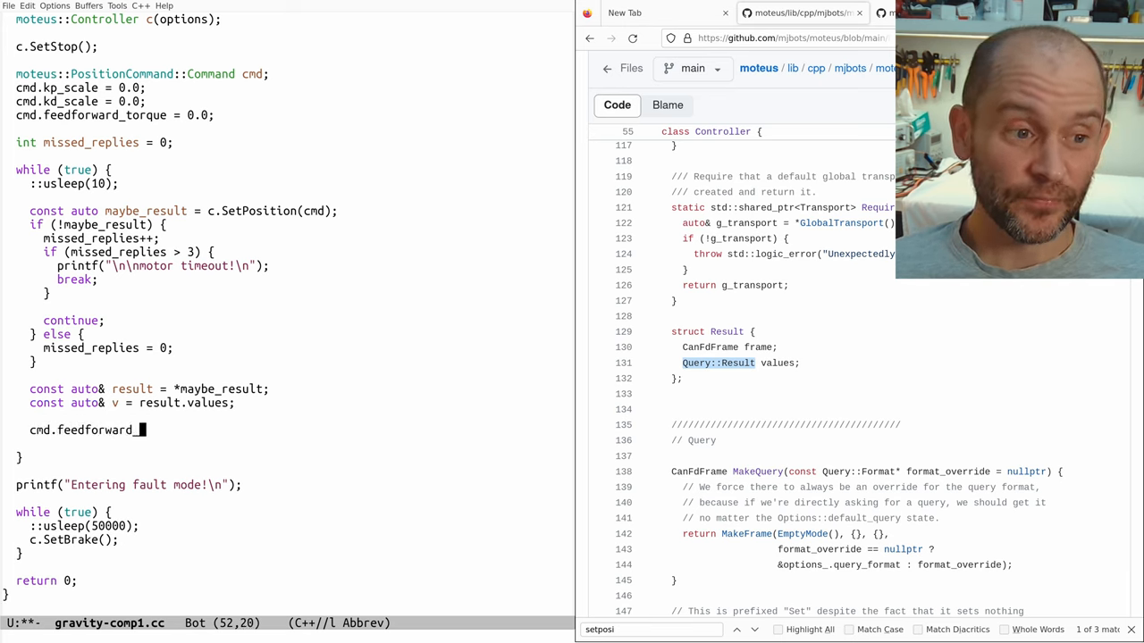
type("_torque =")
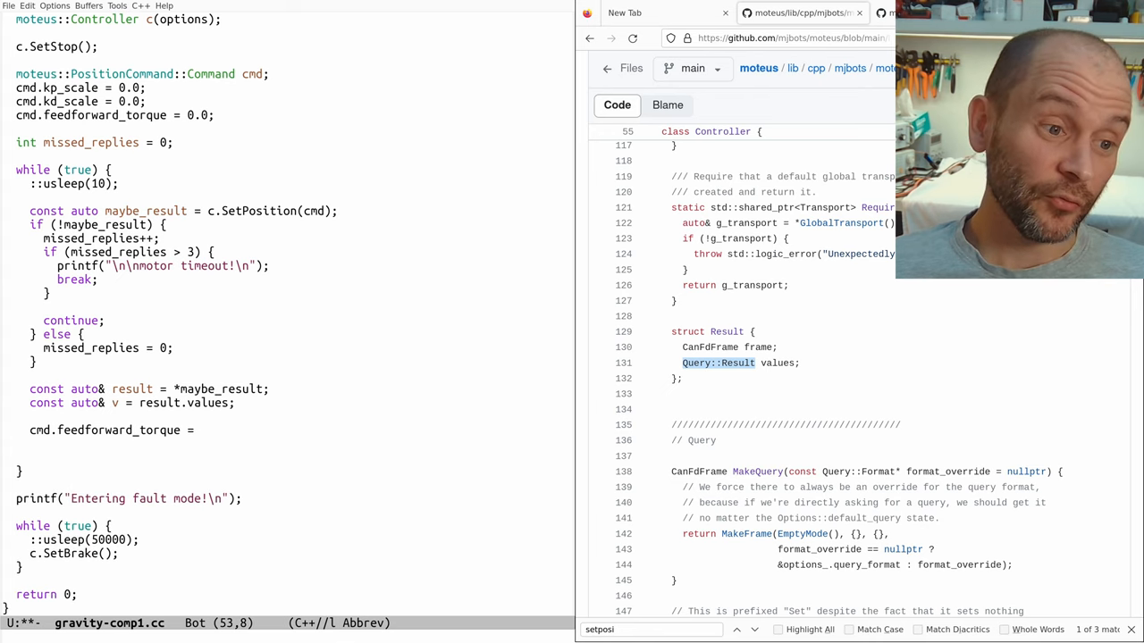
type("v.position *")
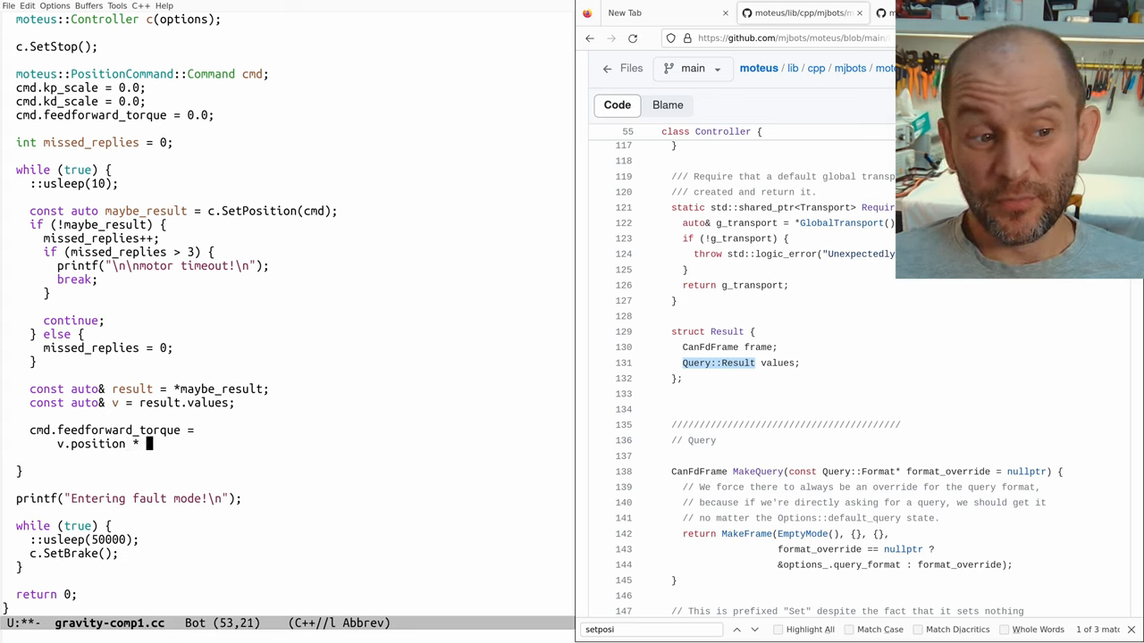
type("2 * M_PI")
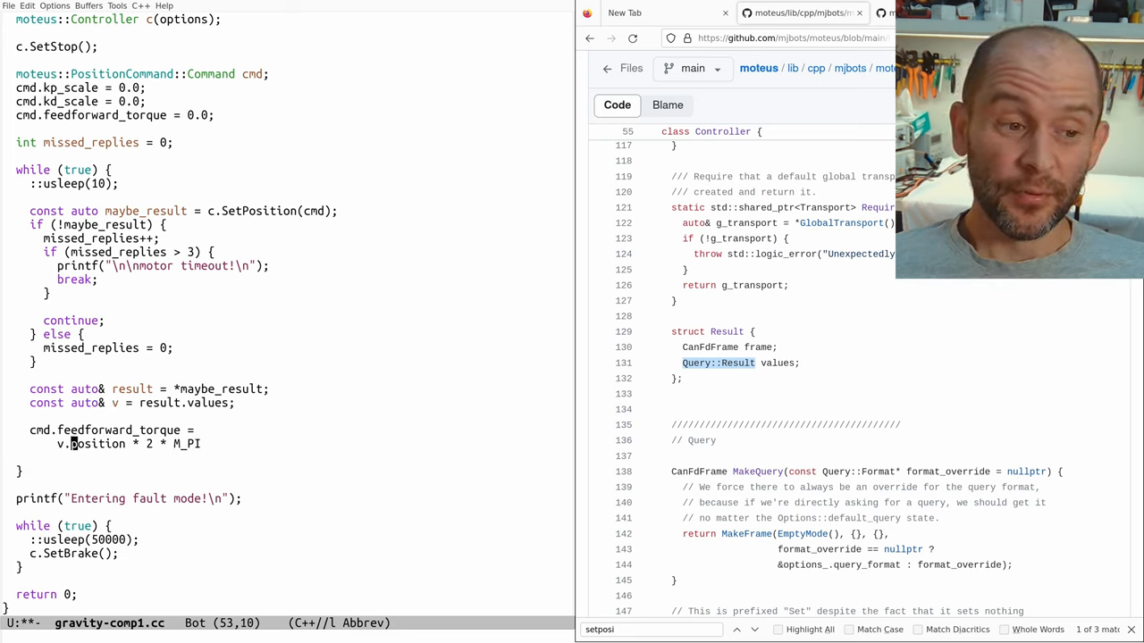
type("std::sin(")
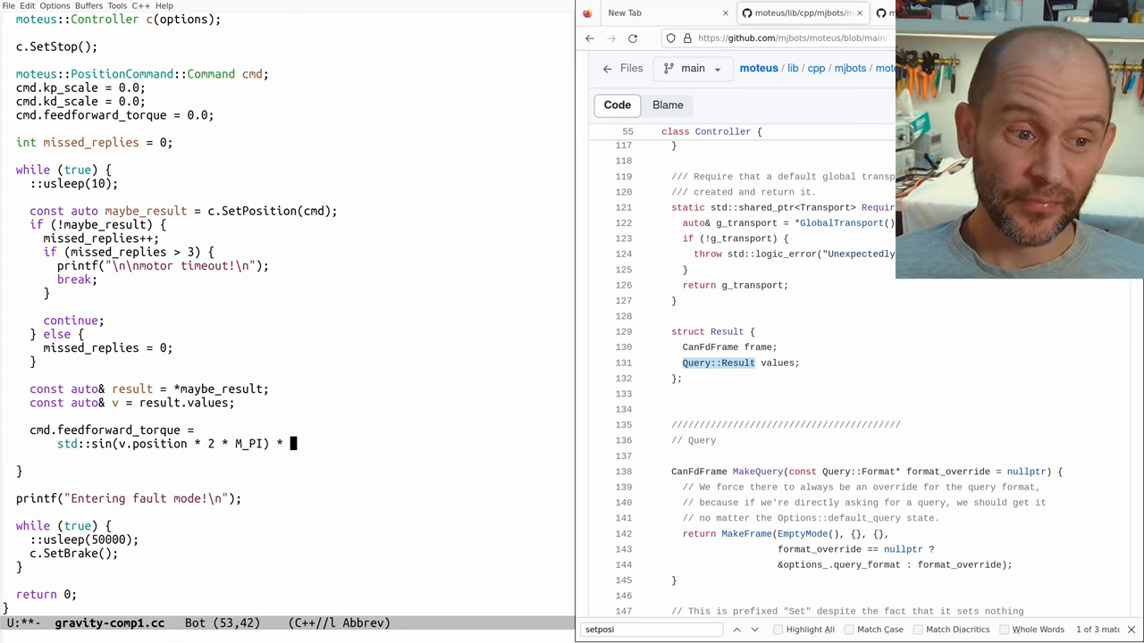
type("k")
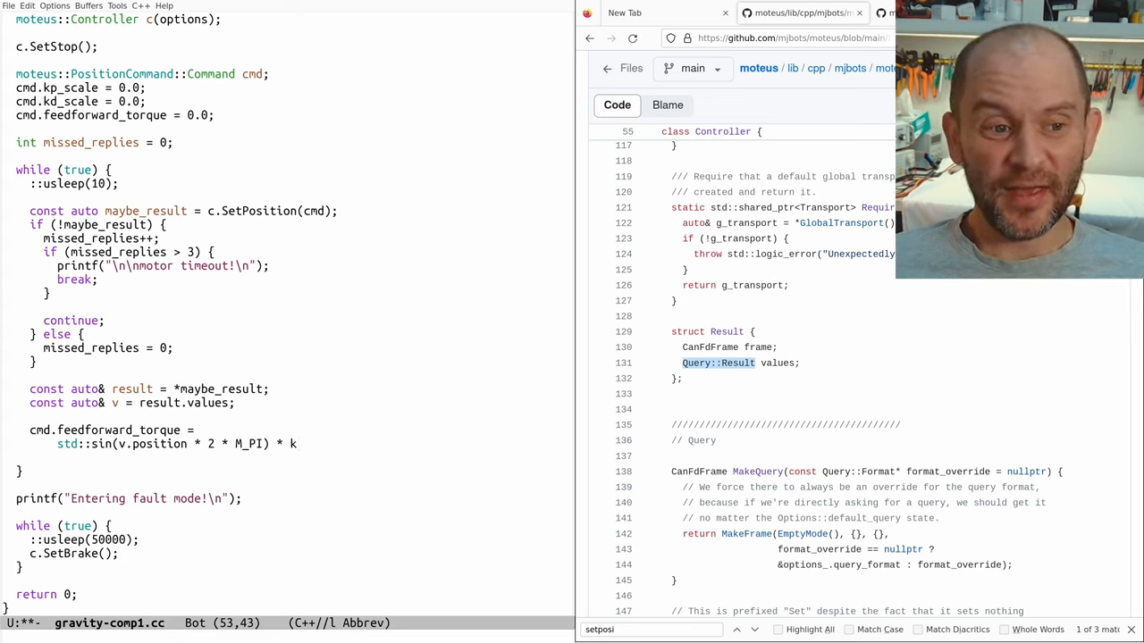
type("MassKg * kLin")
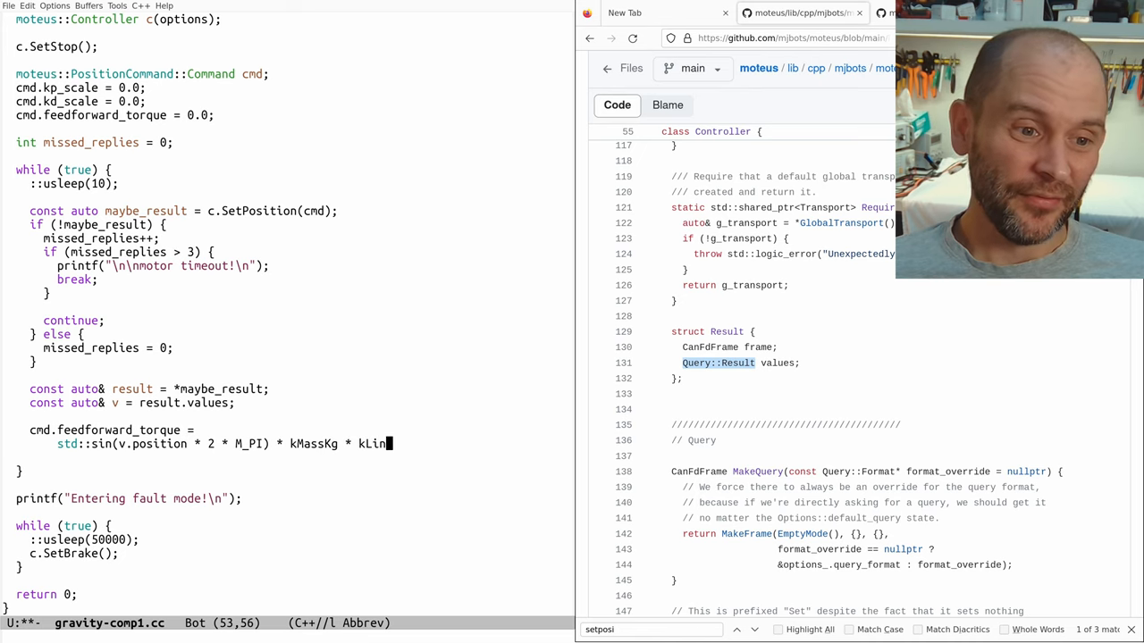
type("Length")
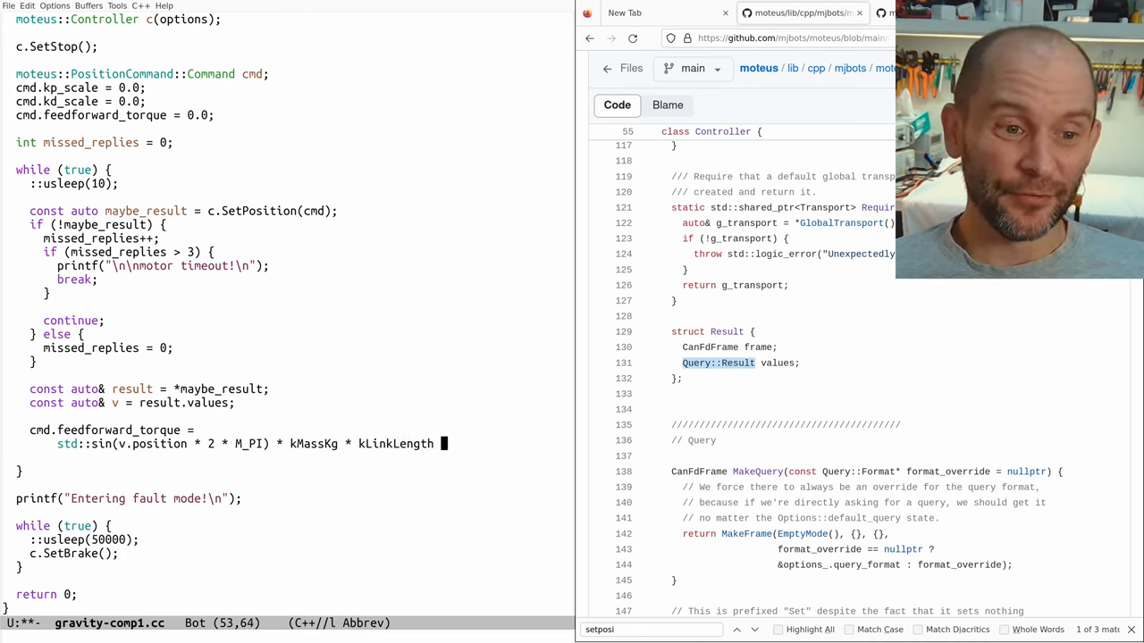
type("* 9.8;")
left_click(286, 129)
type("c")
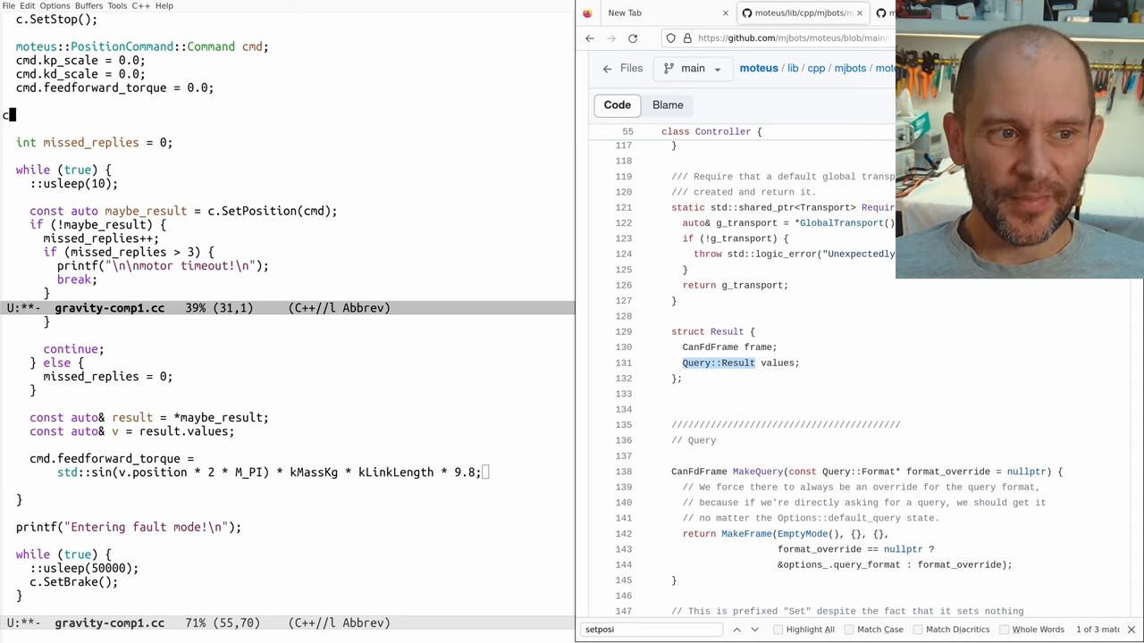
Step: Add constexpr double kMassKg = 0.0 (comment: actual value 0.3) and kLinkLength = 0.15
type("onstexpr double kMassKg =")
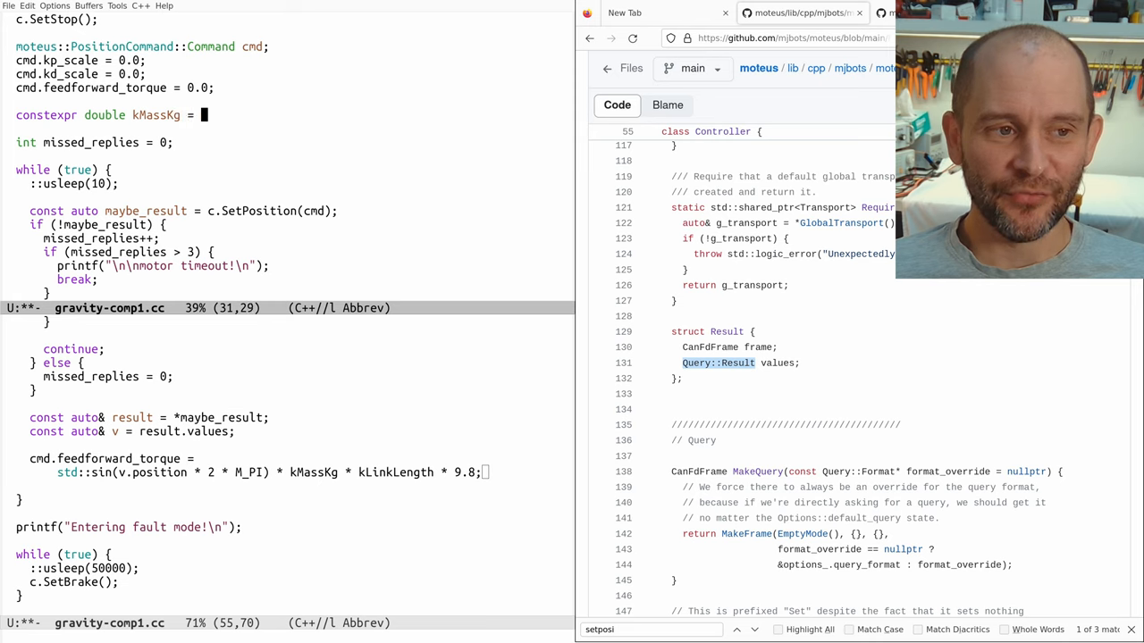
type("0.3;")
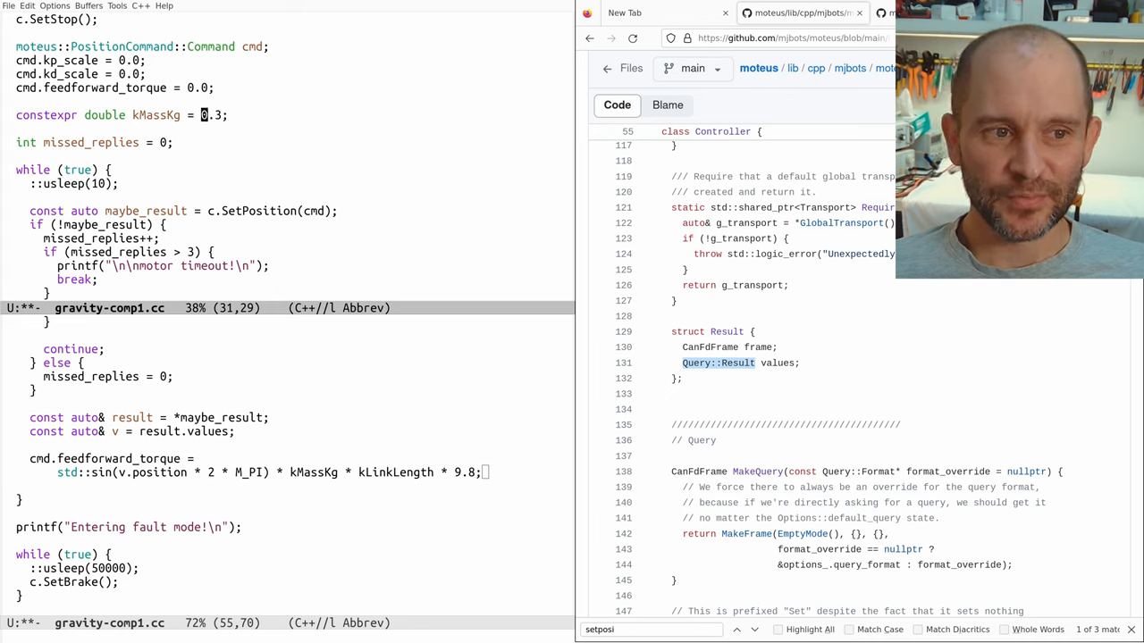
type("0.")
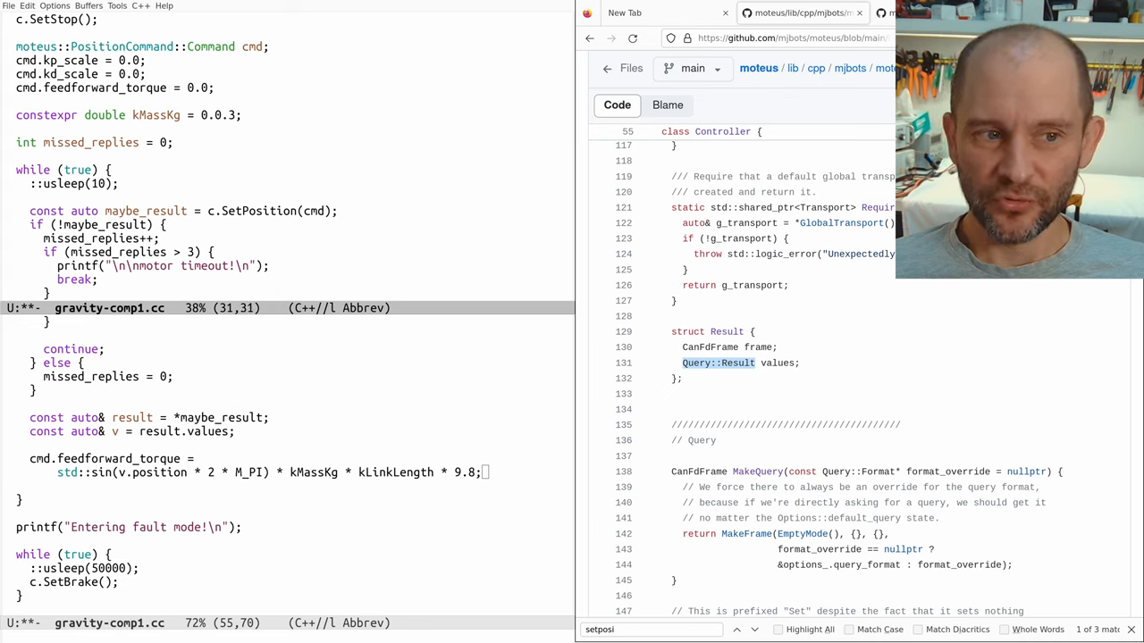
type("//  0")
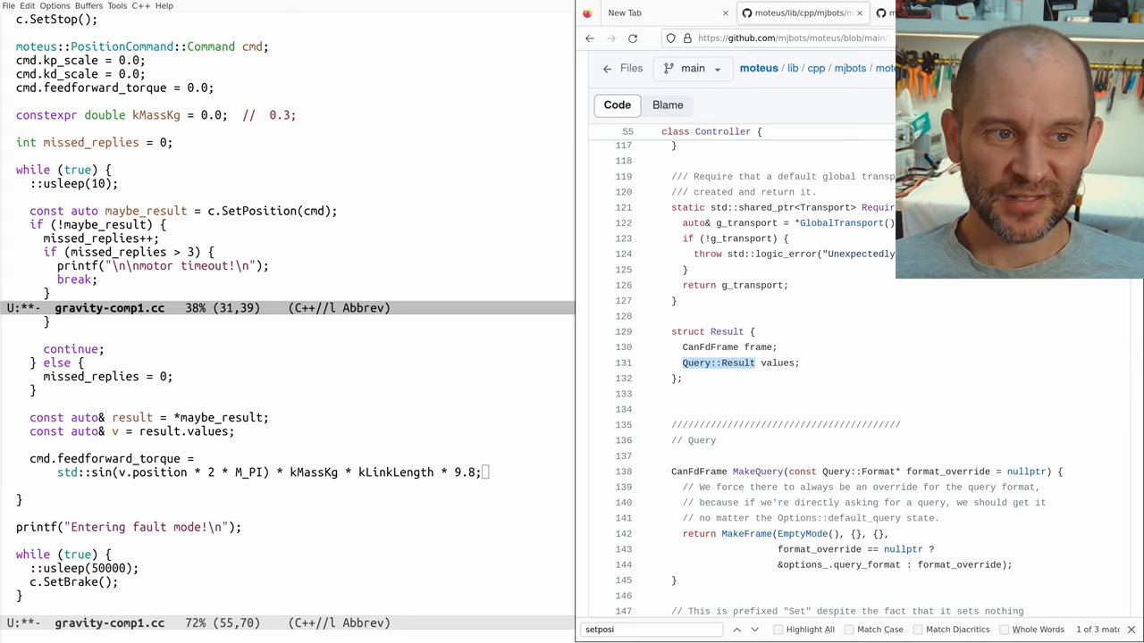
type("(this is the actual value")
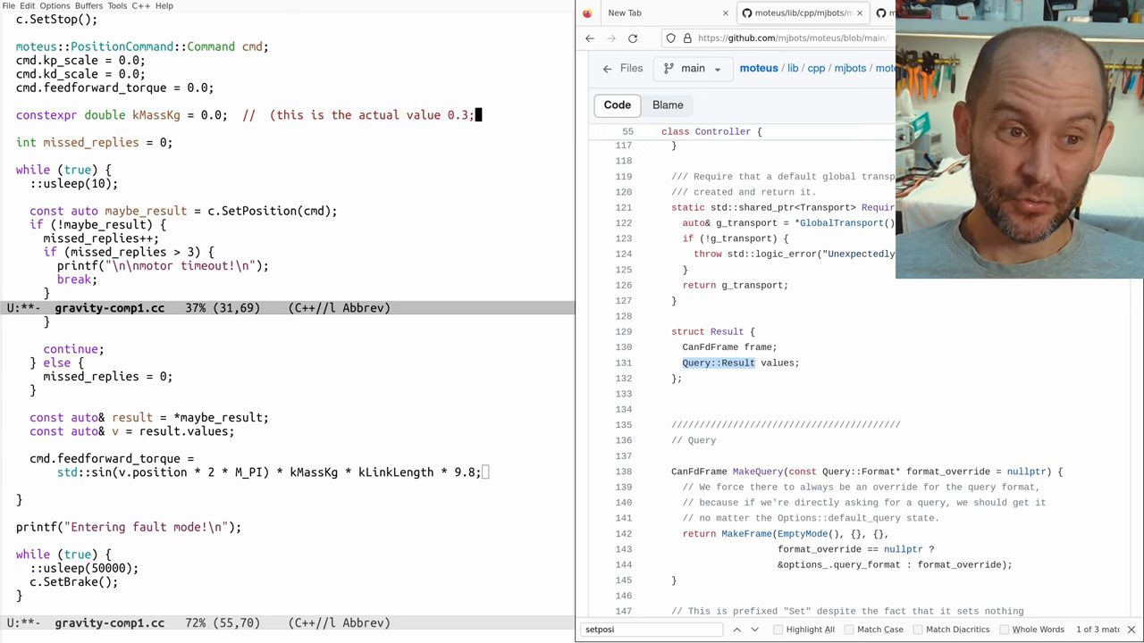
type("constexpr double")
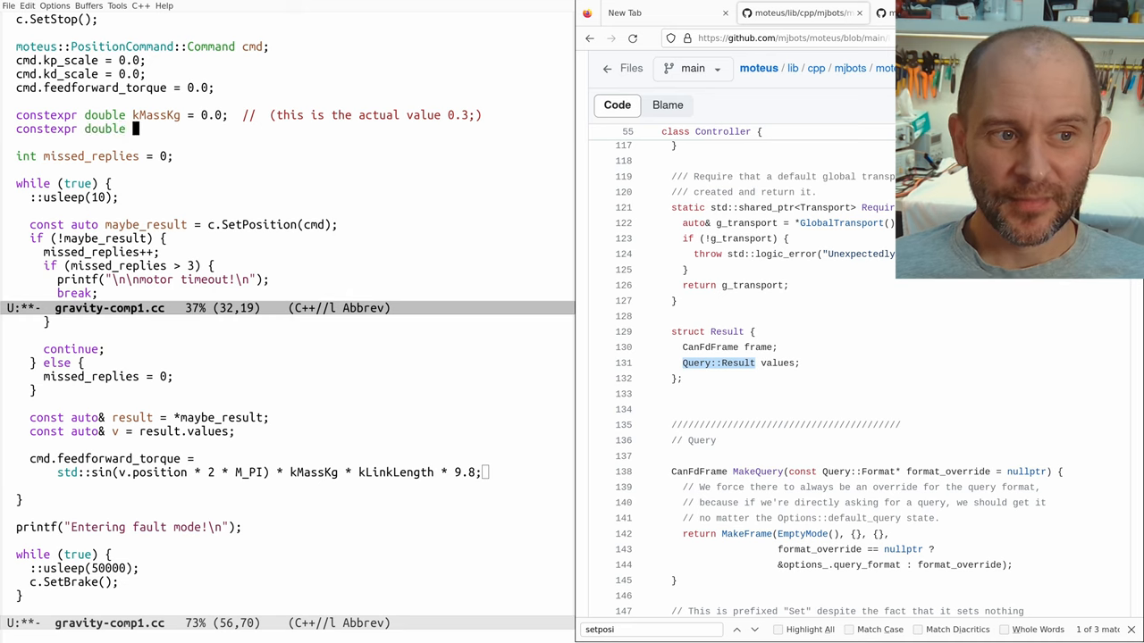
type("kLinkLength = 0.15;")
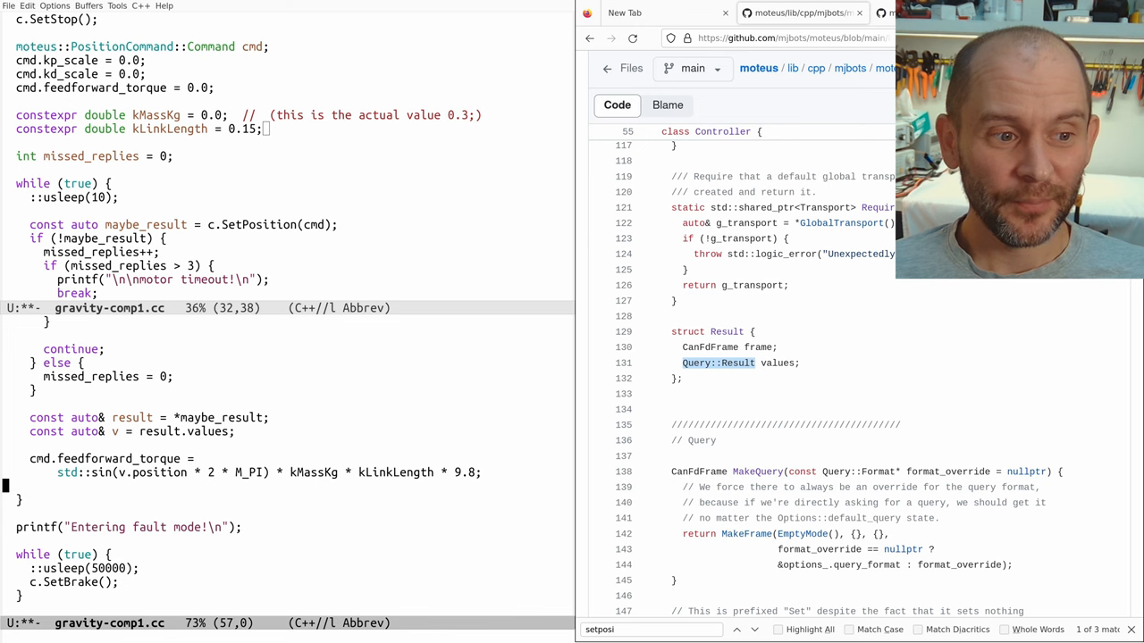
scroll("down", 3)
type("int status_count = 0;")
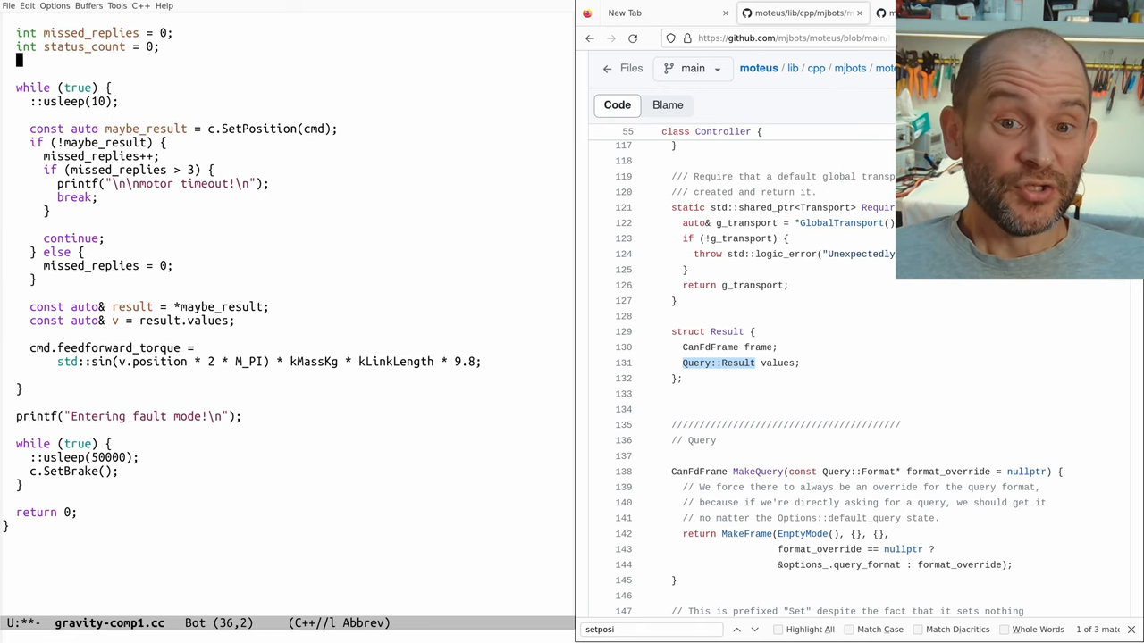
Step: Declare the status period constant kStatusPeriod = 100
type("constexpr")
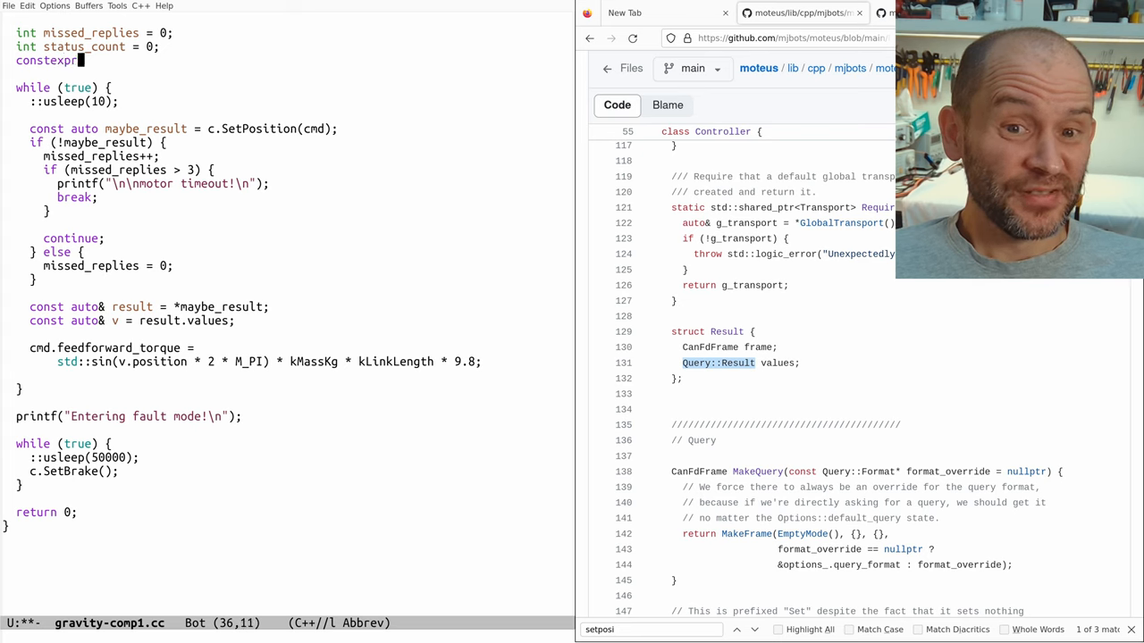
type("double kStatu")
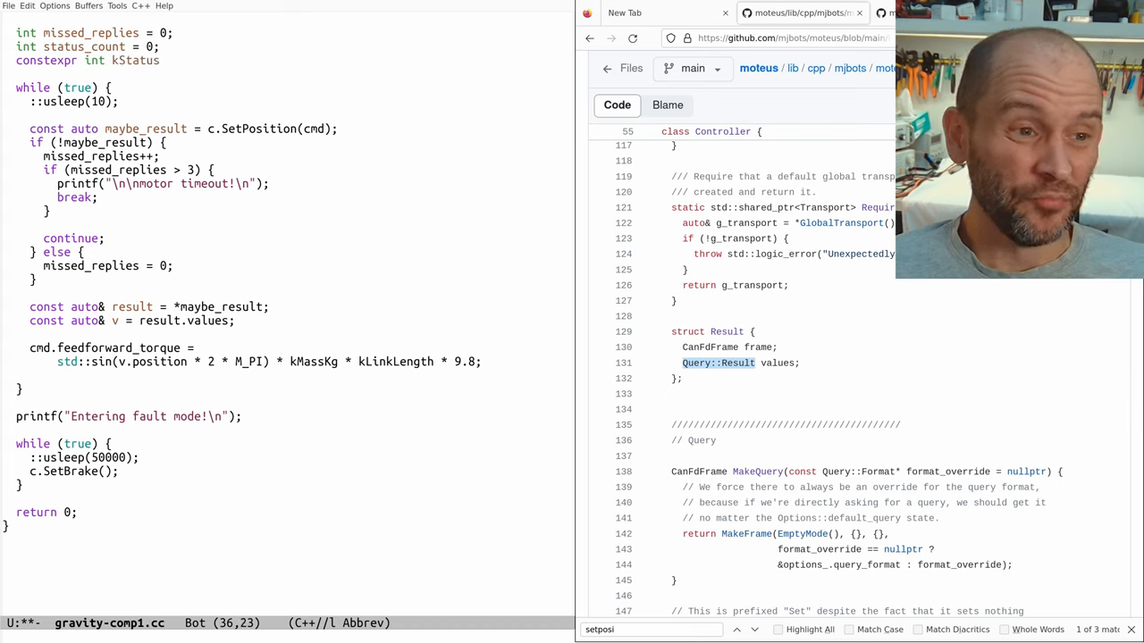
type("Period")
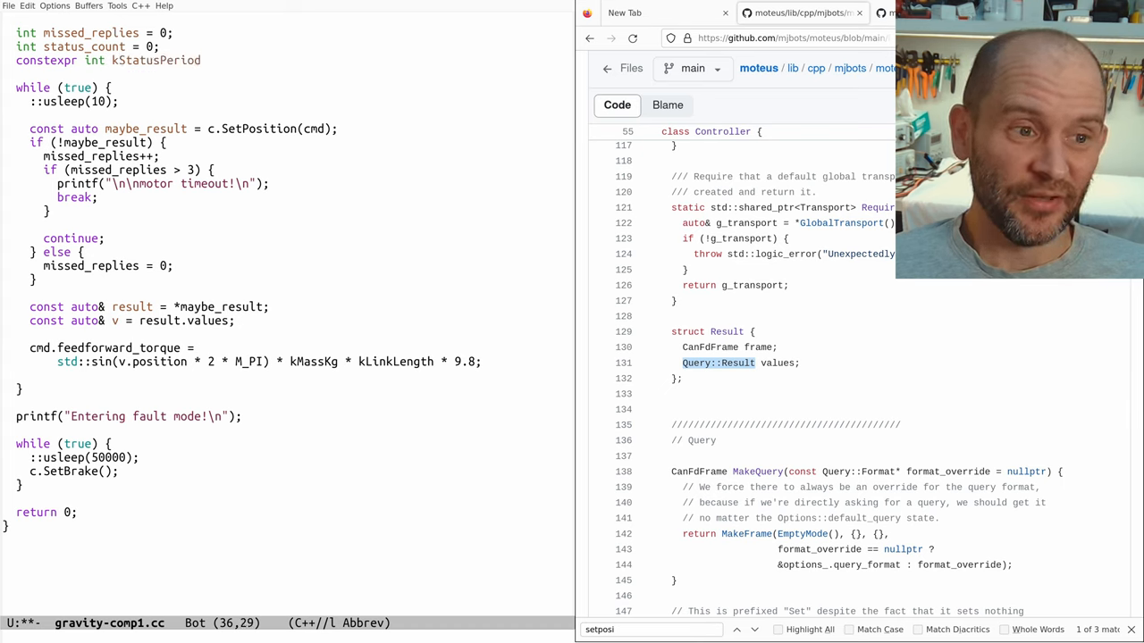
type("= 100;")
type("i")
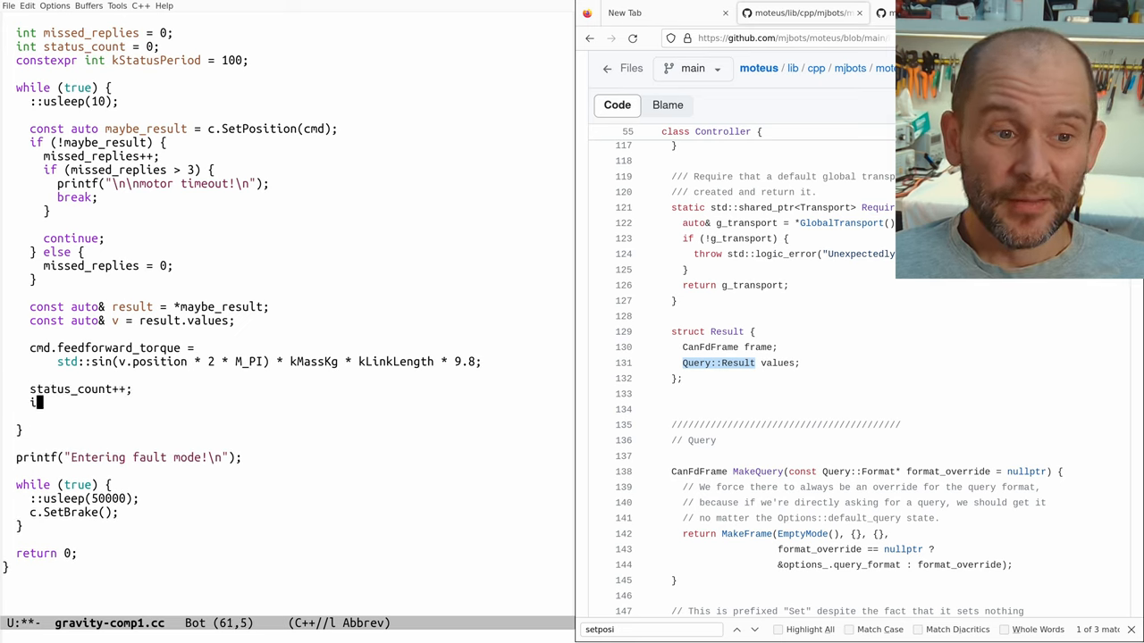
Step: Reset status_count to zero once it exceeds kStatusPeriod, then start the status printf
type("f (status_count > kStatusPeriod) {")
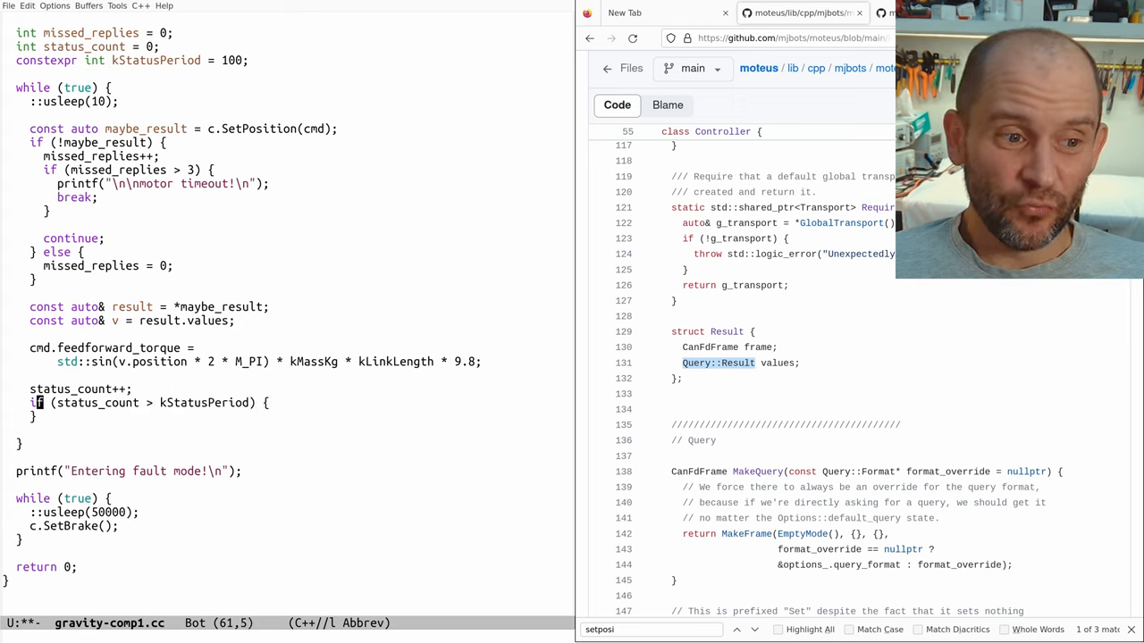
type("status_count = 0;")
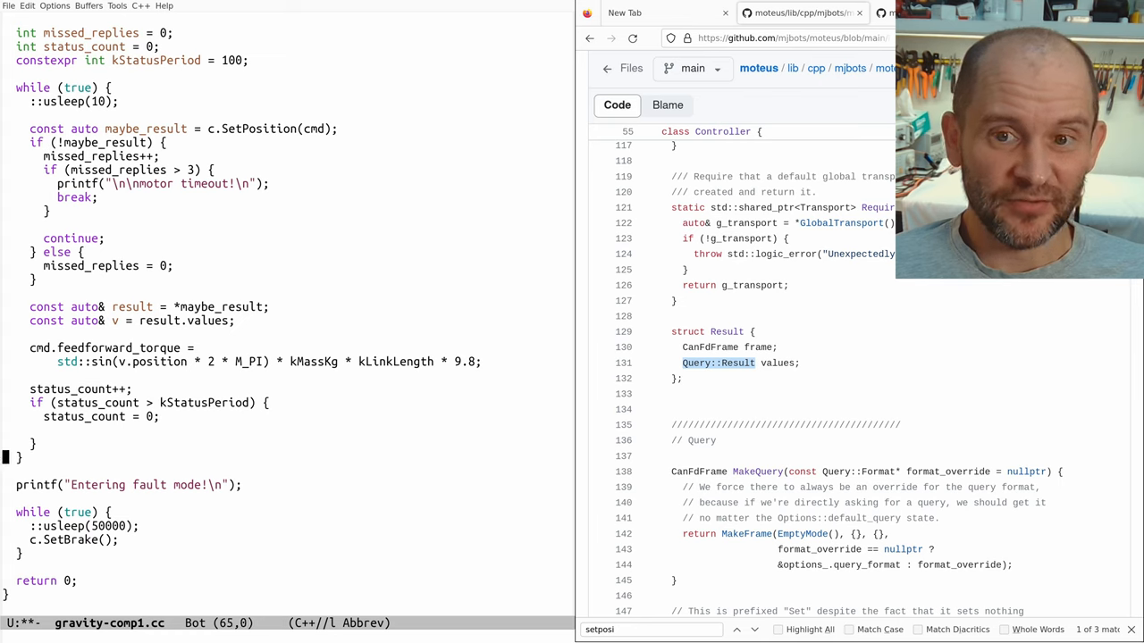
type("prit")
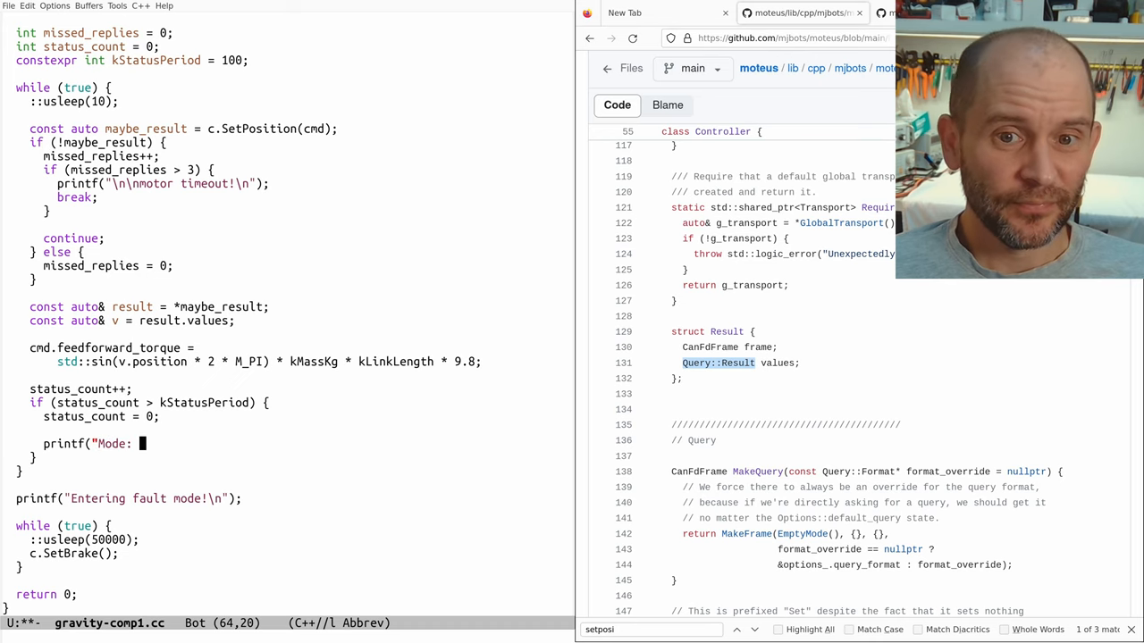
Step: Add the mode (%2d) and position (%6.3f) fields to the status printf
type("%2")
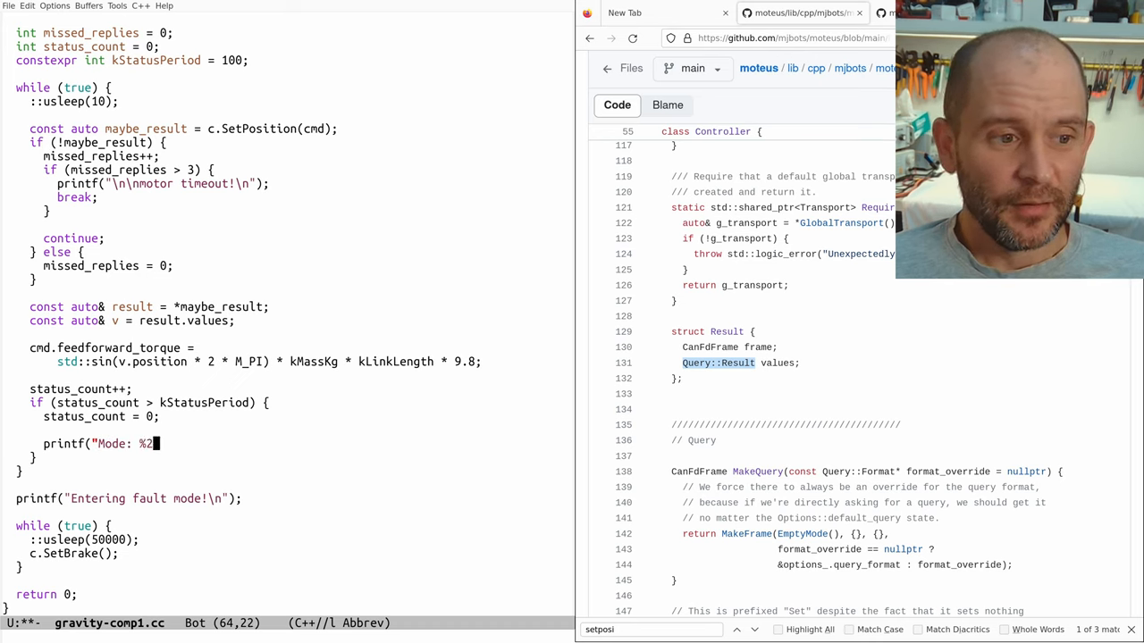
type("d")
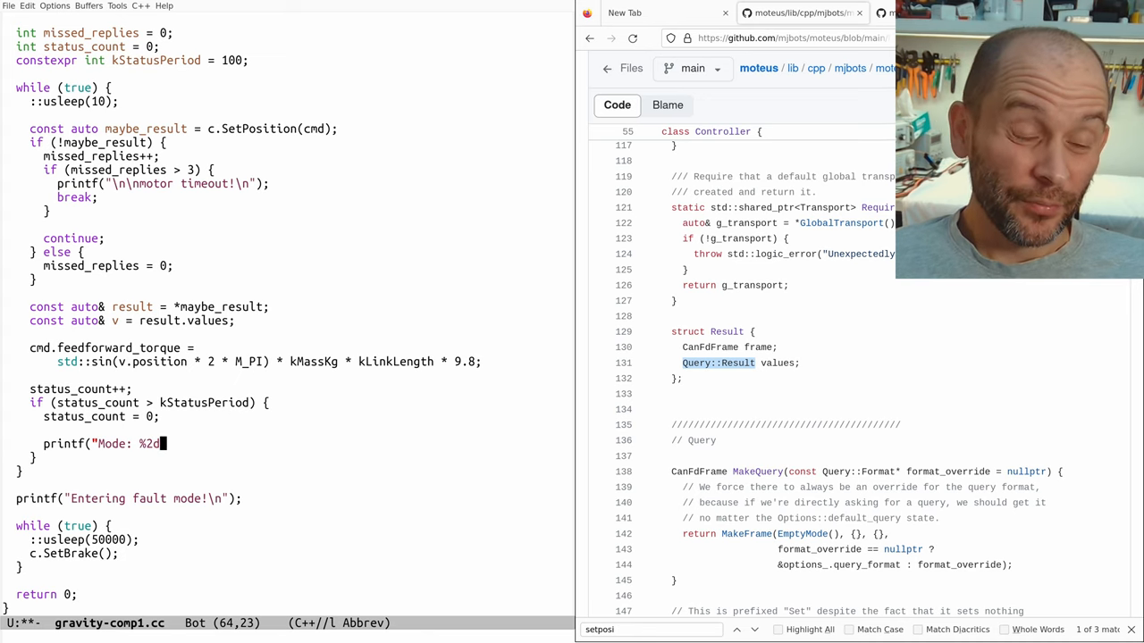
type("\\r\",")
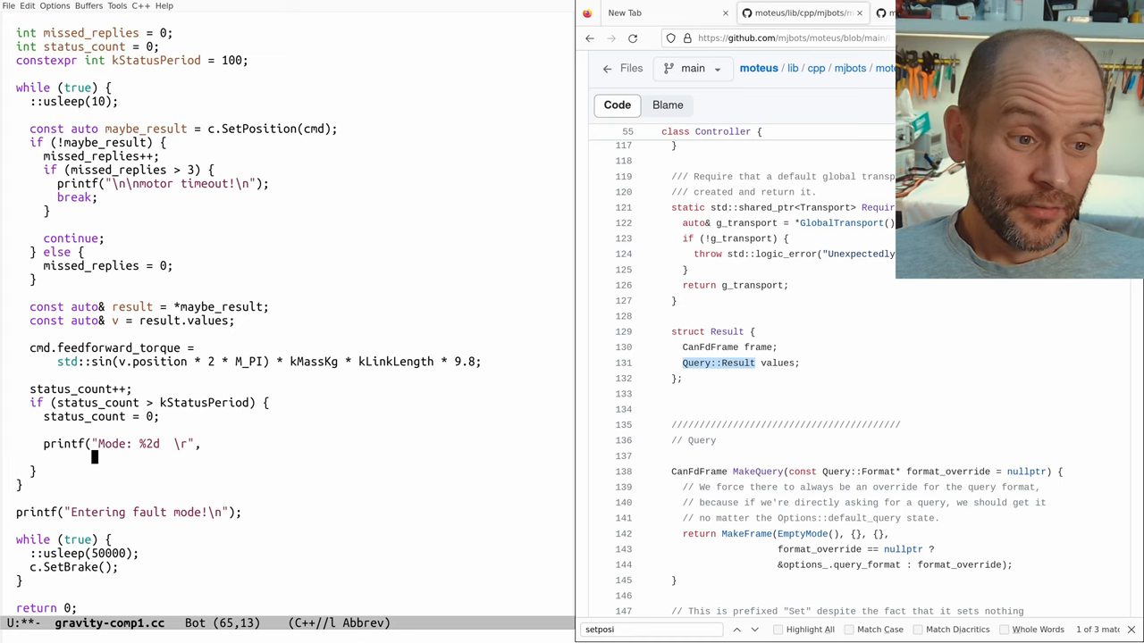
type("static_cast")
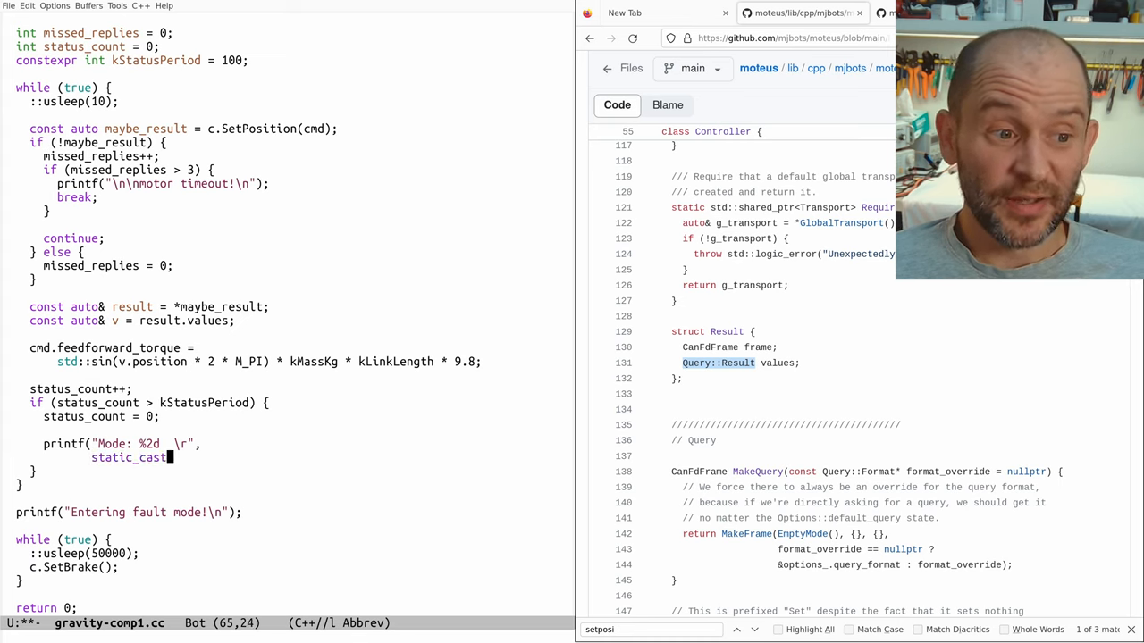
type("<int>(v.mode")
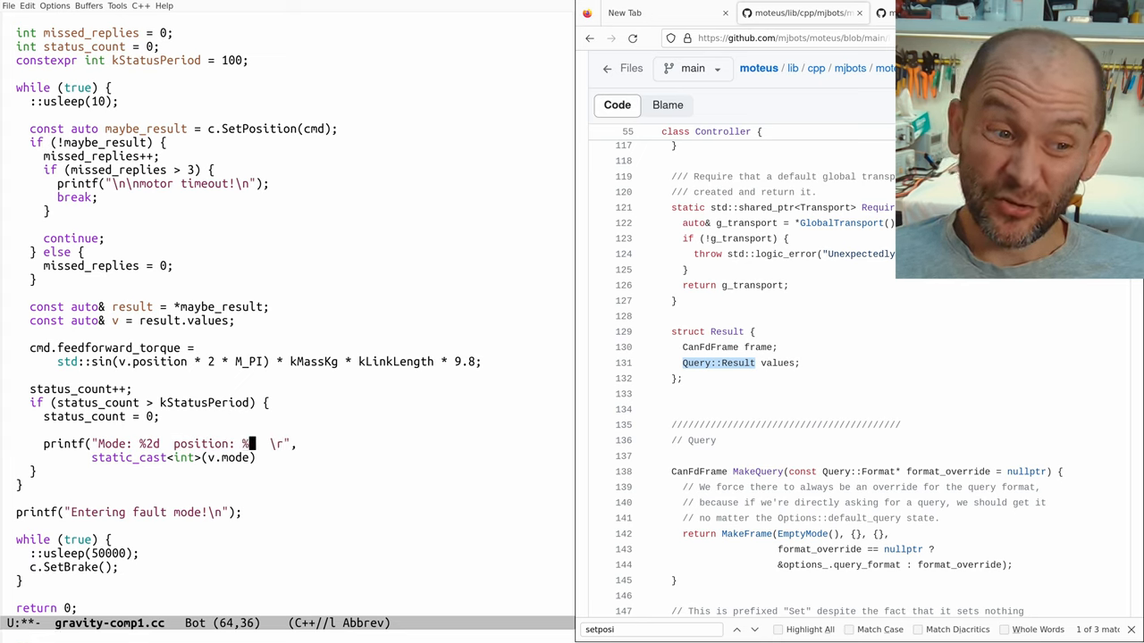
type("6.3f")
type("v.position,")
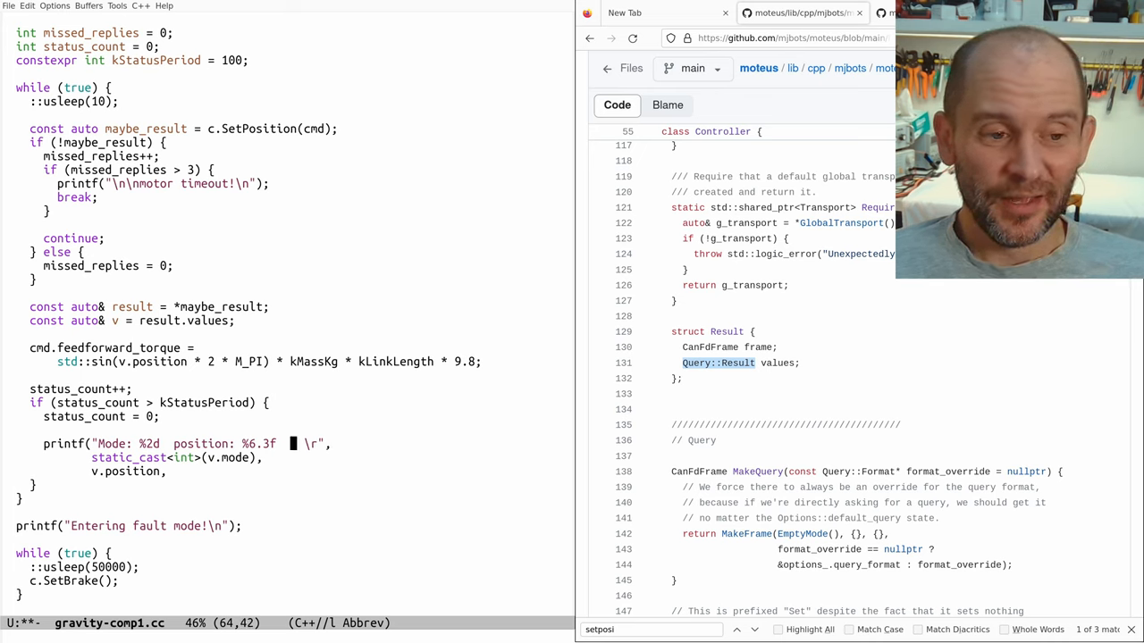
Step: Add torque (cmd.feedforward_torque) and temperature (v.temperature) fields, then fflush(stdout)
type("torque:")
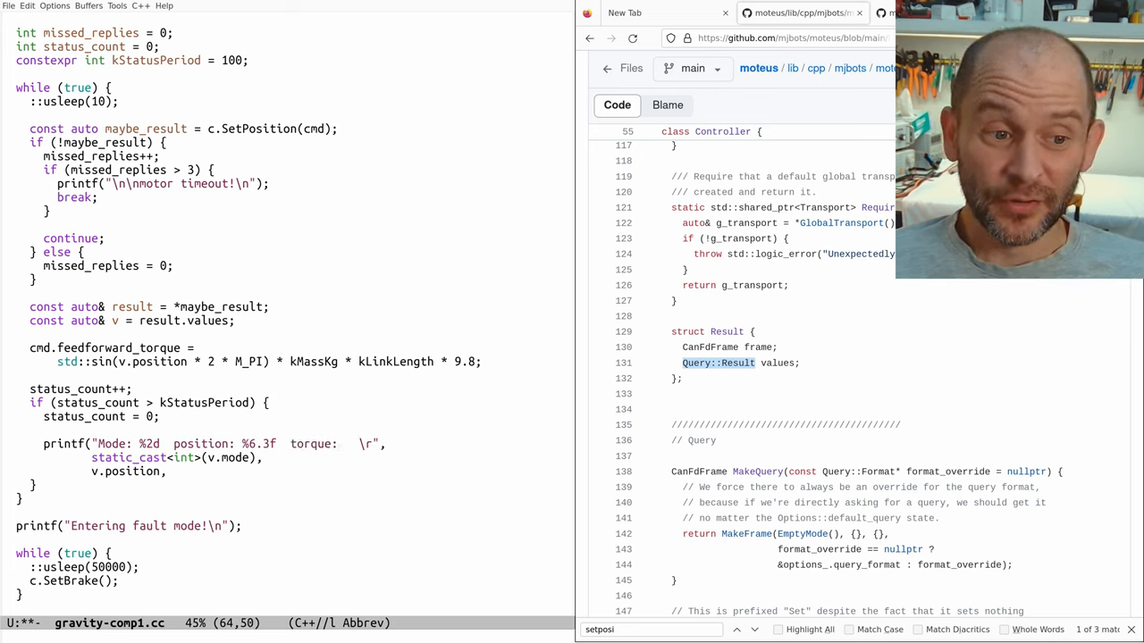
type("%6.3f")
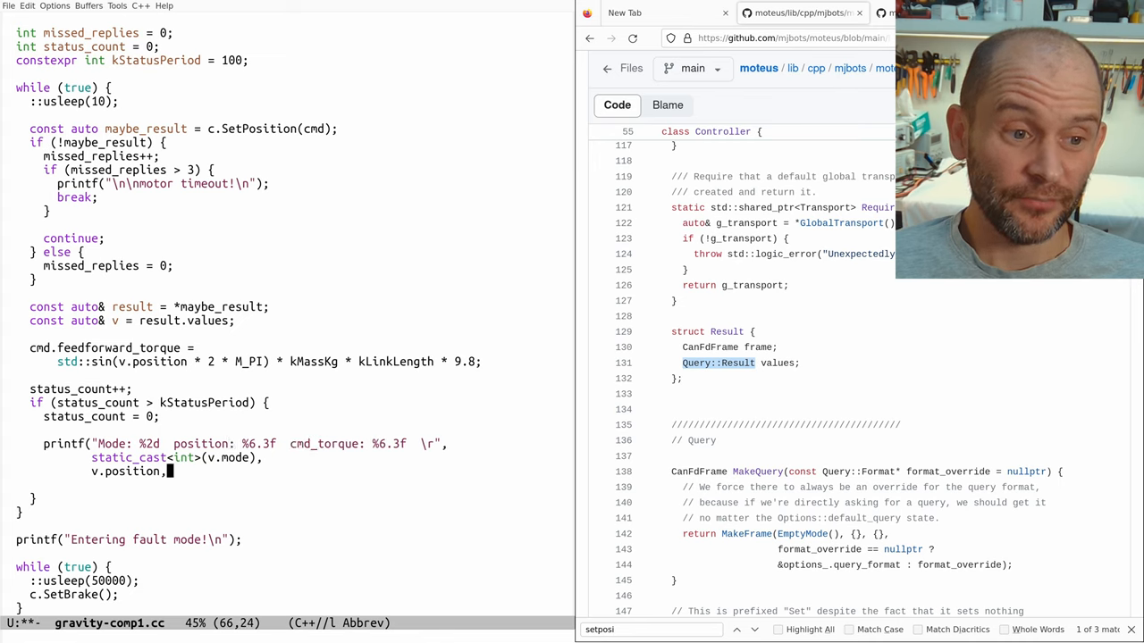
type("cmd.feedforward_torque,")
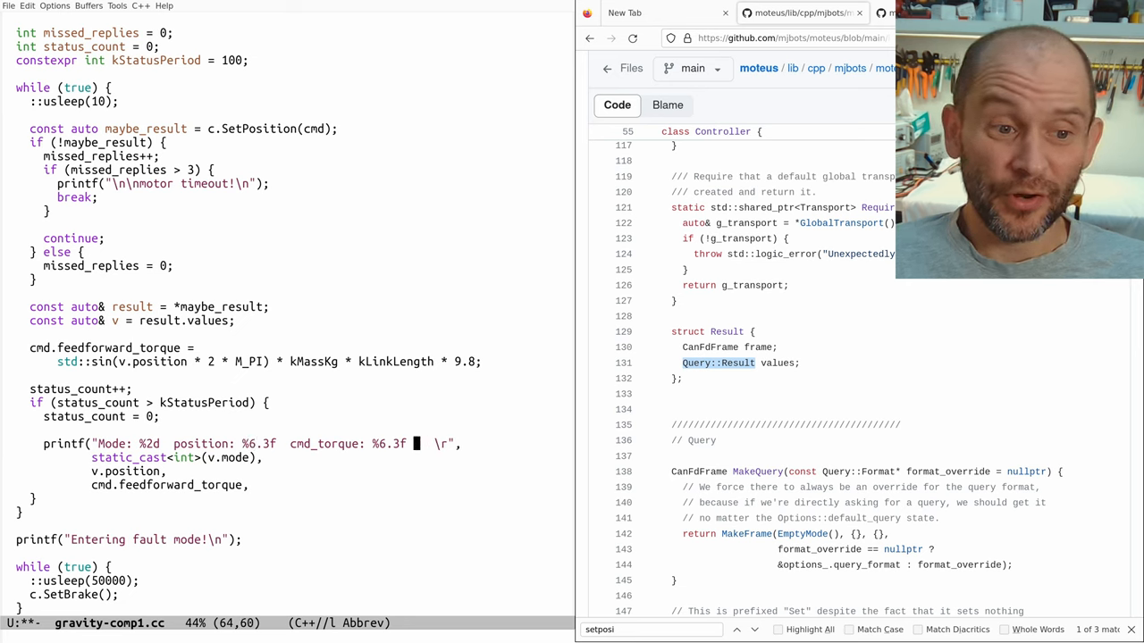
type("temp:")
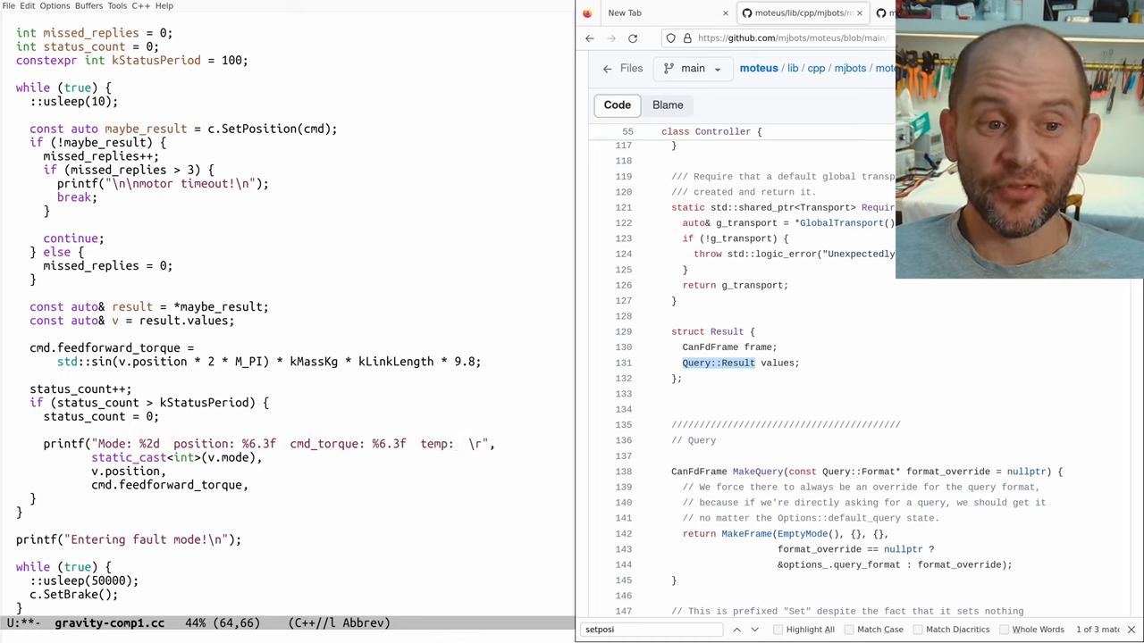
type("%4.1f")
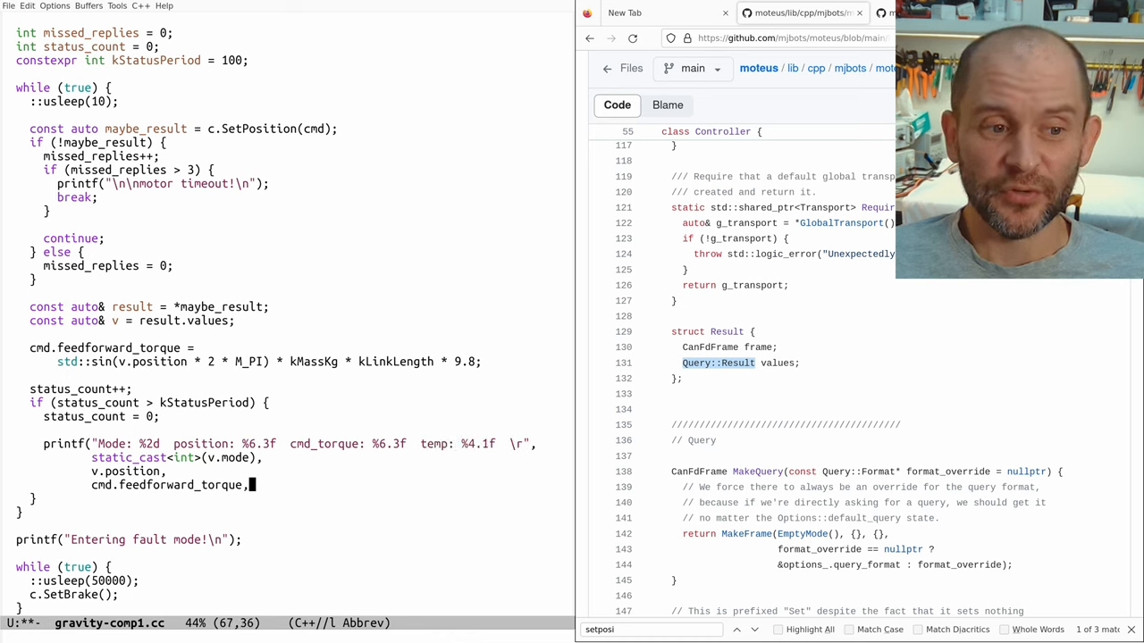
type("v.temperature);")
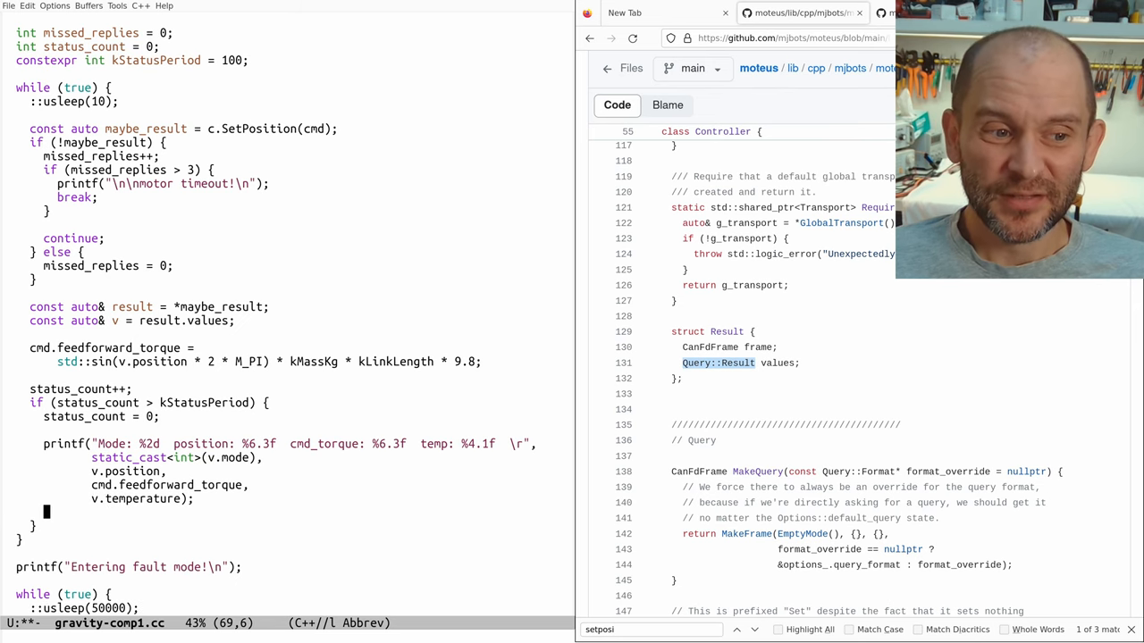
type("fflush(stdout);")
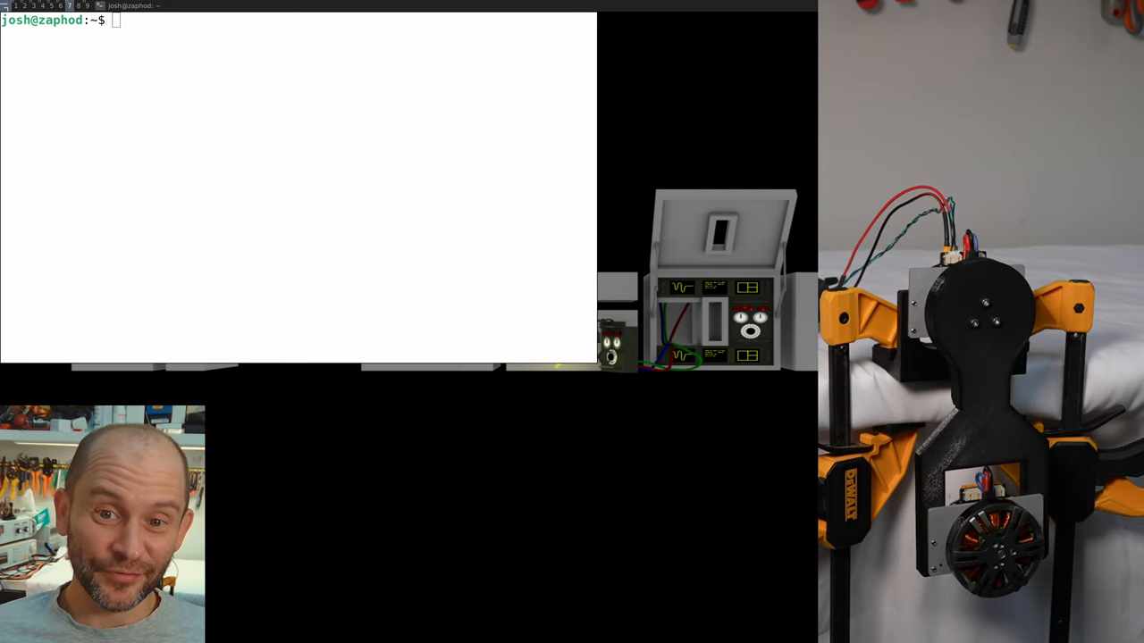
Step: Launch tview, plot servo_stats.position on the right axis, then quit to the shell
type("tview")
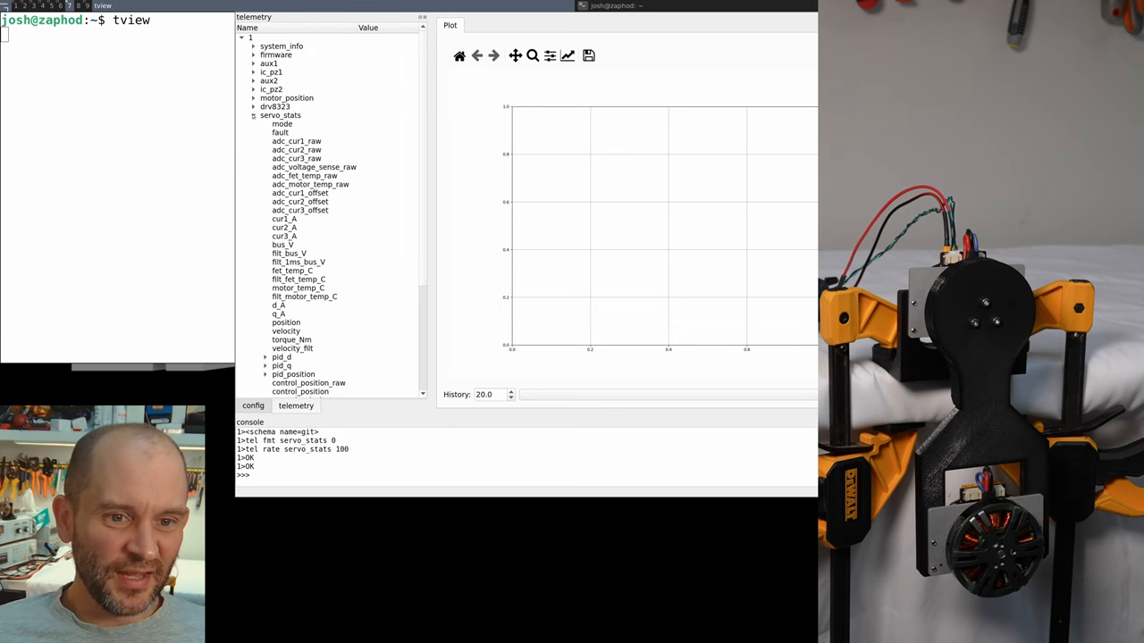
right_click(285, 270)
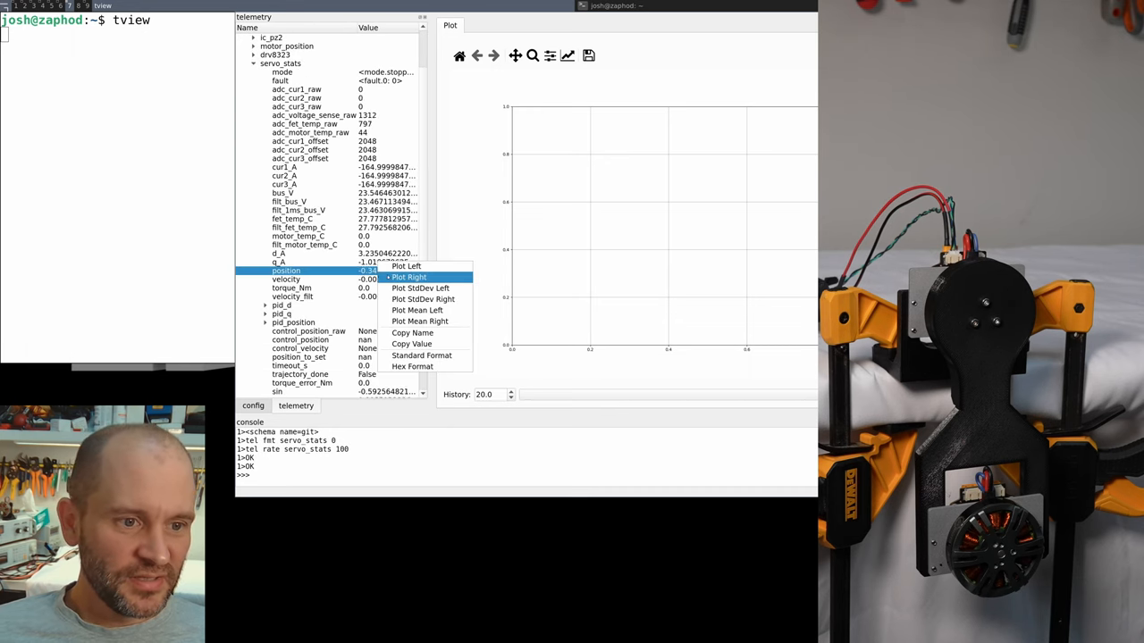
left_click(409, 278)
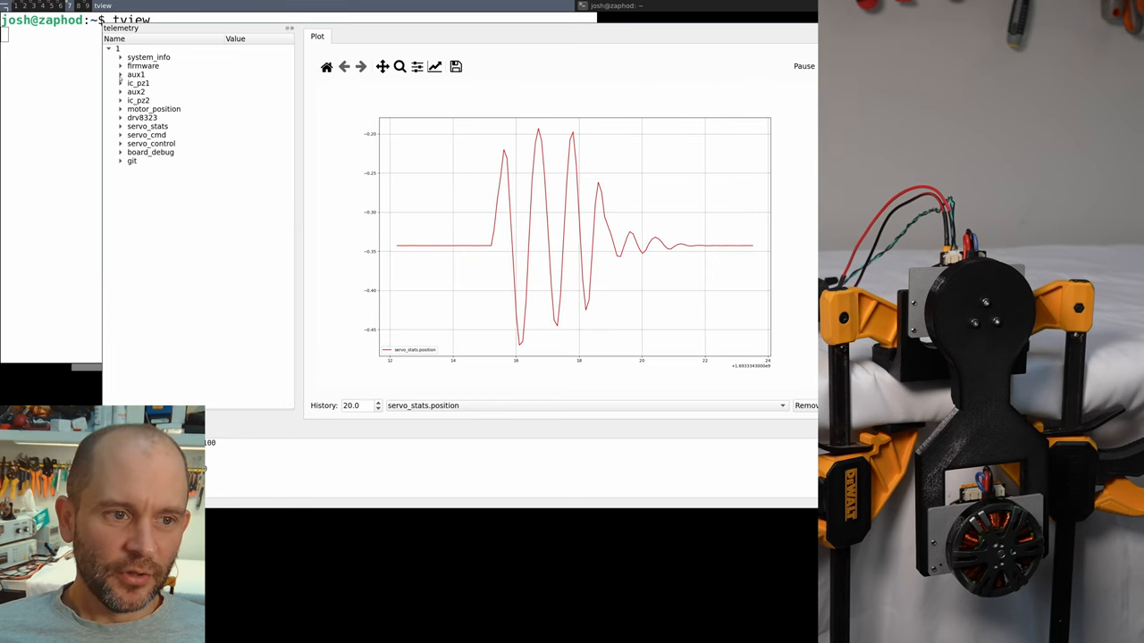
type("moteus_tool -t 1")
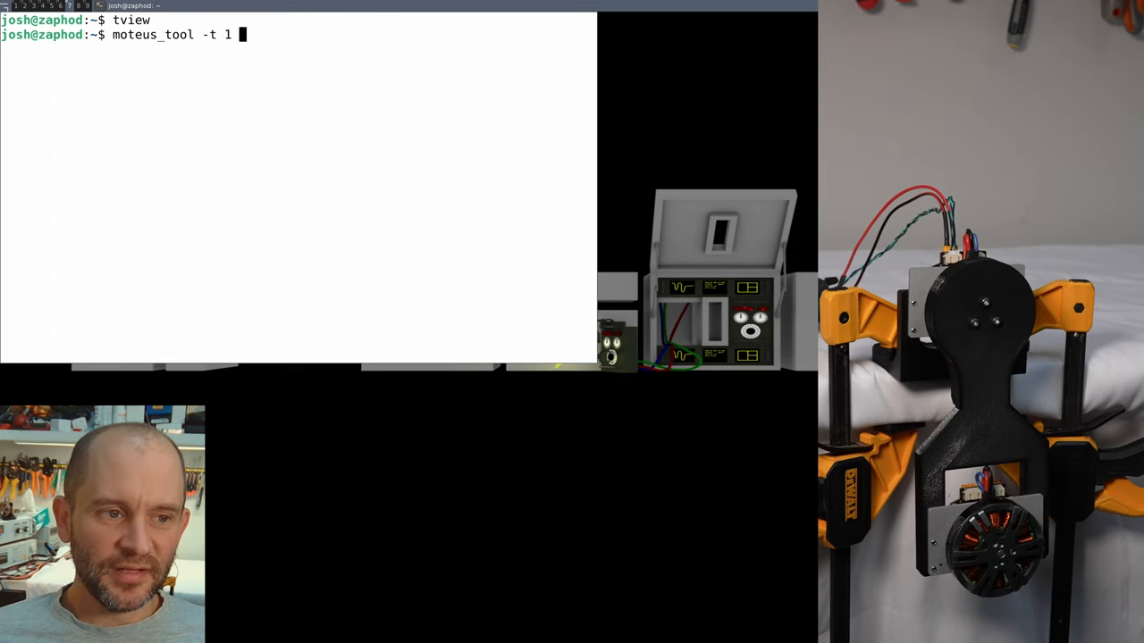
Step: Zero the motor offset, replot servo_stats.position in tview, and show the config tree
type("--zero-offse")
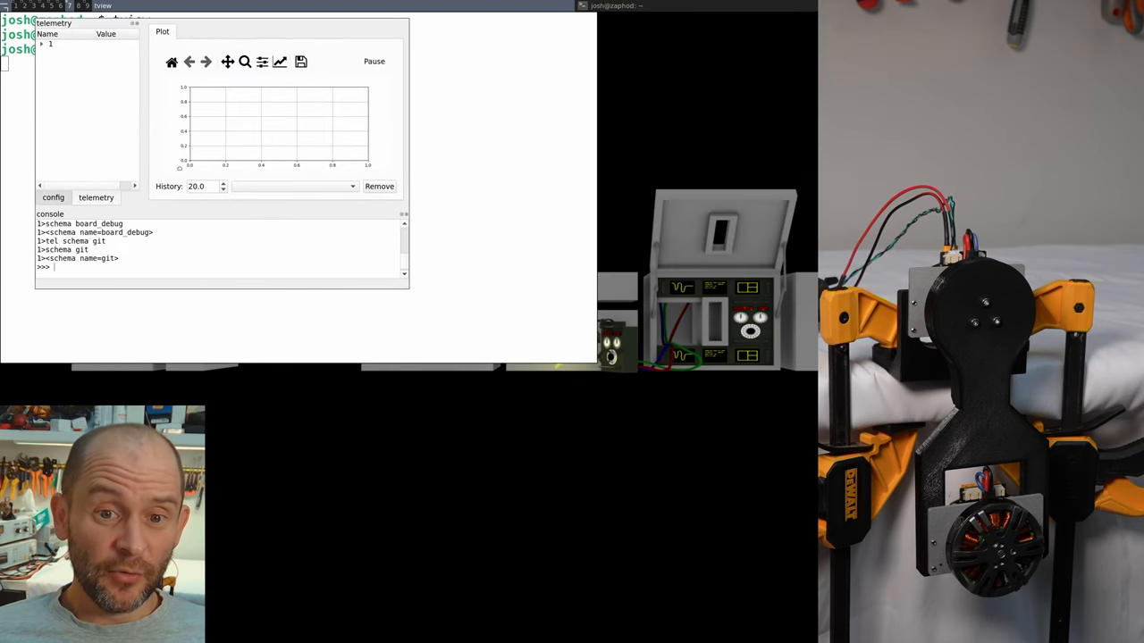
left_click(41, 43)
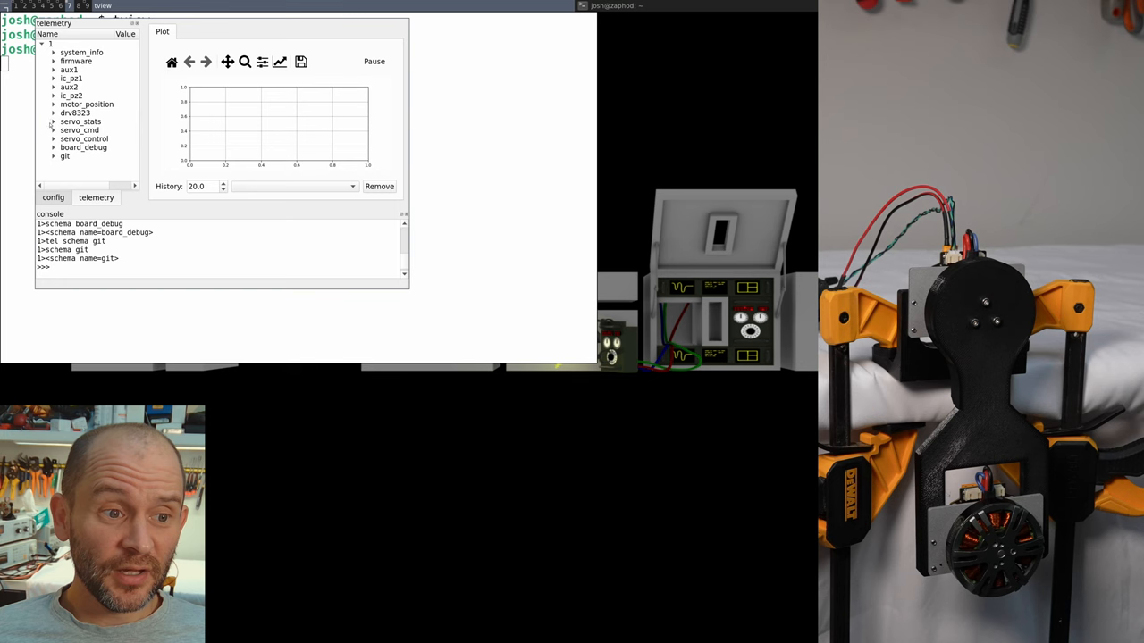
left_click(53, 122)
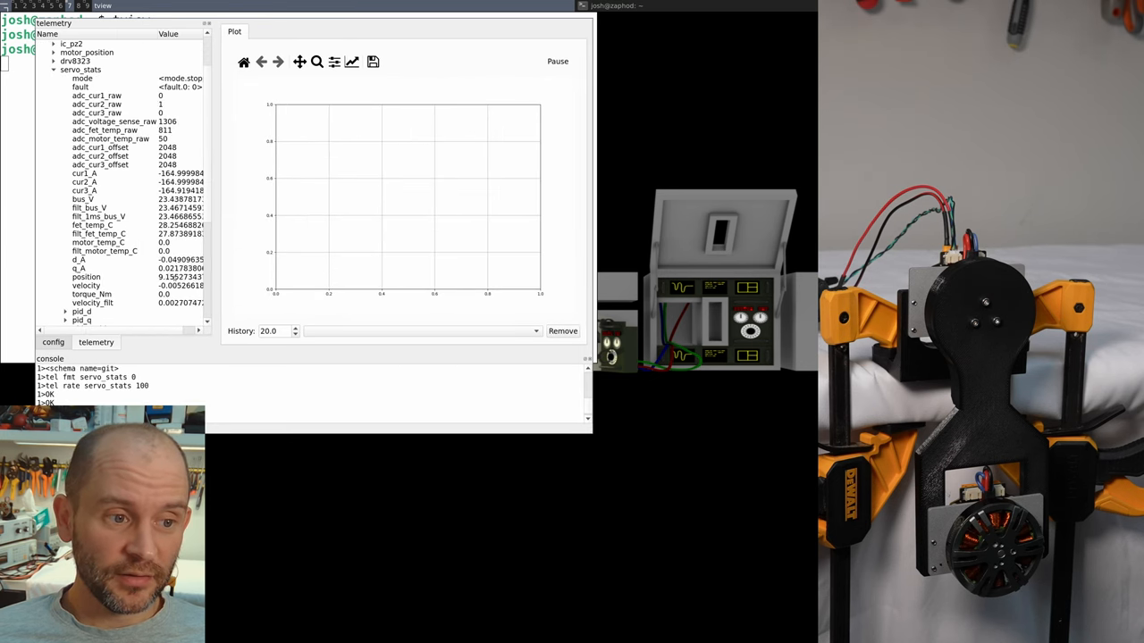
left_click(71, 276)
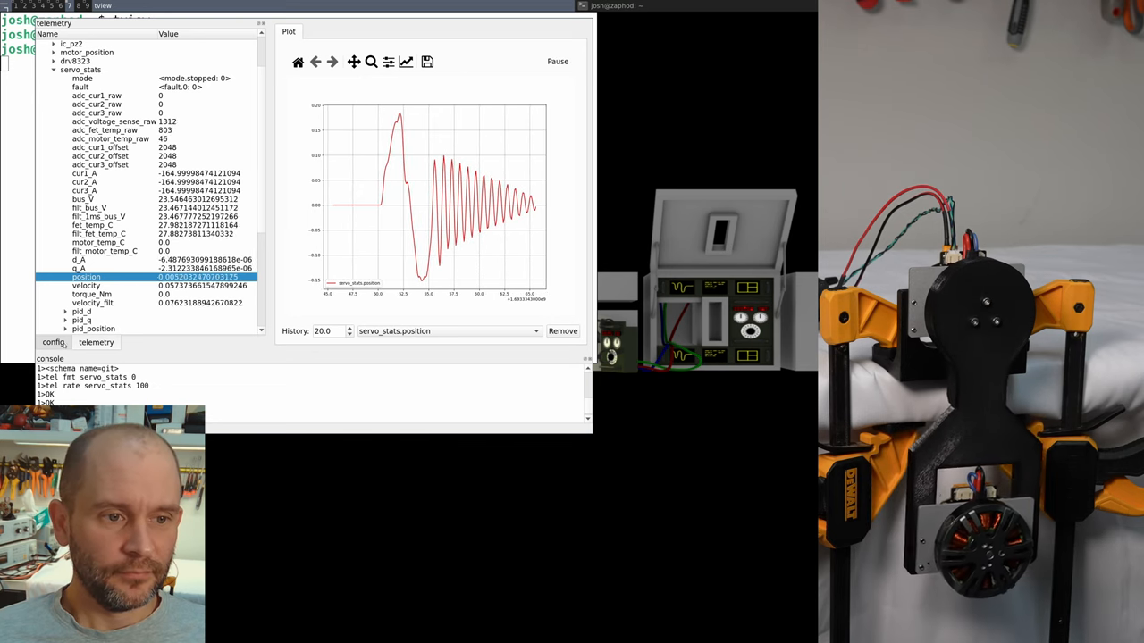
left_click(53, 342)
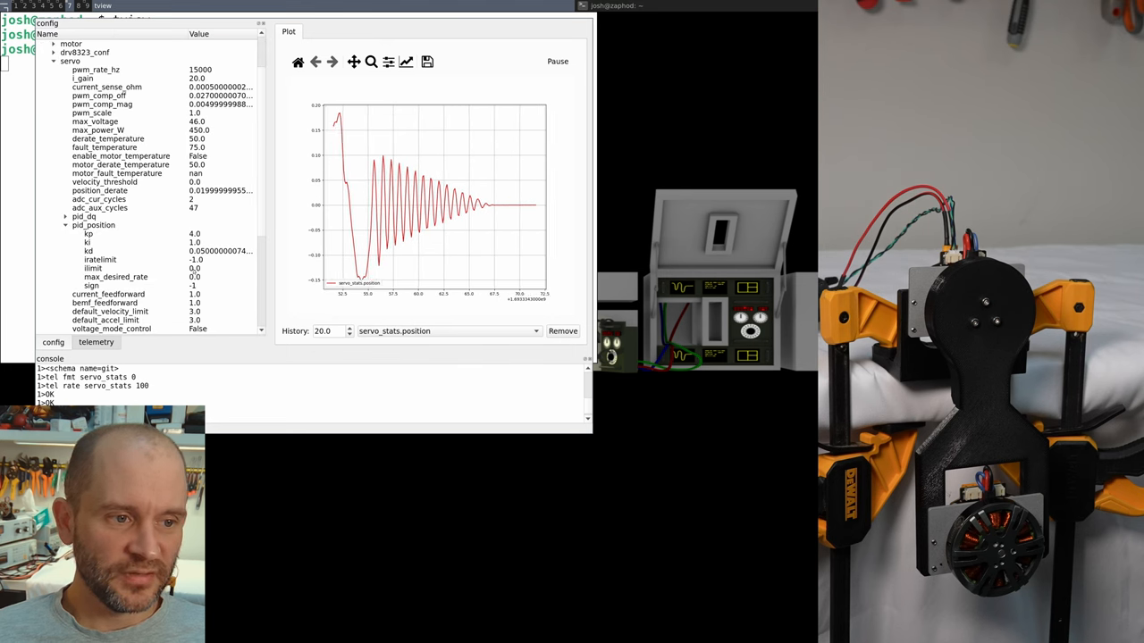
left_click(93, 268)
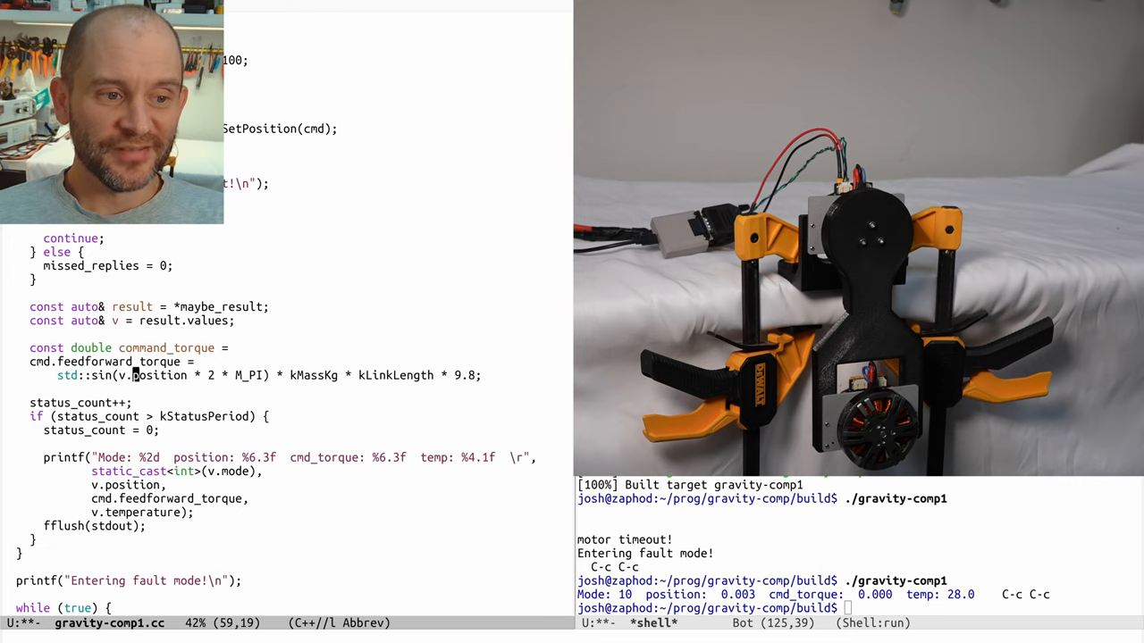
Step: Set cmd.feedforward_torque to 0.0 and print command_torque in the status line
left_click(480, 376)
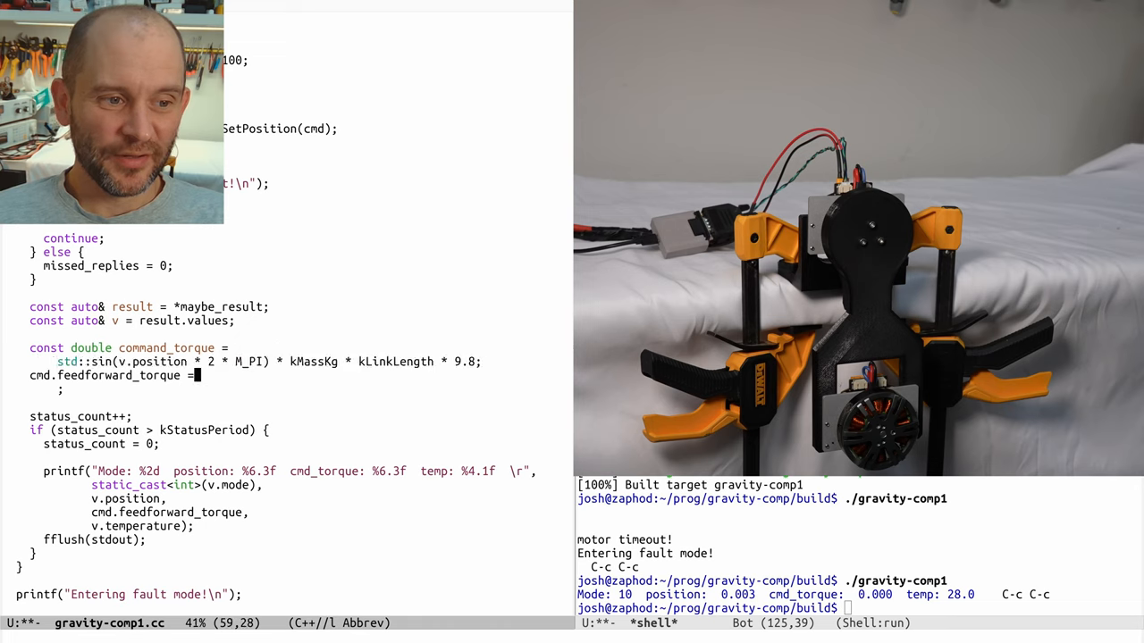
type("0.0;")
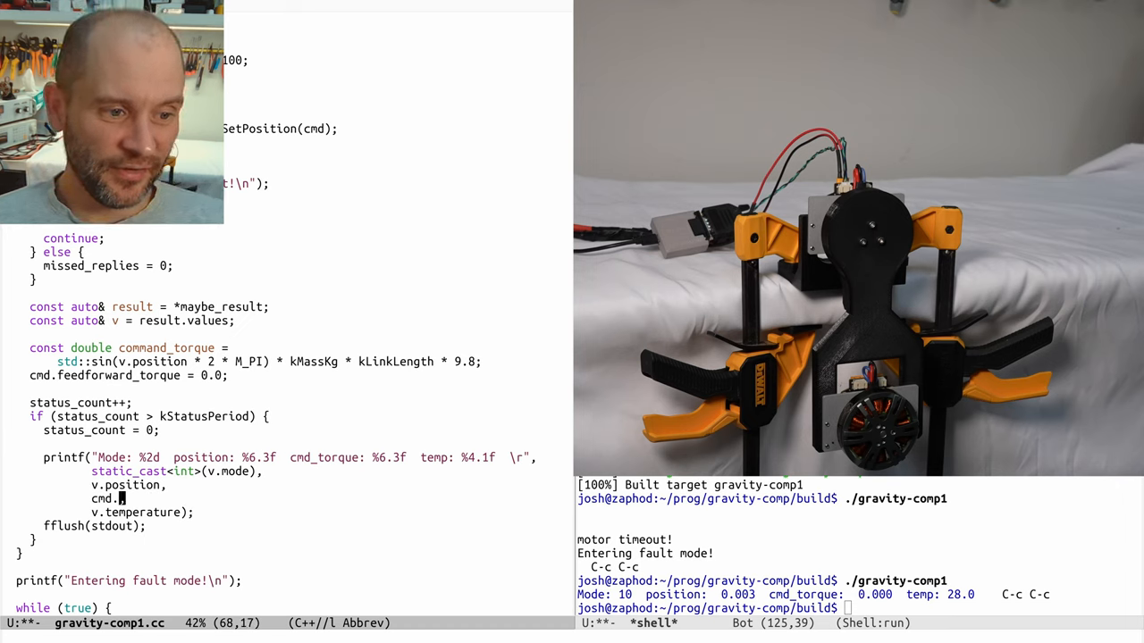
type("command_torque")
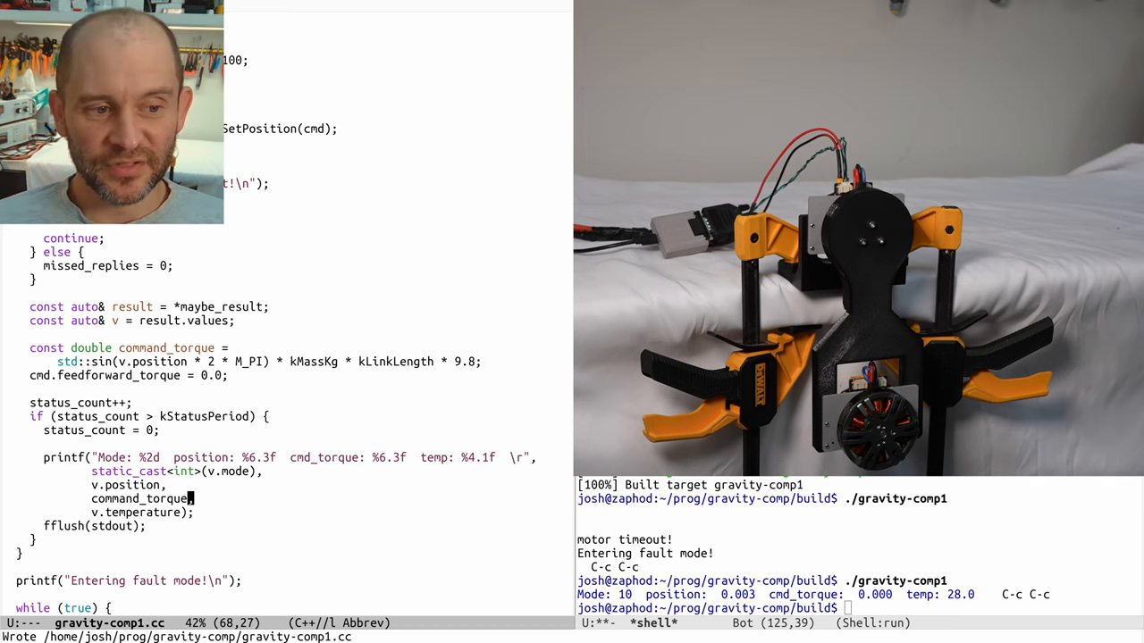
type("make")
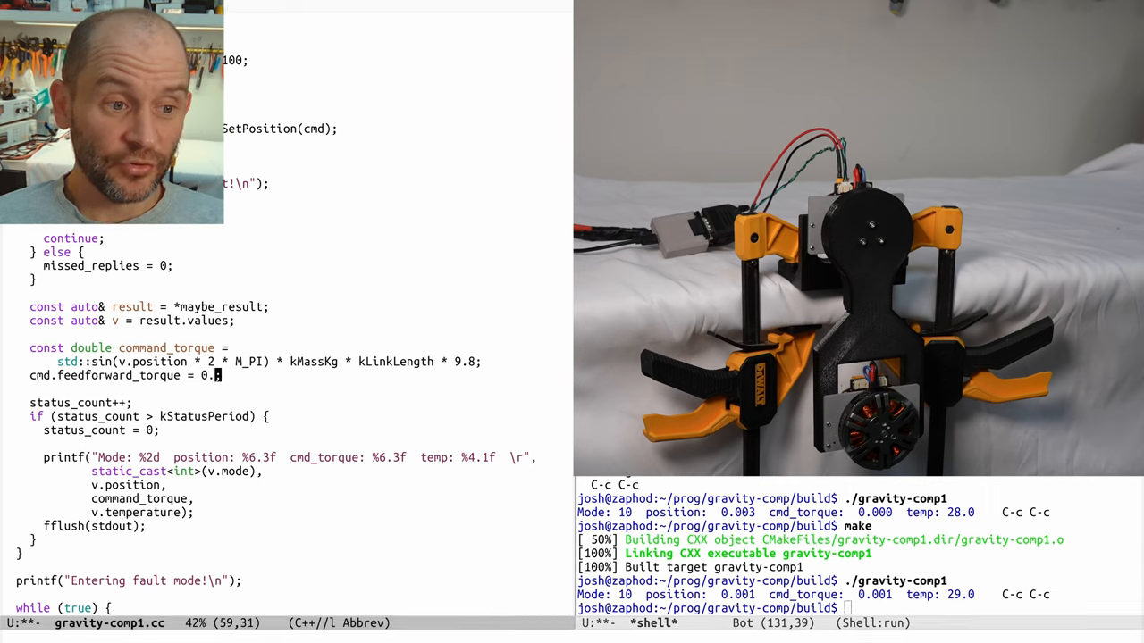
Step: Assign command_torque to cmd.feedforward_torque and run make to rebuild gravity-comp1
type("command_torque")
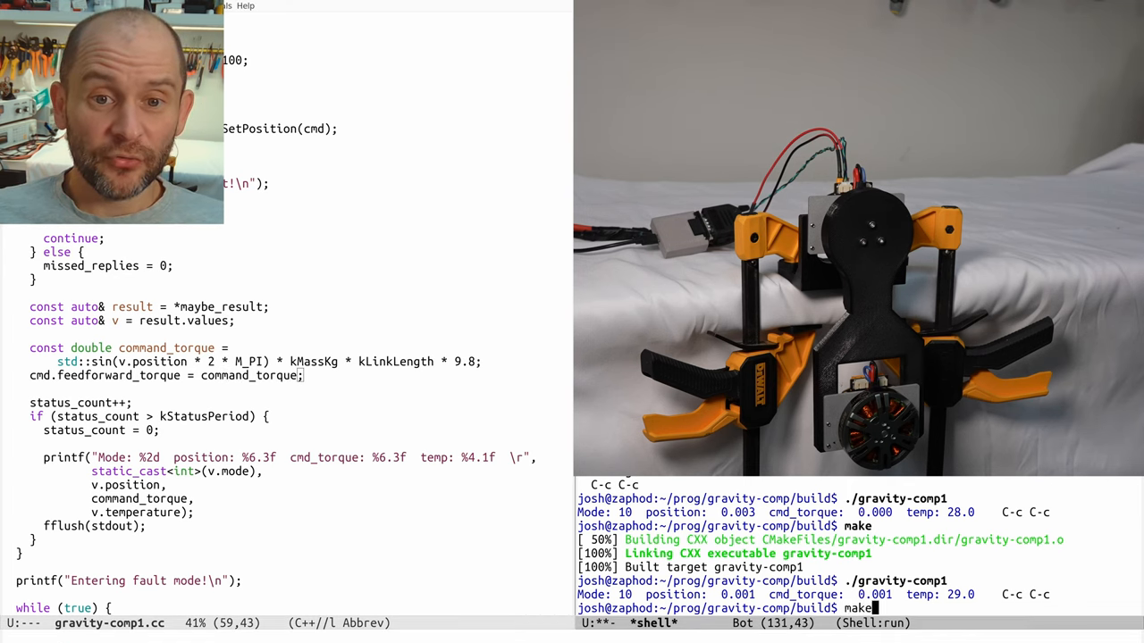
key("Return")
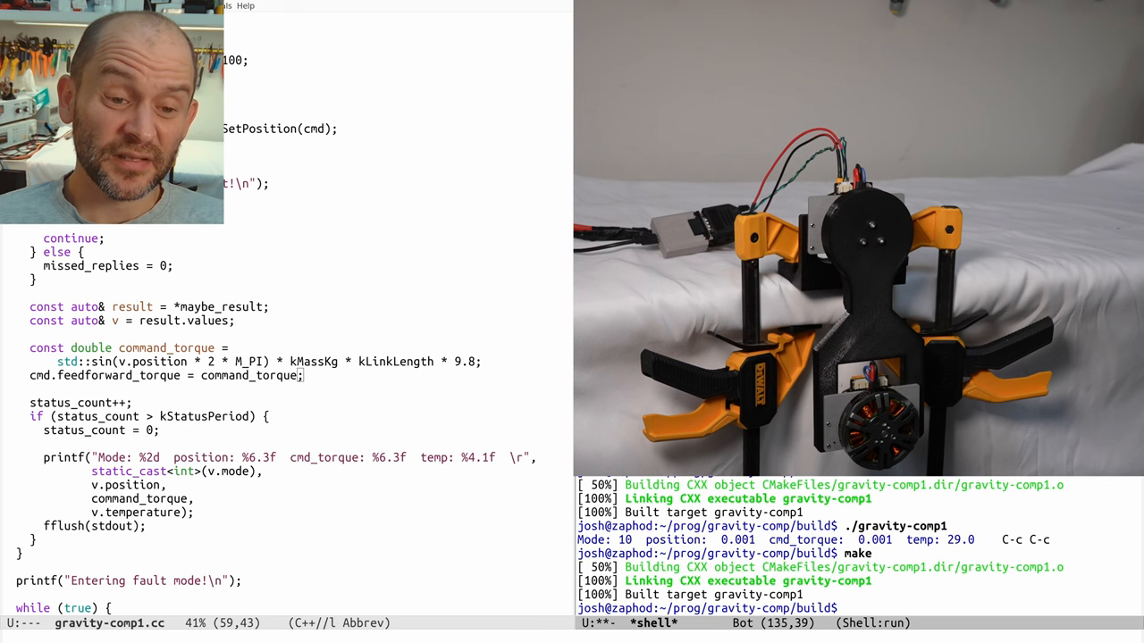